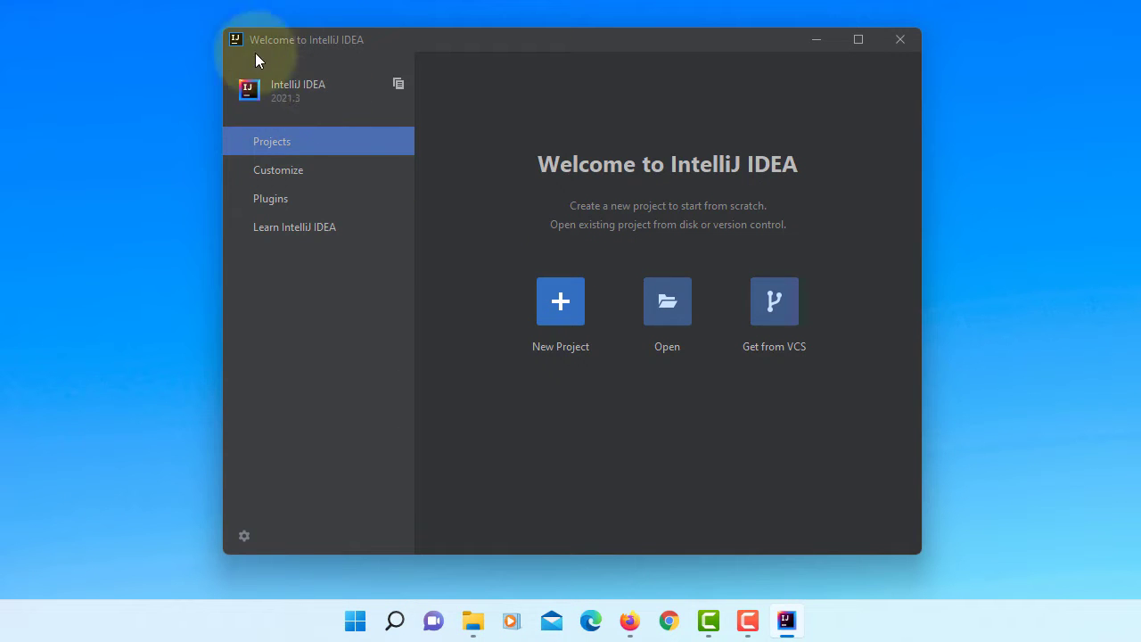
mouse_move(444, 260)
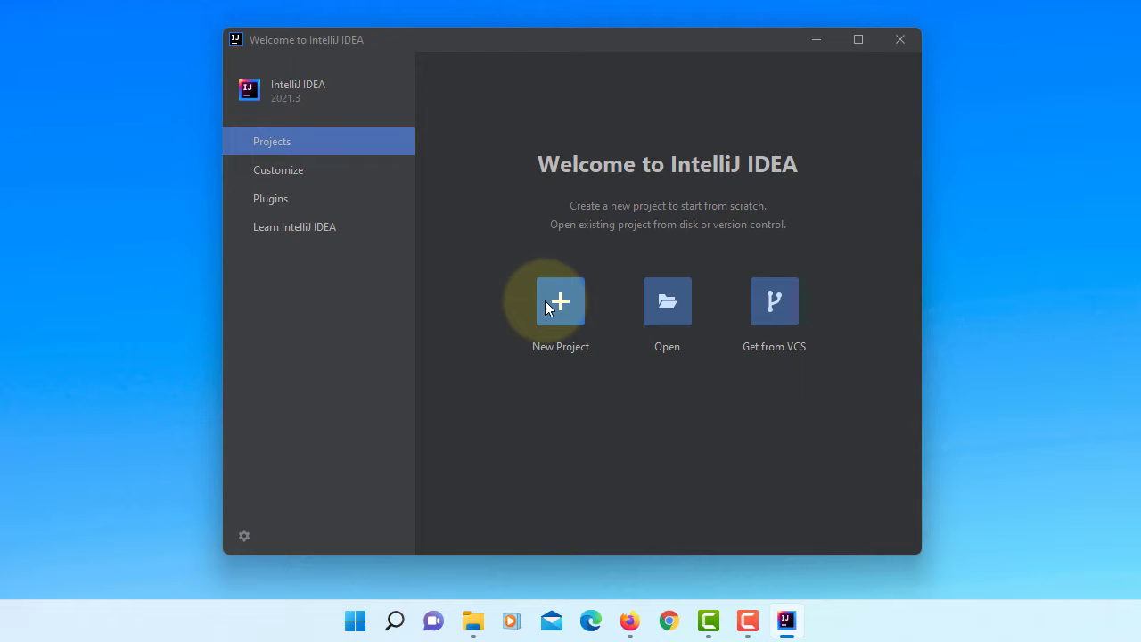
Start a new project from the IntelliJ IDEA welcome screen
click(560, 299)
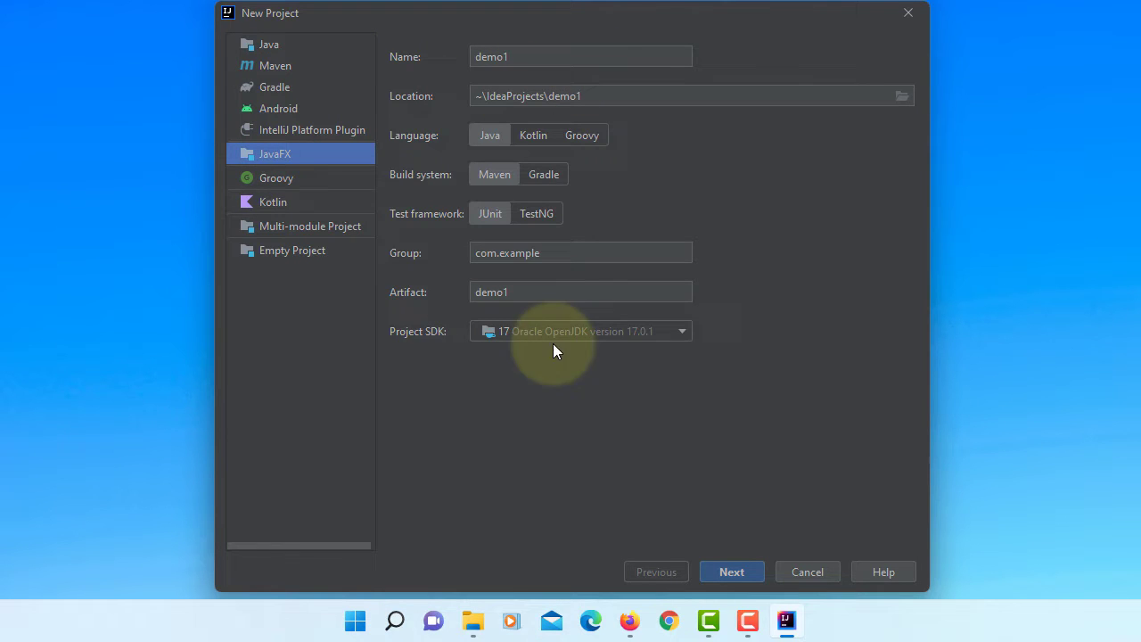
mouse_move(553, 55)
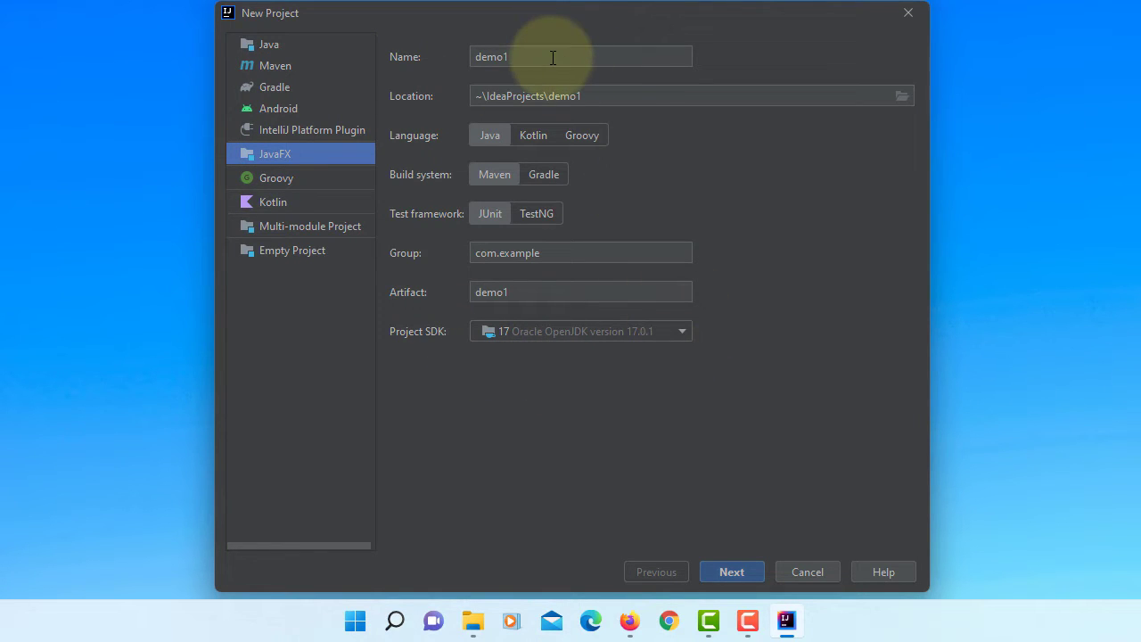
Name the JavaFX project JavaFXHelloWorld and finish the wizard without extra dependencies
key(BackSpace)
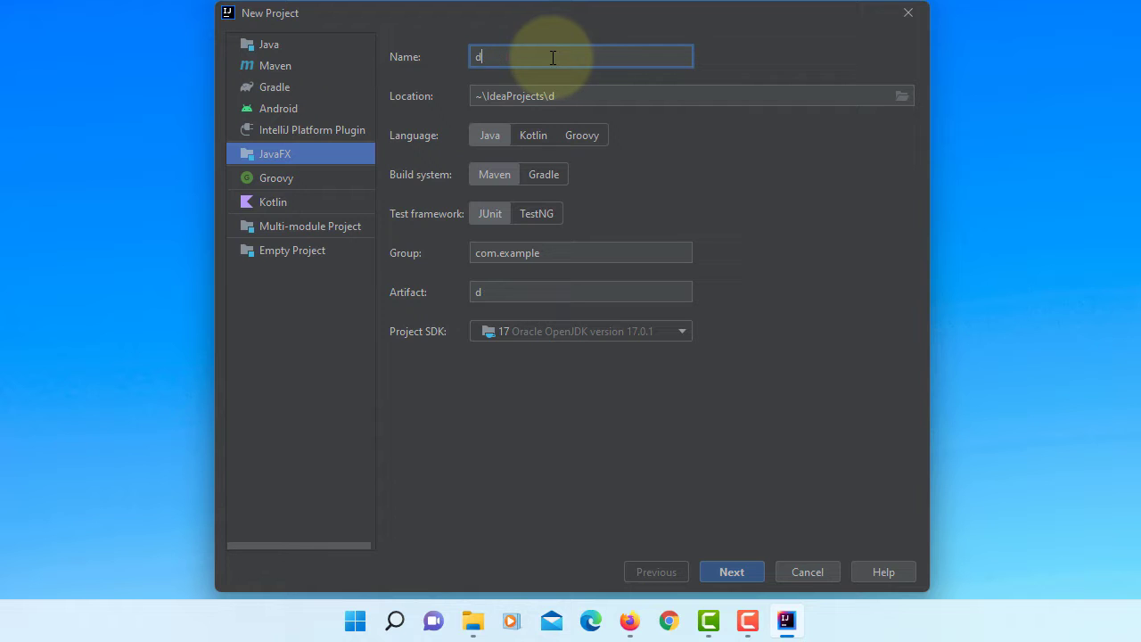
text(JavaF)
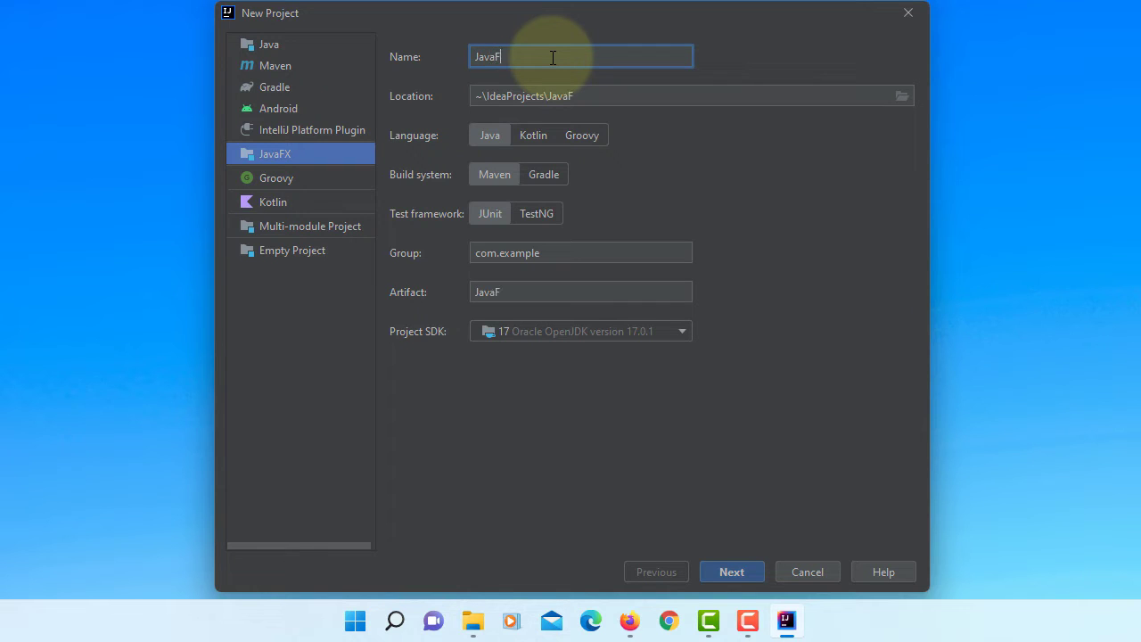
text(XHello)
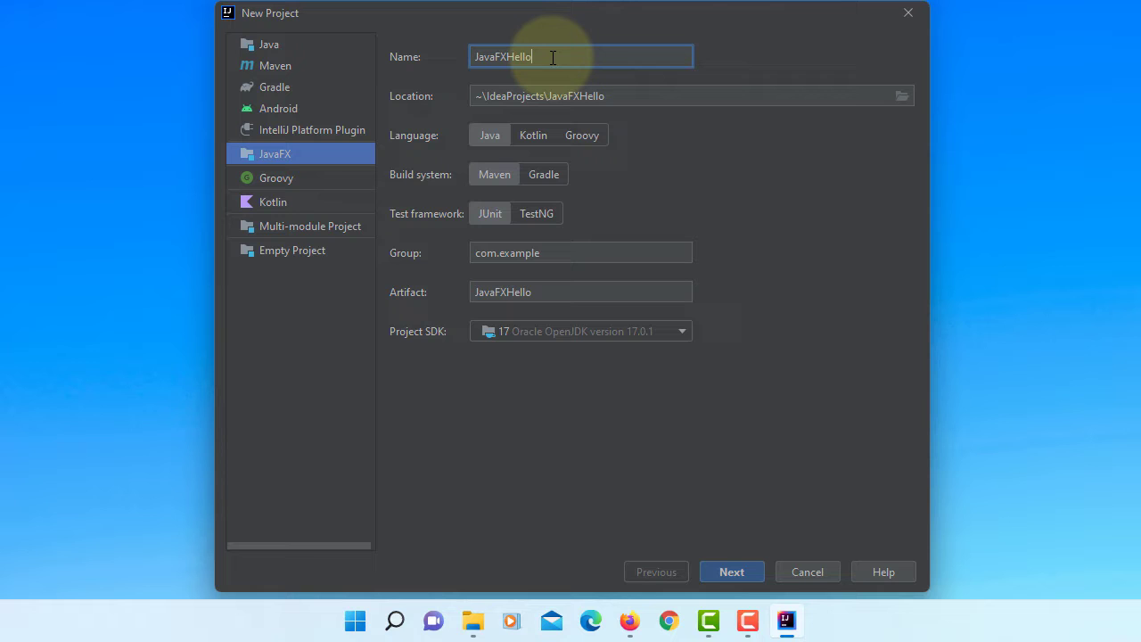
text(World)
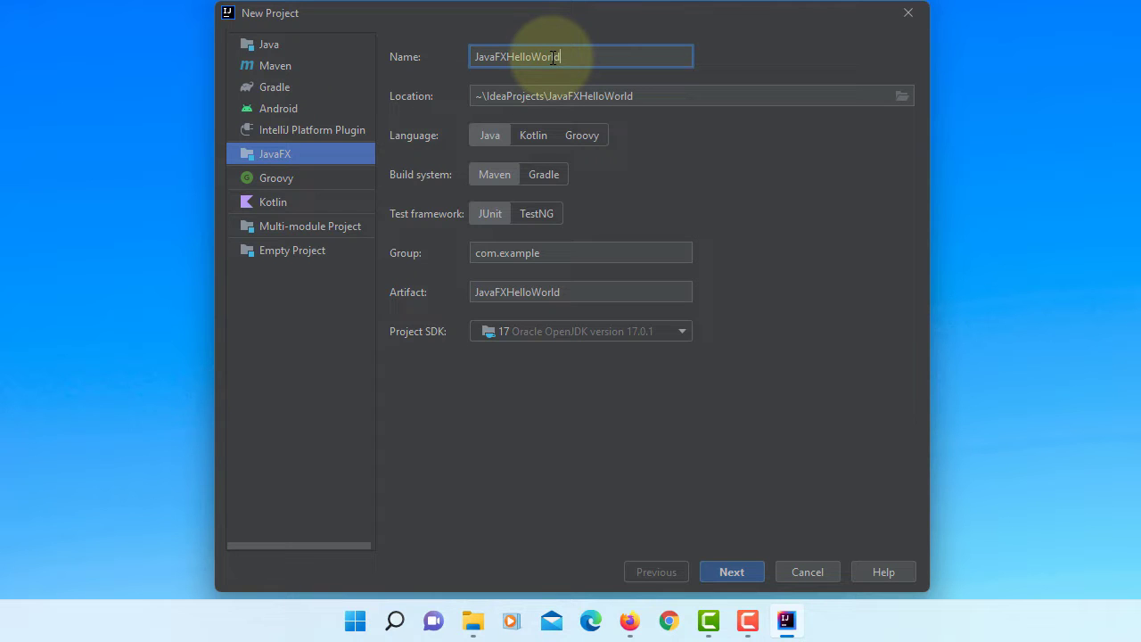
mouse_move(496, 123)
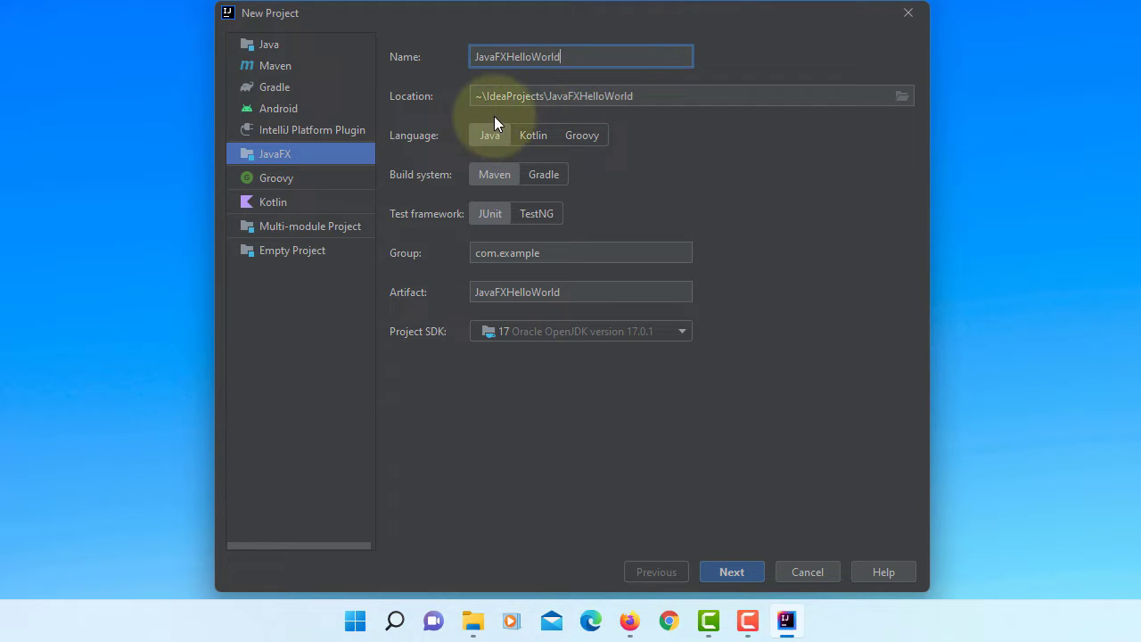
mouse_move(731, 571)
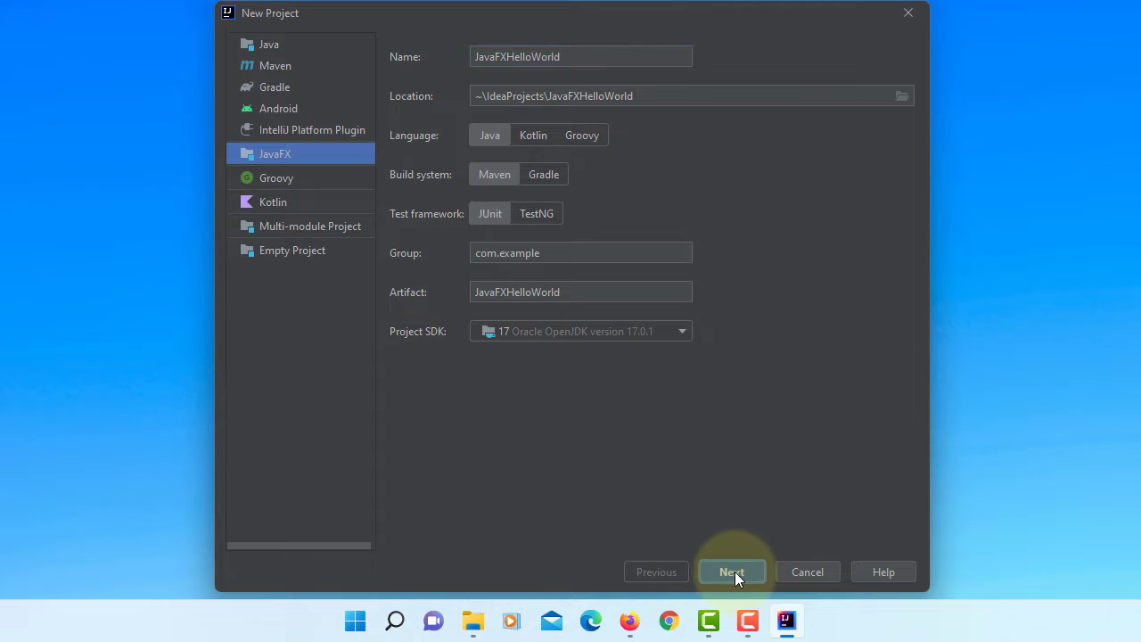
click(731, 571)
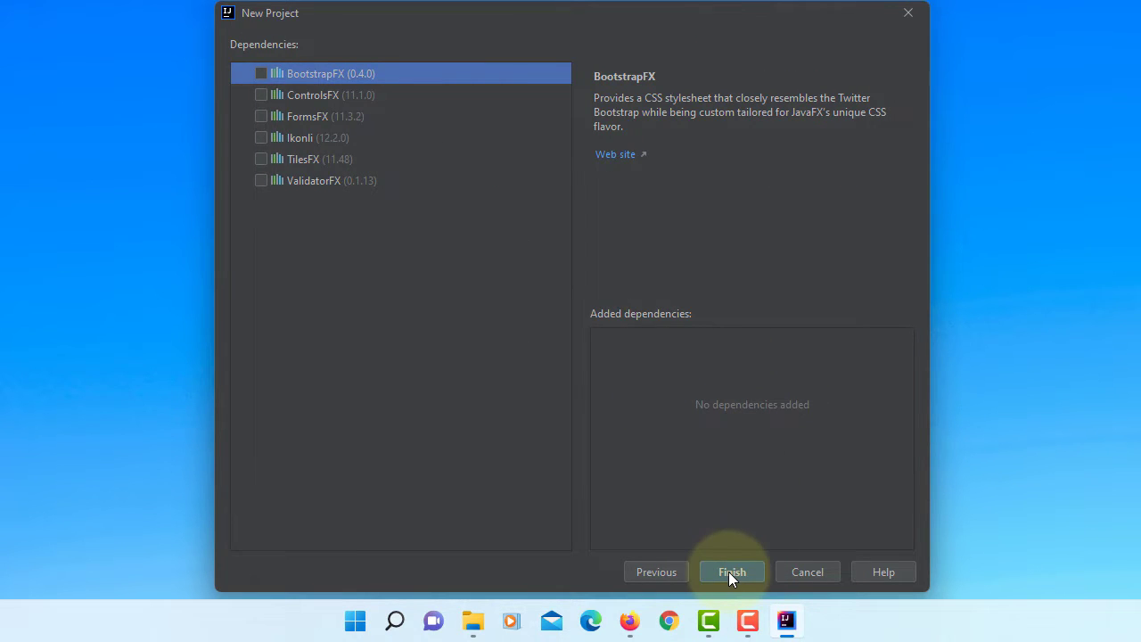
click(731, 570)
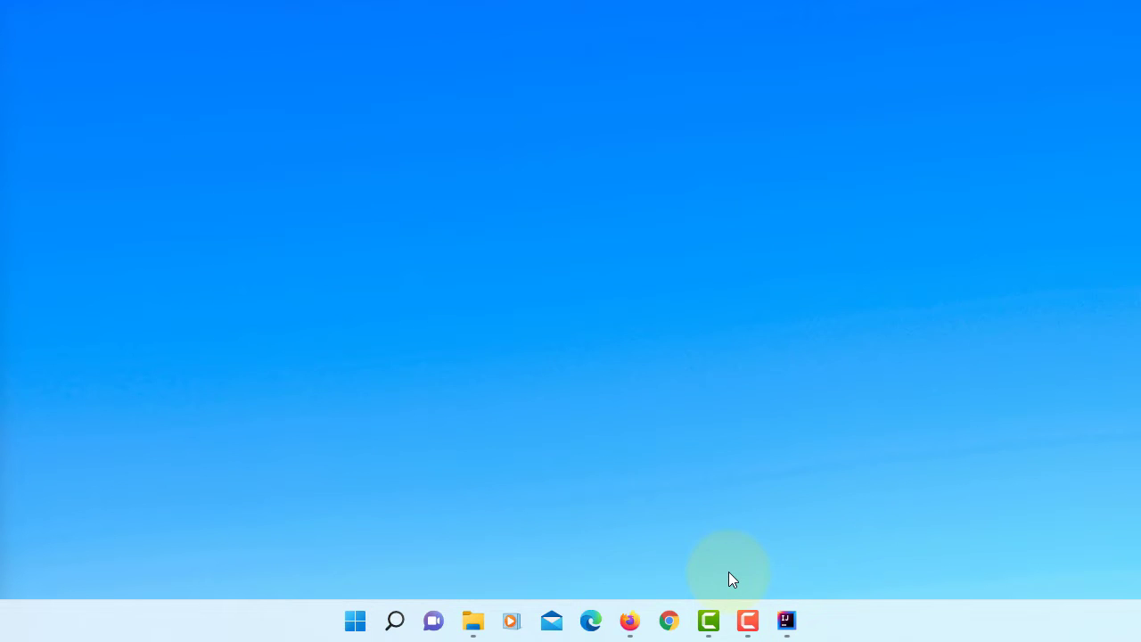
Dismiss the Tip of the Day and check the IDE version via Help > About
click(784, 620)
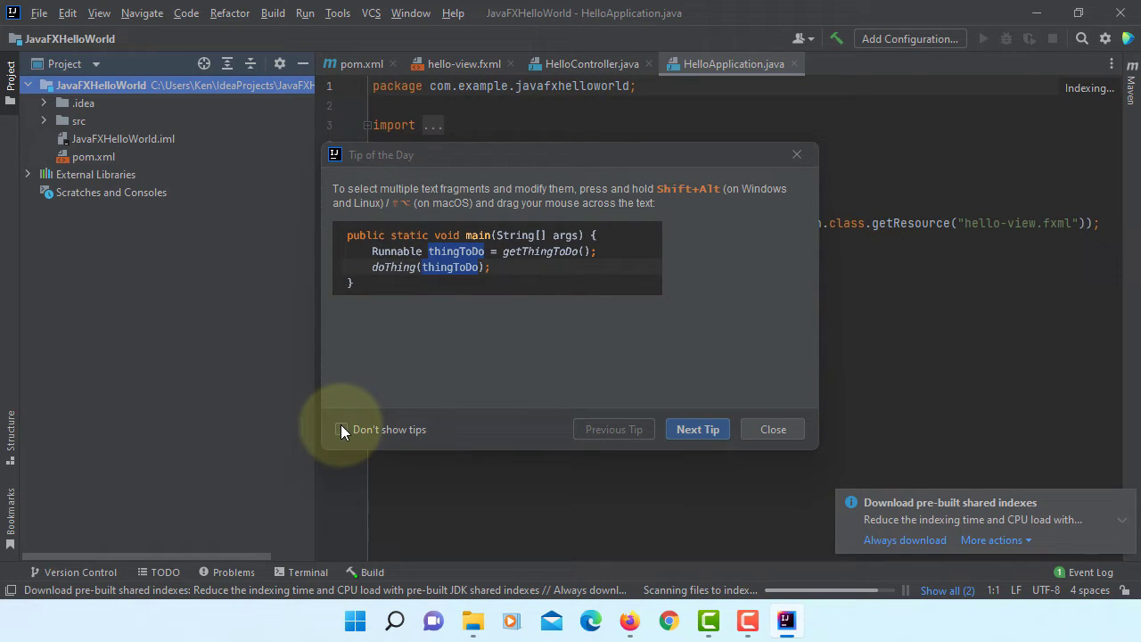
click(772, 428)
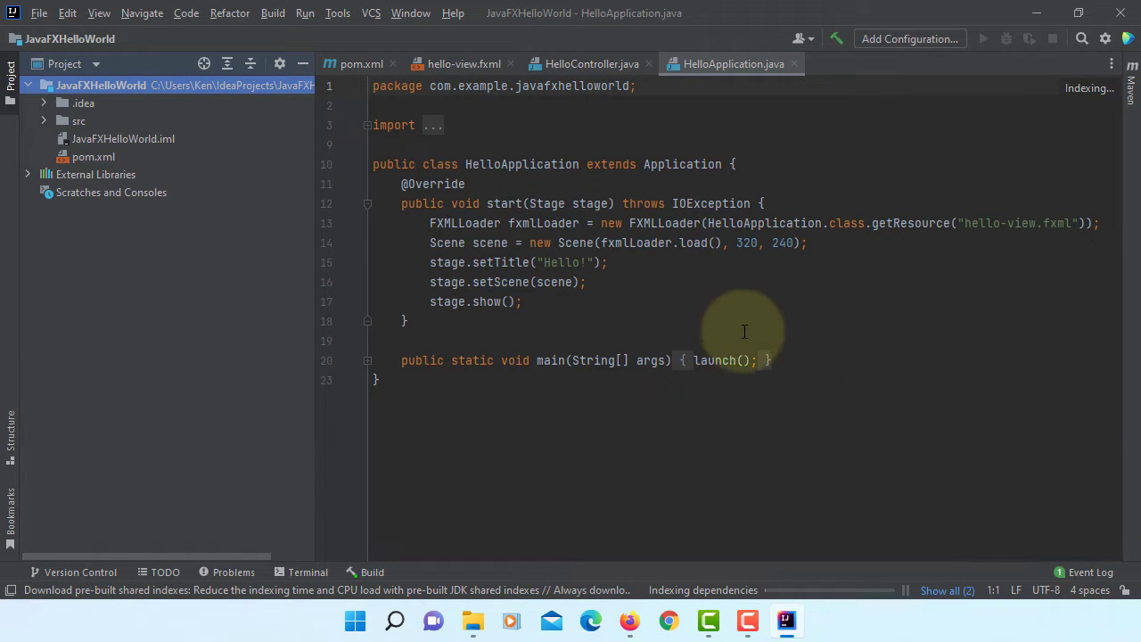
click(453, 12)
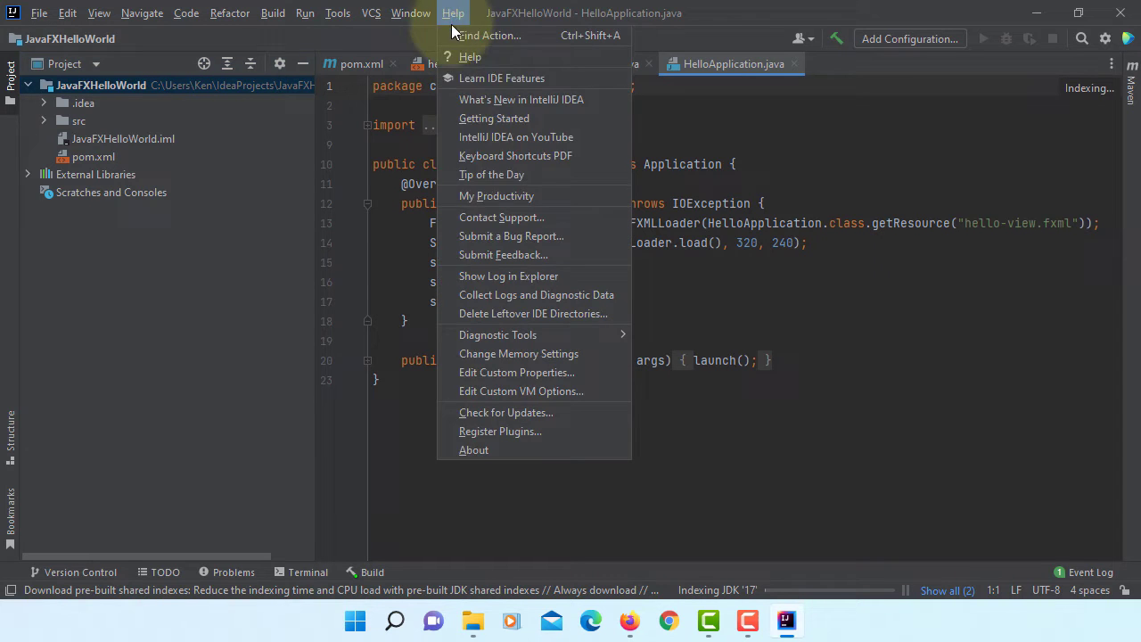
click(474, 449)
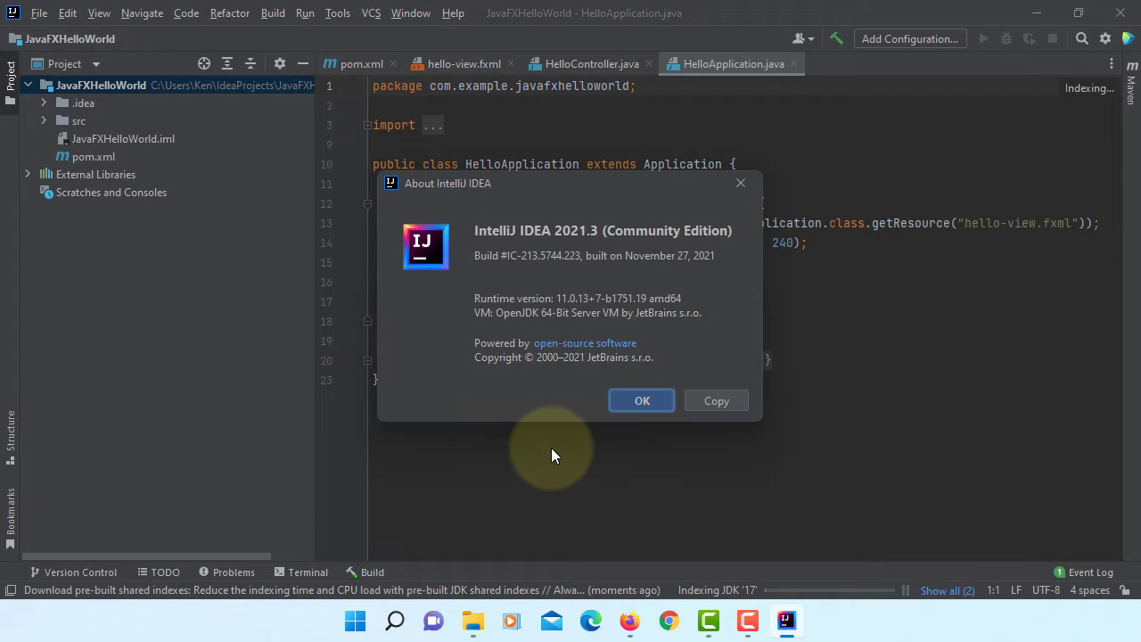
mouse_move(561, 248)
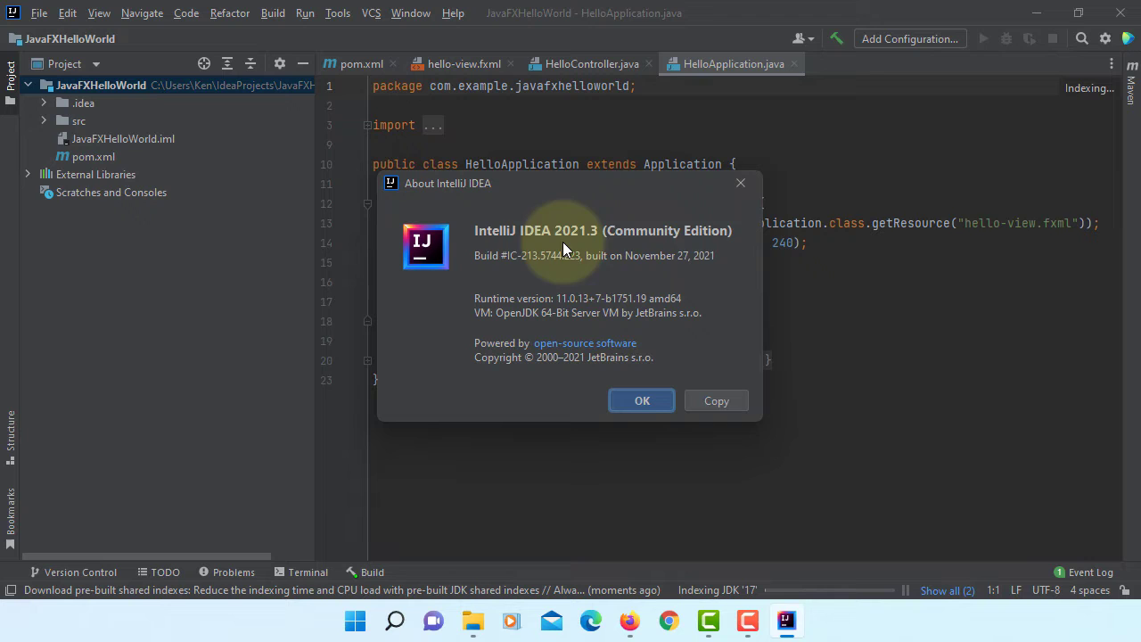
mouse_move(641, 400)
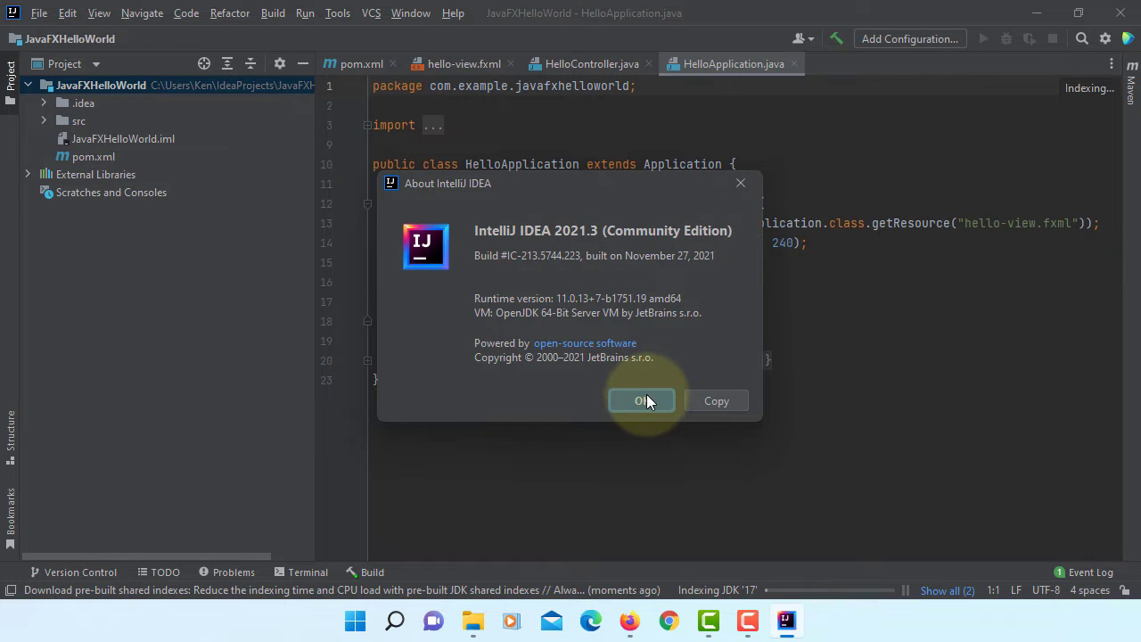
click(640, 399)
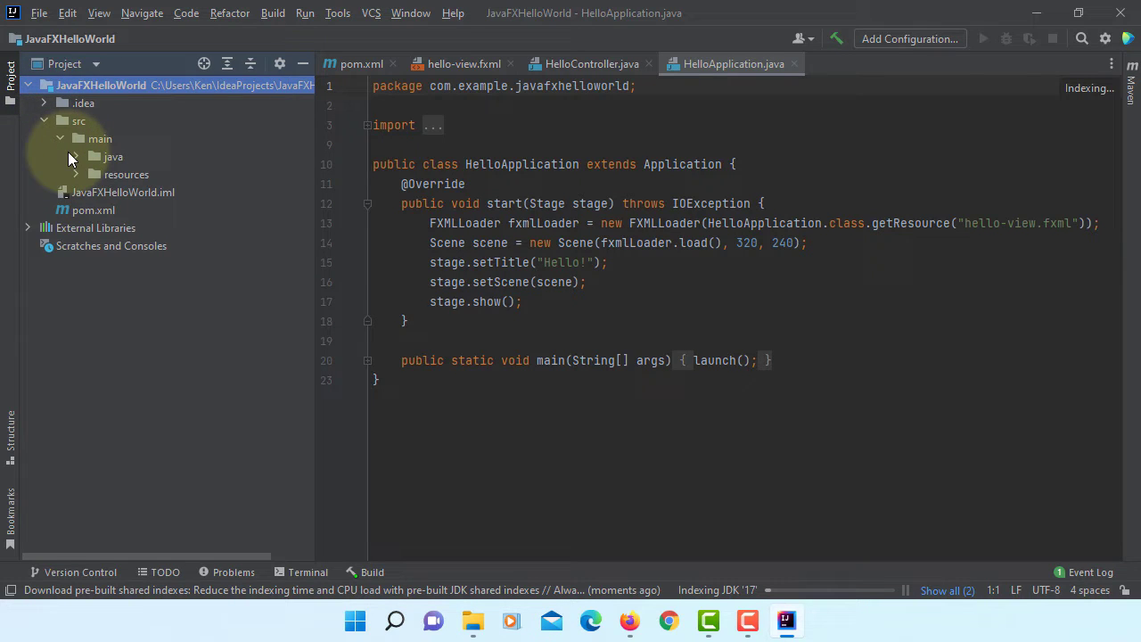
Expand the src folder in the Project tool window
click(115, 156)
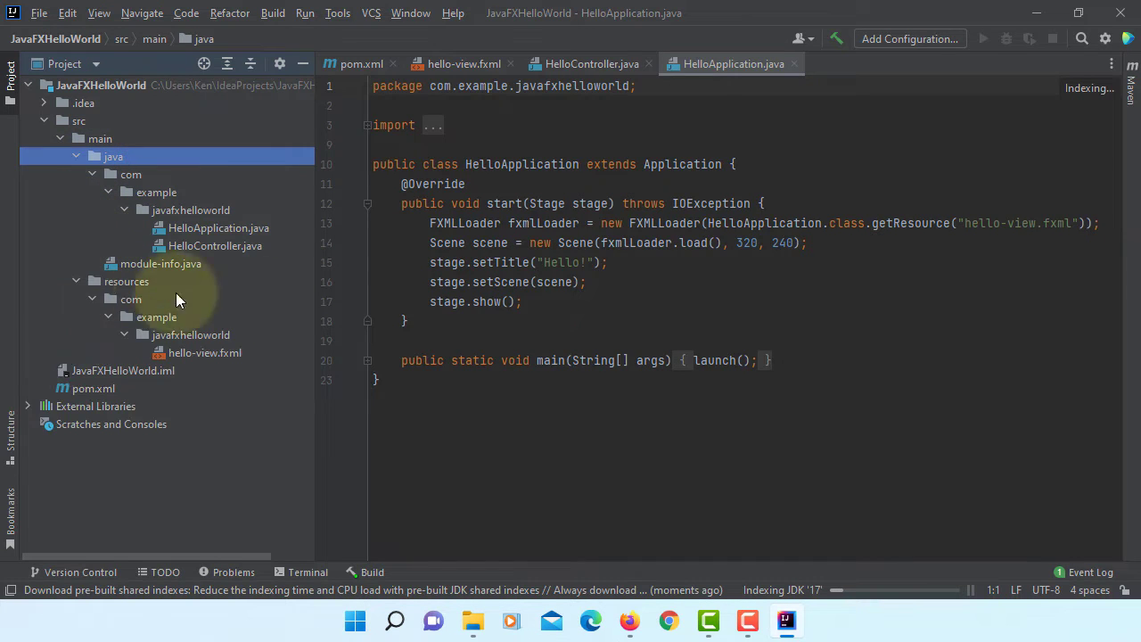
mouse_move(200, 353)
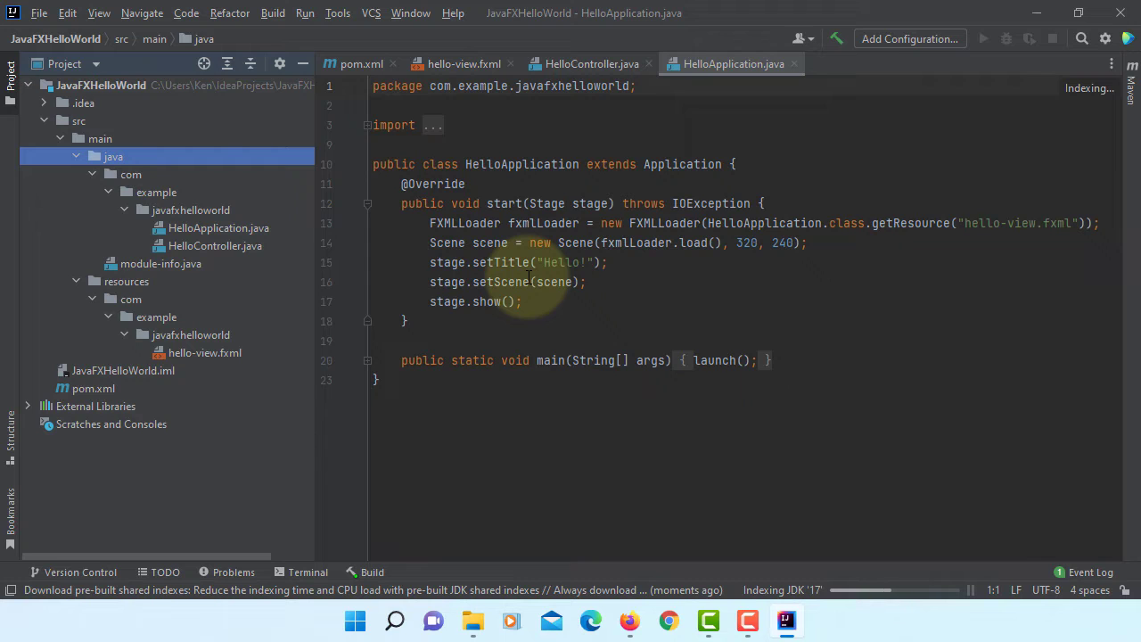
mouse_move(870, 572)
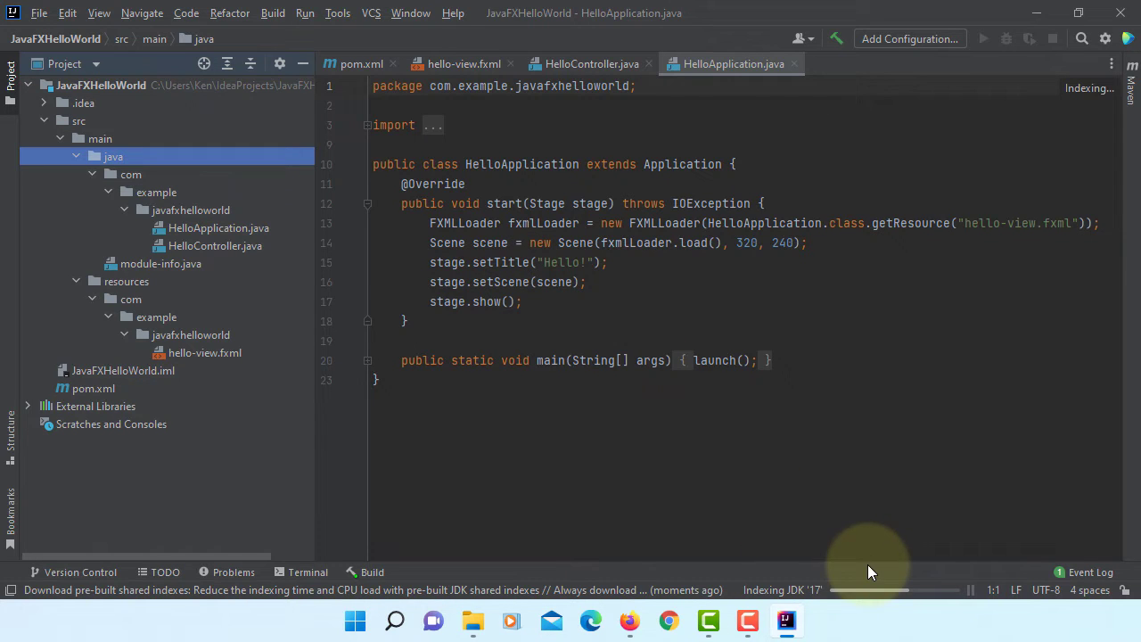
mouse_move(926, 567)
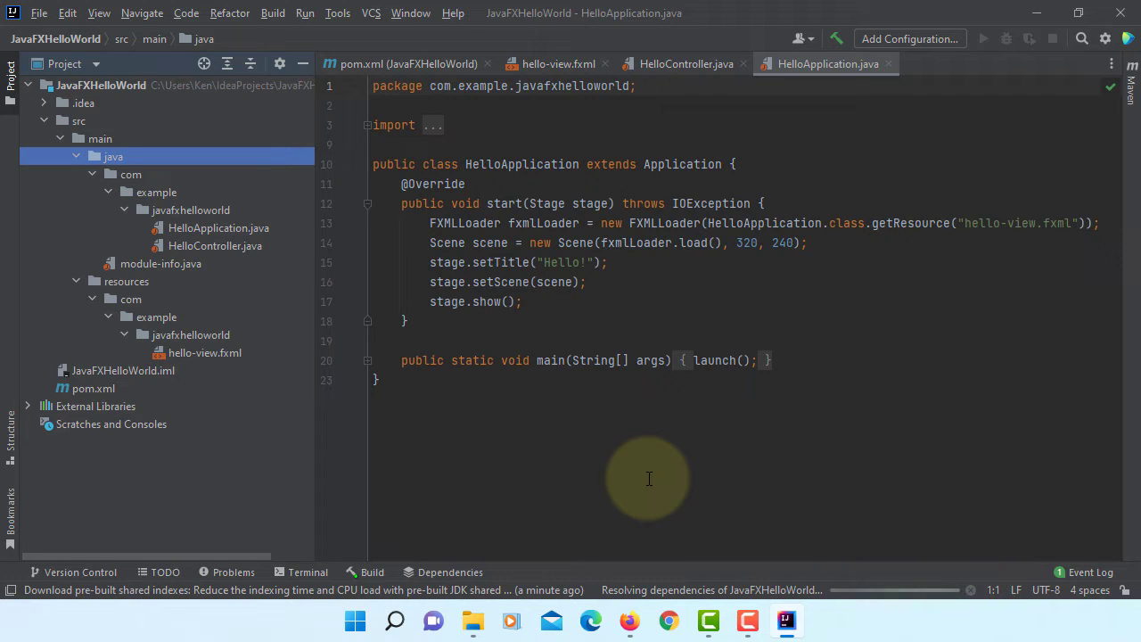
mouse_move(913, 621)
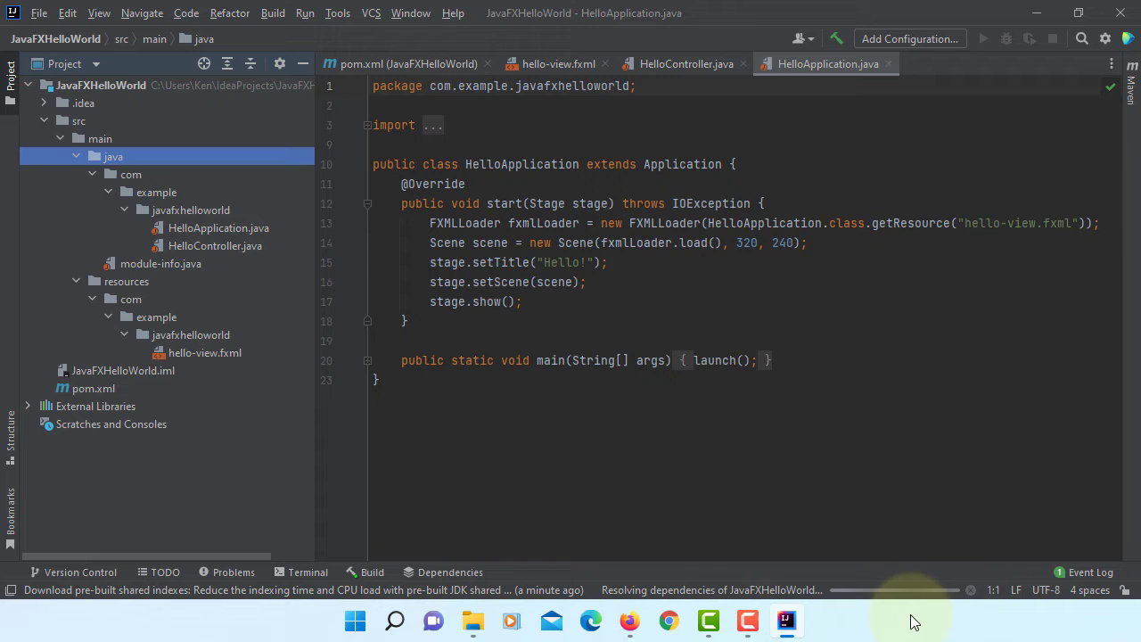
mouse_move(813, 574)
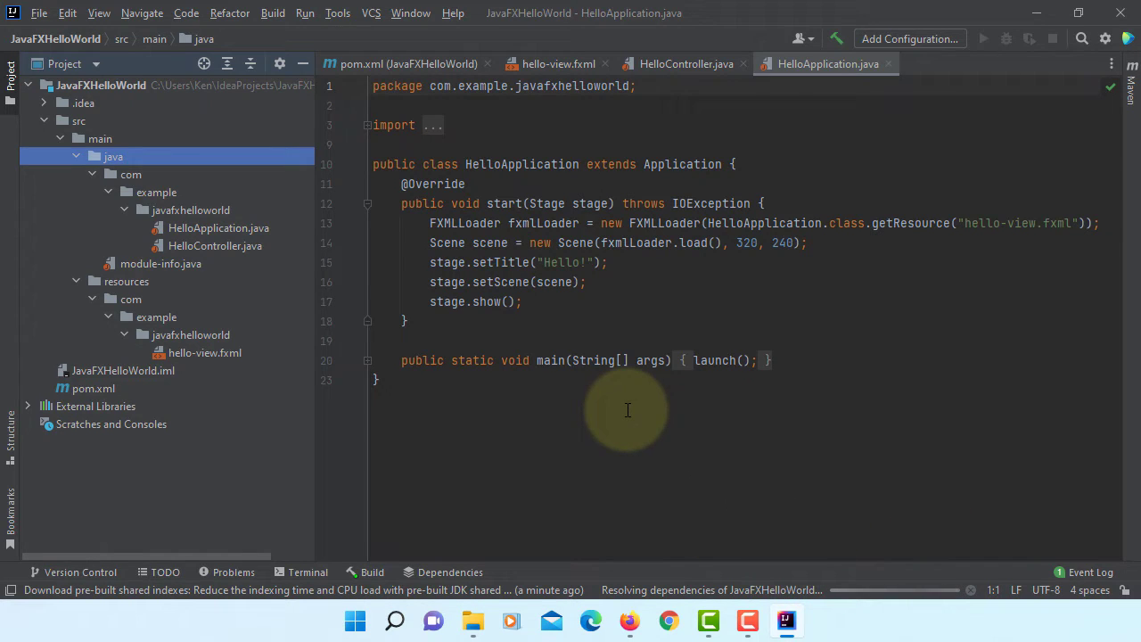
mouse_move(620, 403)
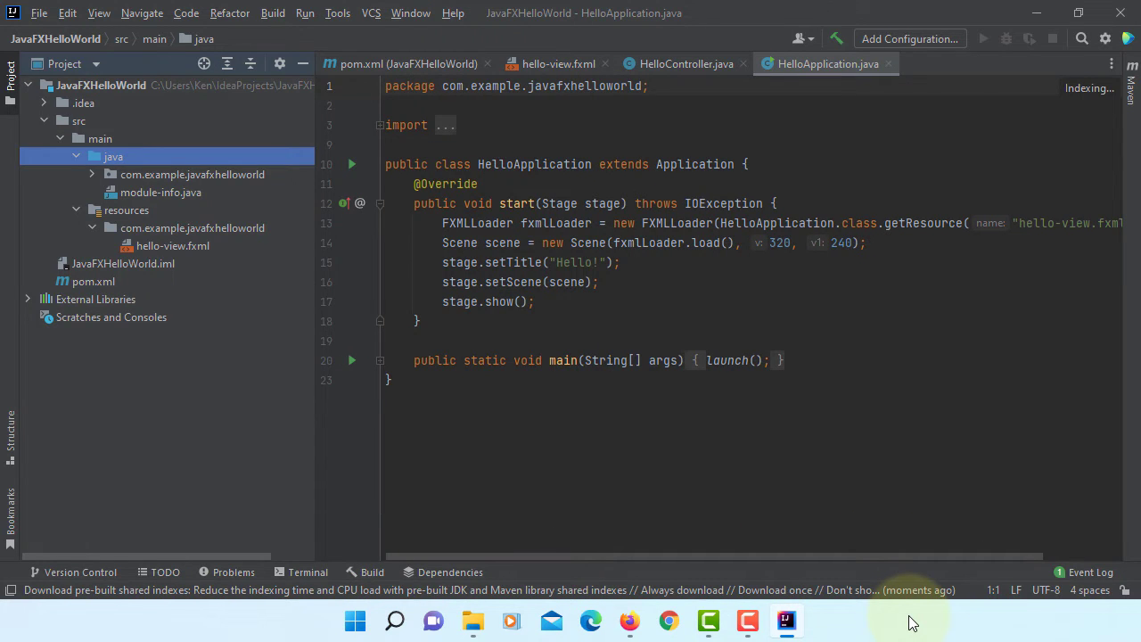
mouse_move(530, 283)
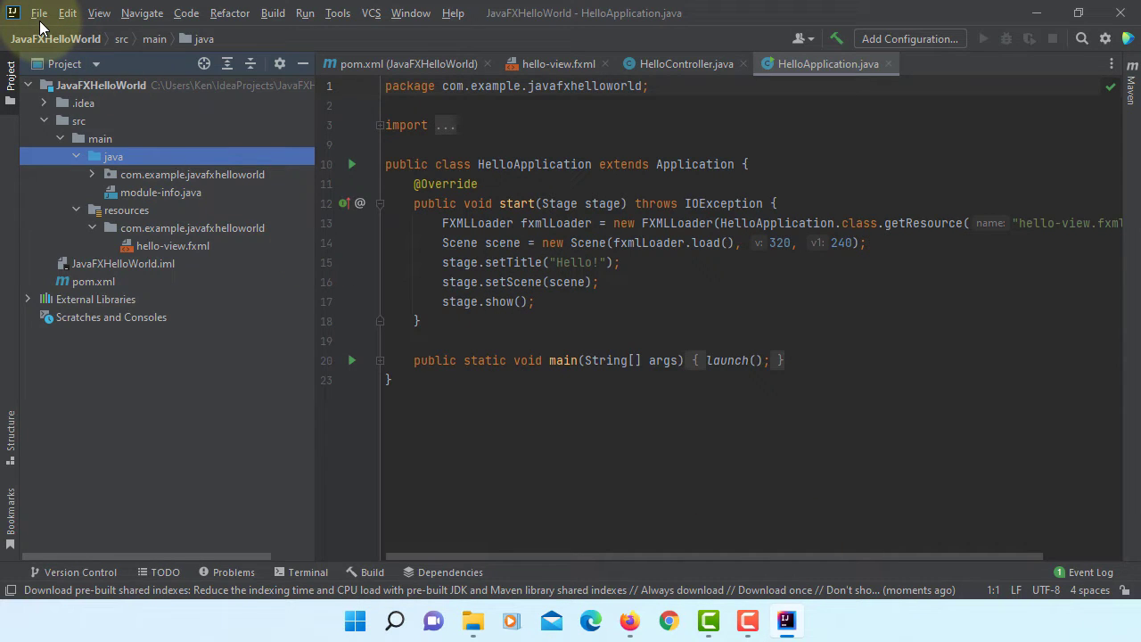
Show the JavaFX page under Languages & Frameworks in File > Settings
click(39, 13)
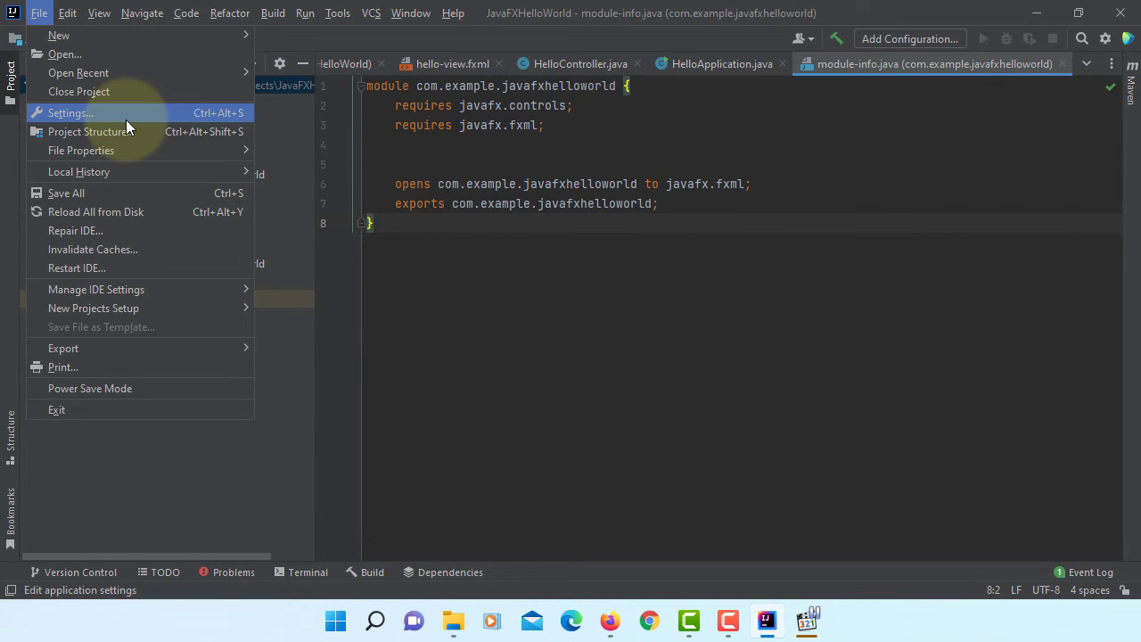
click(69, 112)
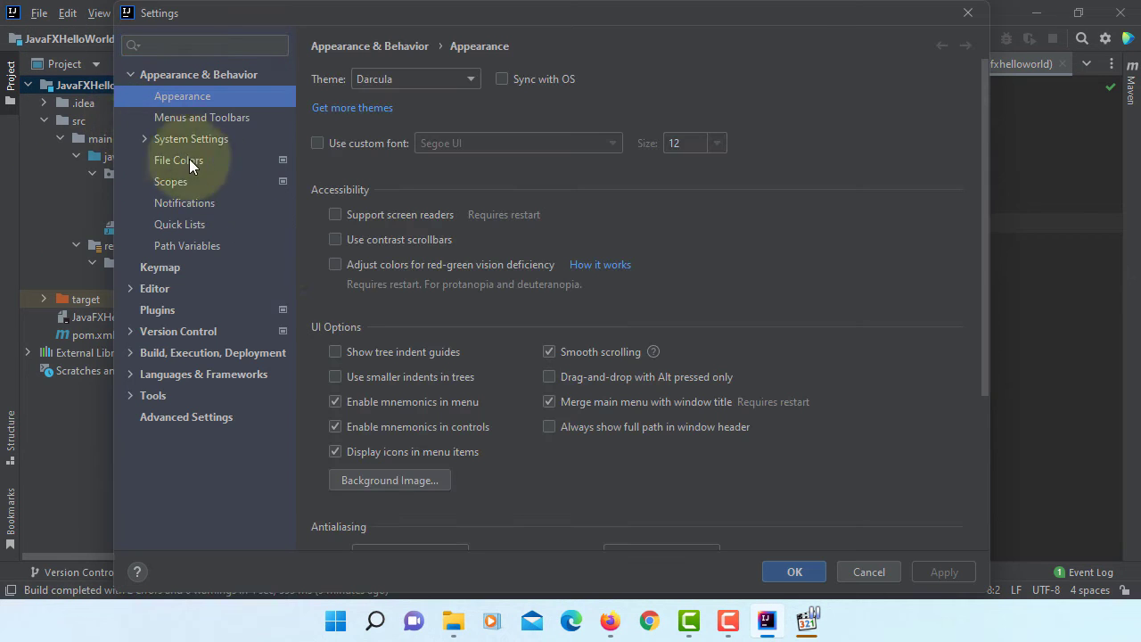
mouse_move(228, 225)
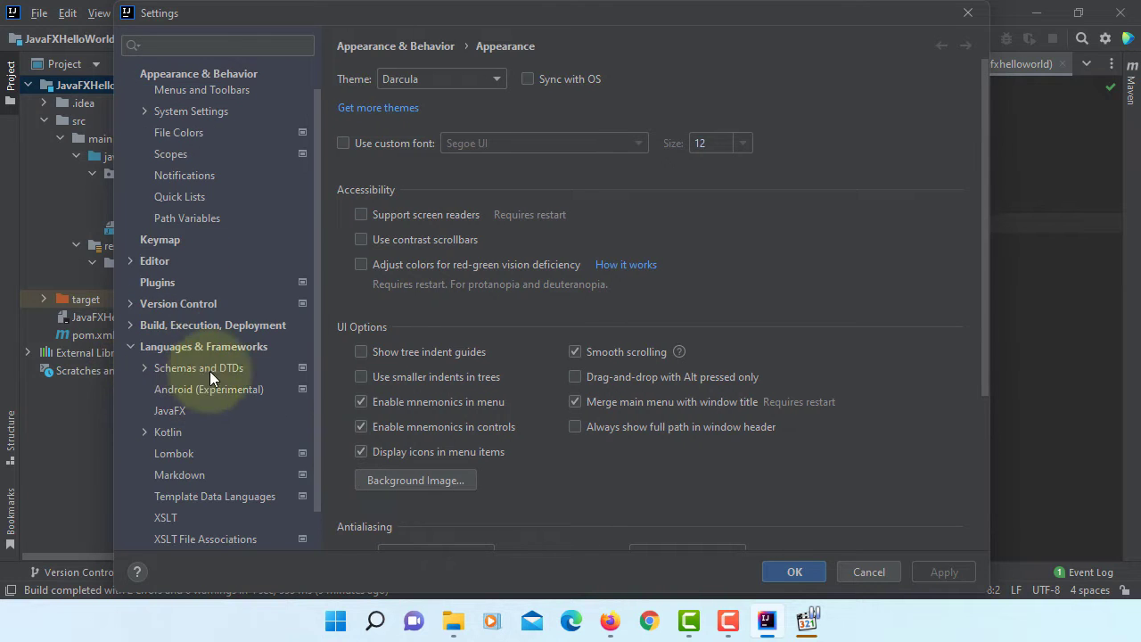
click(169, 410)
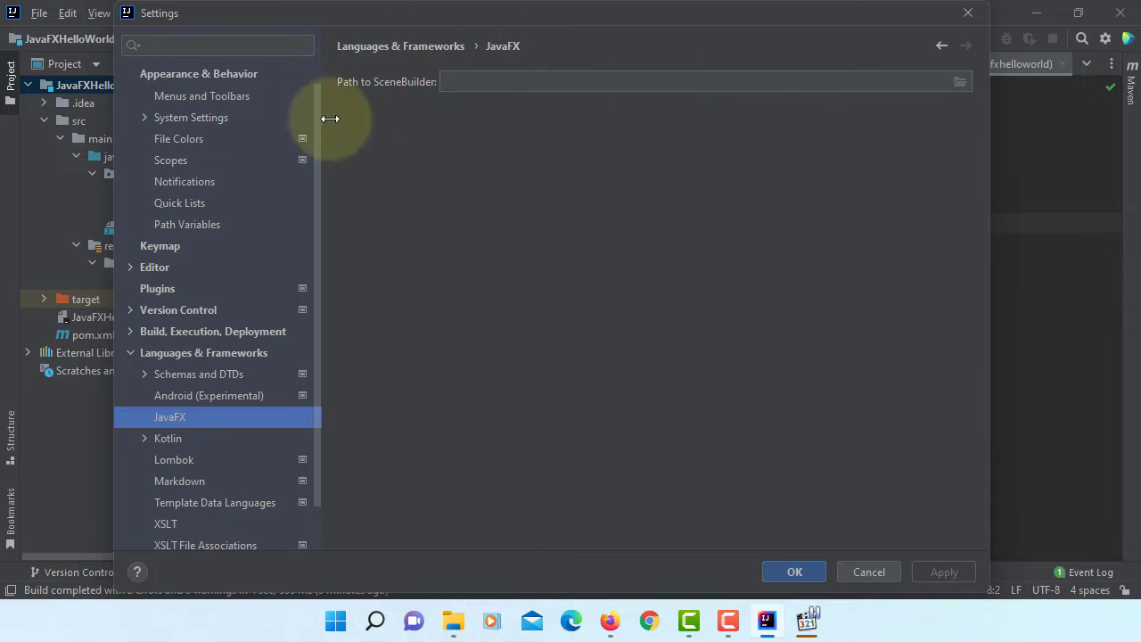
mouse_move(453, 620)
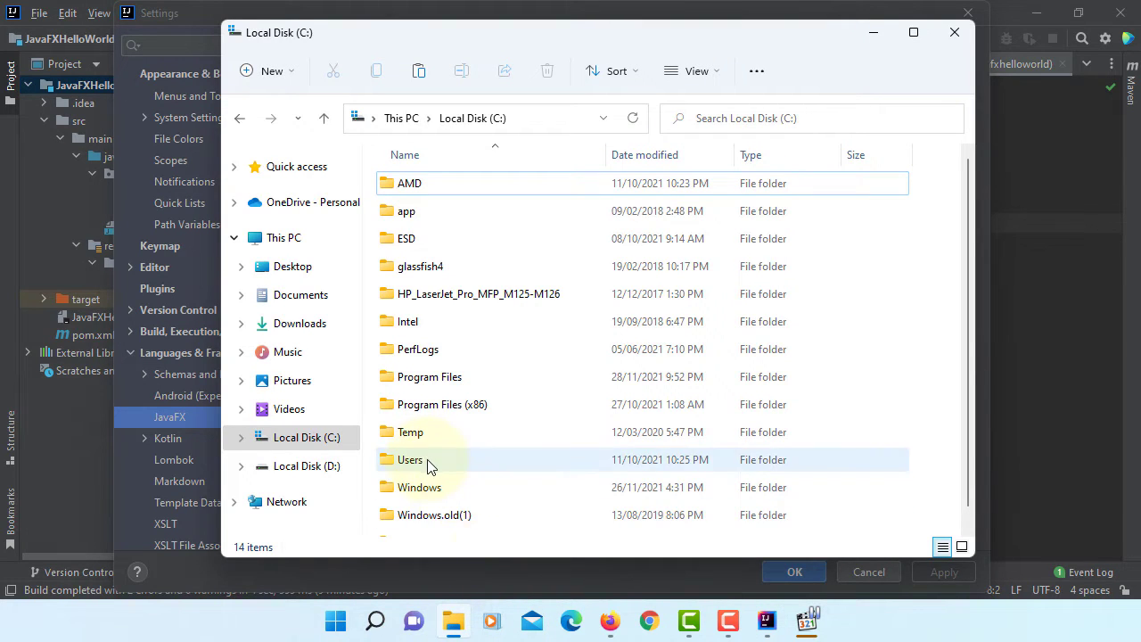
In C:\Users\Ken, enable showing hidden files, folders and drives in Folder Options
double_click(410, 460)
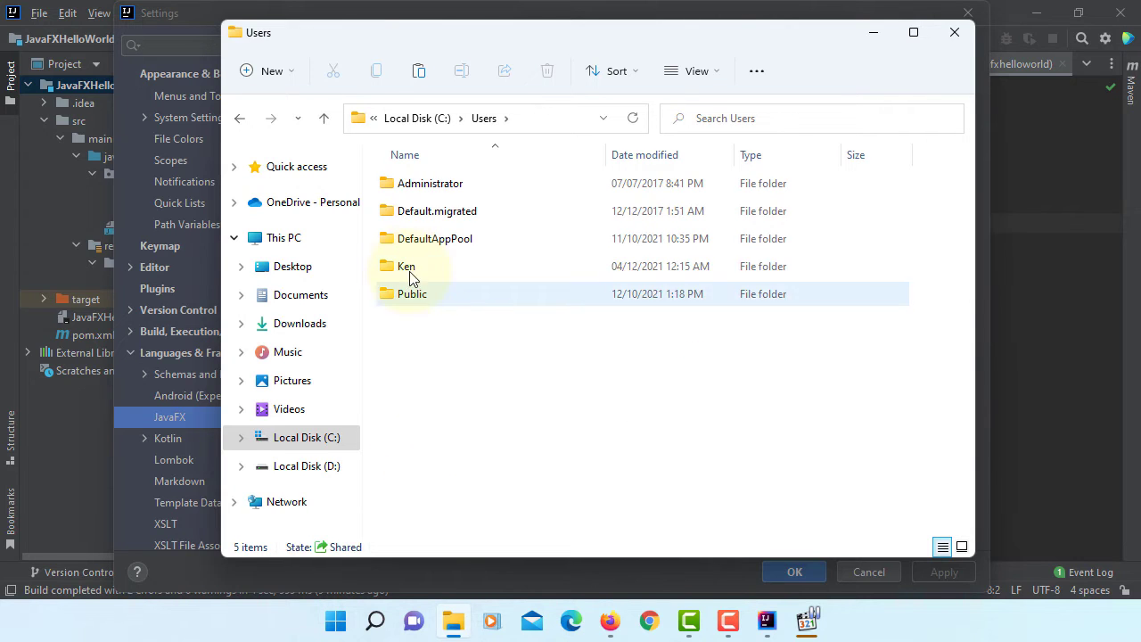
double_click(406, 266)
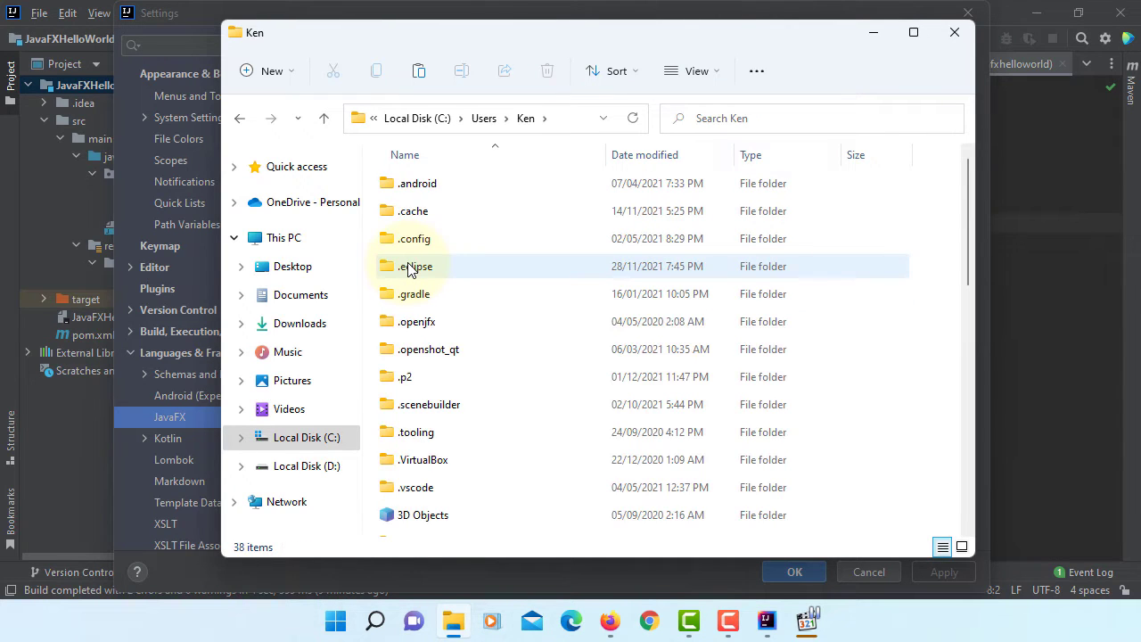
click(756, 71)
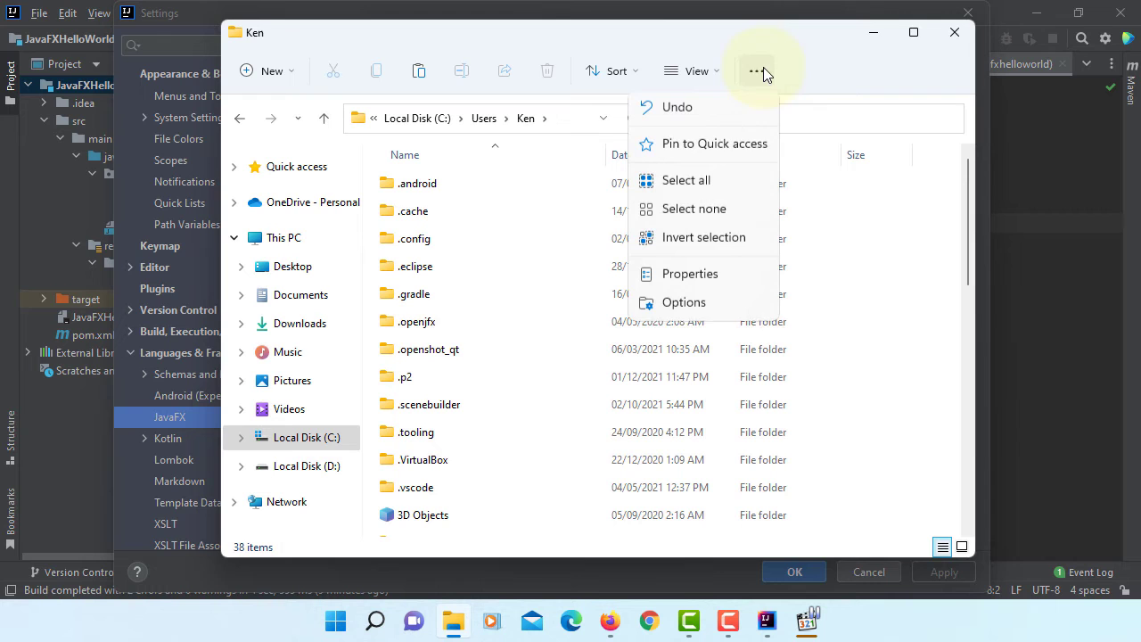
click(684, 303)
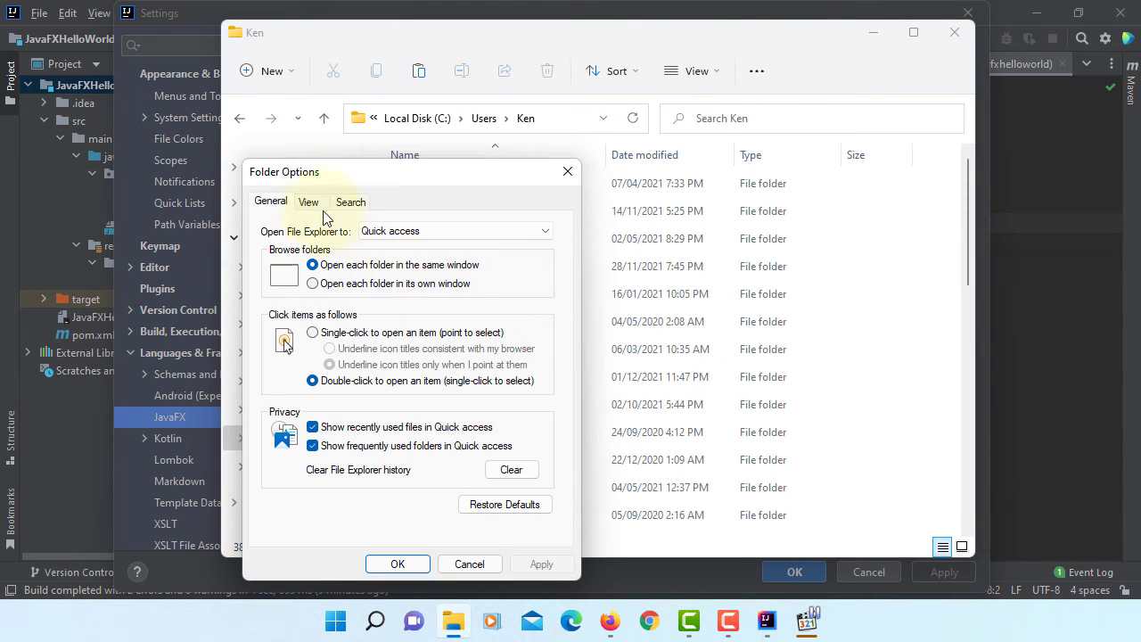
click(309, 199)
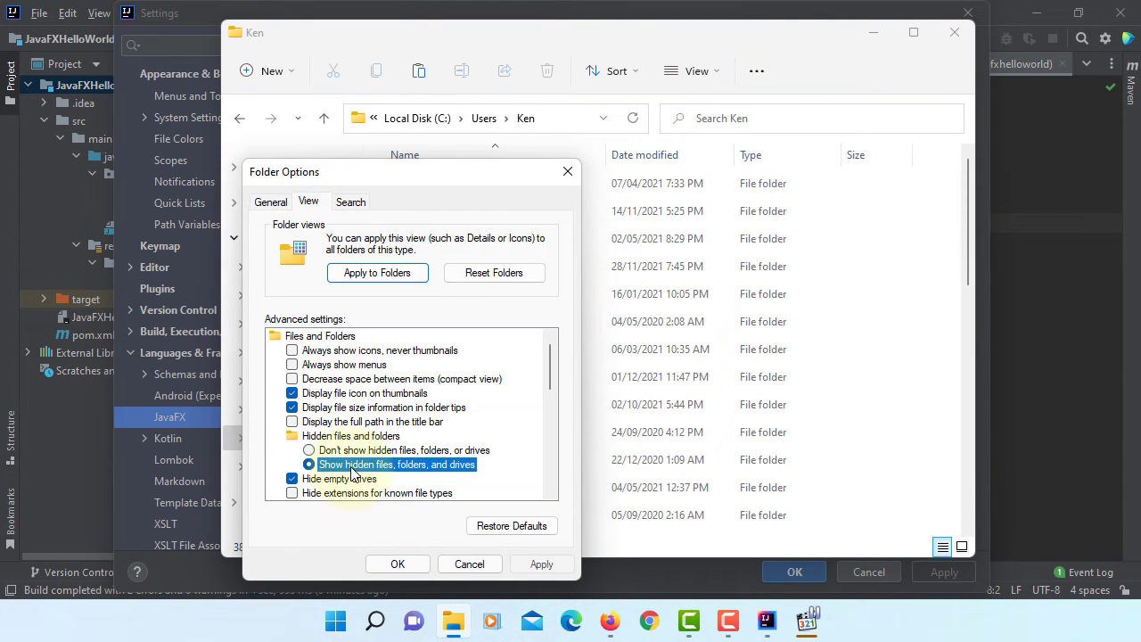
click(398, 563)
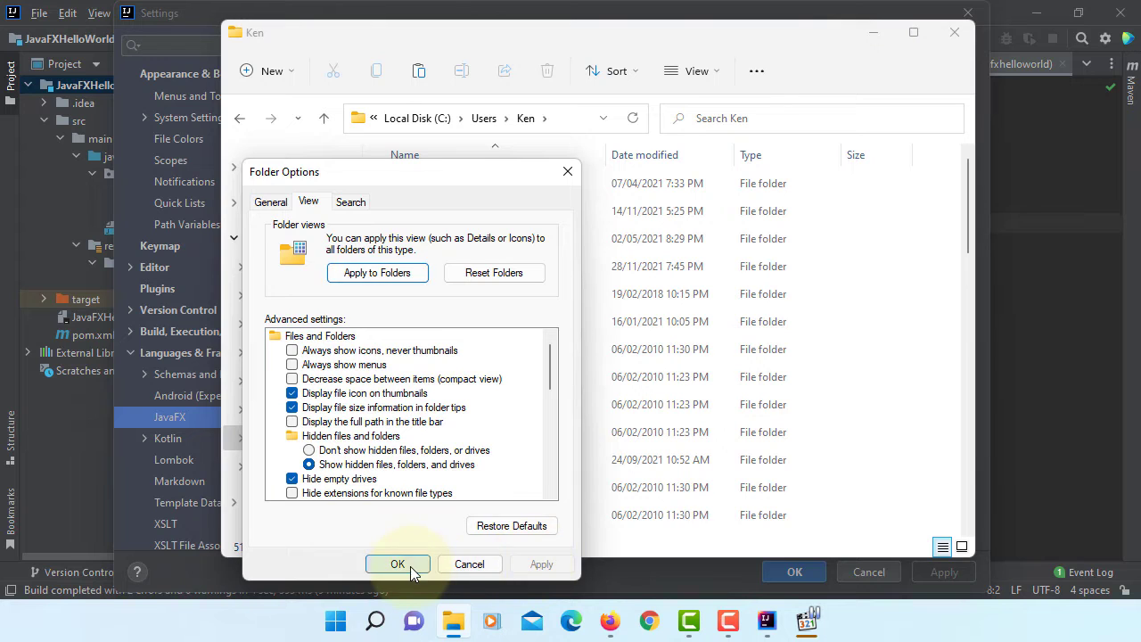
Browse to AppData\Local\SceneBuilder and copy the folder's full path
click(397, 563)
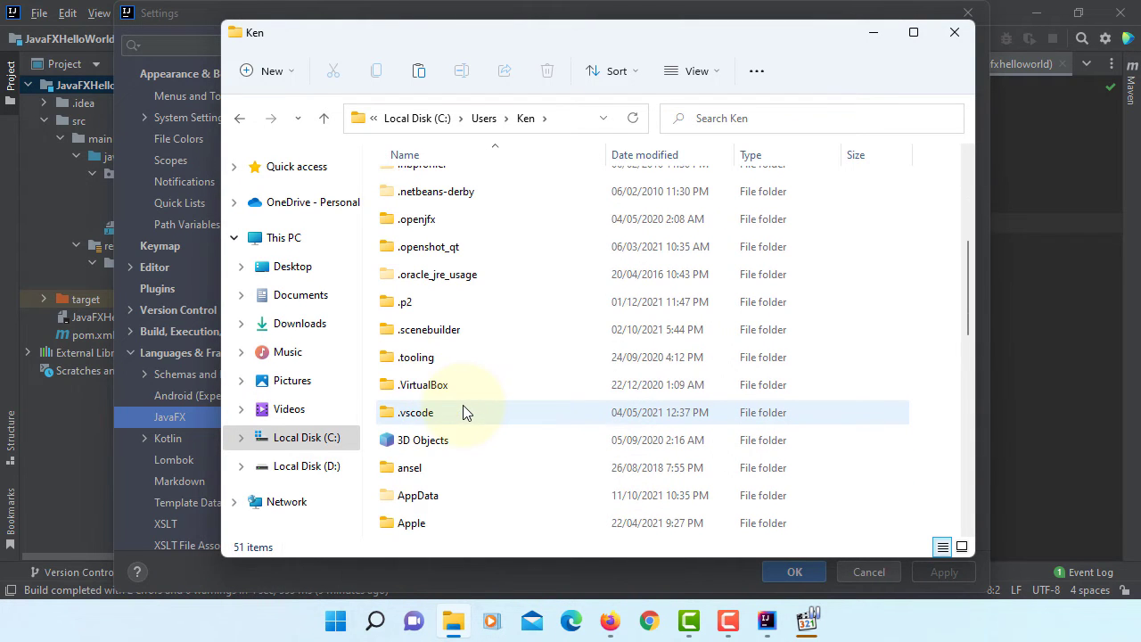
scroll(down, 3)
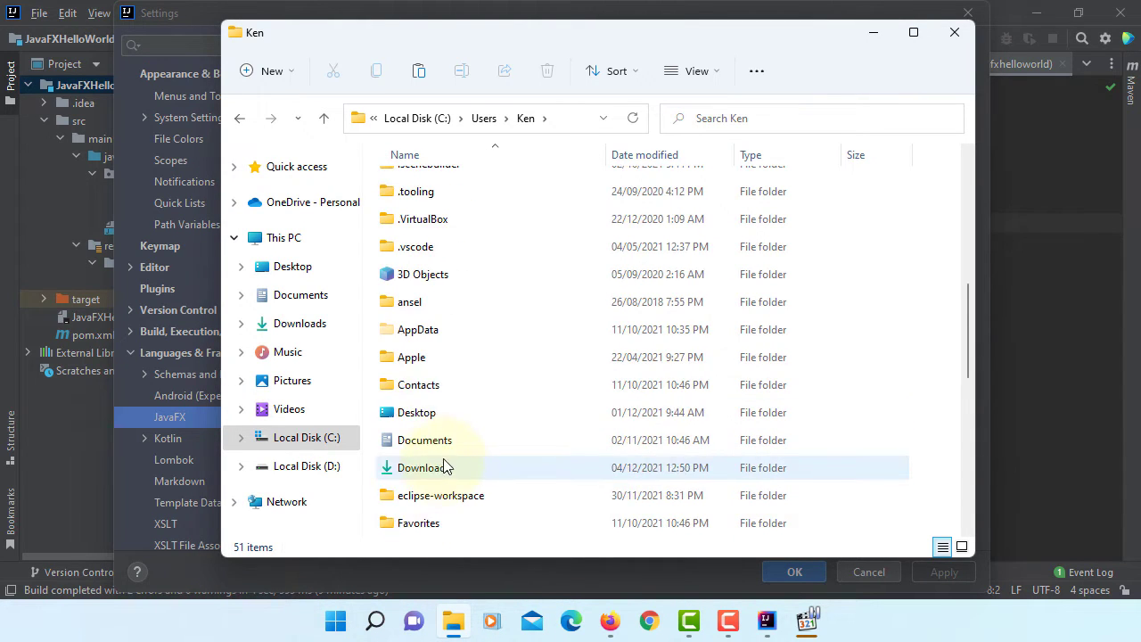
click(417, 328)
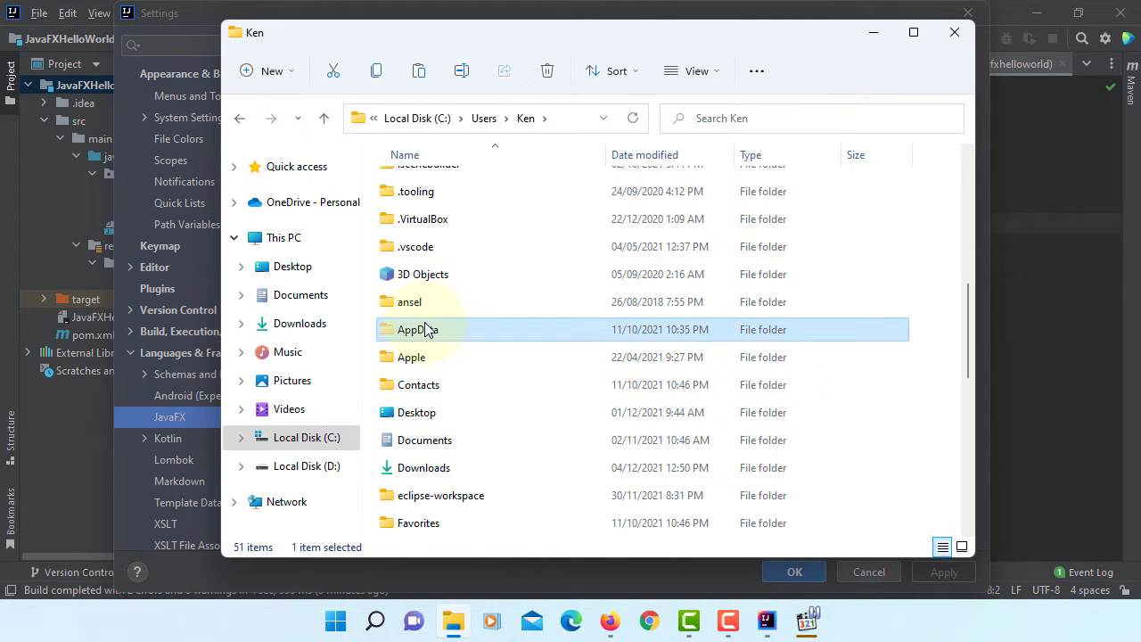
double_click(417, 328)
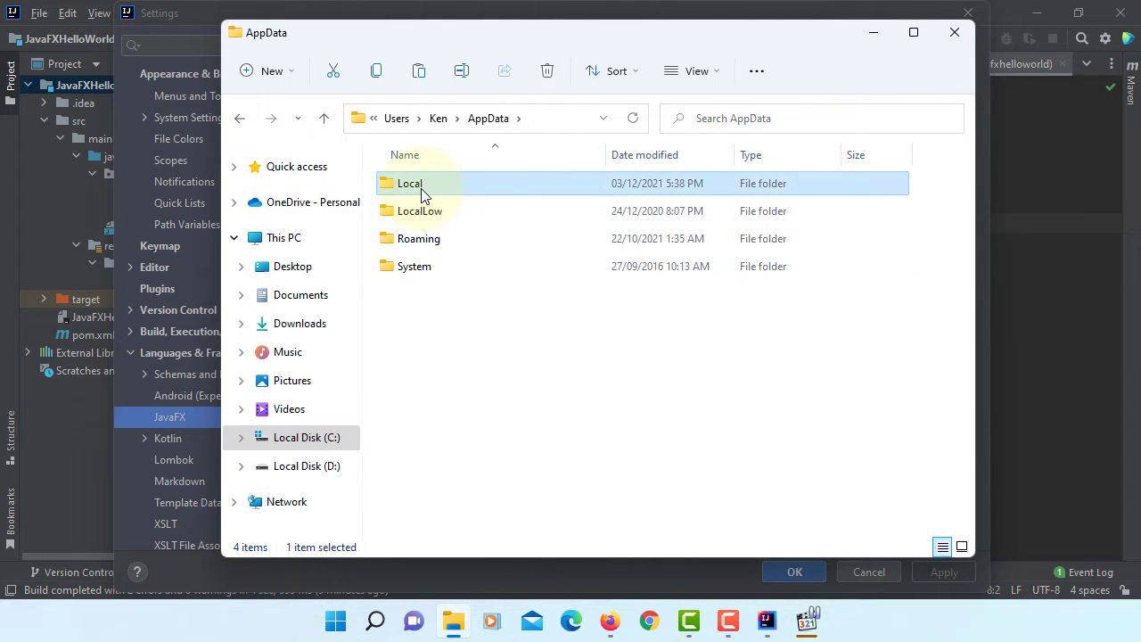
double_click(410, 182)
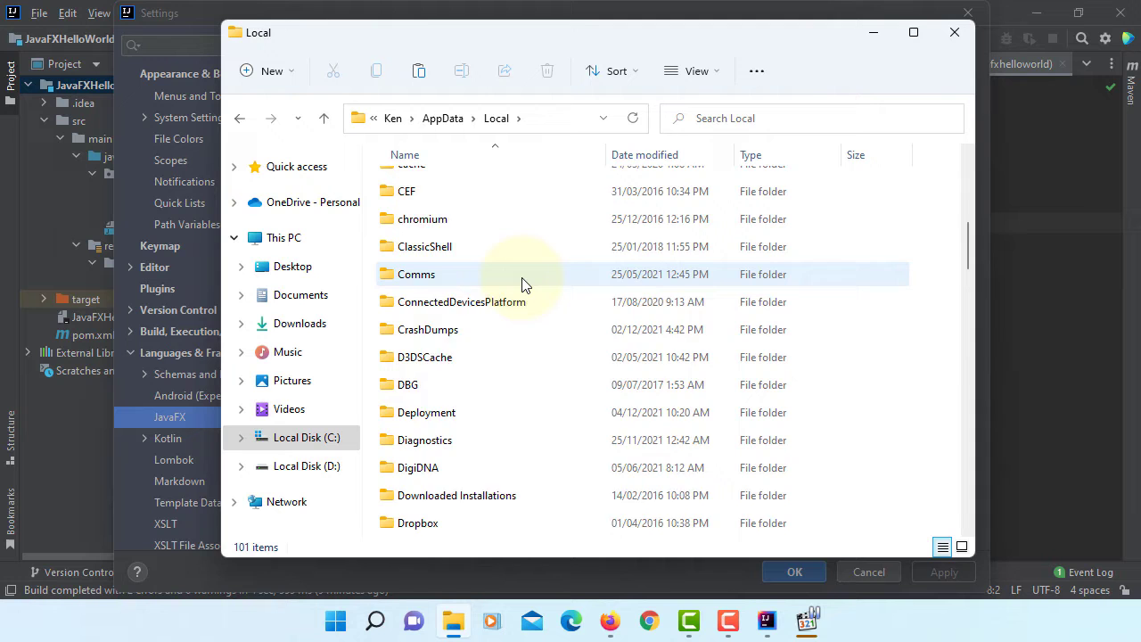
scroll(down, 3)
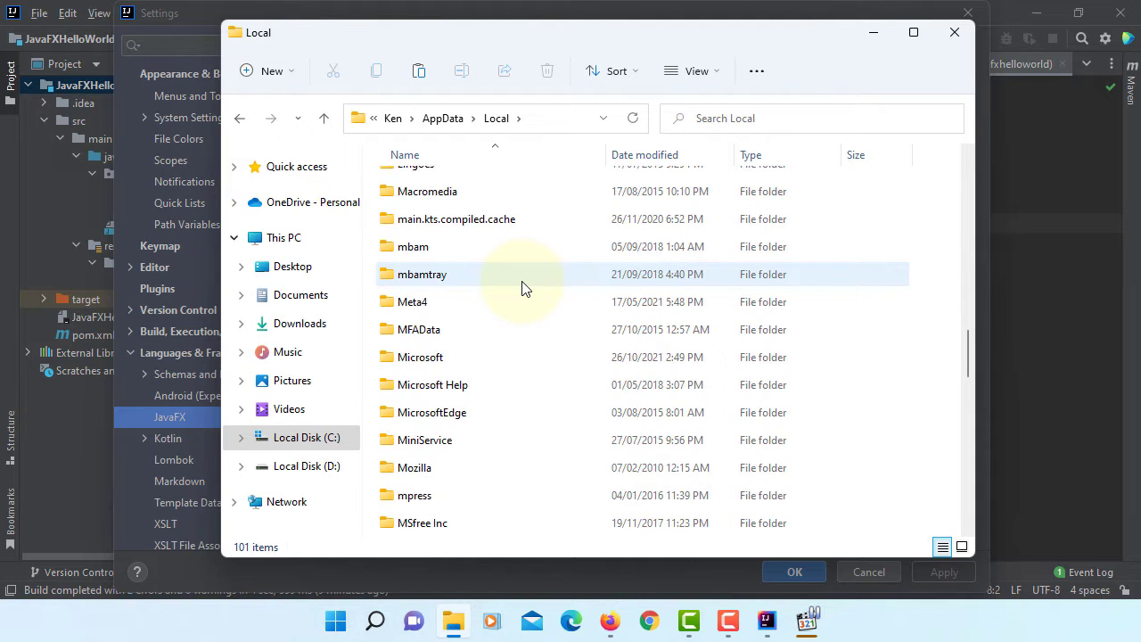
scroll(down, 3)
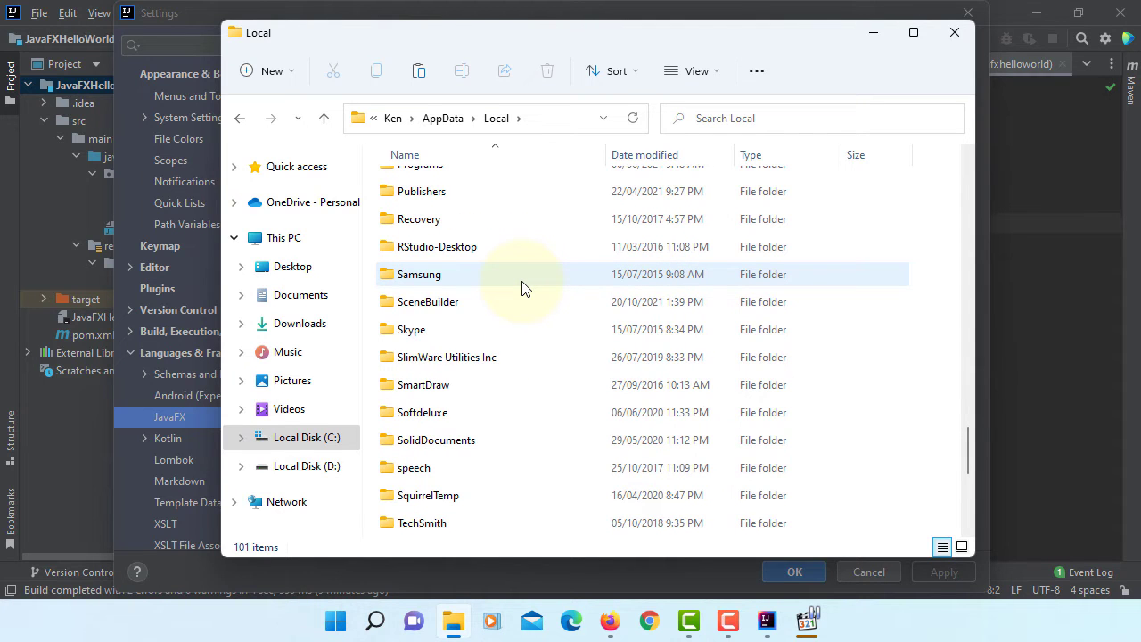
click(428, 301)
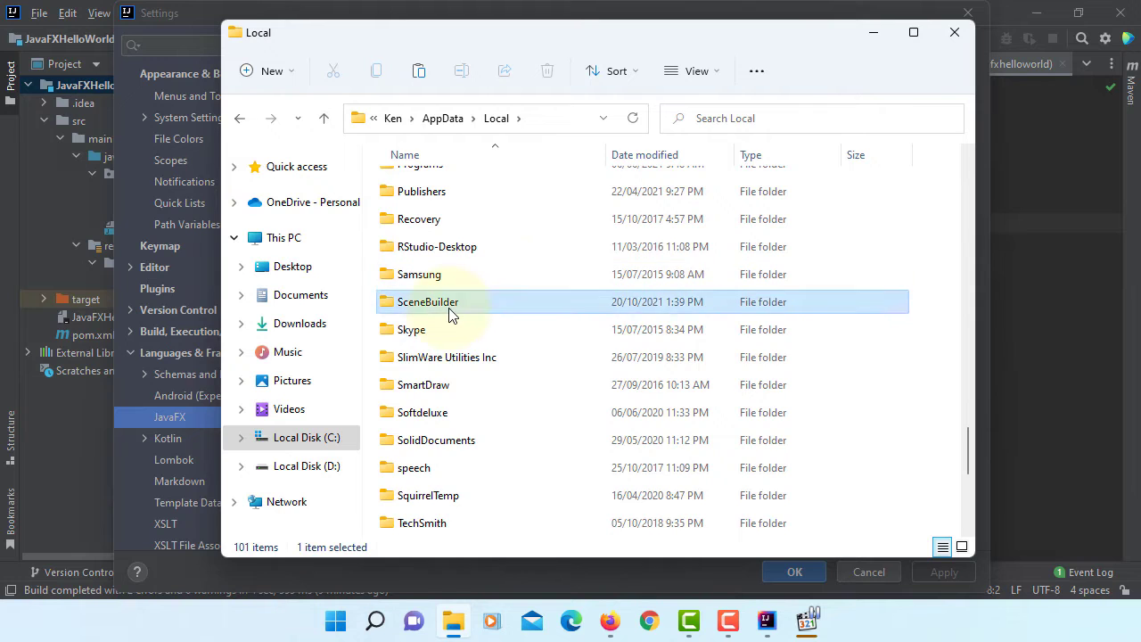
double_click(428, 302)
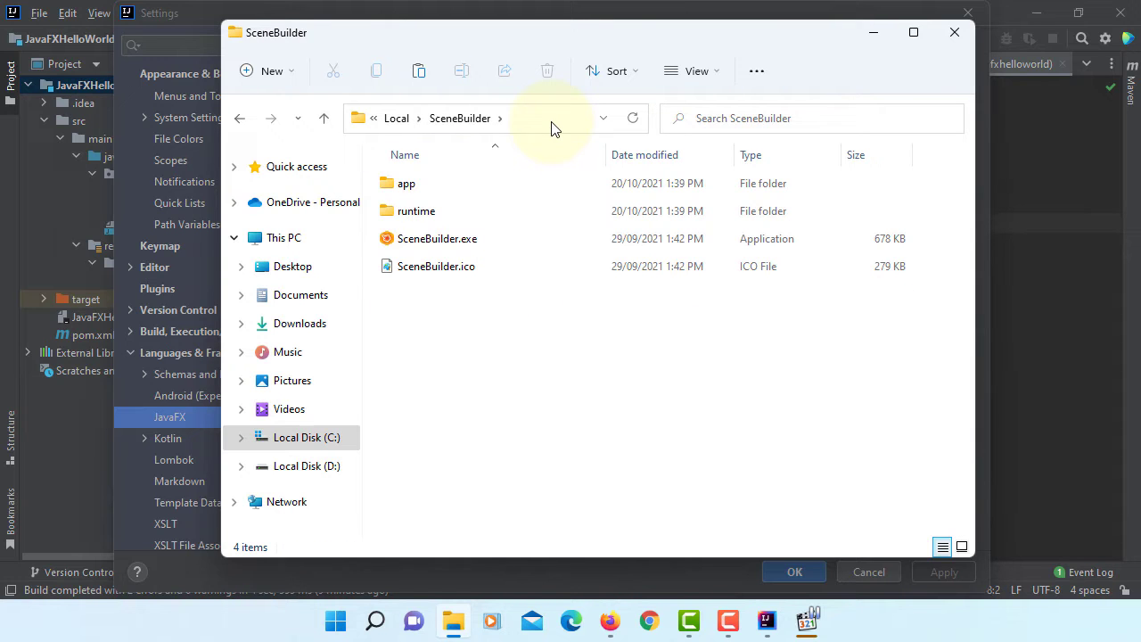
right_click(481, 118)
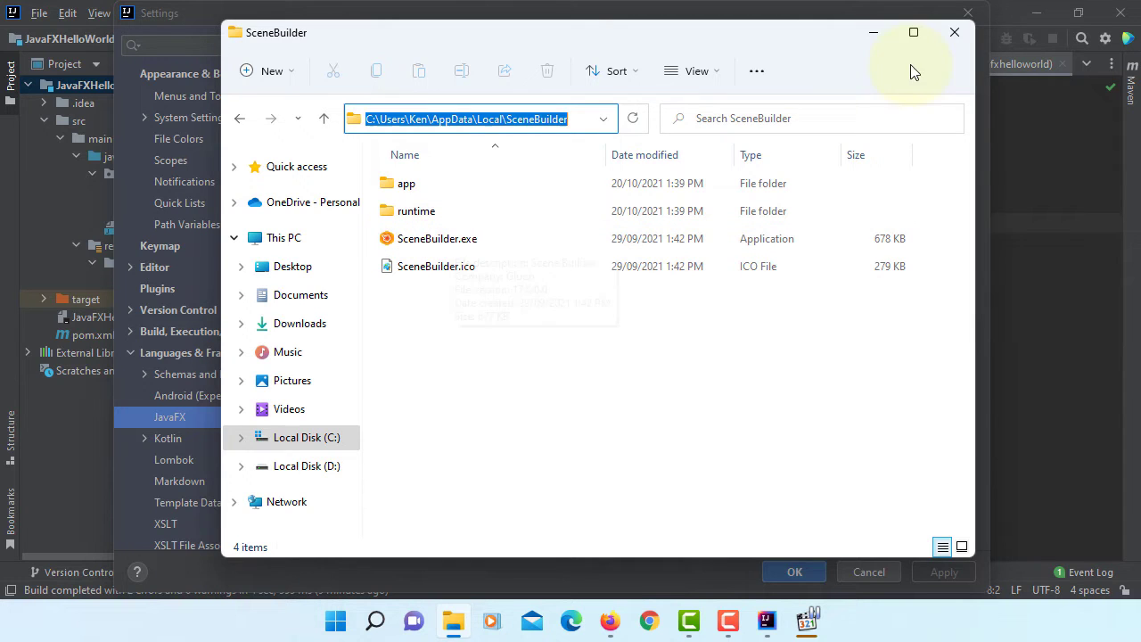
Set the JavaFX Path to SceneBuilder to C:\Users\Ken\AppData\Local\SceneBuilder\SceneBuilder.exe and save
click(867, 571)
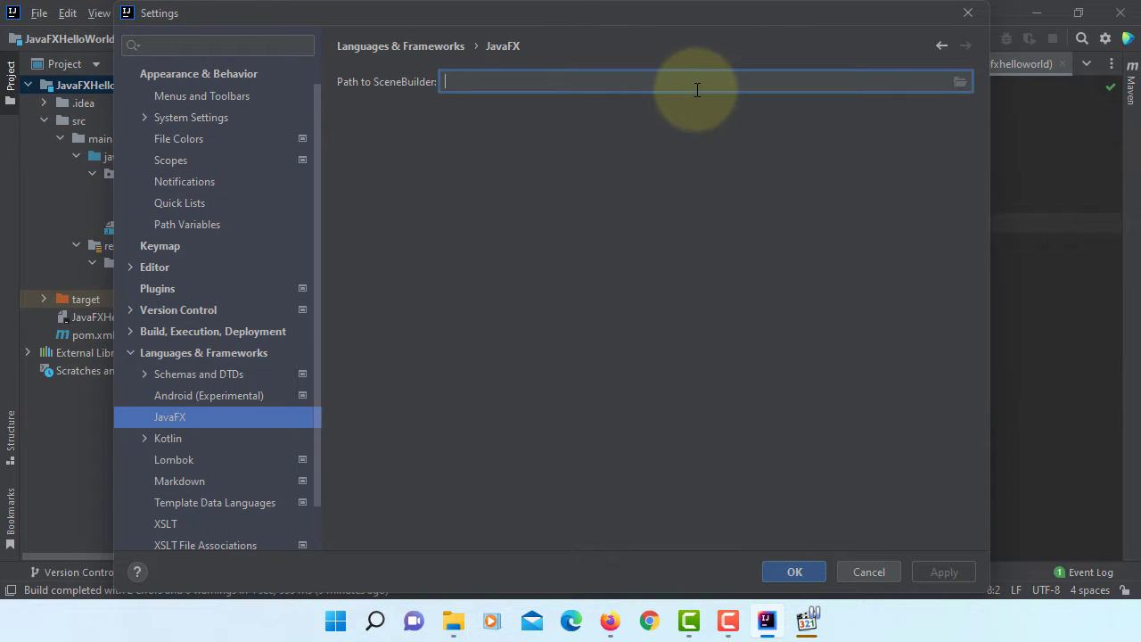
text(C:\Users\Ken\AppData\Local\SceneBuilder)
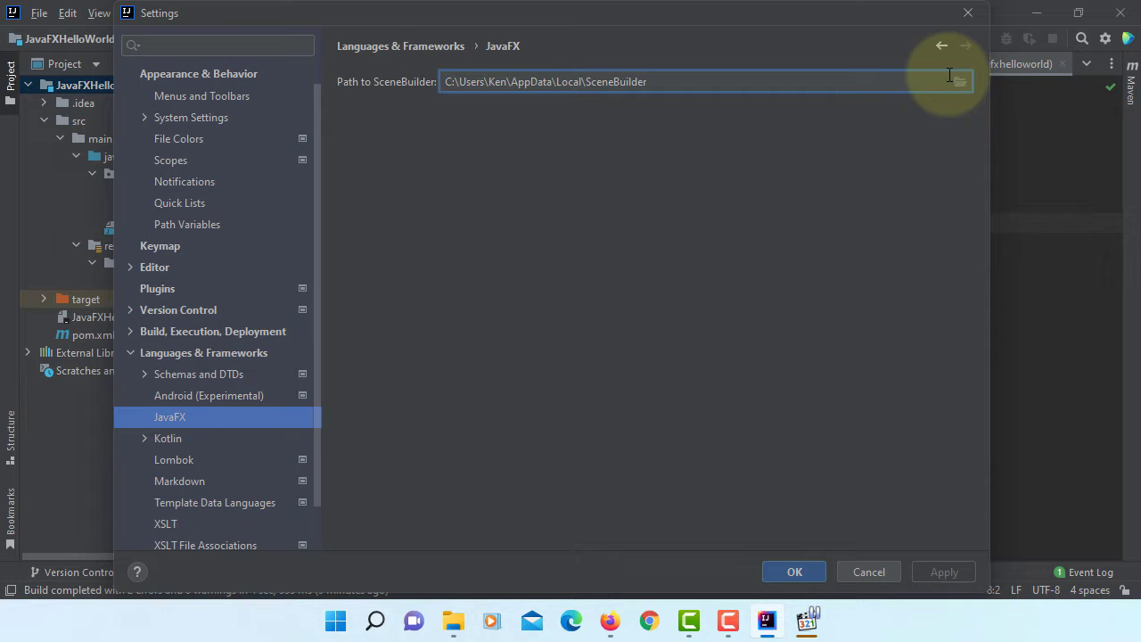
click(961, 82)
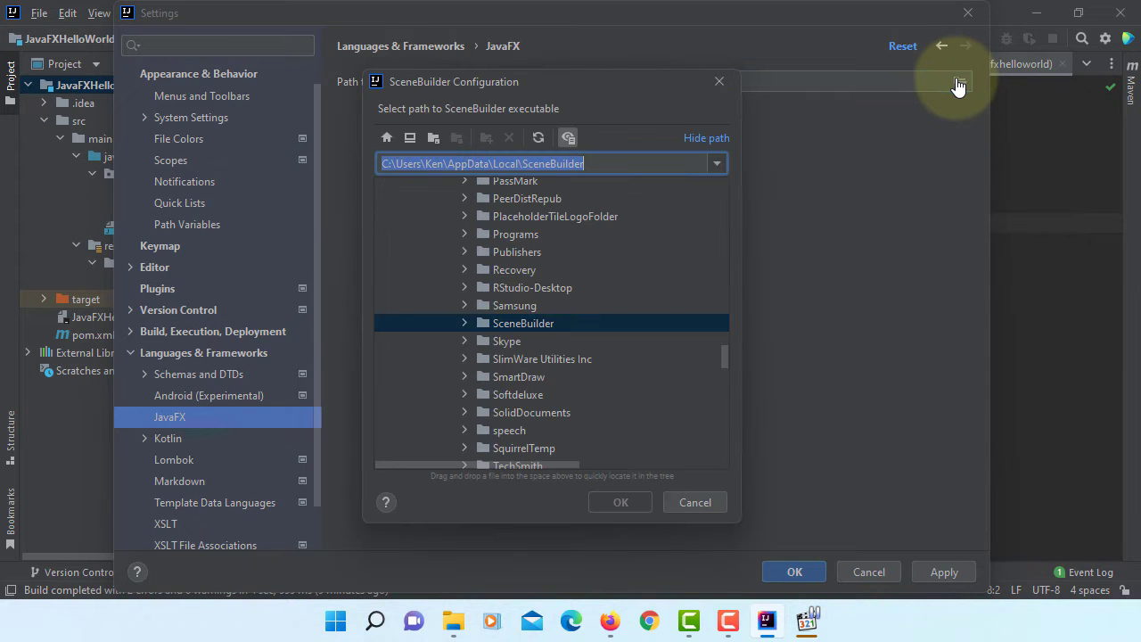
click(463, 322)
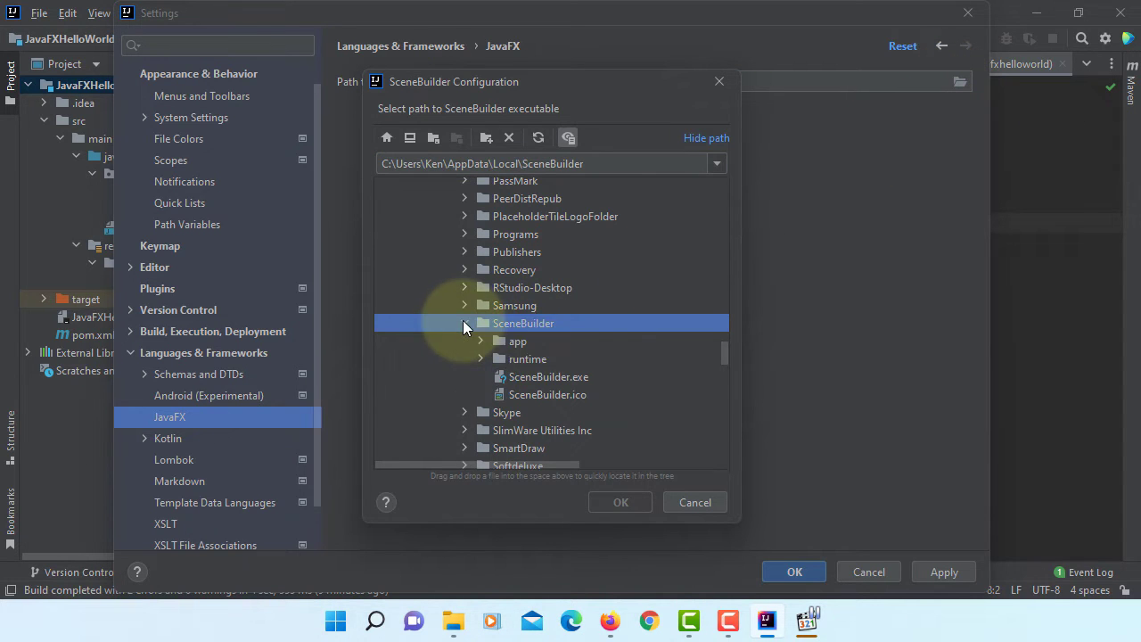
click(549, 376)
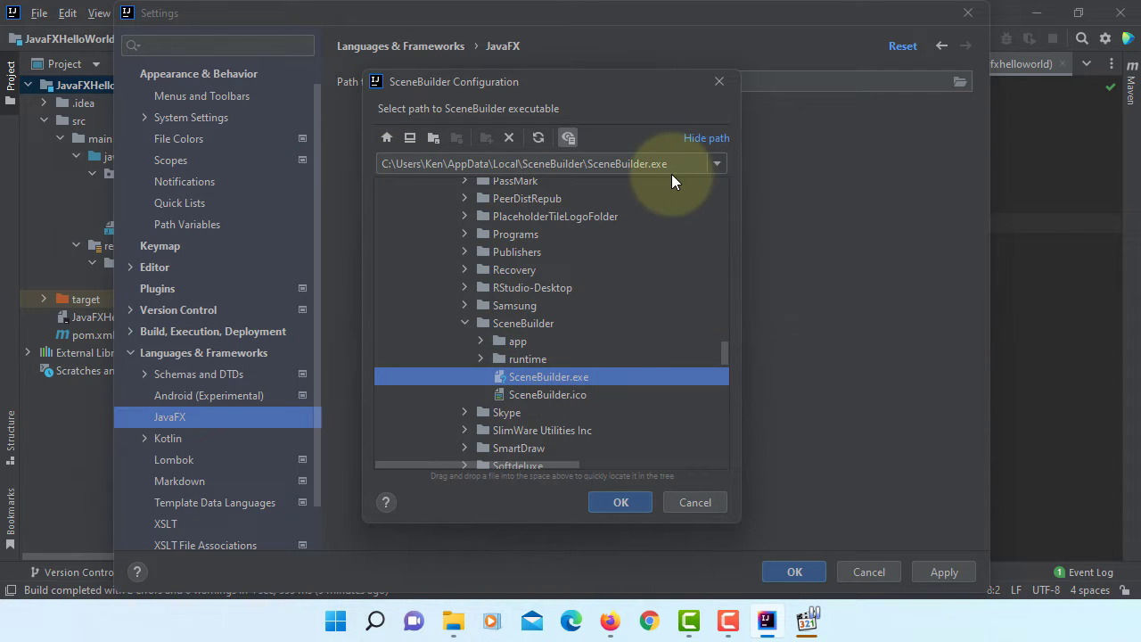
mouse_move(620, 503)
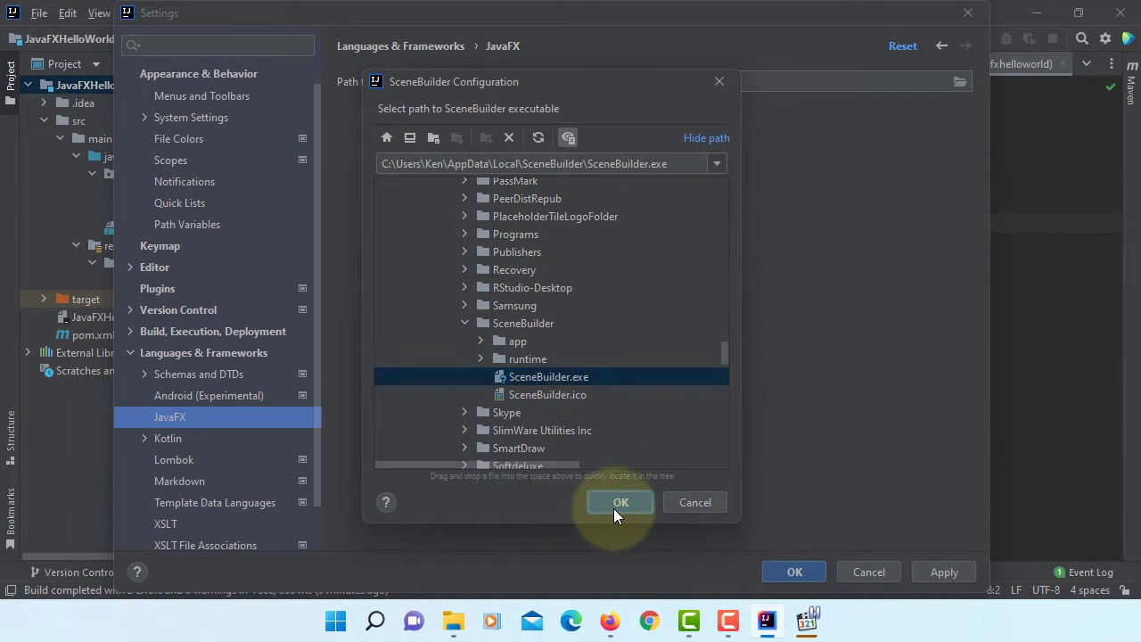
click(621, 503)
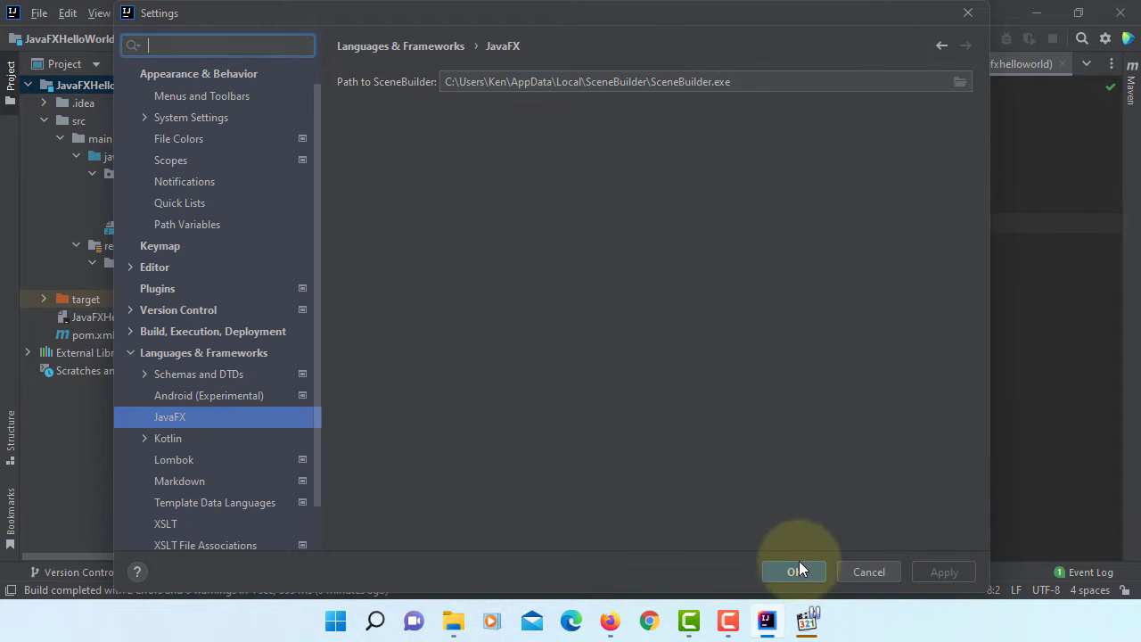
click(794, 571)
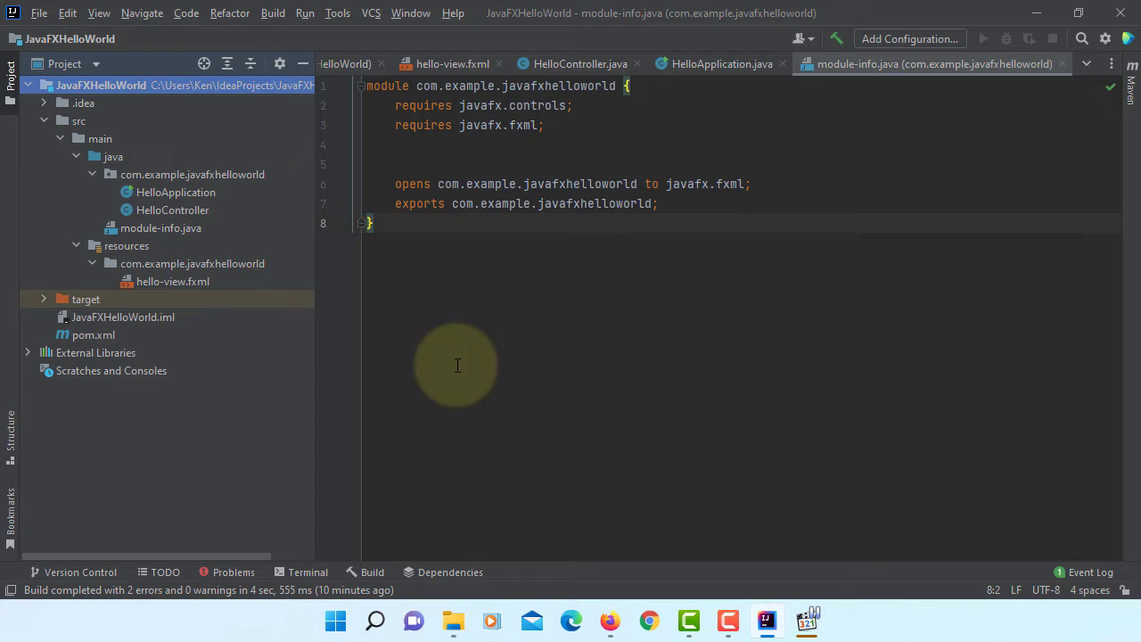
Bring up the context menu for hello-view.fxml to open it in SceneBuilder
right_click(171, 282)
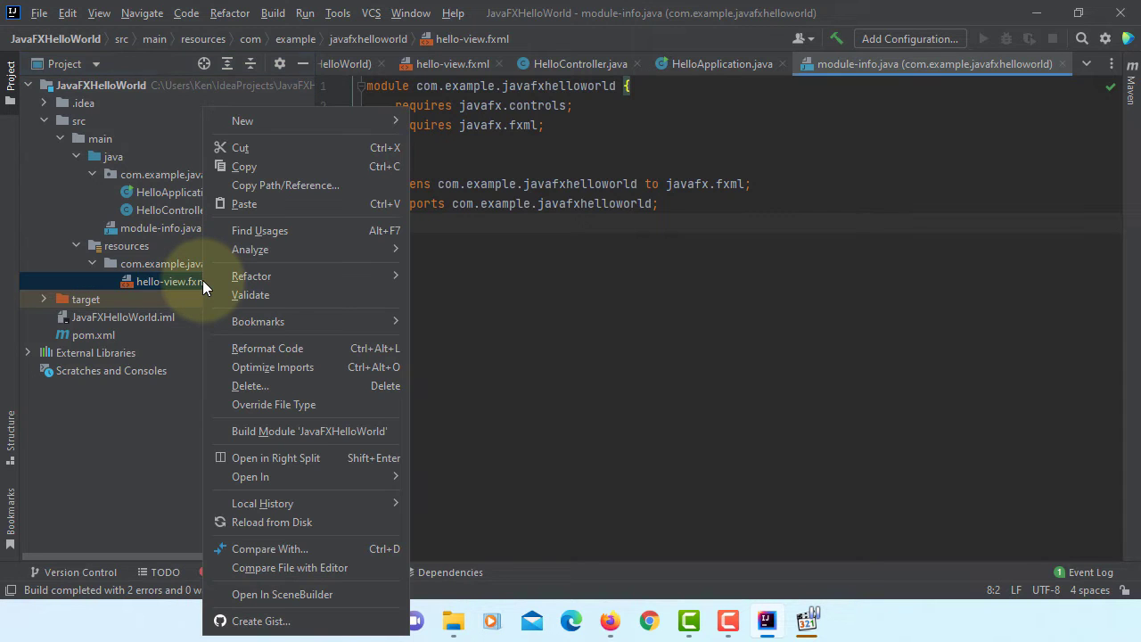
mouse_move(267, 321)
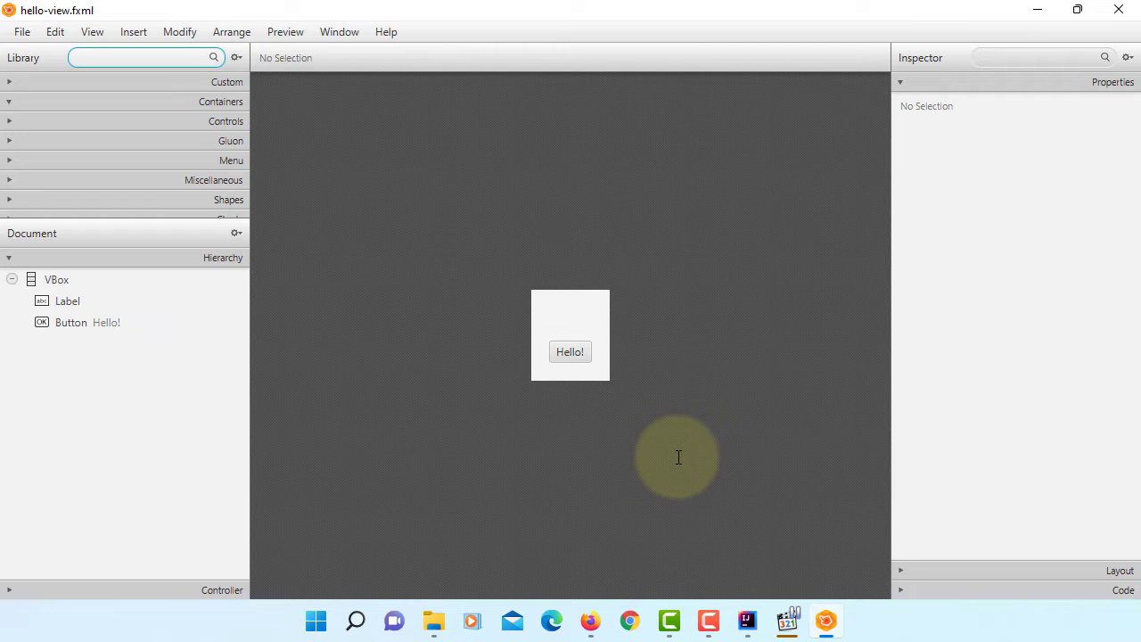
mouse_move(596, 315)
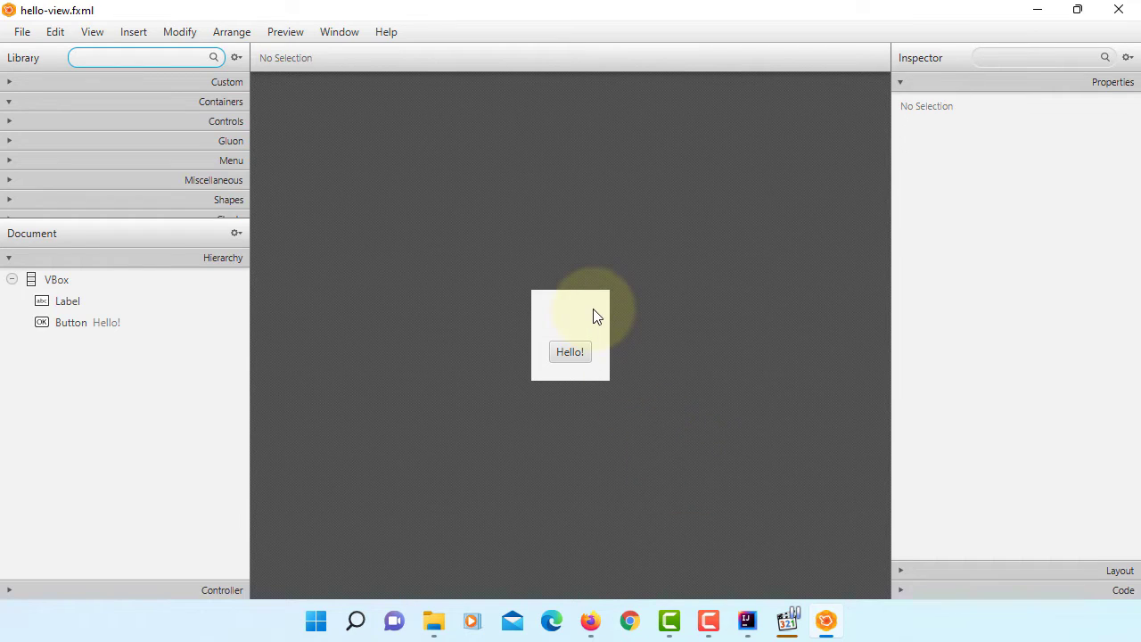
Select the root VBox and set its Pref Width to 600
click(571, 321)
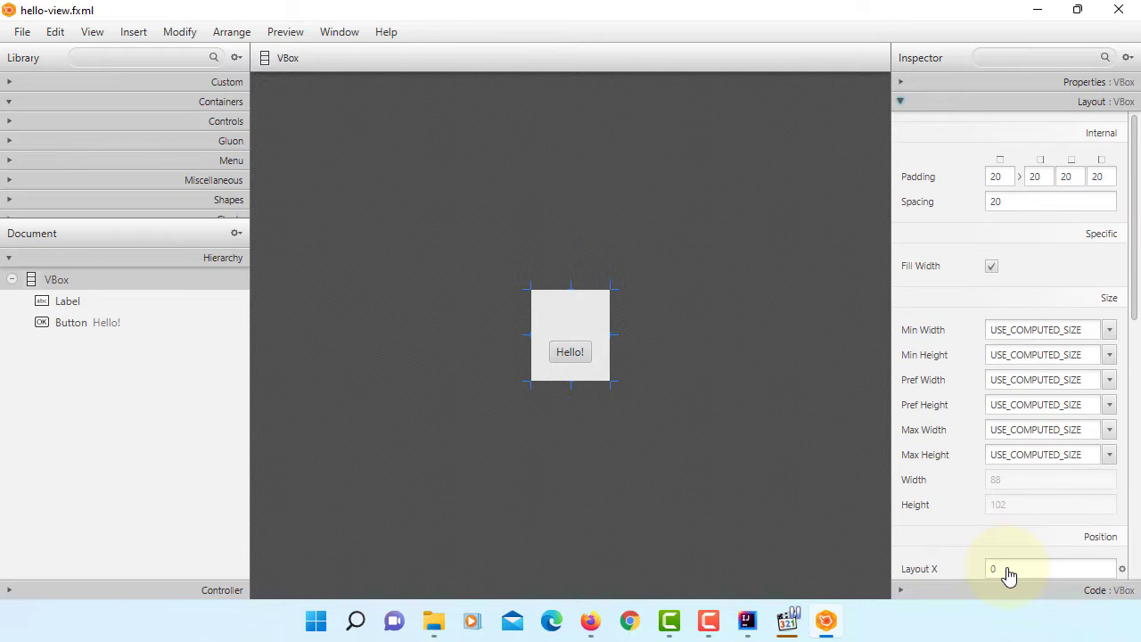
mouse_move(1002, 450)
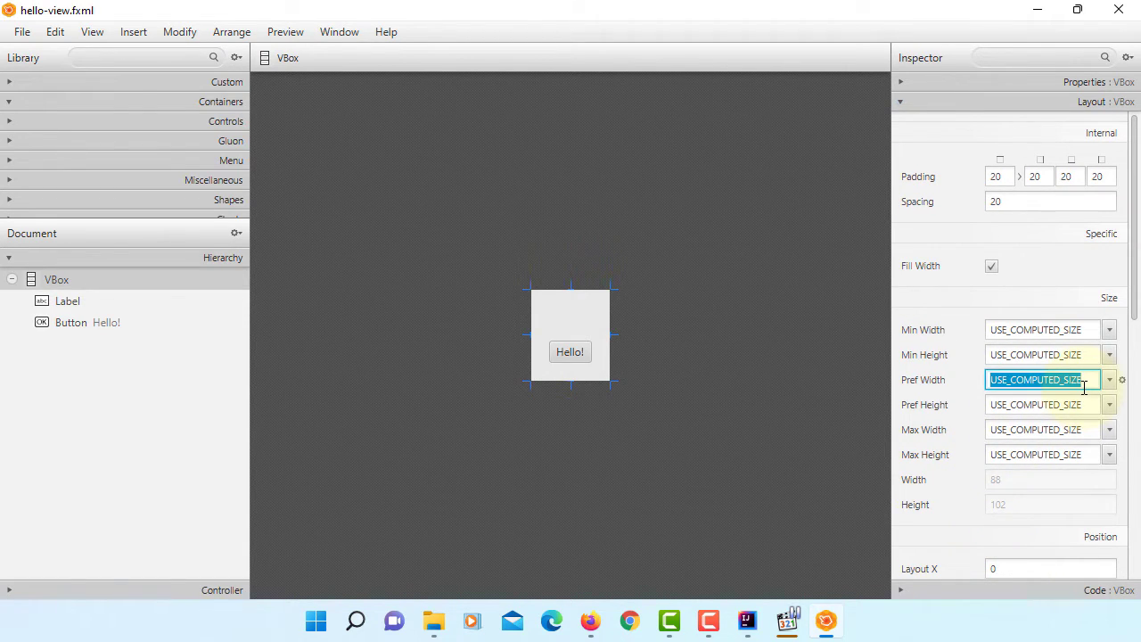
text(600)
click(1043, 405)
text(400)
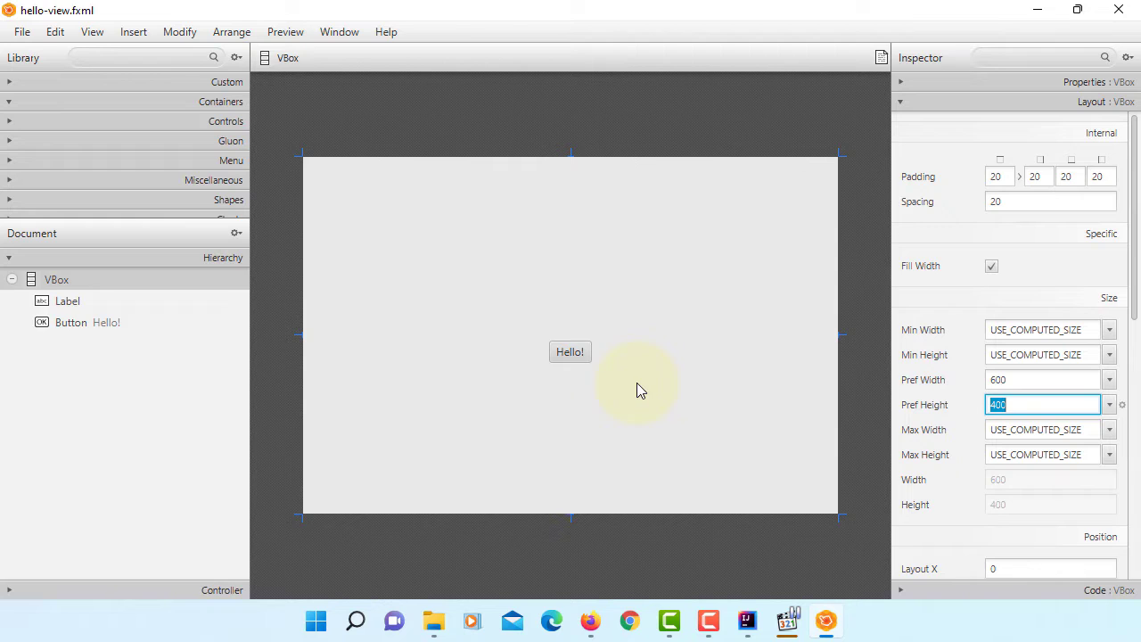
Change the button's Text property to 'JavaFX Hello World!' and commit it
click(570, 352)
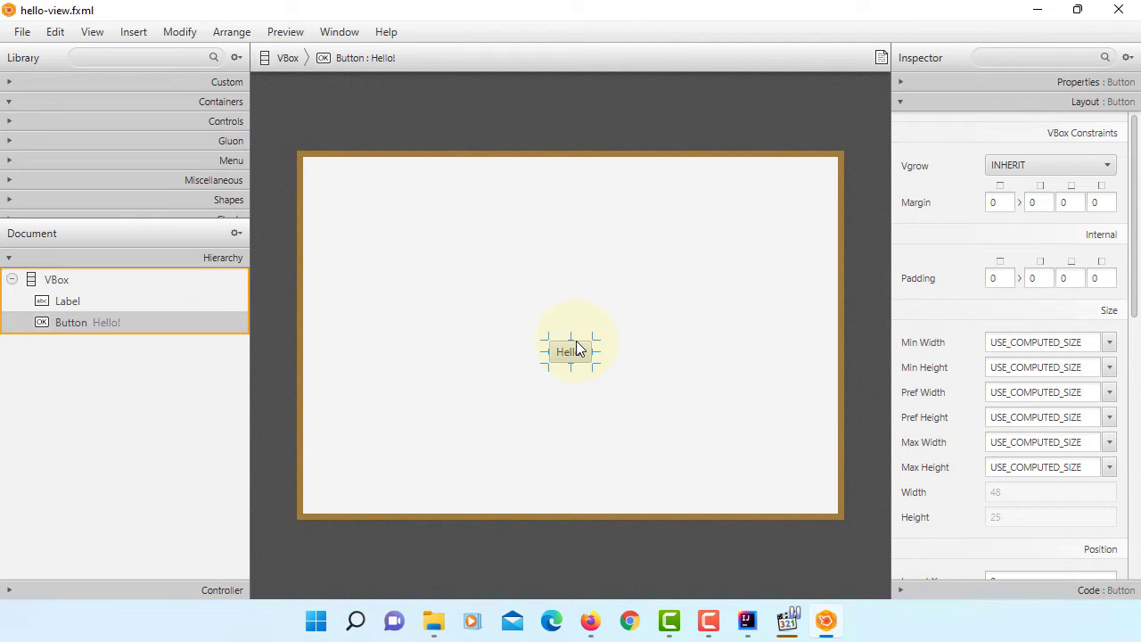
mouse_move(663, 328)
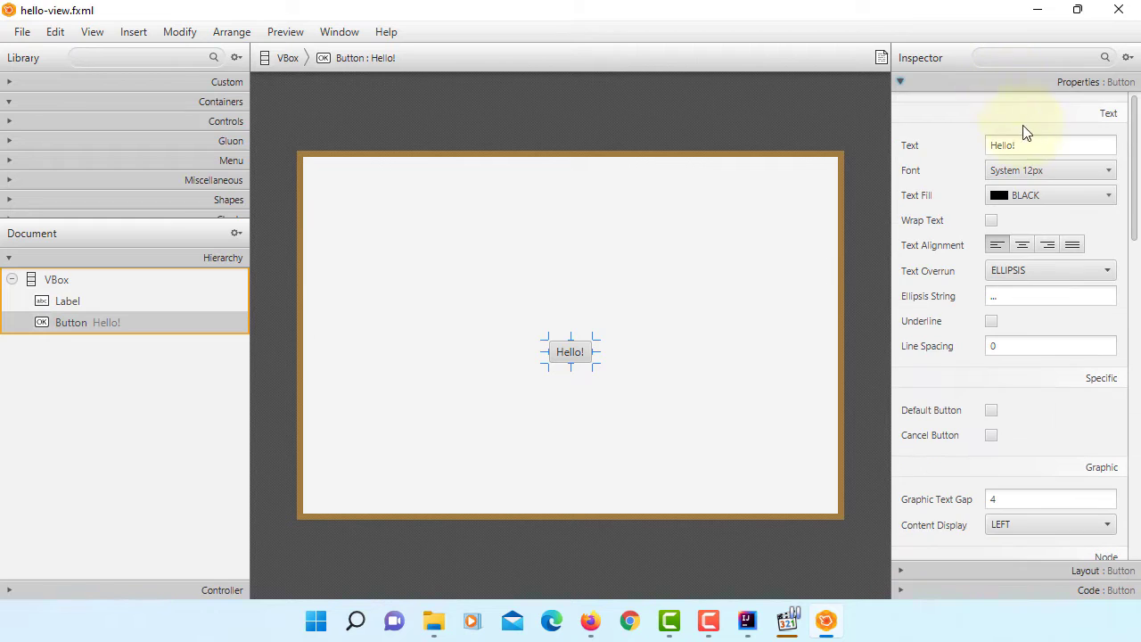
click(1050, 144)
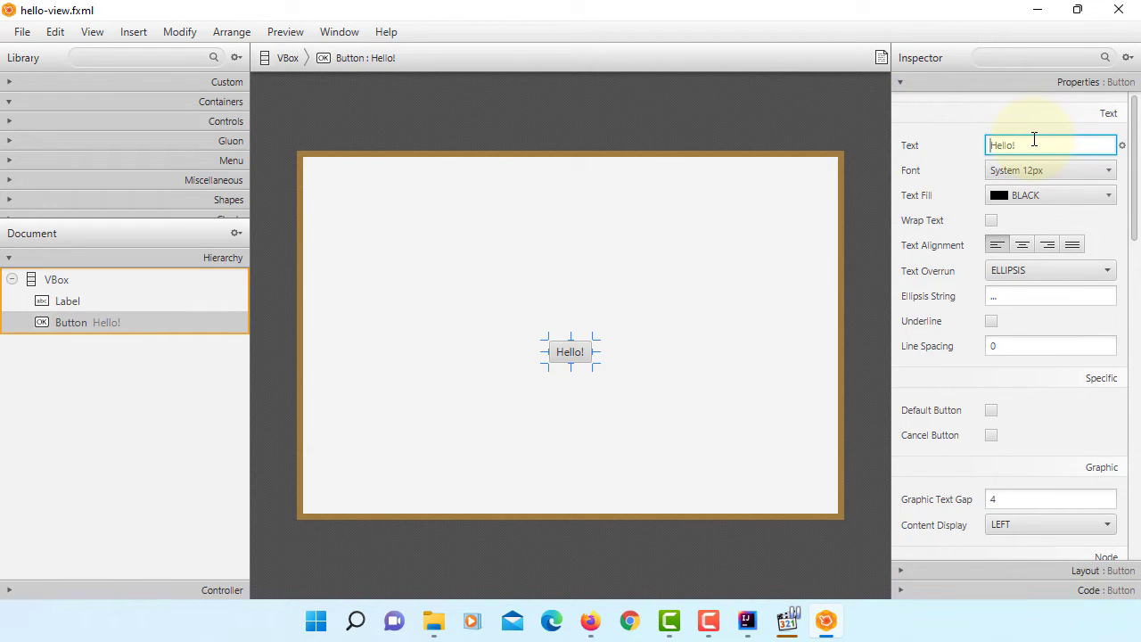
text(JavaFX)
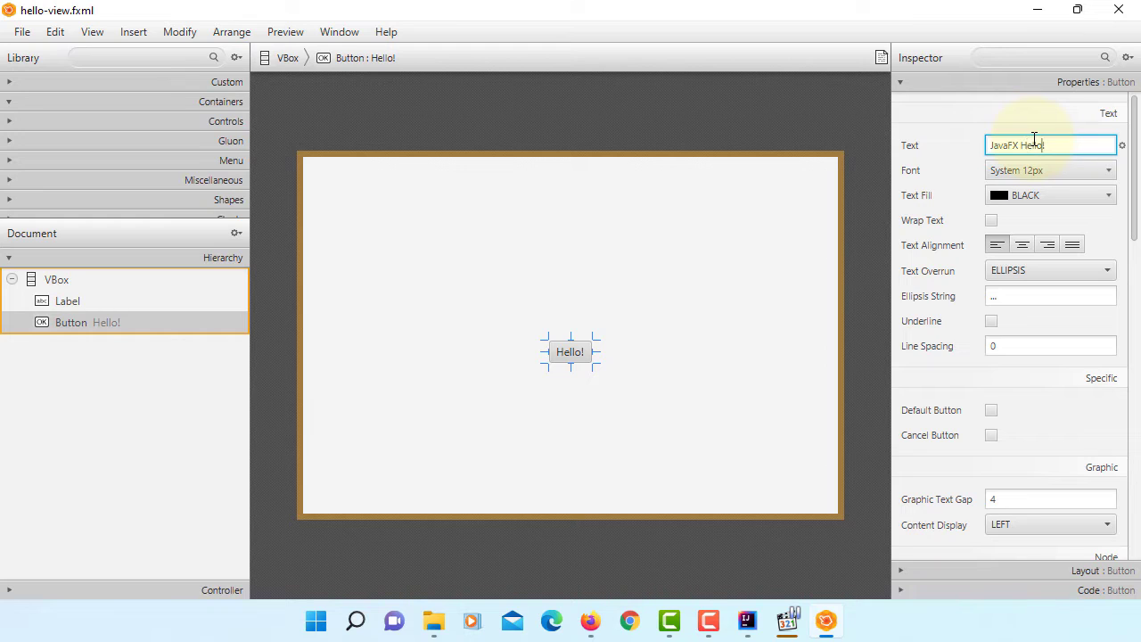
text(World)
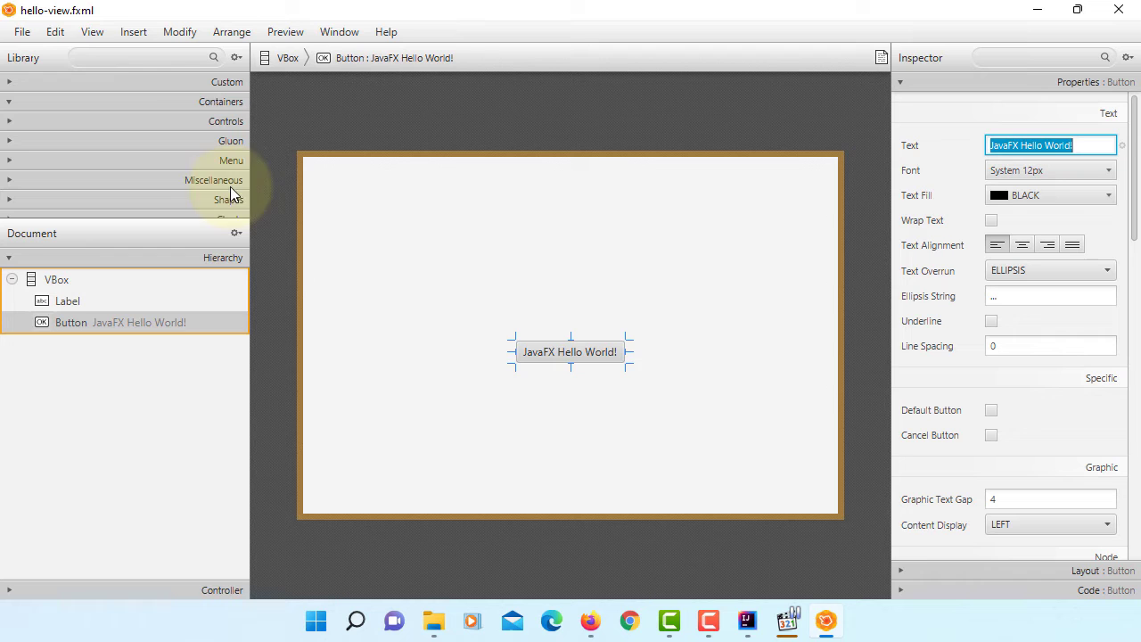
click(21, 32)
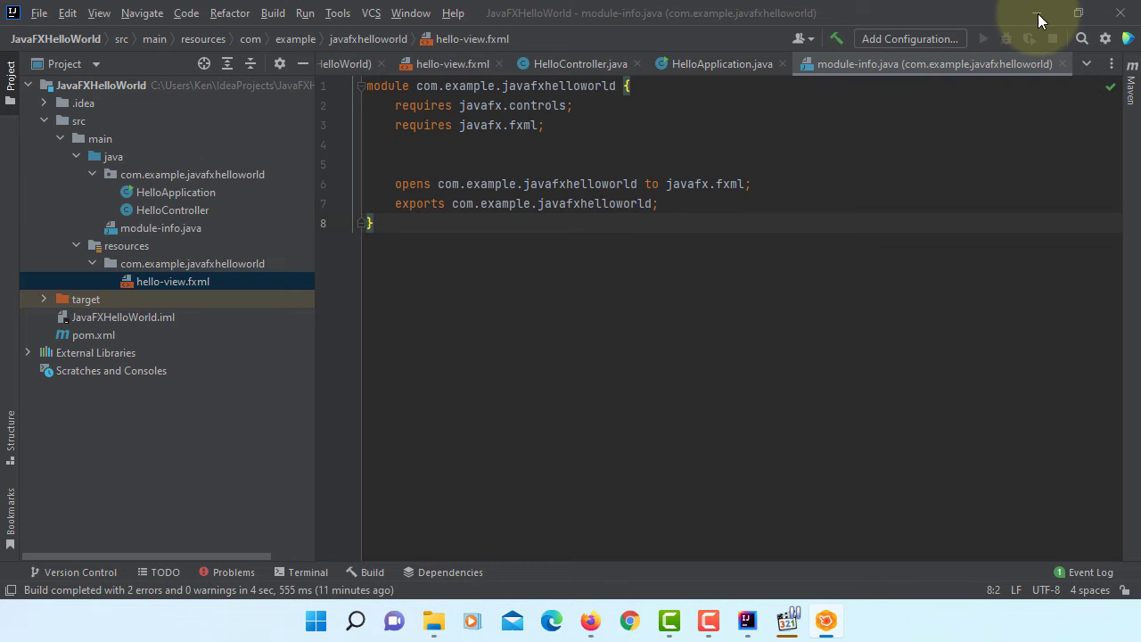
Build the project, then bring up the Run popup offering Edit Configurations
click(273, 12)
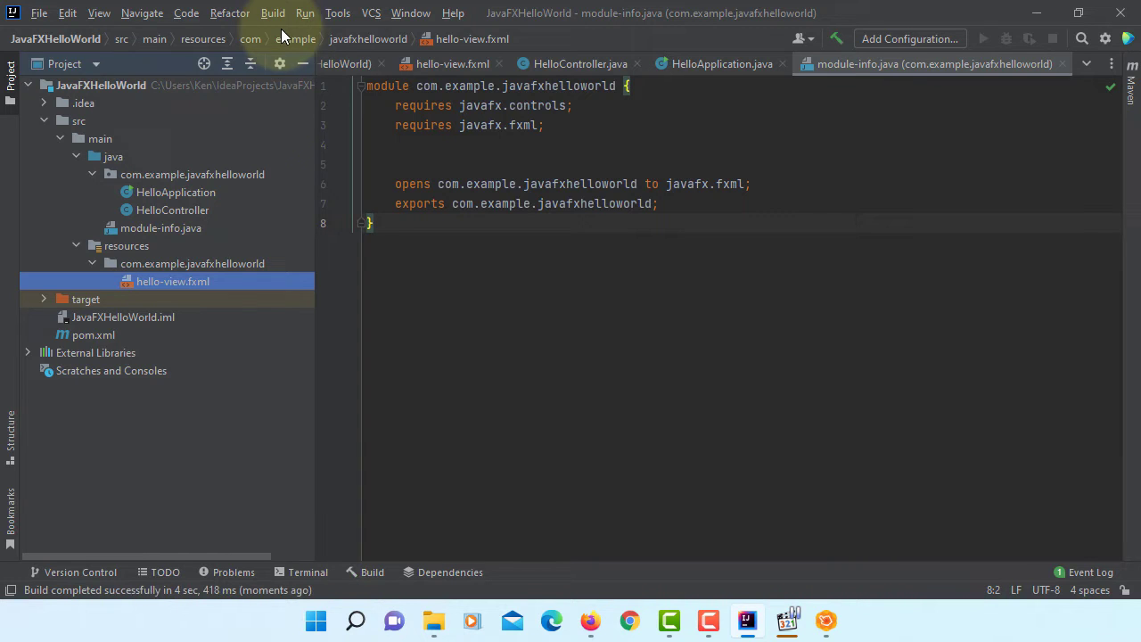
click(305, 13)
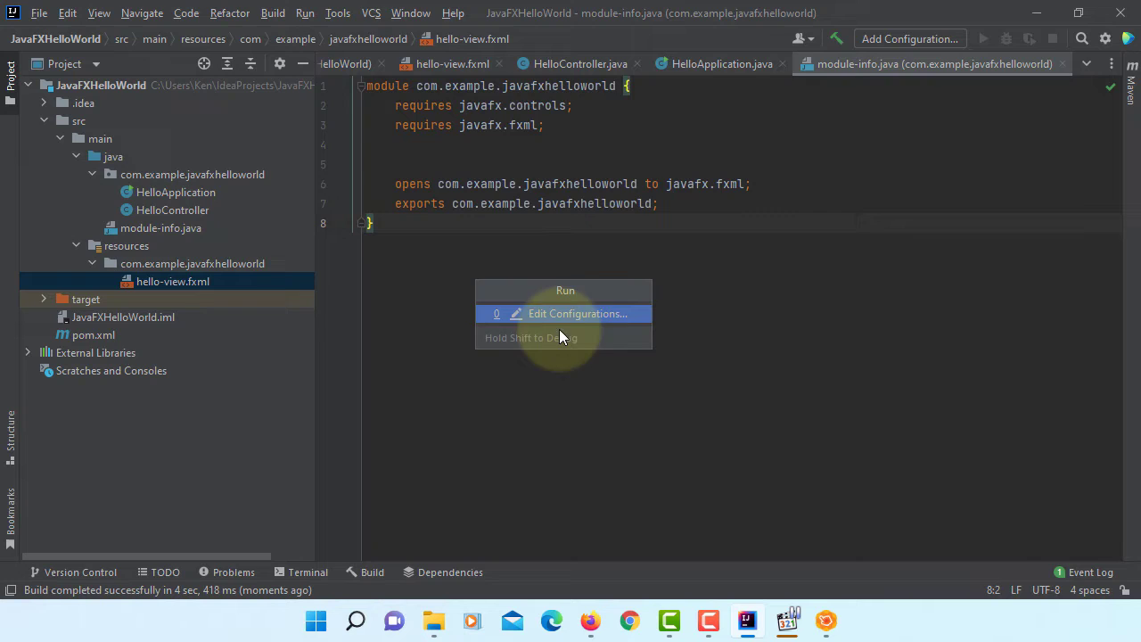
Add a new Application run configuration named App and browse for its main class
click(576, 314)
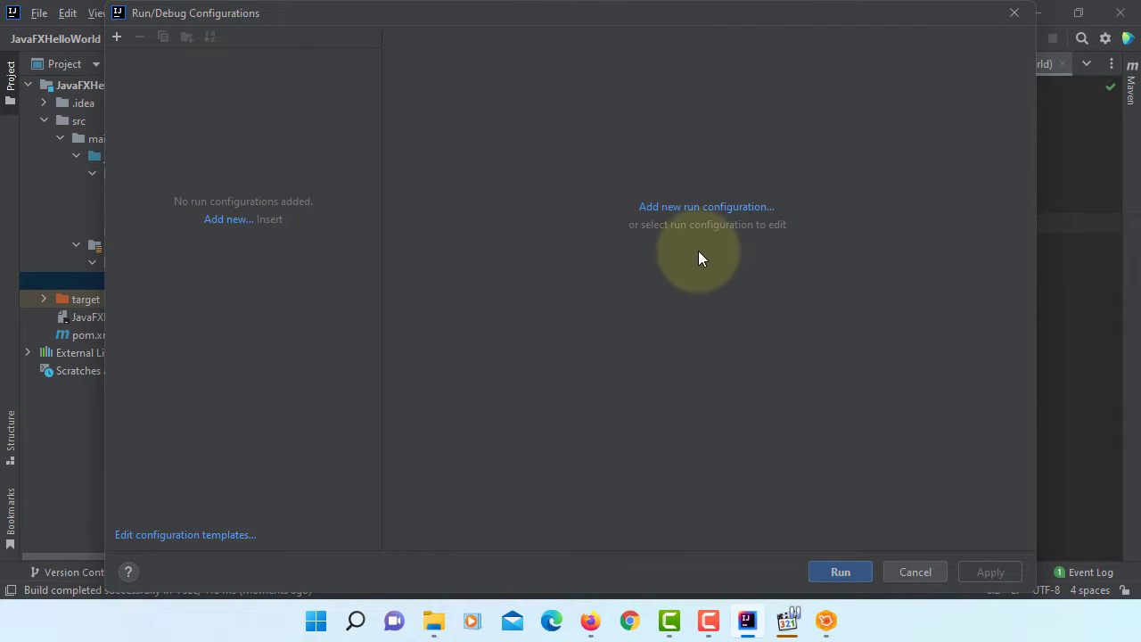
click(706, 207)
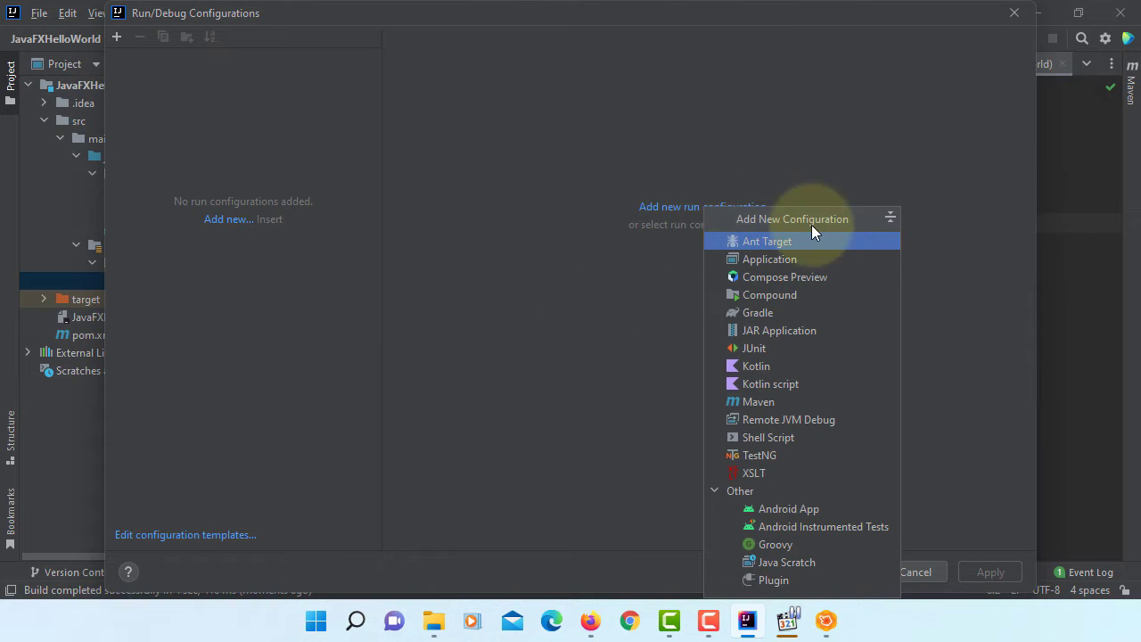
click(770, 258)
text(A)
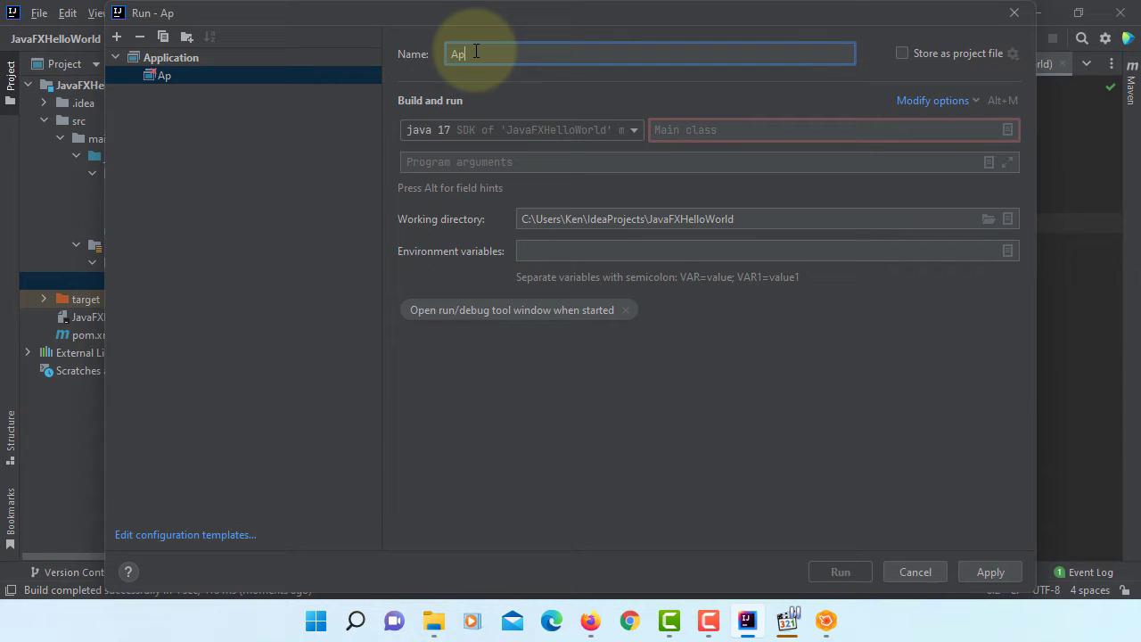
text(p)
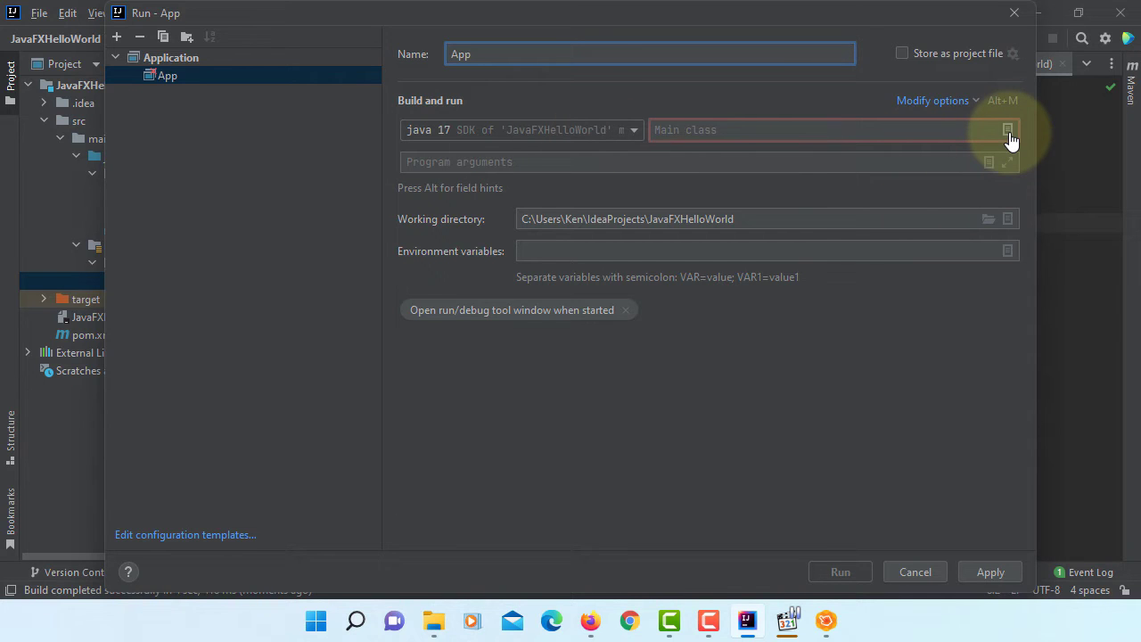
click(1007, 128)
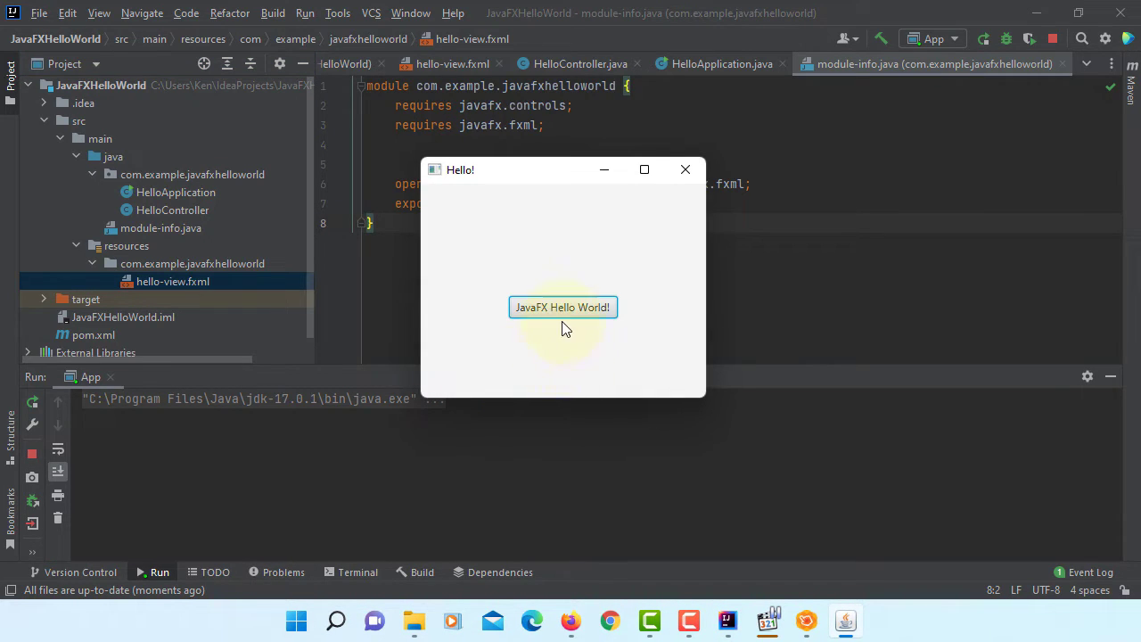
Confirm the JavaFX Hello World! button shows the welcome message, then close the Hello window
click(563, 307)
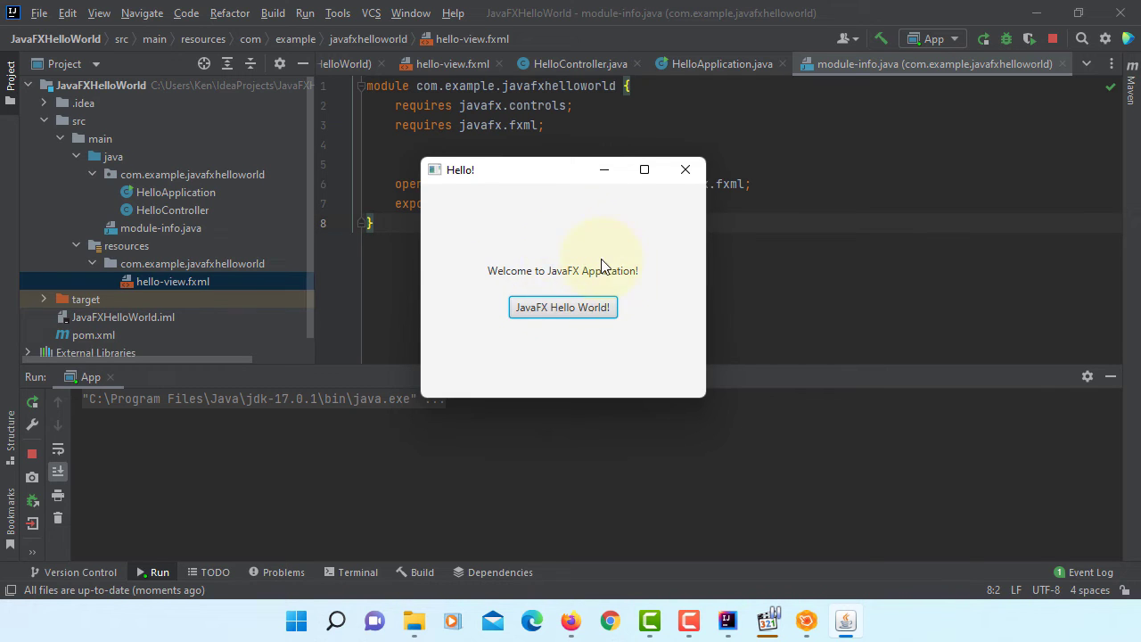
mouse_move(685, 169)
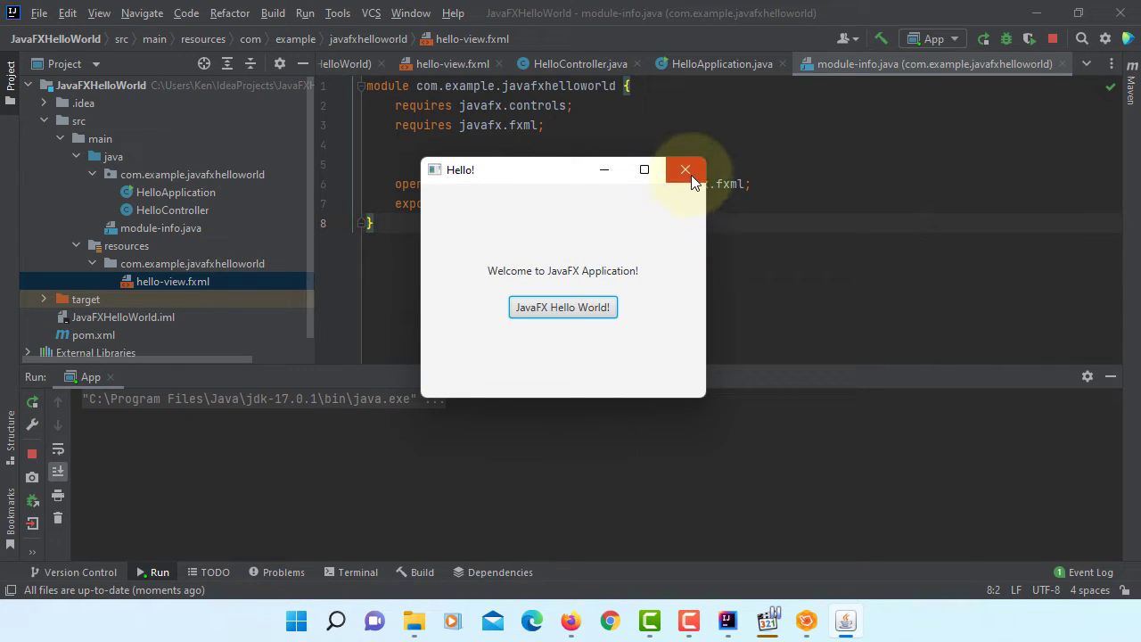
mouse_move(684, 169)
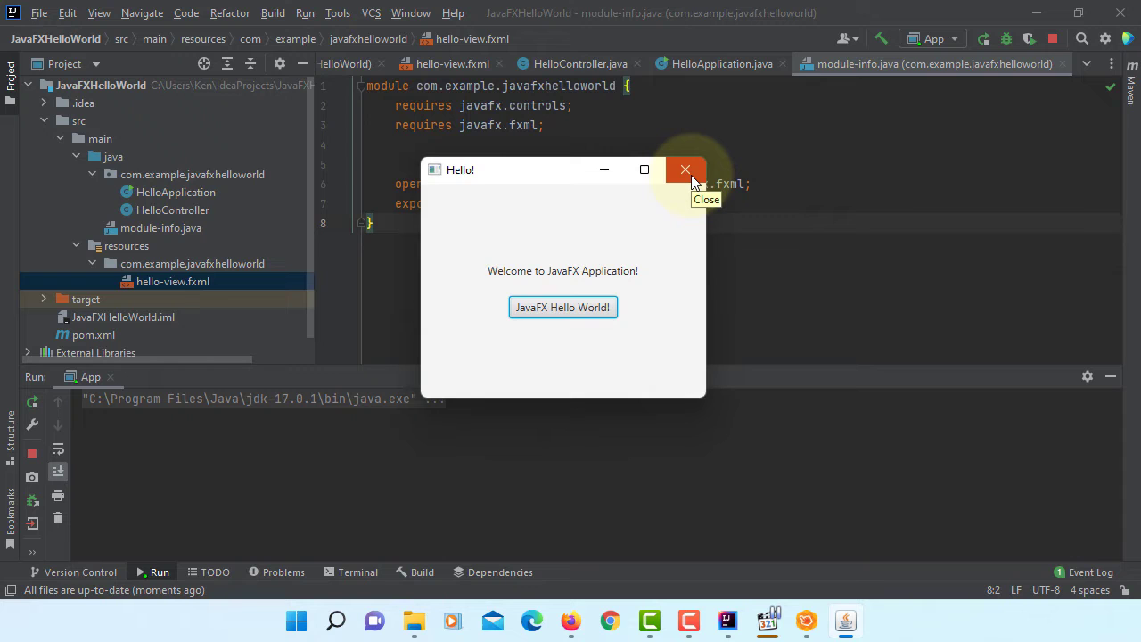
click(684, 169)
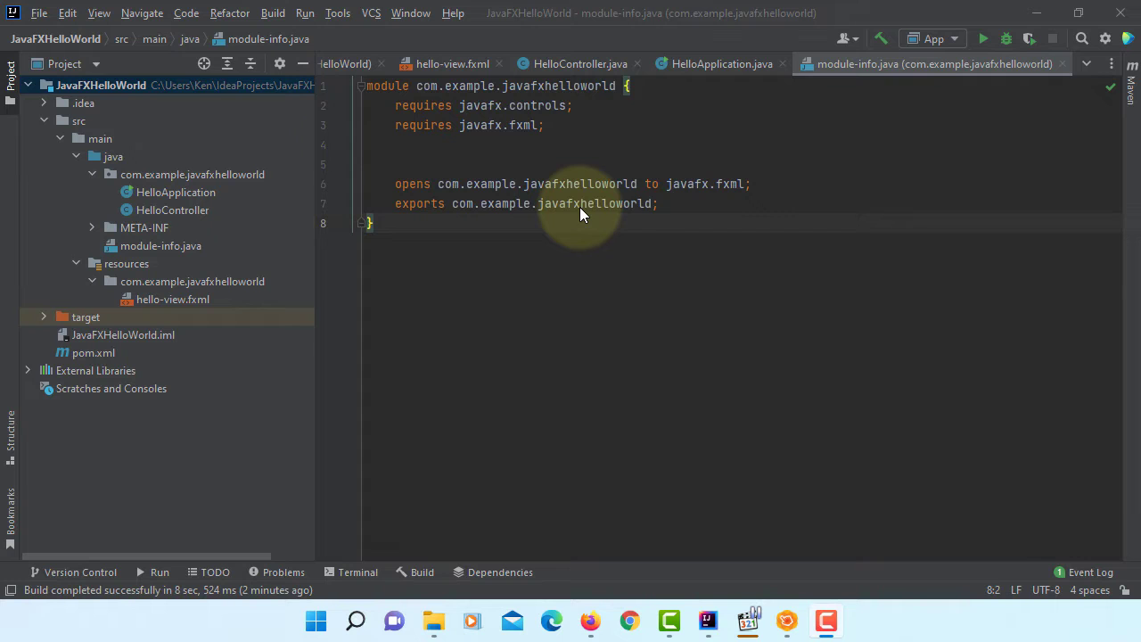
View HelloApplication.java and reach File > Project Structure on the Libraries page
click(161, 246)
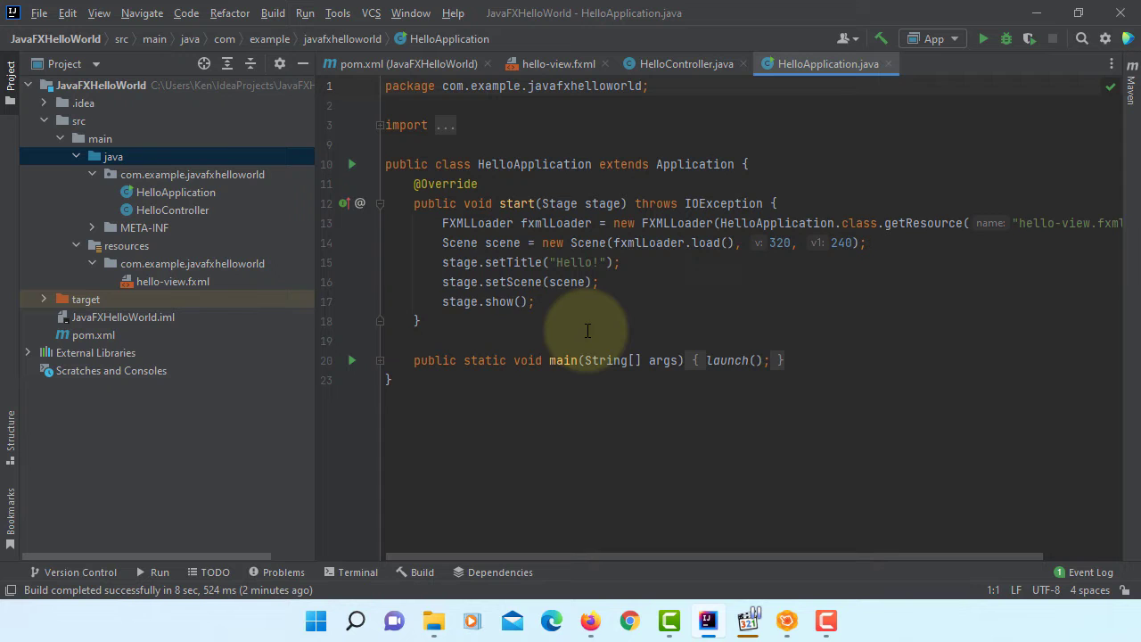
mouse_move(40, 12)
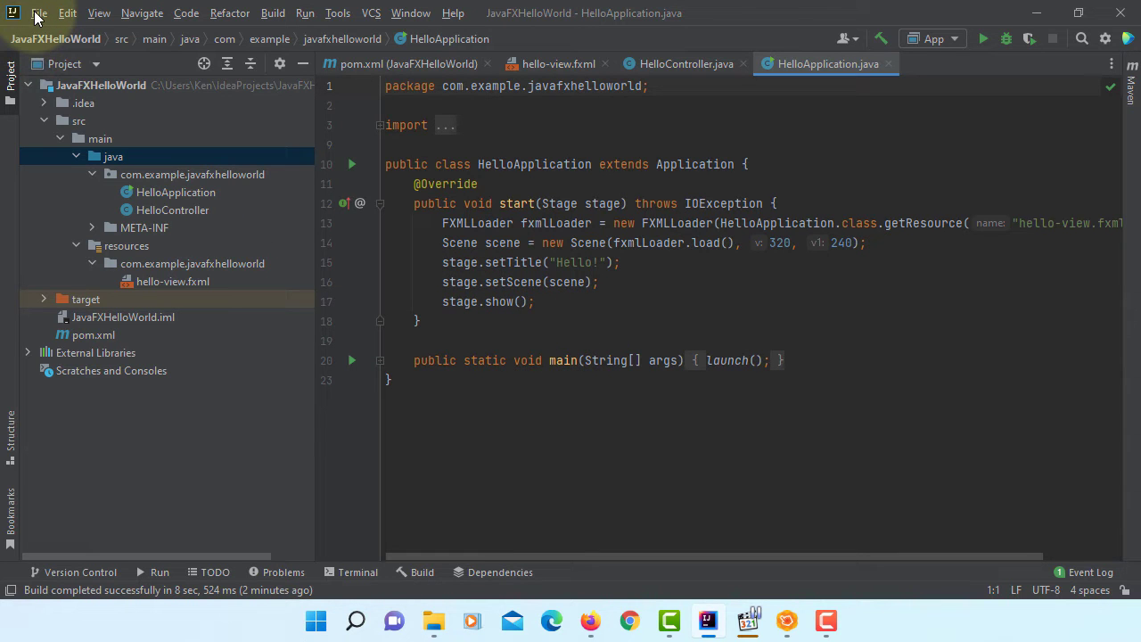
click(39, 12)
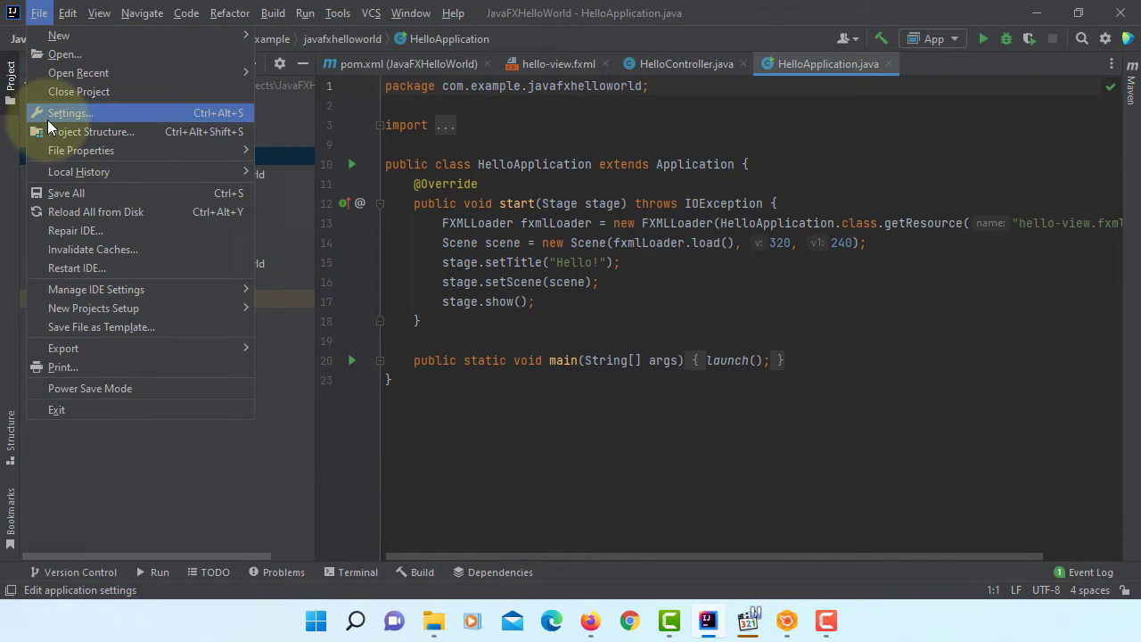
click(93, 132)
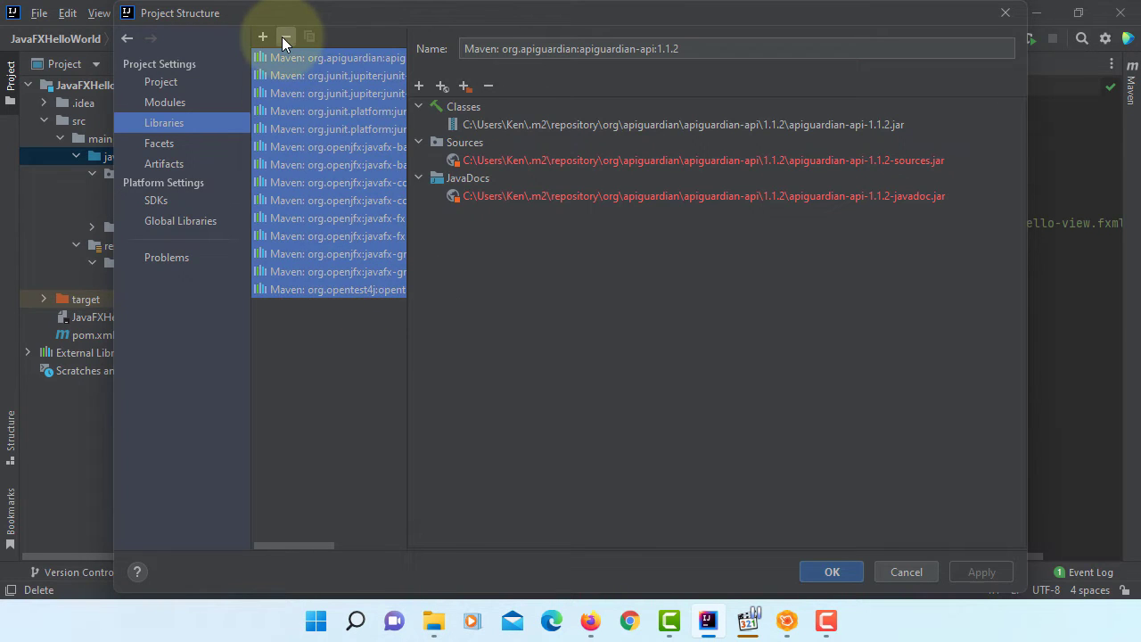
Delete all 14 Maven libraries, including the OpenJFX ones, leaving the list empty
click(285, 35)
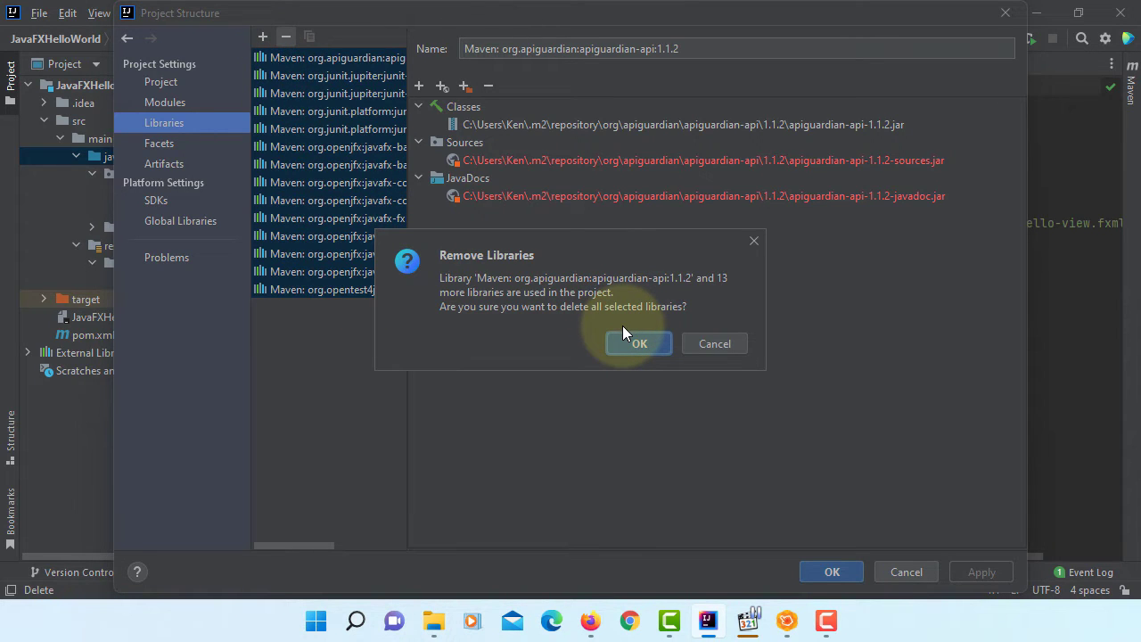
mouse_move(638, 342)
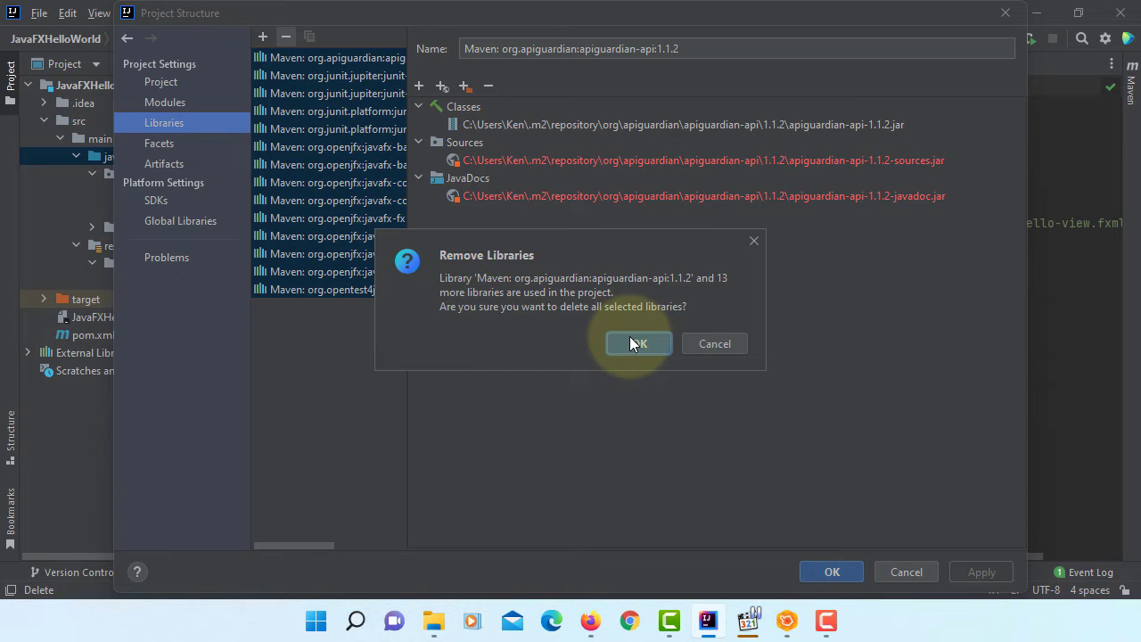
click(638, 342)
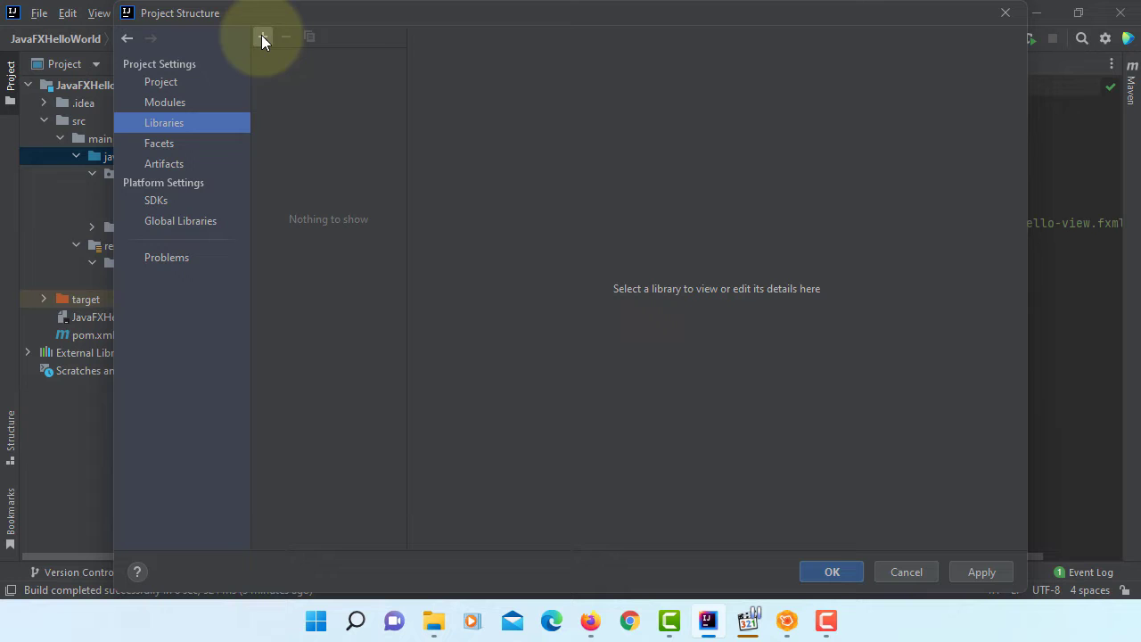
Add C:\Program Files\Java\javafx-sdk-17.0.1\lib as a Java library and apply it
click(262, 36)
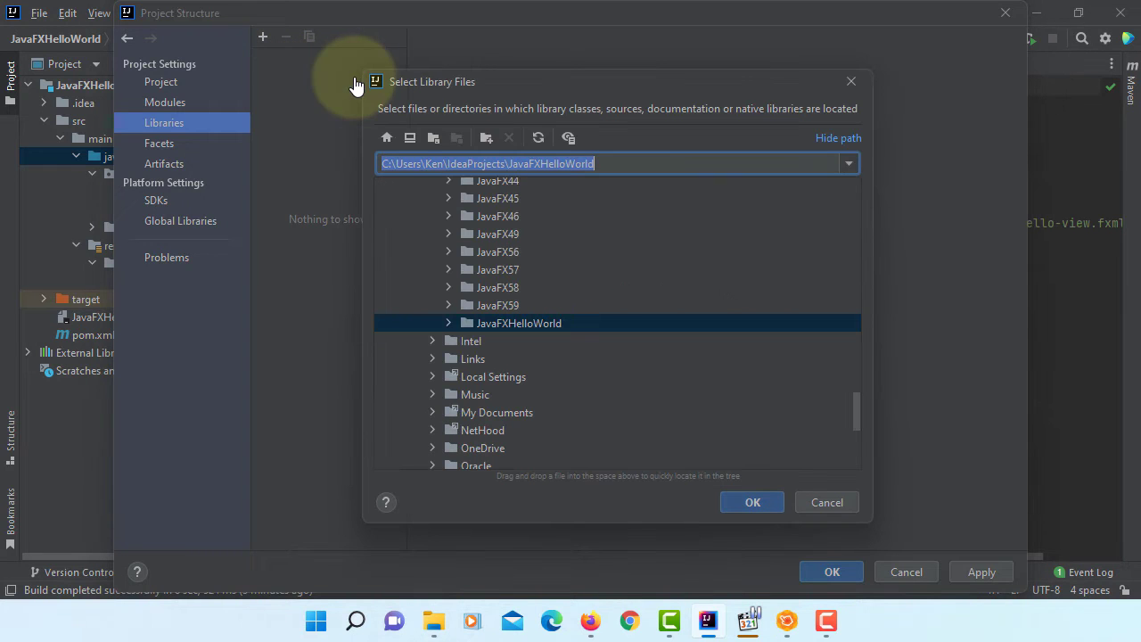
scroll(up, 3)
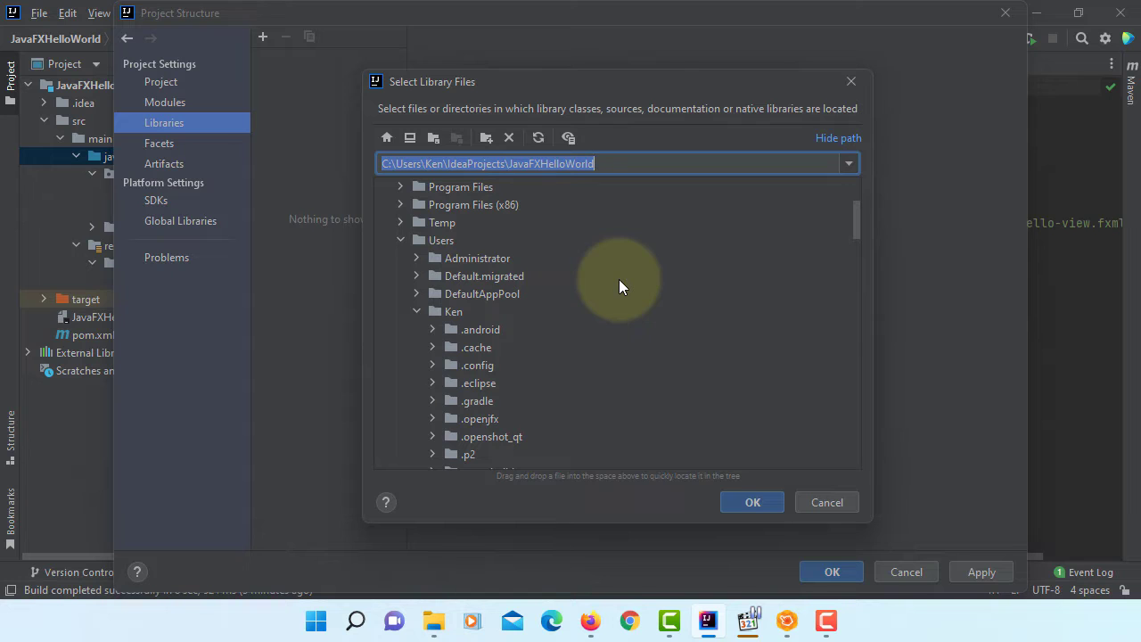
click(460, 188)
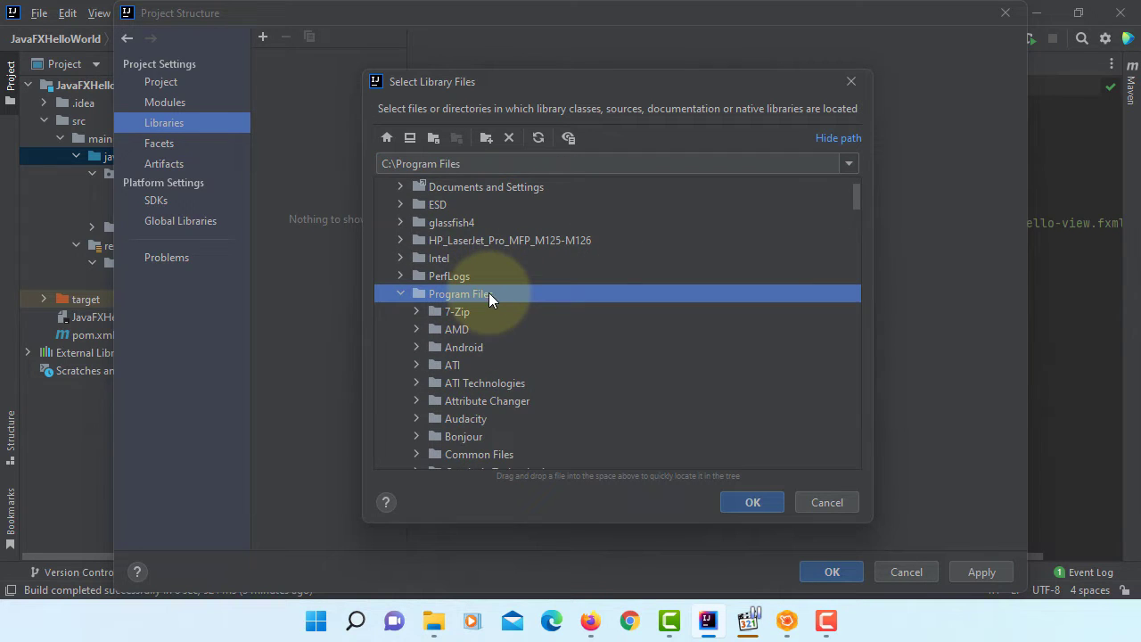
scroll(down, 3)
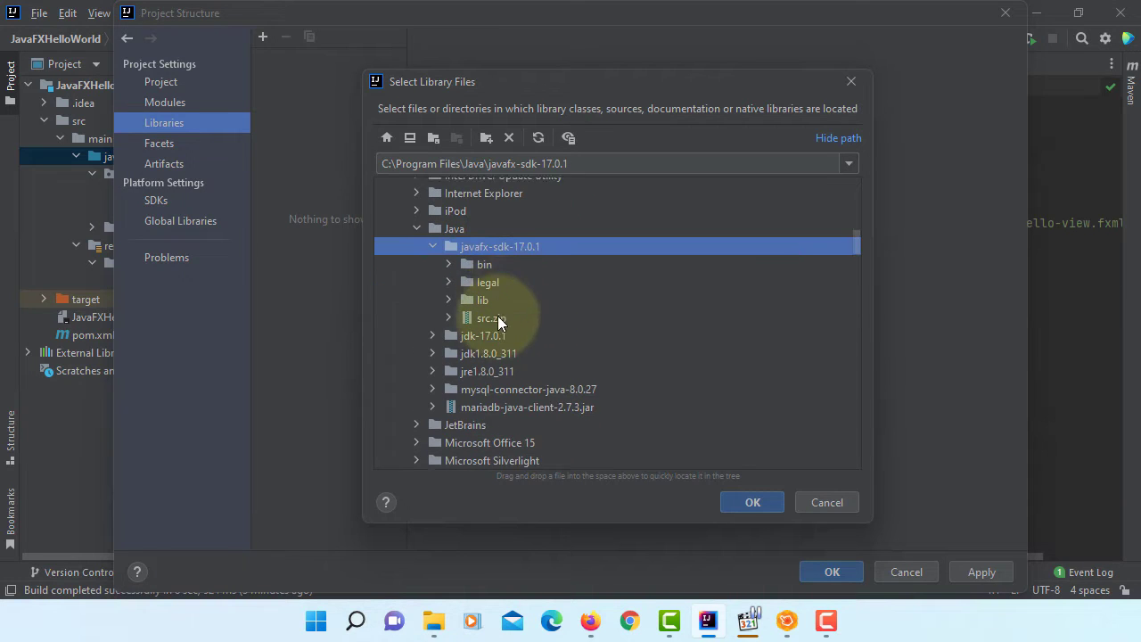
click(481, 299)
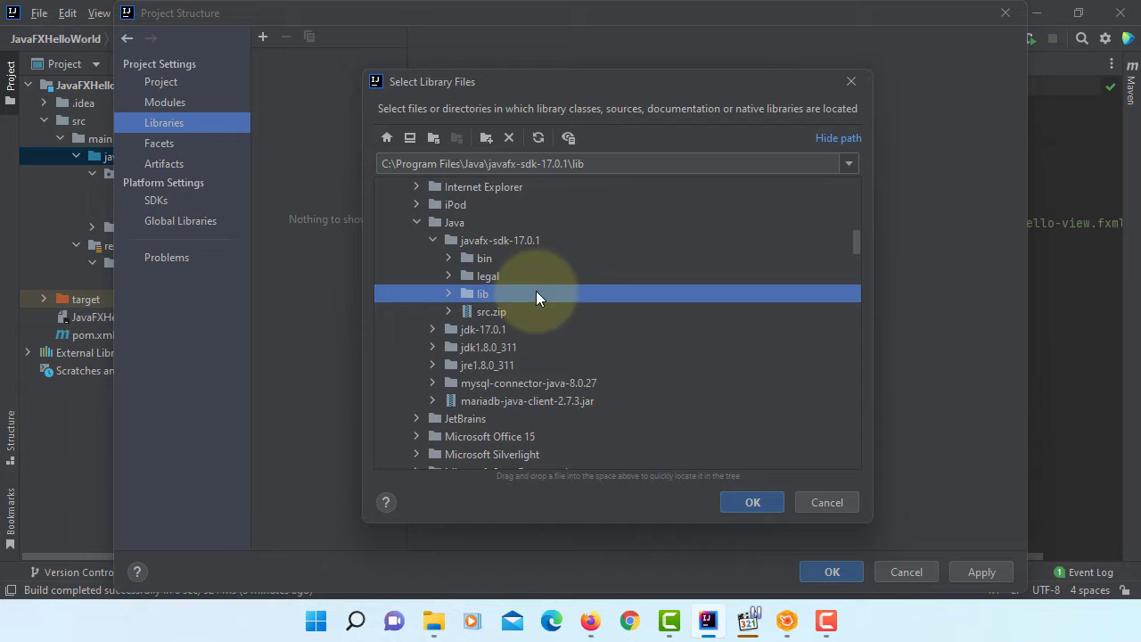
click(753, 501)
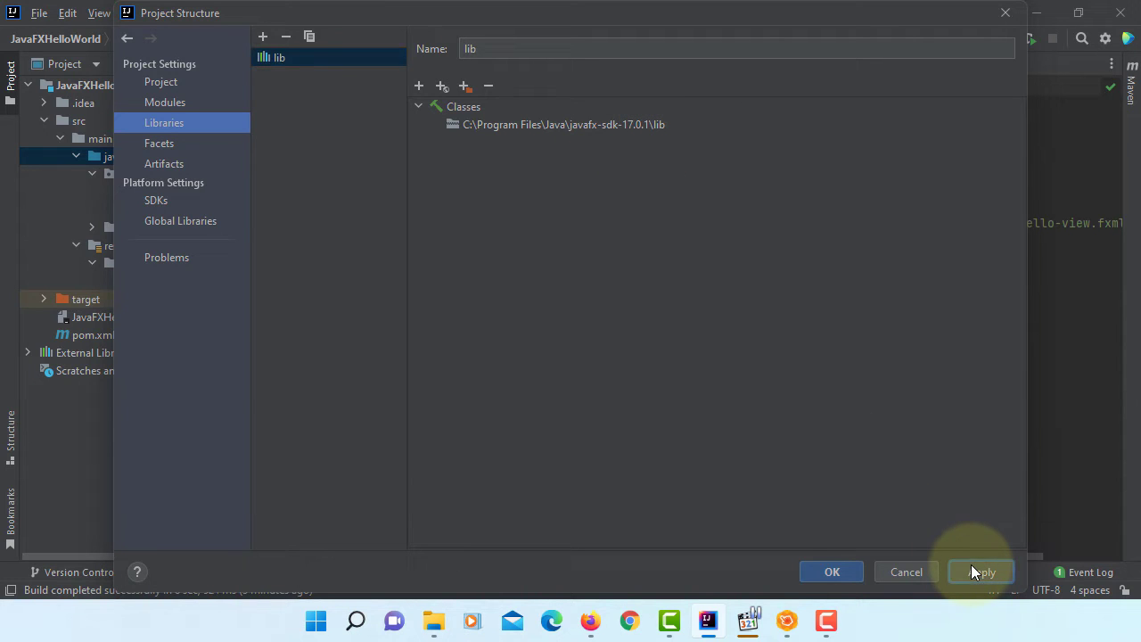
click(831, 571)
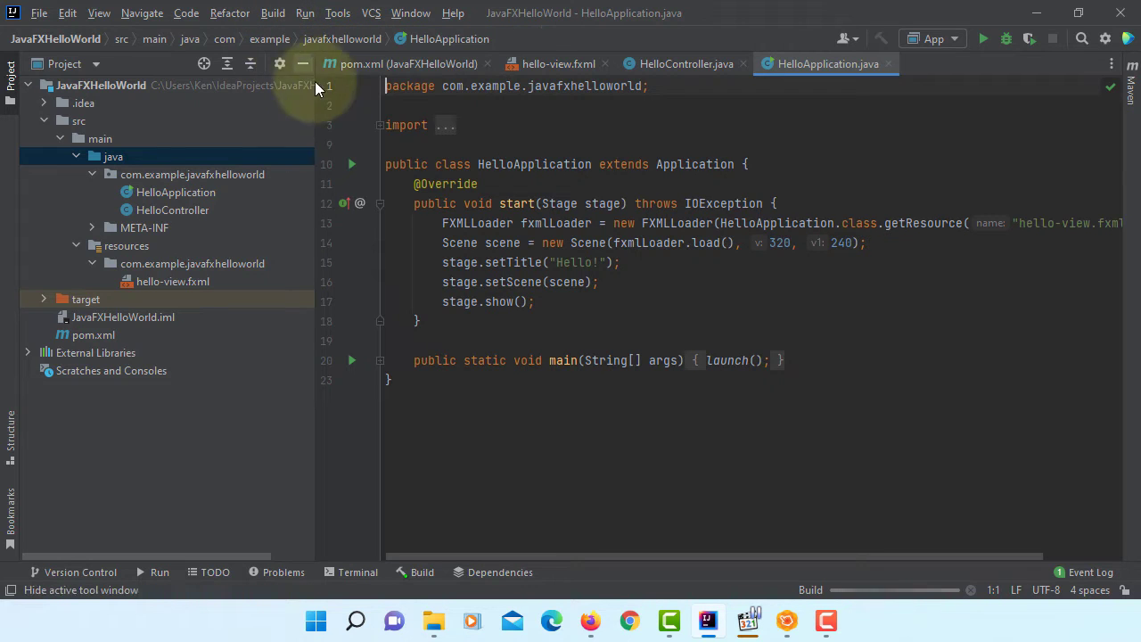
mouse_move(566, 282)
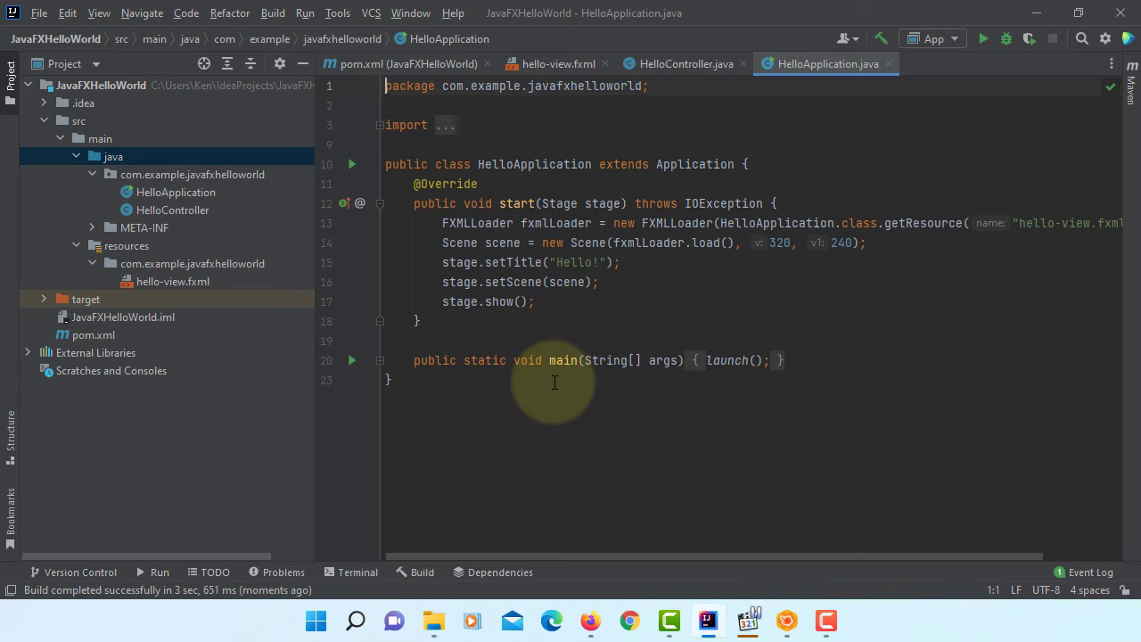
mouse_move(304, 13)
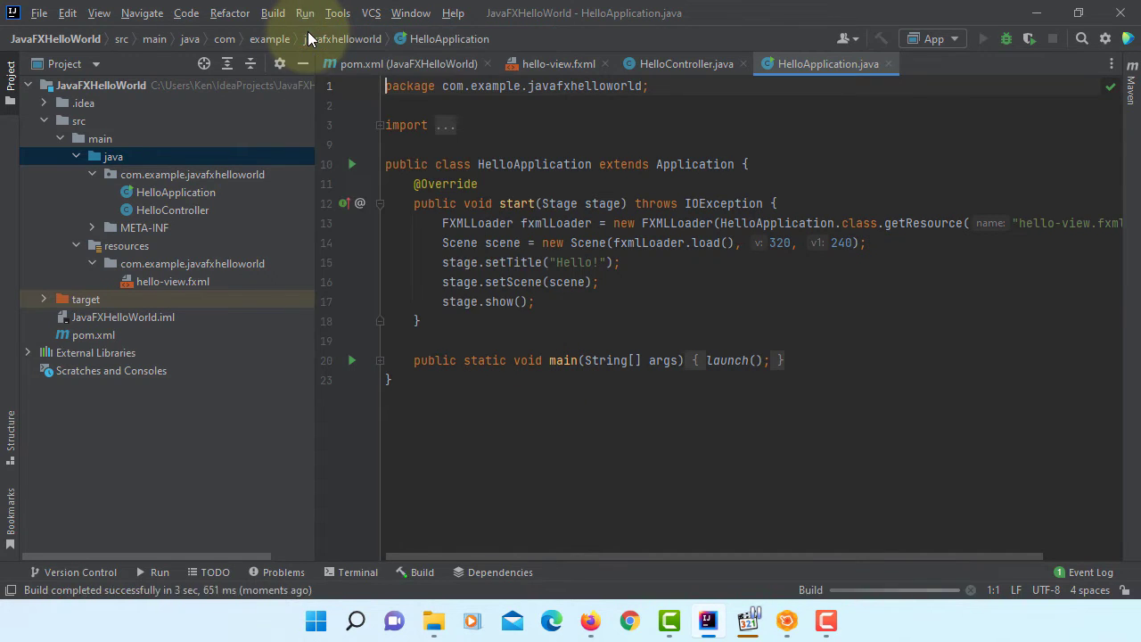
Run HelloApplication, which fails with 'JavaFX runtime components are missing'
click(982, 40)
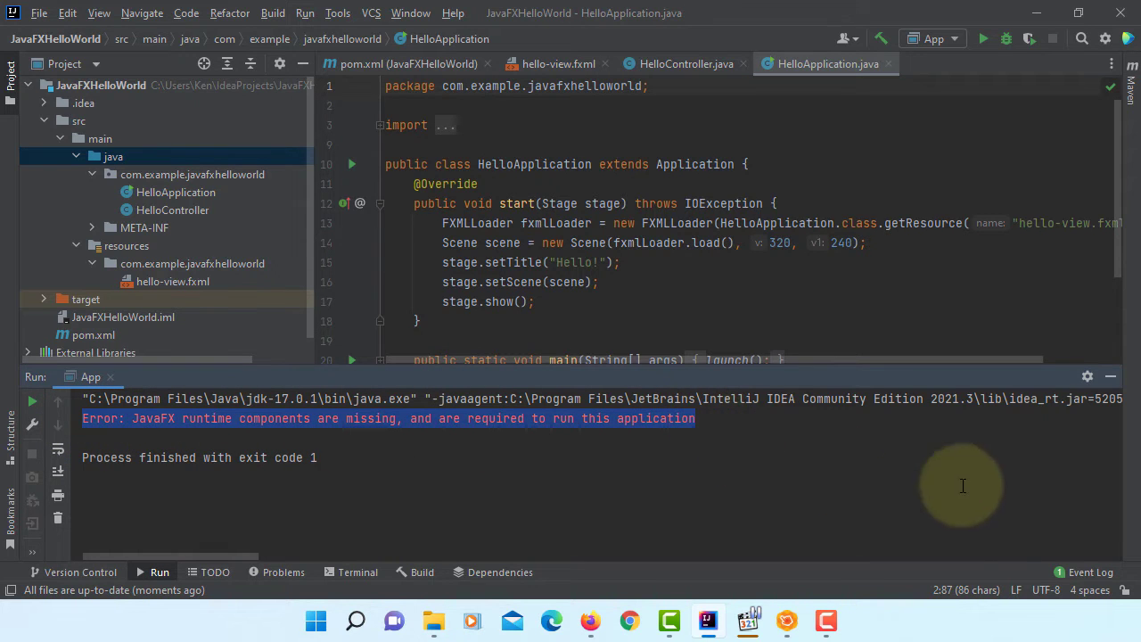
mouse_move(1110, 376)
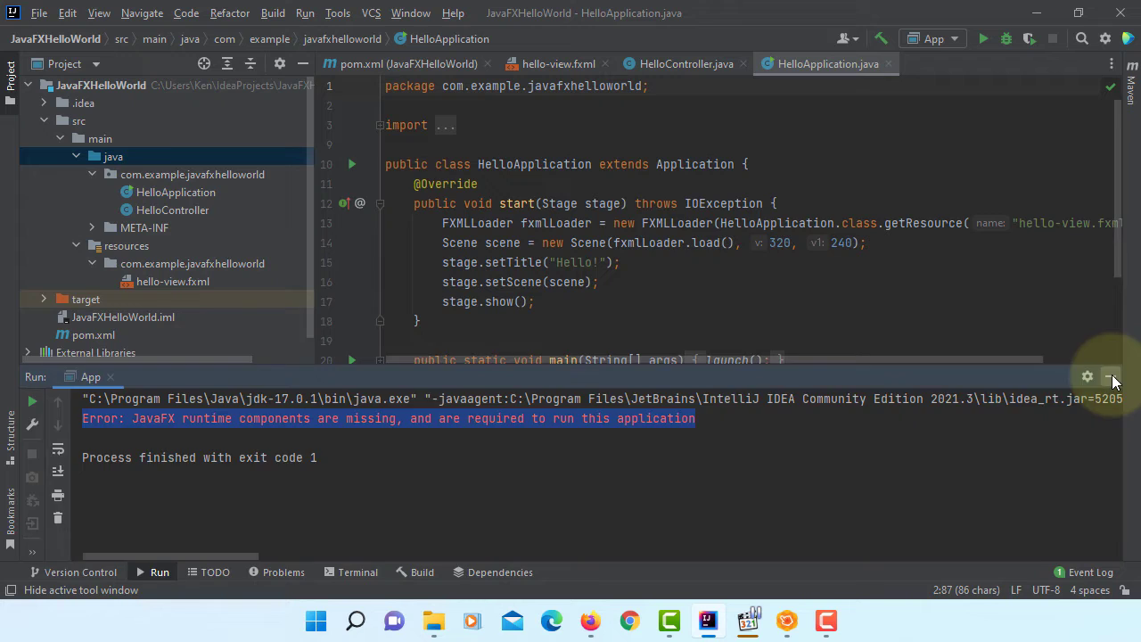
Hide the Run output and add a new Application run configuration via Edit Configurations
click(1113, 376)
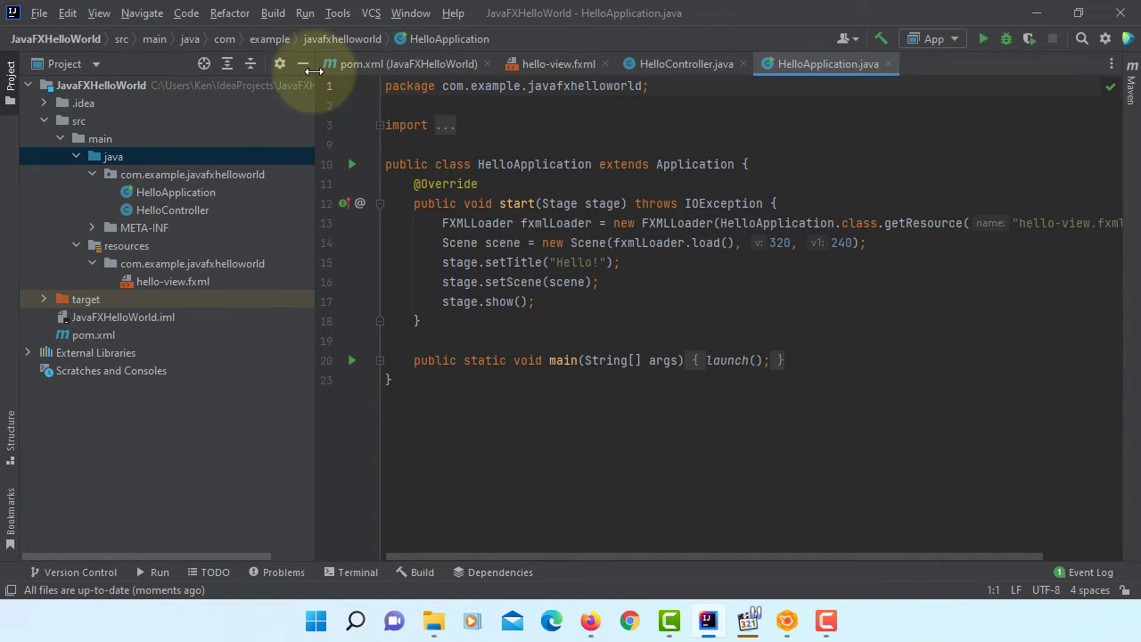
click(303, 12)
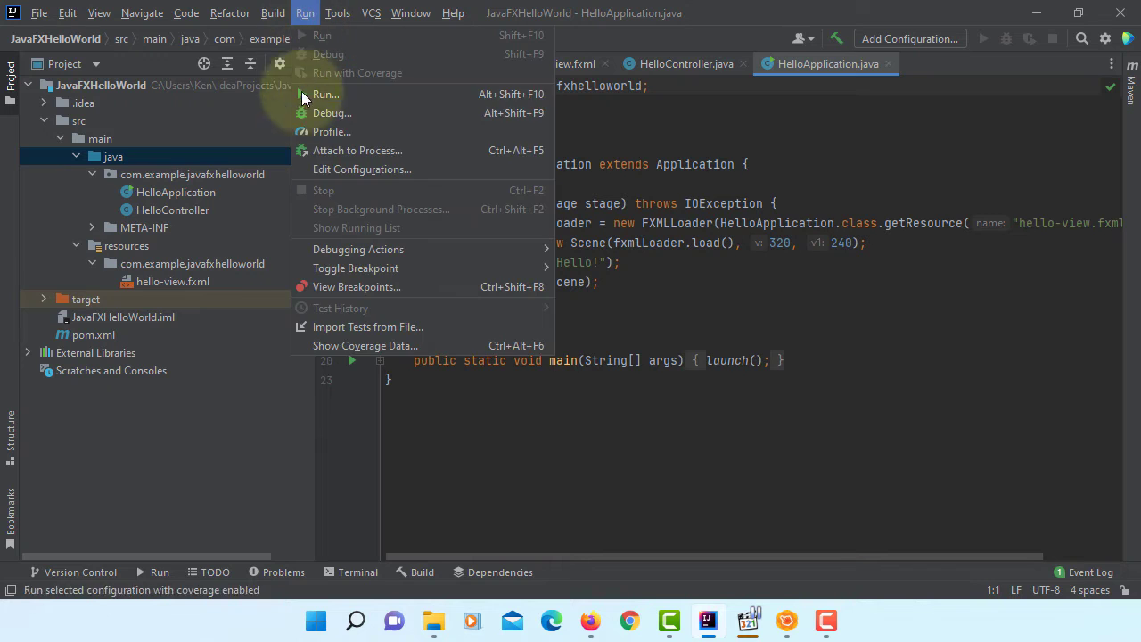
click(362, 169)
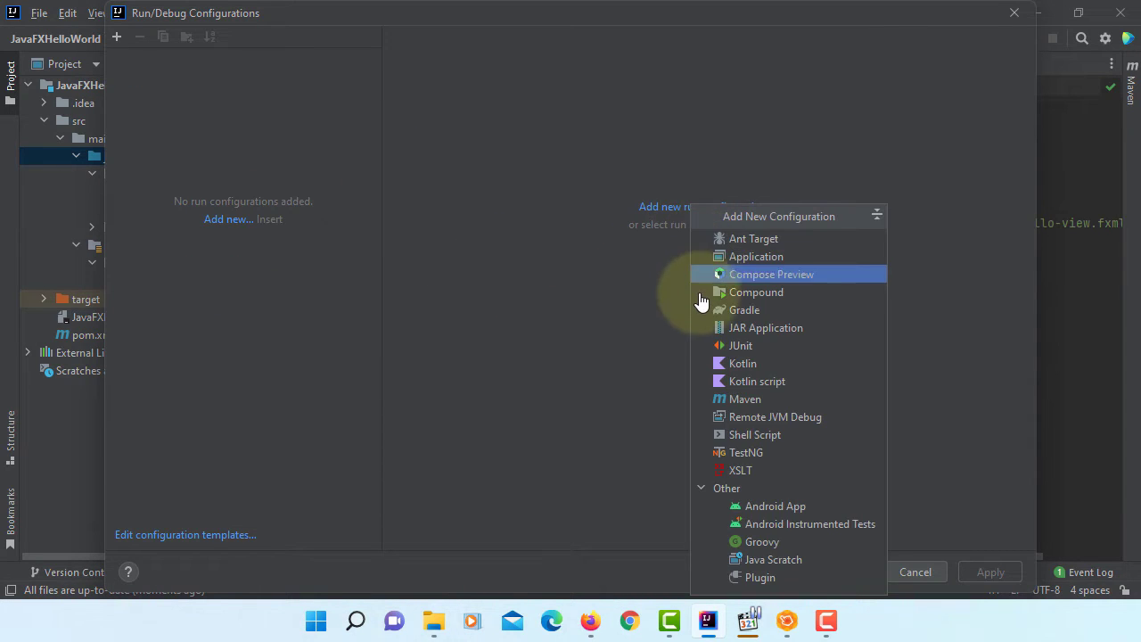
click(756, 257)
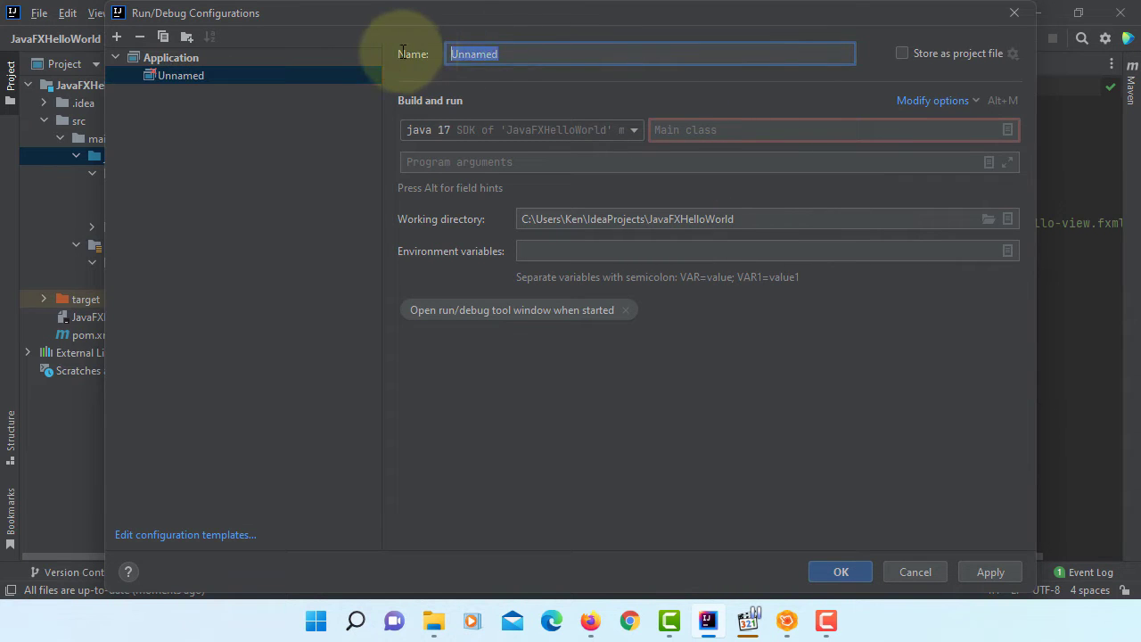
Name the configuration App and choose com.example.javafxhelloworld.HelloApplication as main class
text(App)
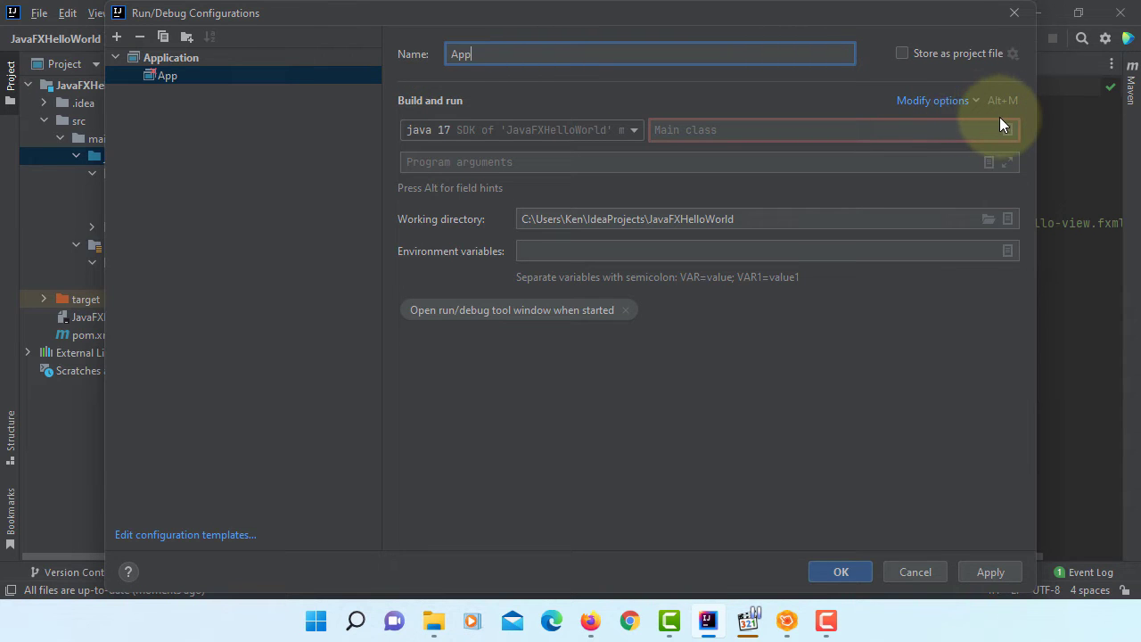
click(1005, 128)
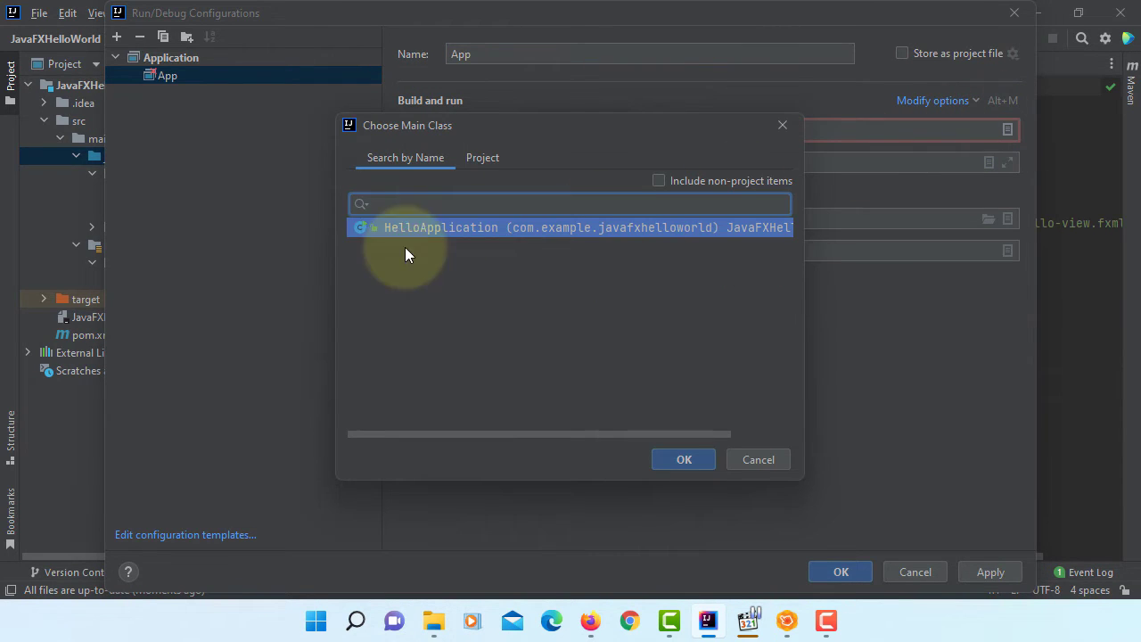
click(684, 460)
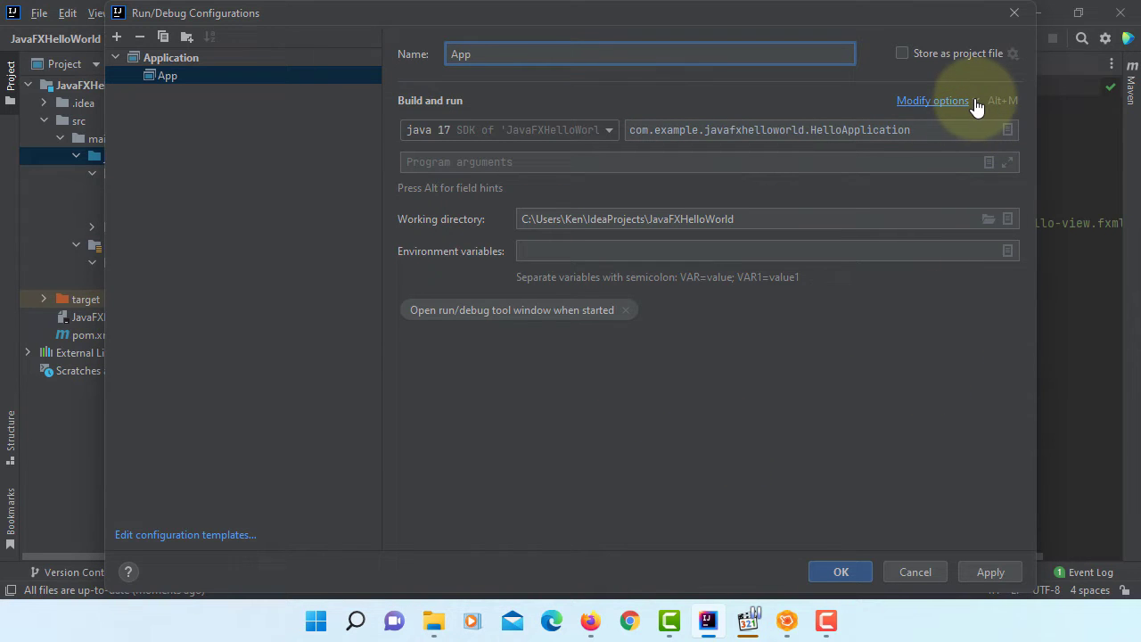
Add a VM options field and begin entering --module-path "" in it
click(933, 100)
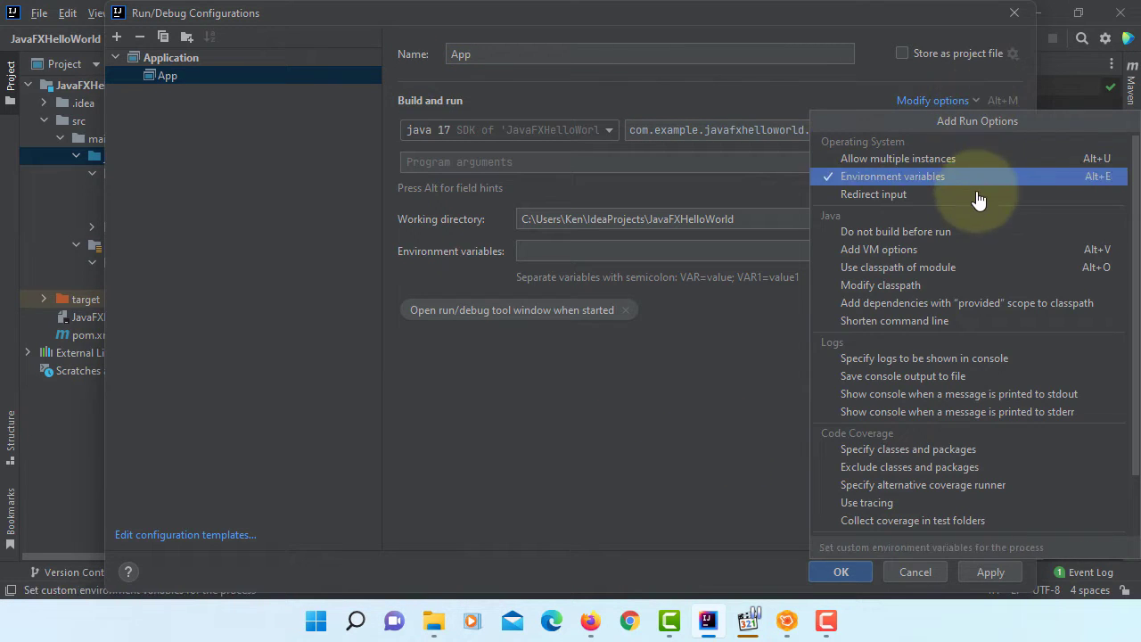
click(877, 249)
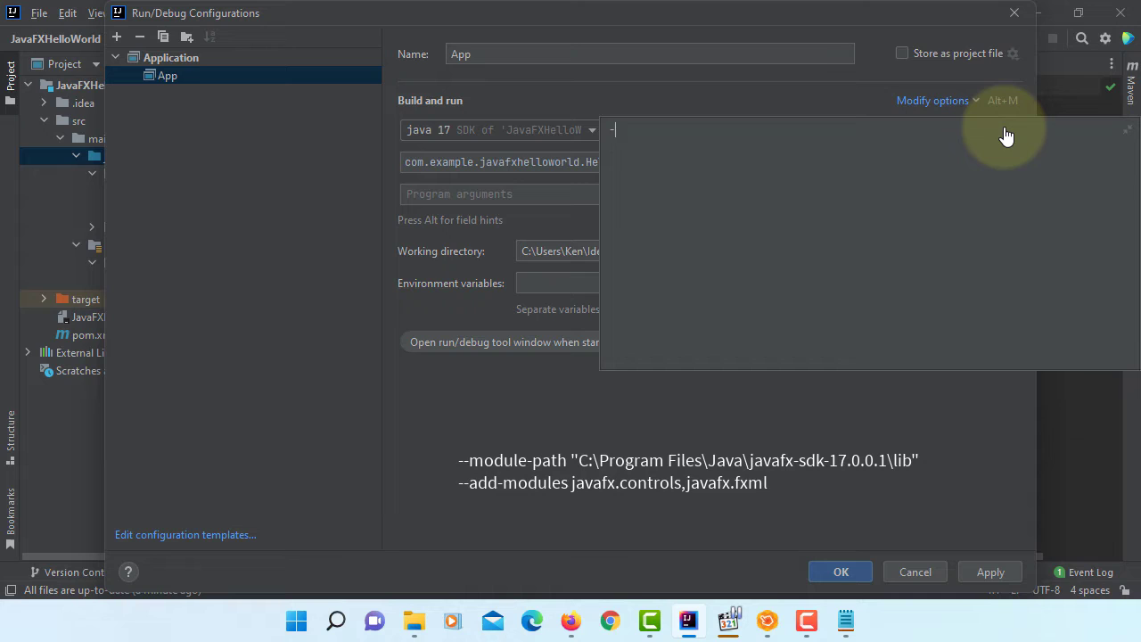
text(--module-path ")
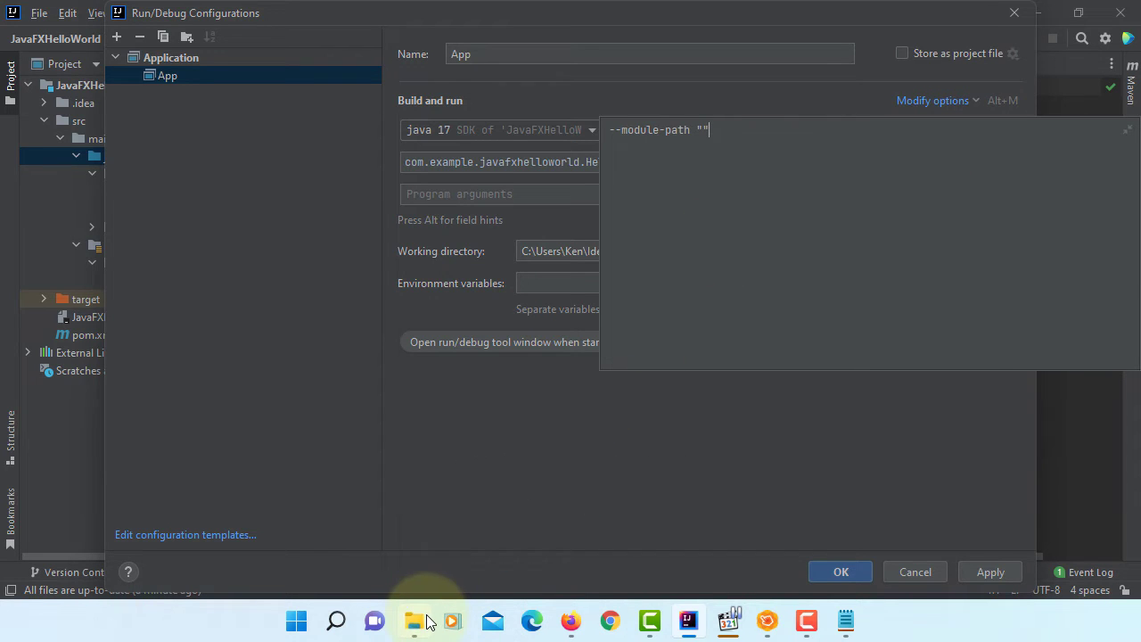
In File Explorer, enter the javafx-sdk-17.0.1 lib folder and copy its full path
click(414, 620)
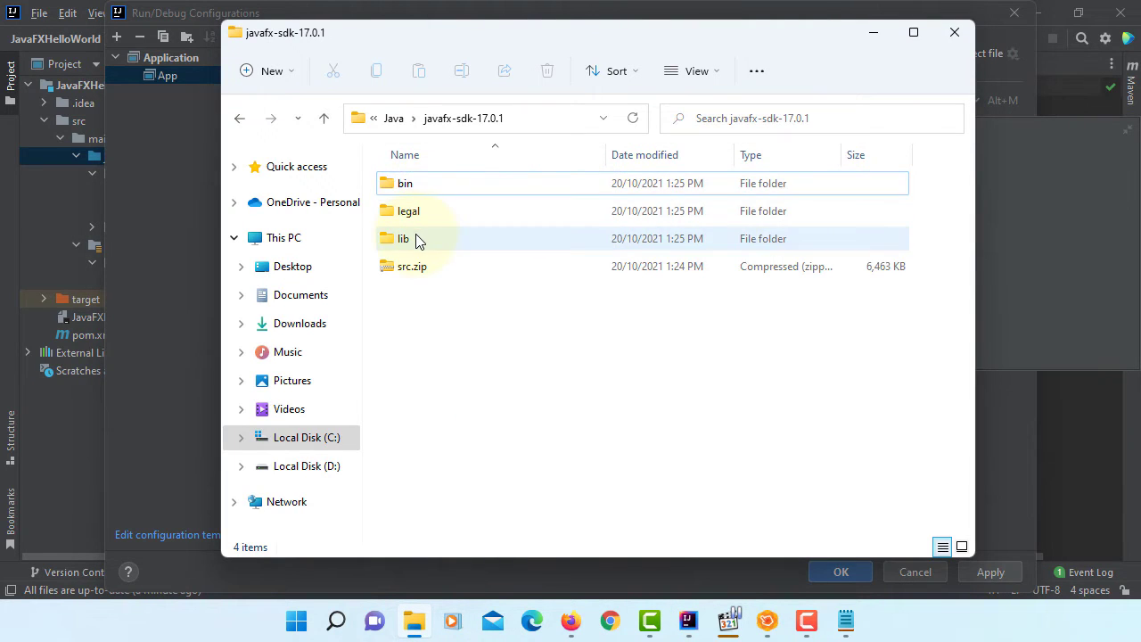
double_click(403, 239)
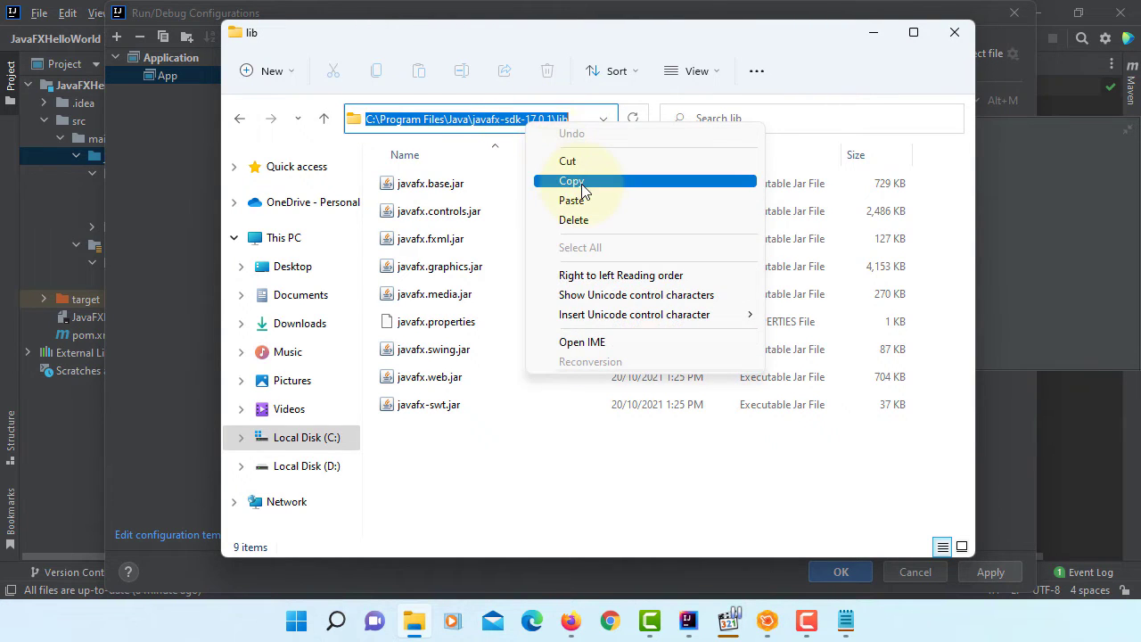
click(571, 180)
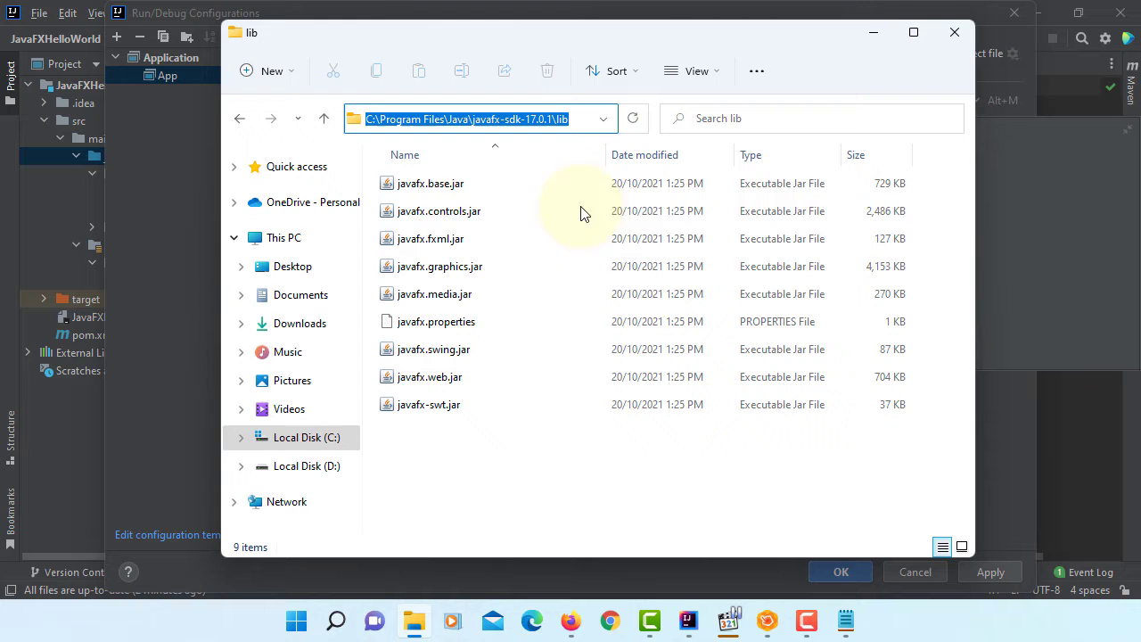
mouse_move(870, 46)
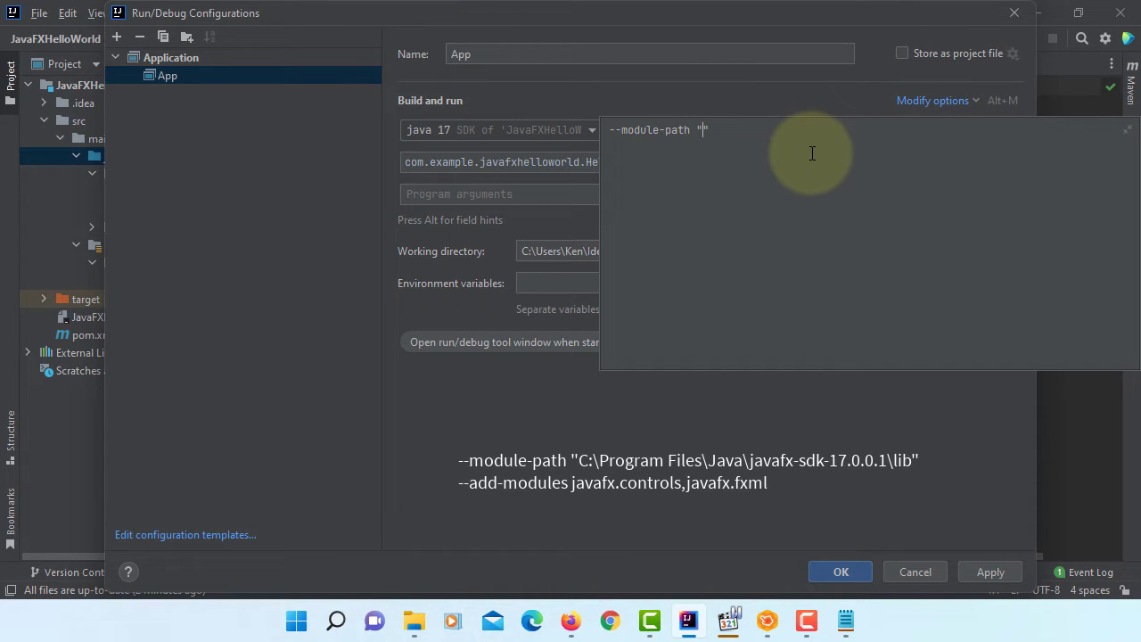
Fill VM options with the javafx-sdk-17.0.1\lib module path and --add-modules javafx.controls,javafx.fxml
text(C:\Program Files\Java\javafx-sdk-17.0.1\lib")
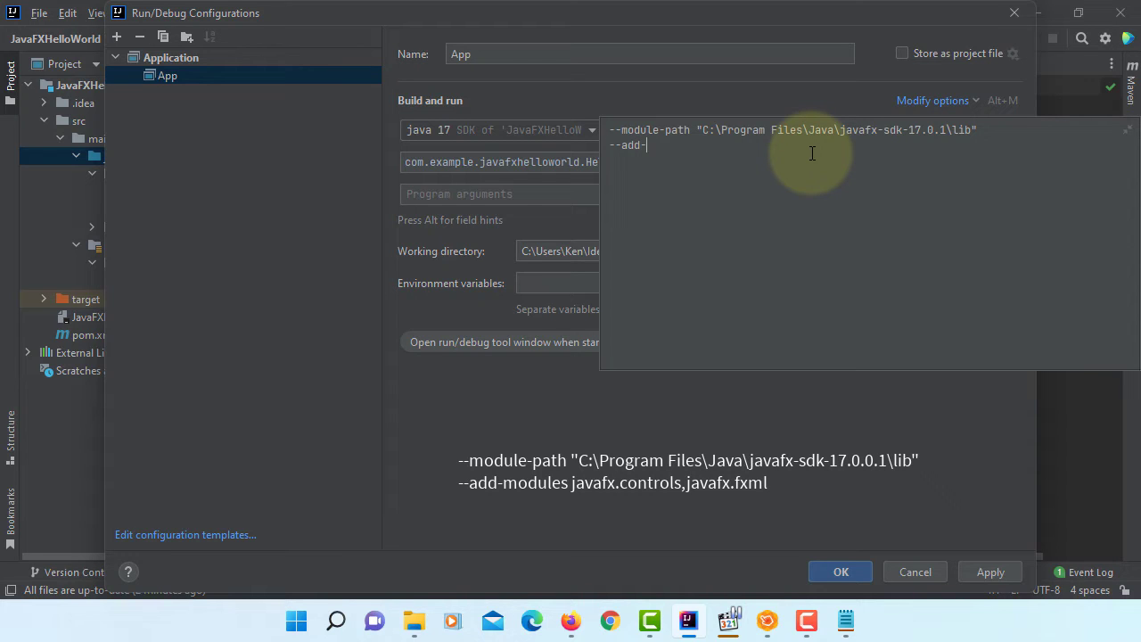
text(modules)
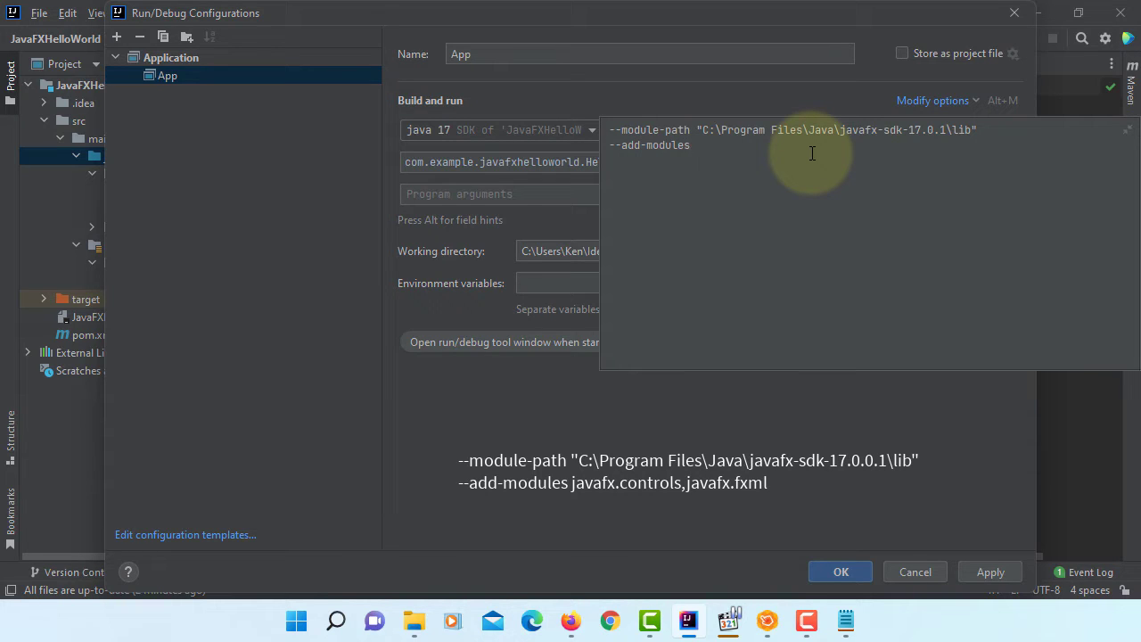
text(javafx.contro)
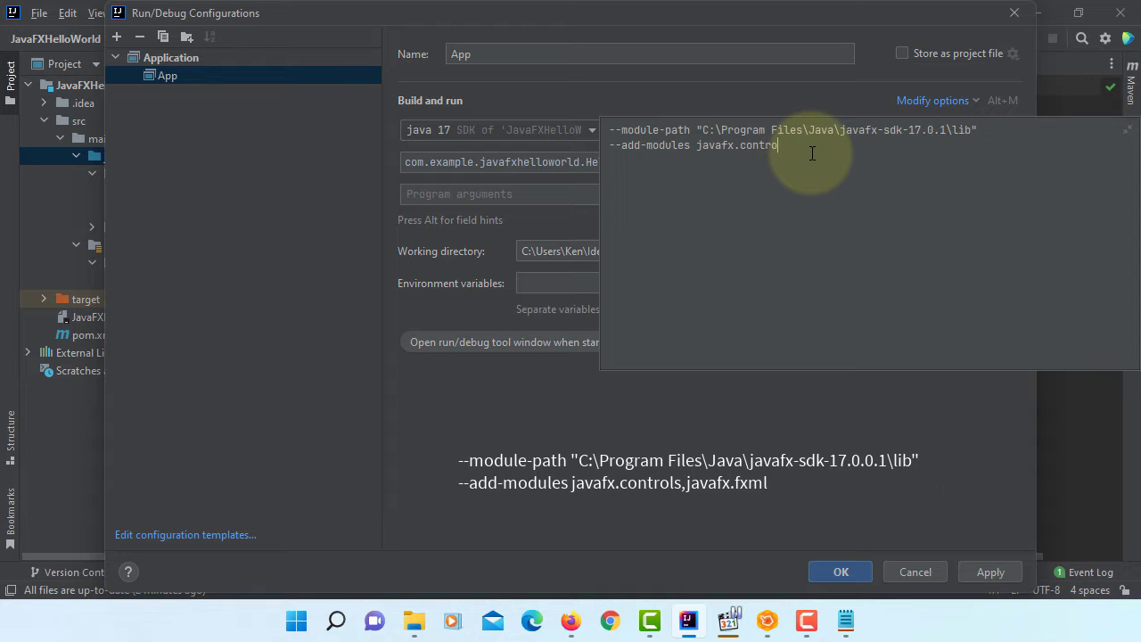
text(ls,javafx.fxml)
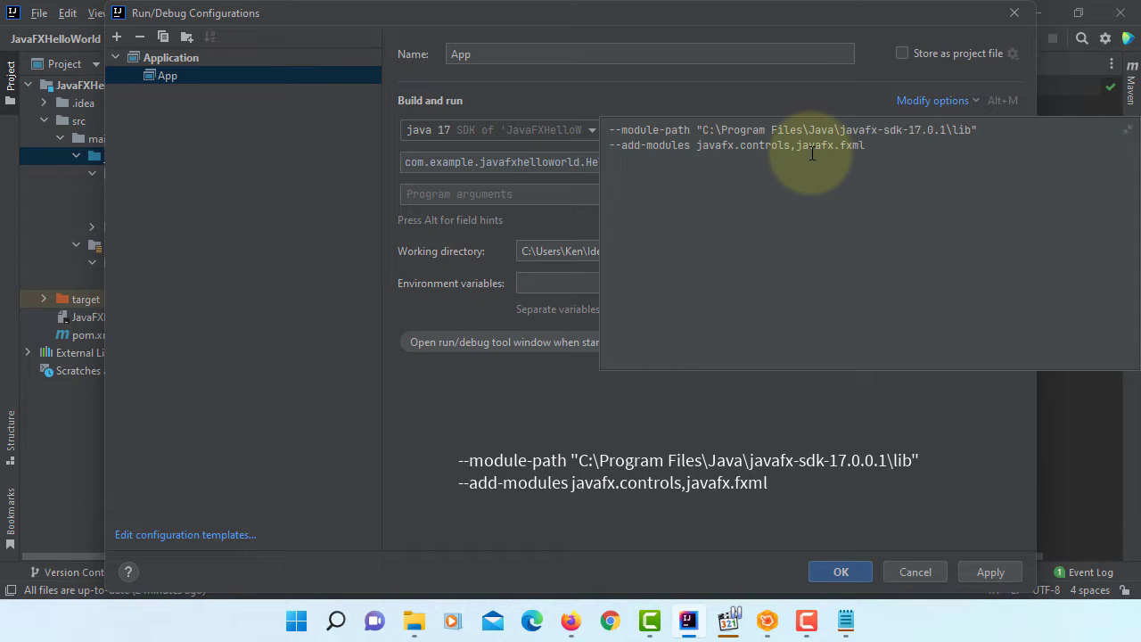
Finish the expanded VM options editor and save the App run configuration
click(989, 570)
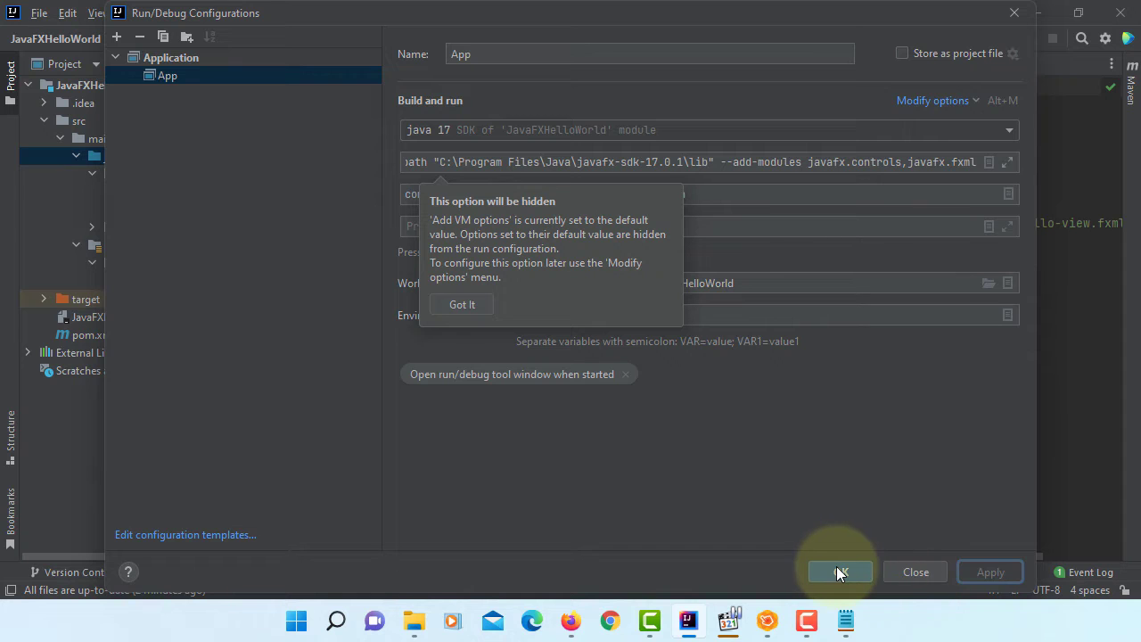
click(838, 570)
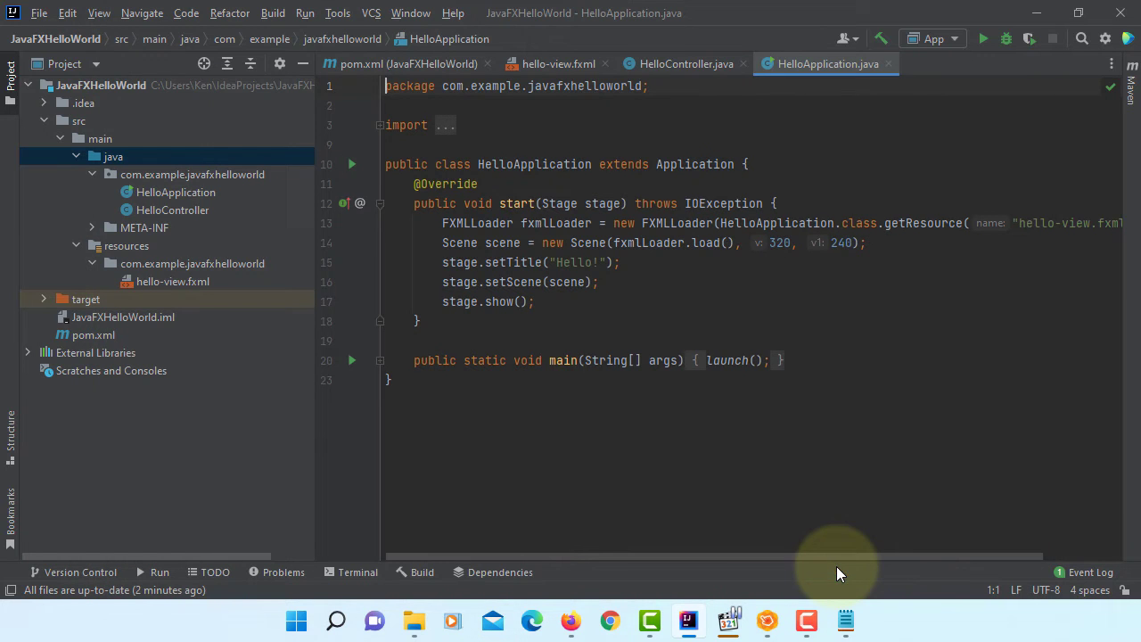
mouse_move(305, 12)
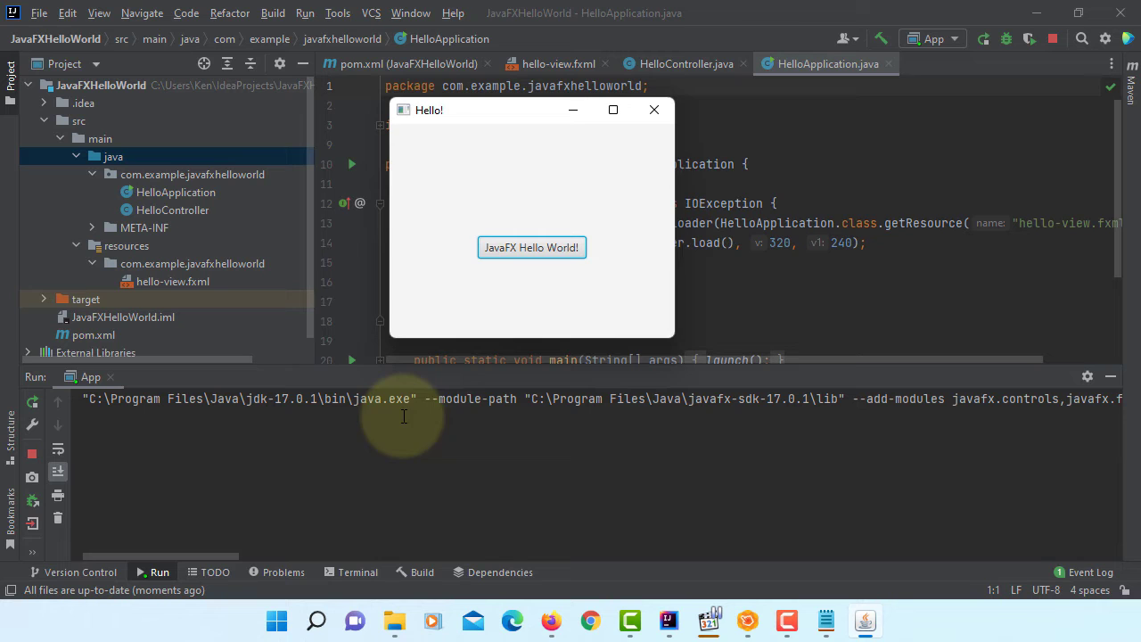
mouse_move(567, 414)
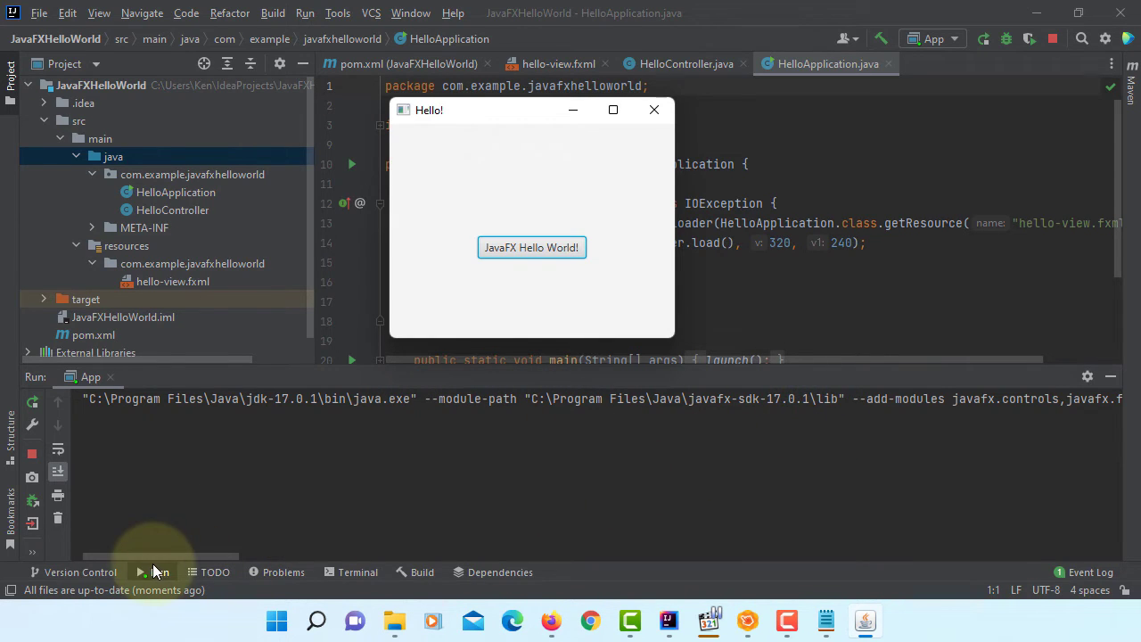
Run the App configuration so the JavaFX Hello window opens with its Hello World button
click(652, 109)
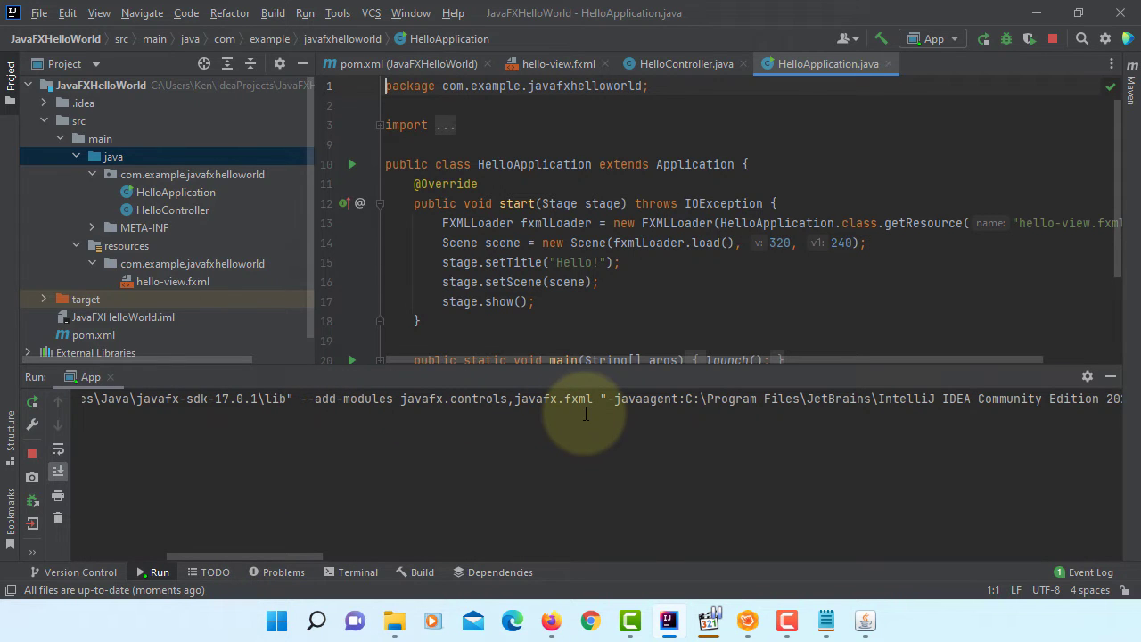
mouse_move(863, 615)
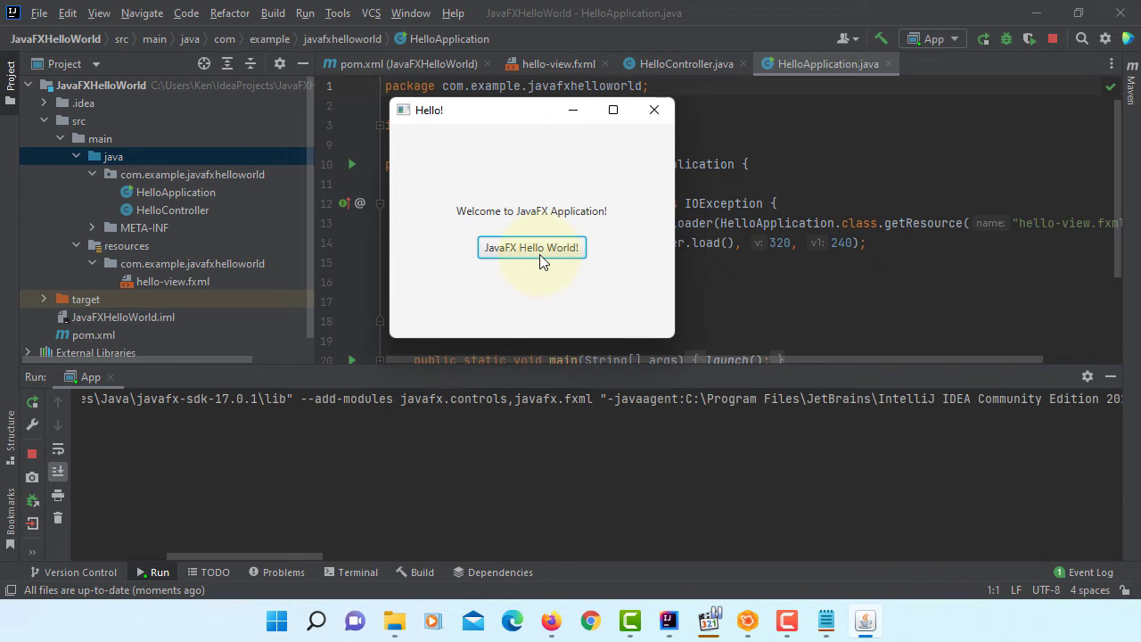
mouse_move(574, 276)
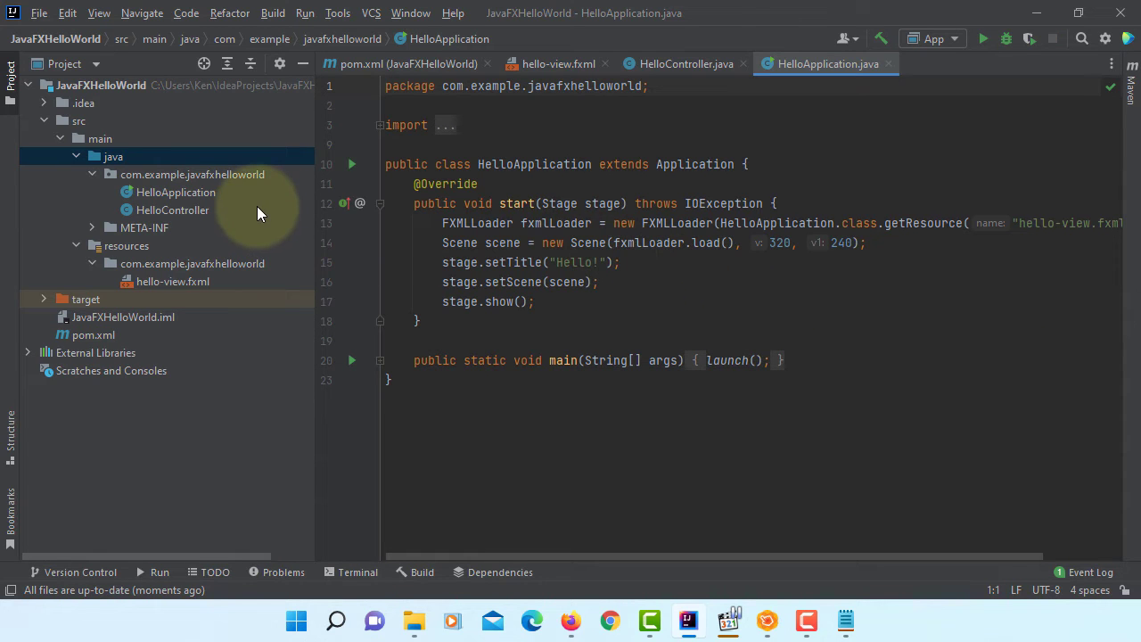
mouse_move(250, 187)
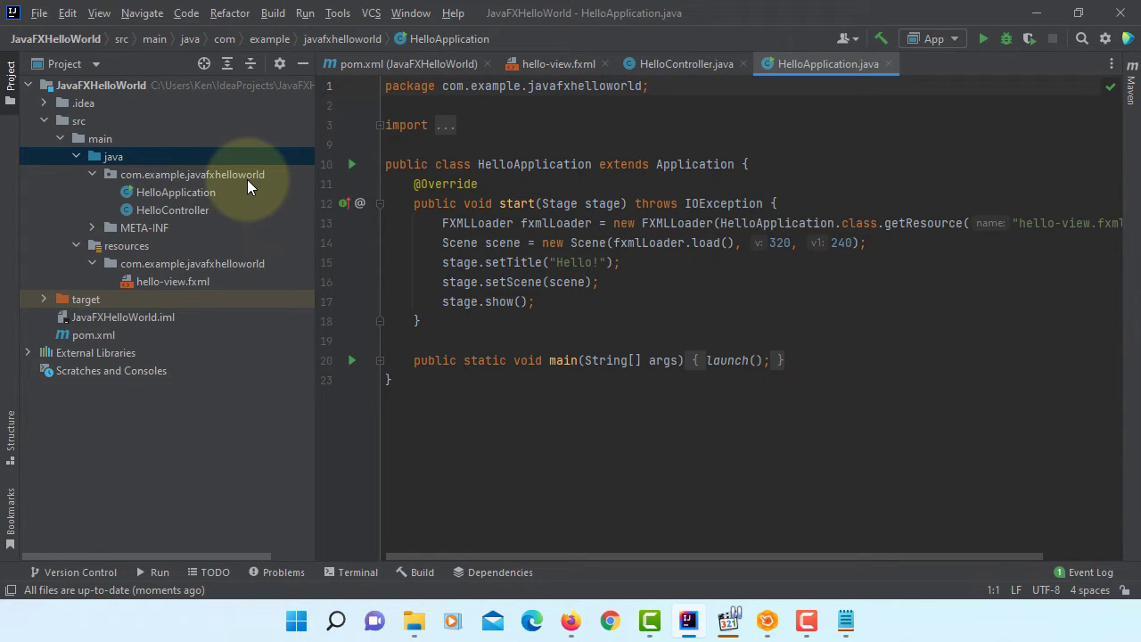
Create class App in com.example.javafxhelloworld with main calling HelloApplication.main(args)
right_click(193, 175)
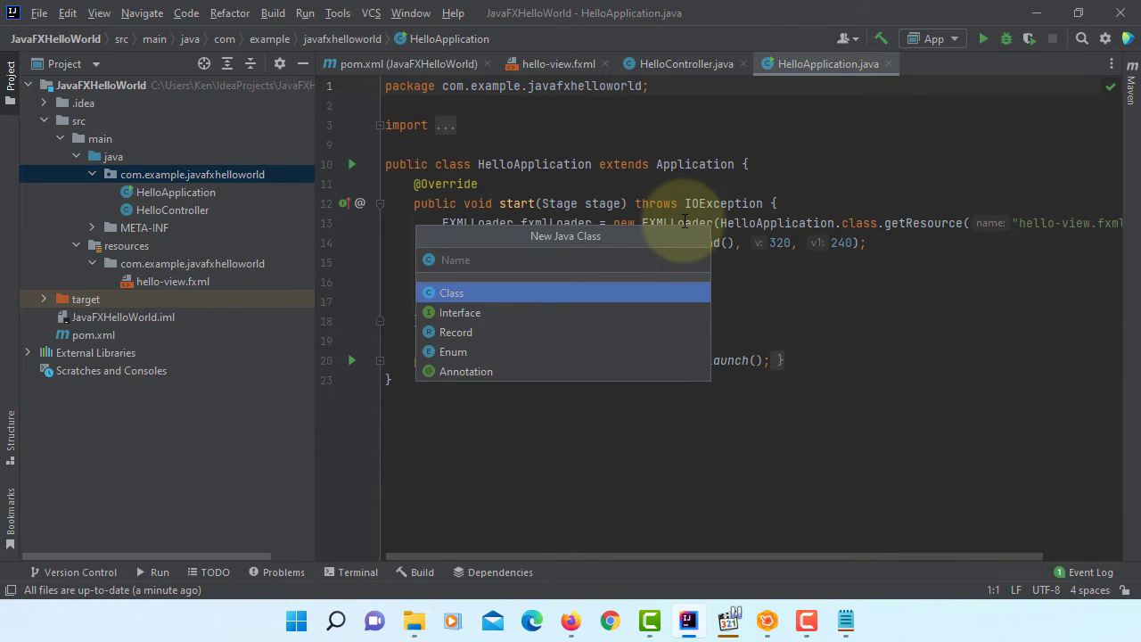
text(App)
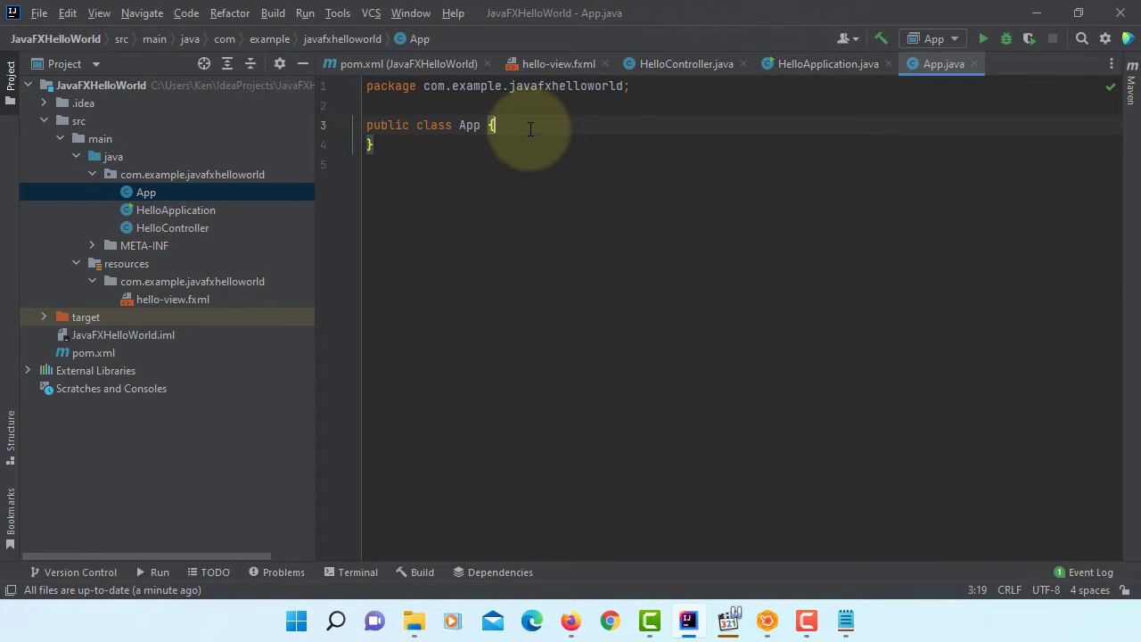
text(psvm)
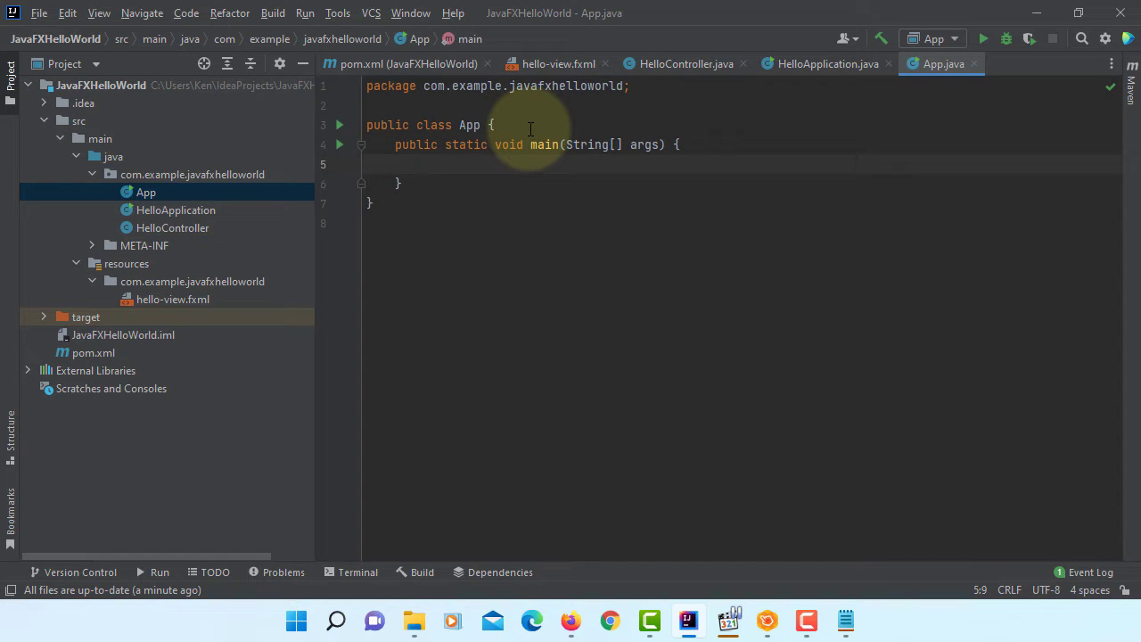
text(HelloApplication)
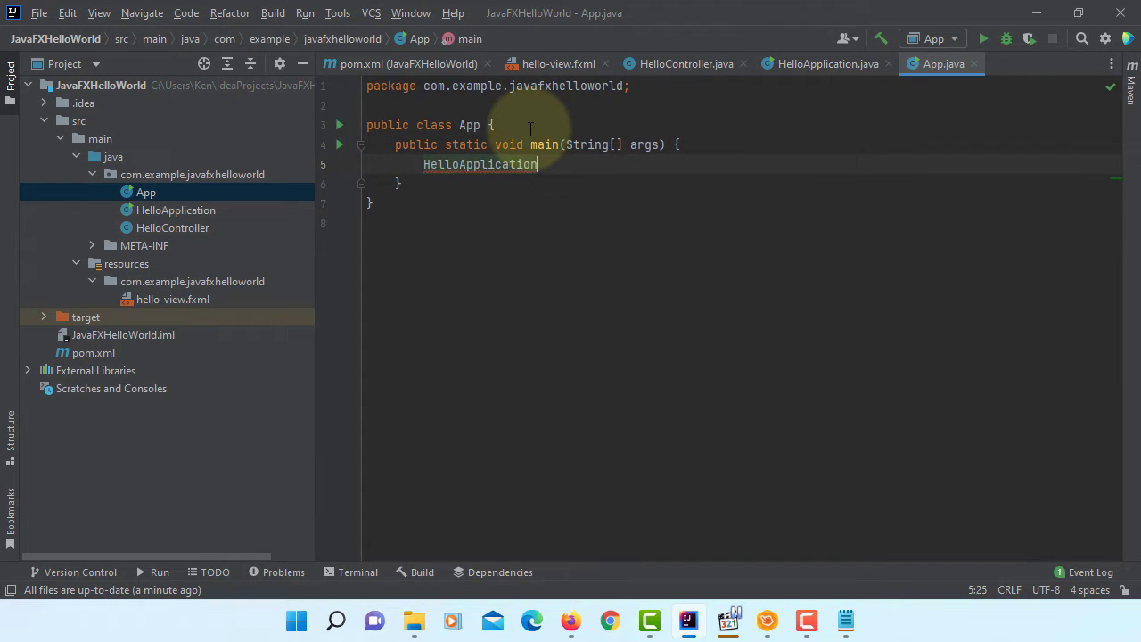
text(.main();)
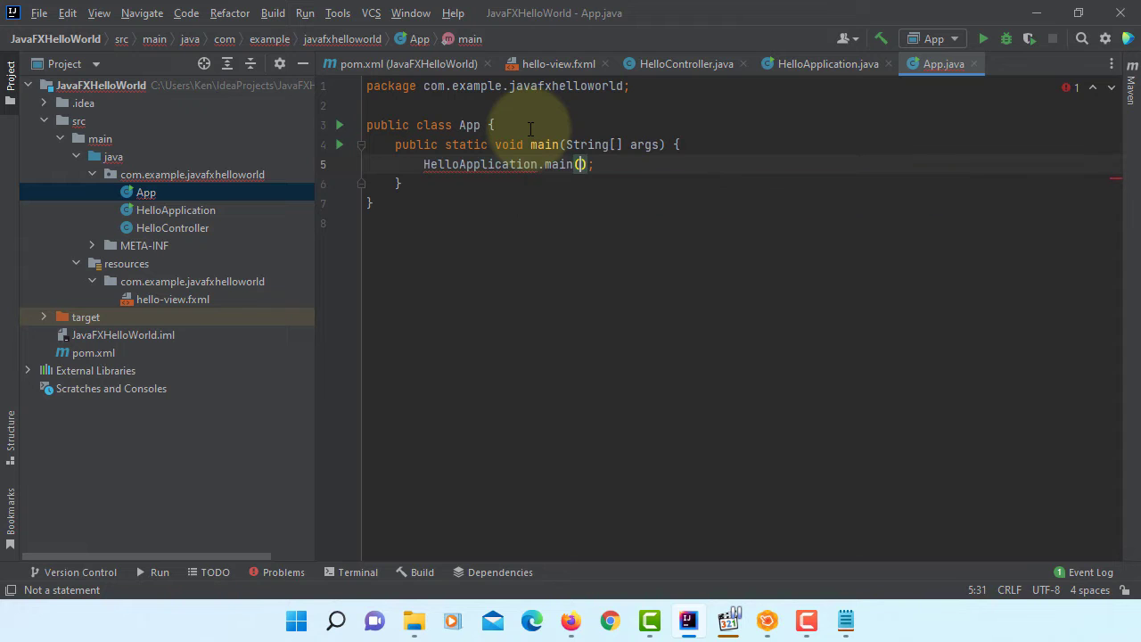
text(args)
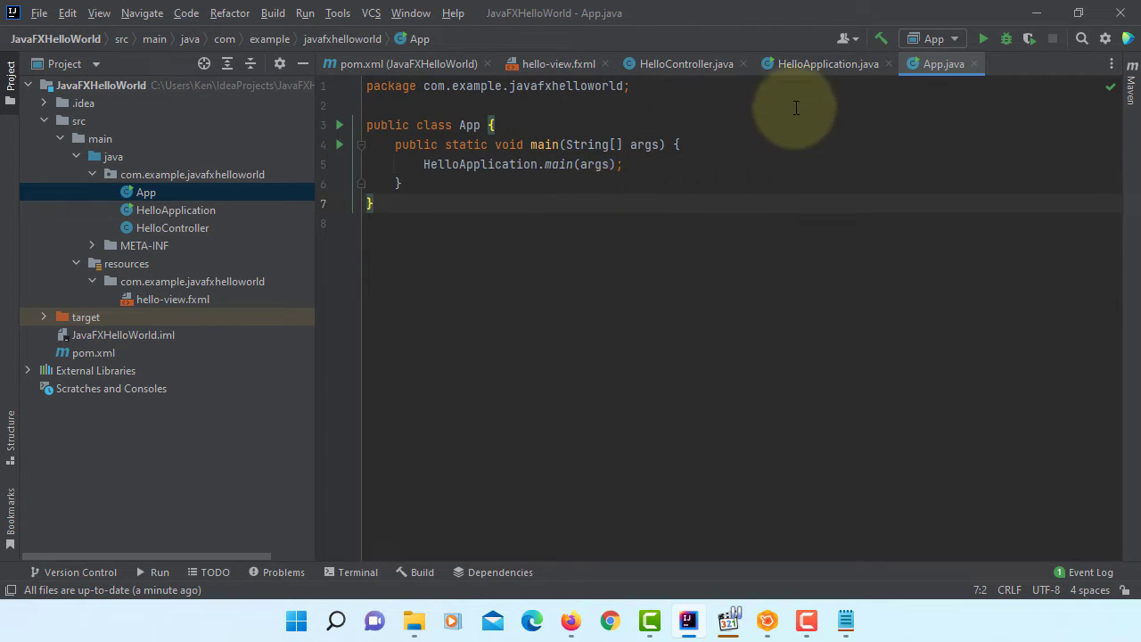
Check the HelloApplication source, then return to the App class
click(827, 64)
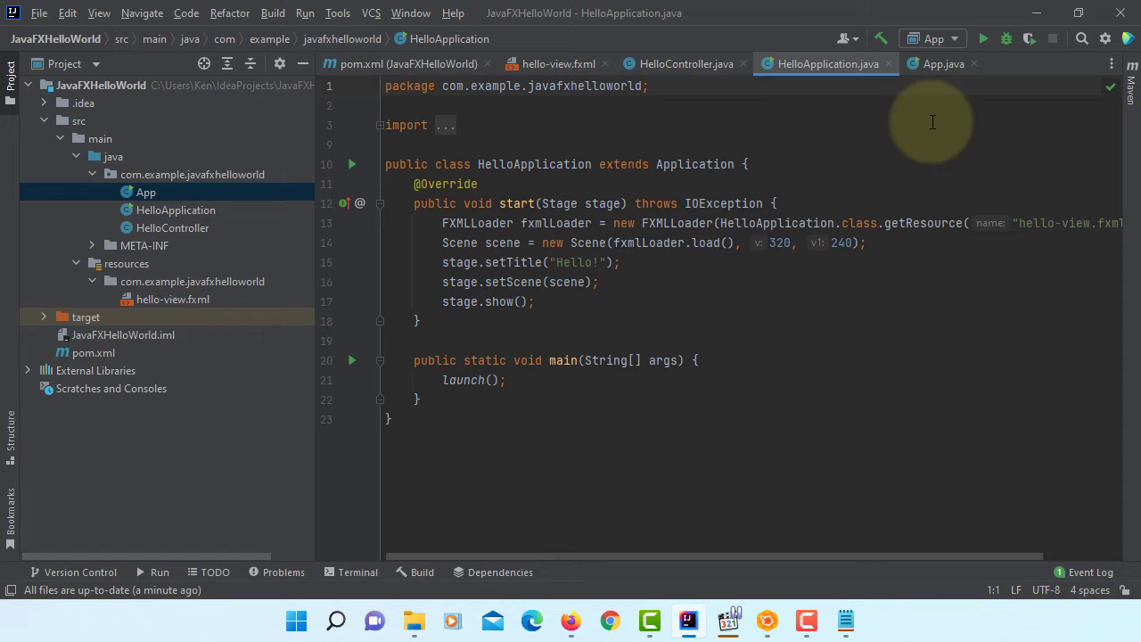
click(39, 13)
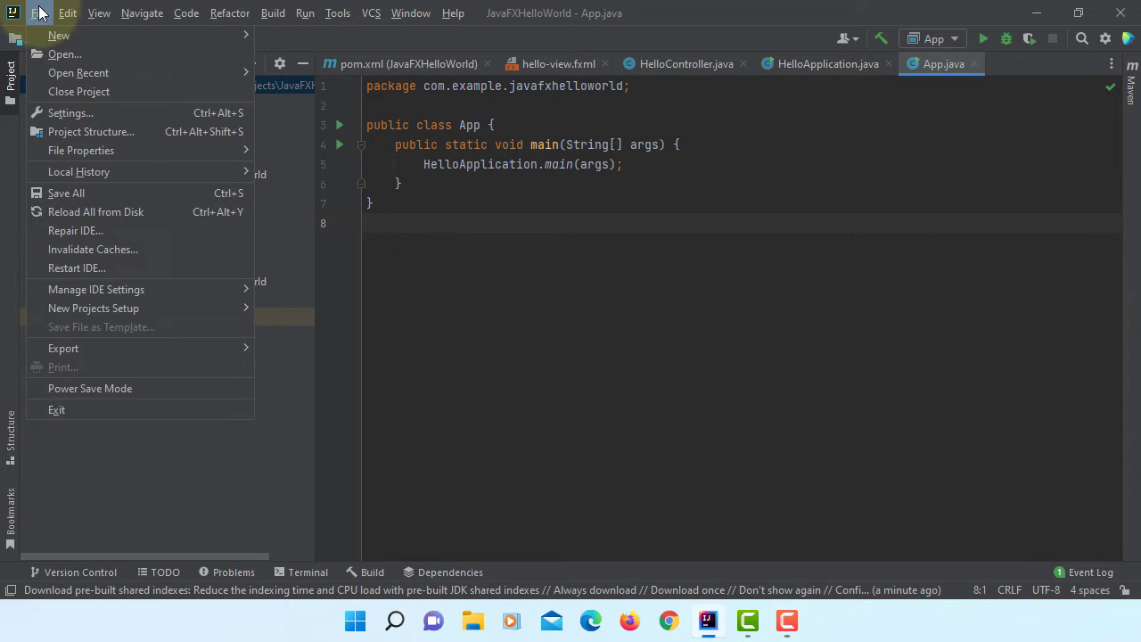
Add a JAR artifact from modules with dependencies, main class com.example.javafxhelloworld.App, via Project Structure
click(91, 132)
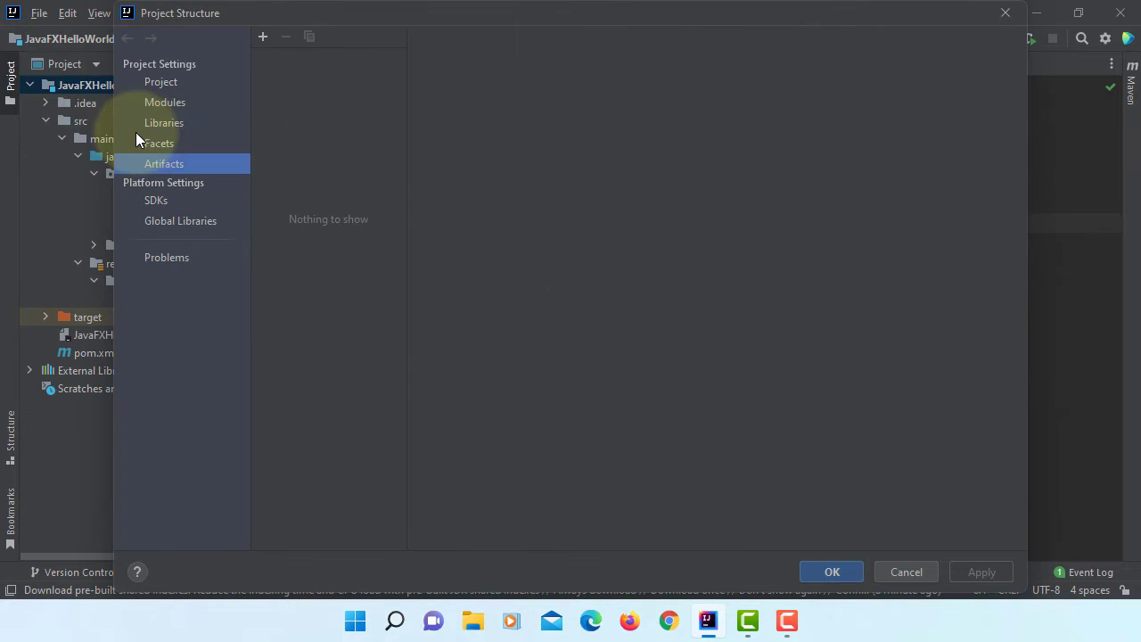
mouse_move(170, 164)
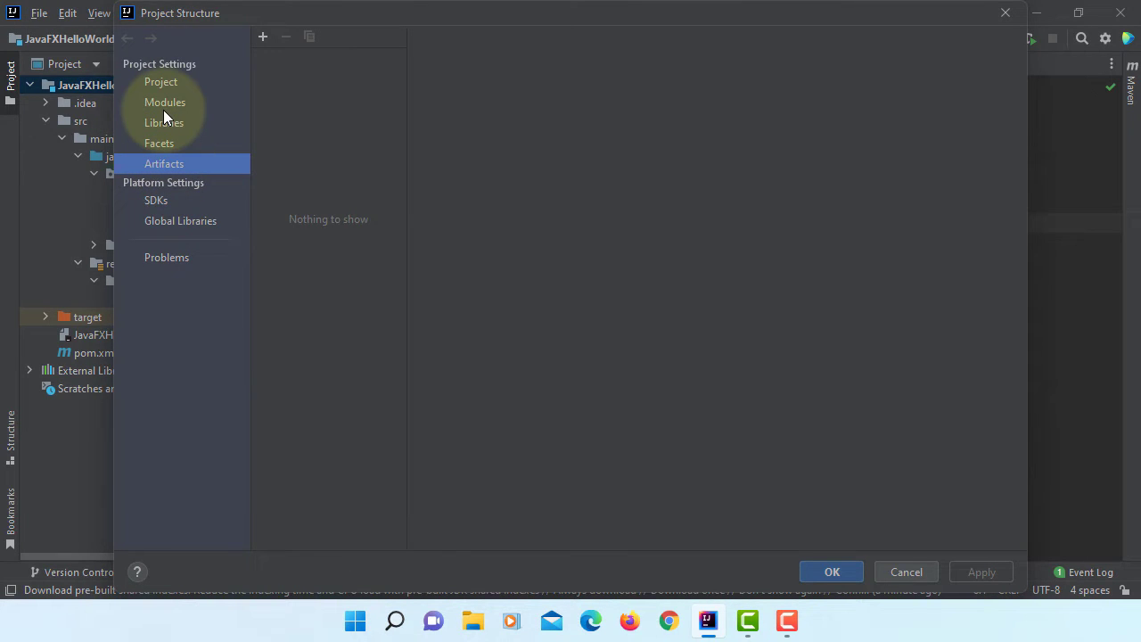
mouse_move(262, 35)
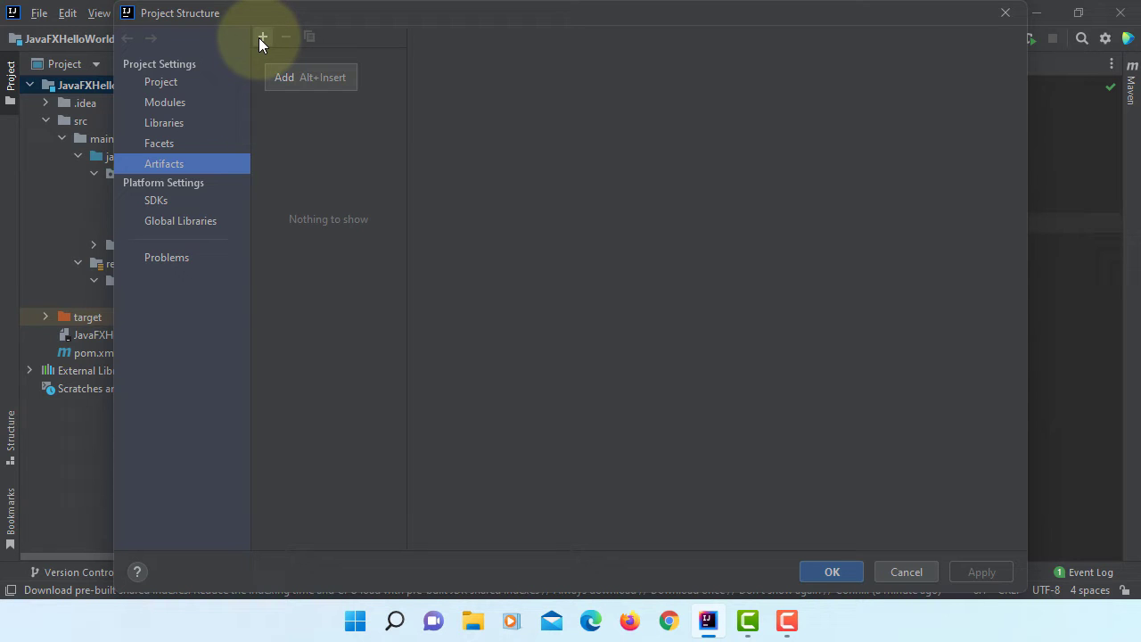
click(262, 35)
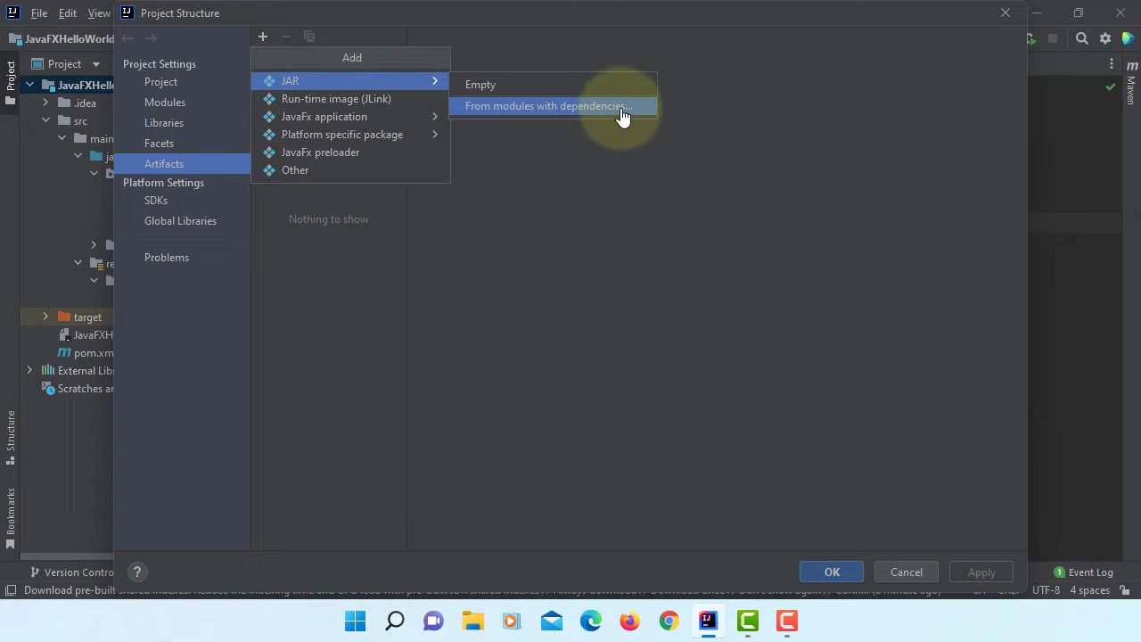
click(545, 105)
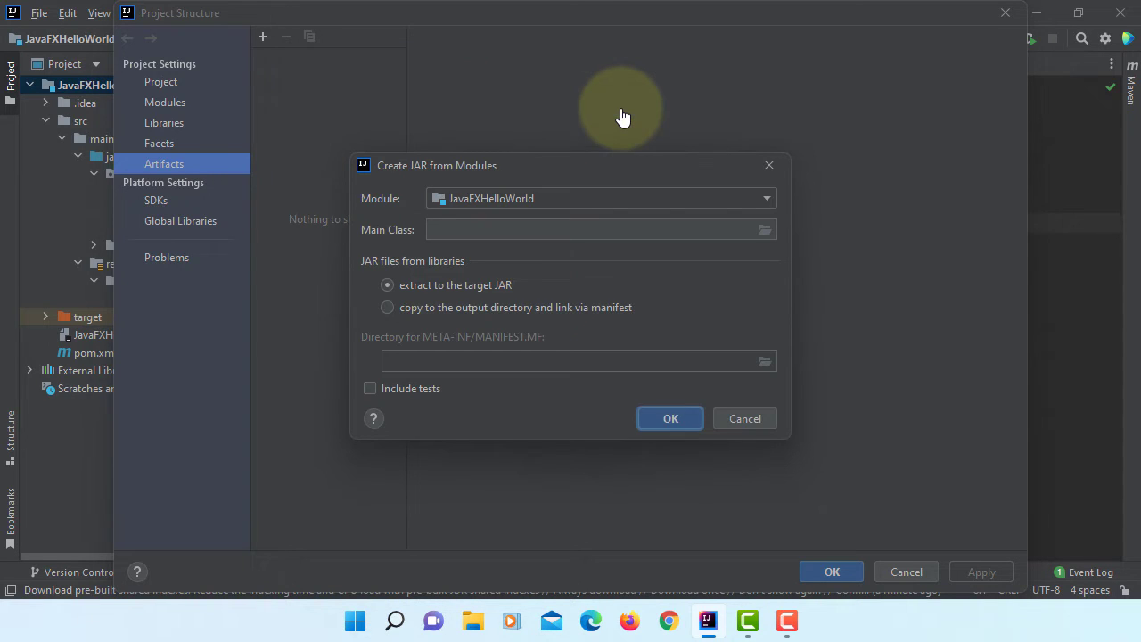
mouse_move(763, 228)
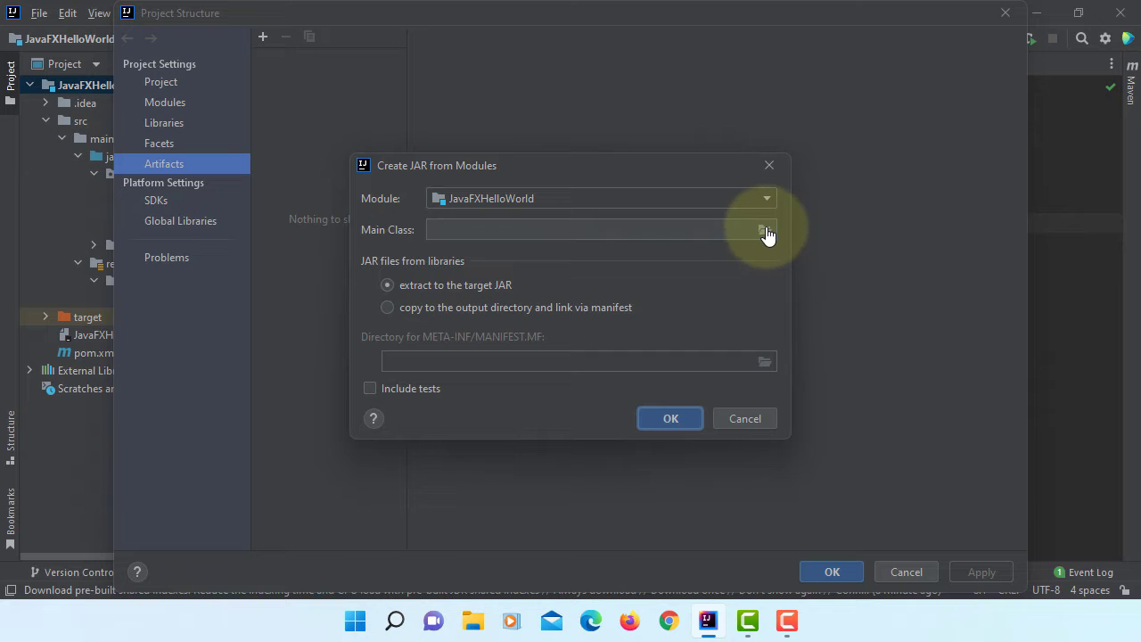
click(765, 228)
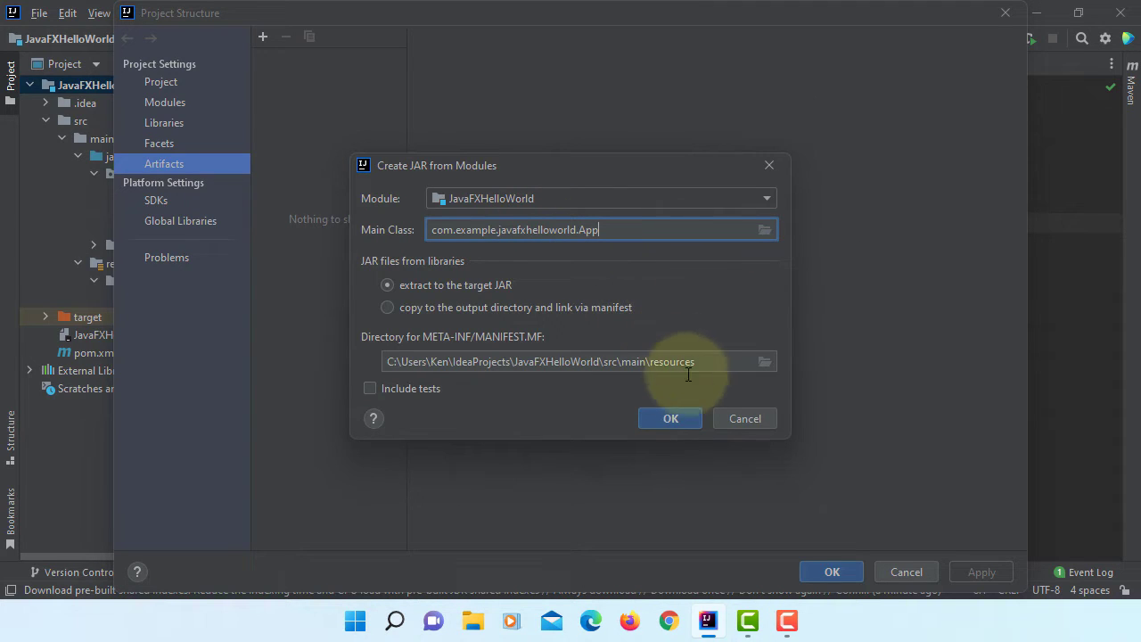
click(670, 417)
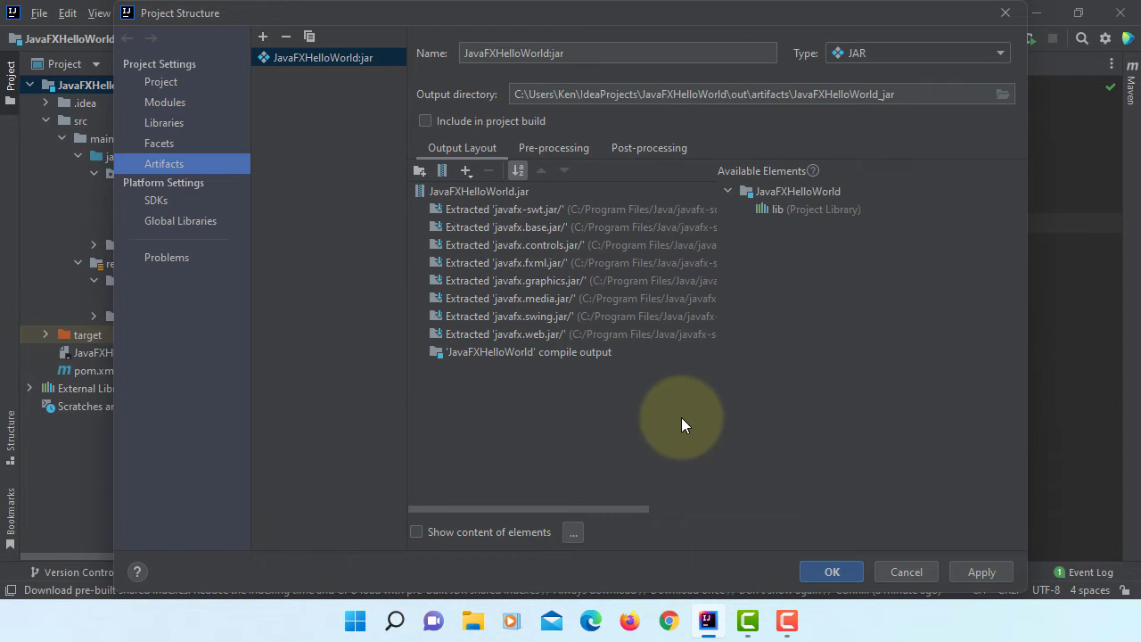
mouse_move(465, 171)
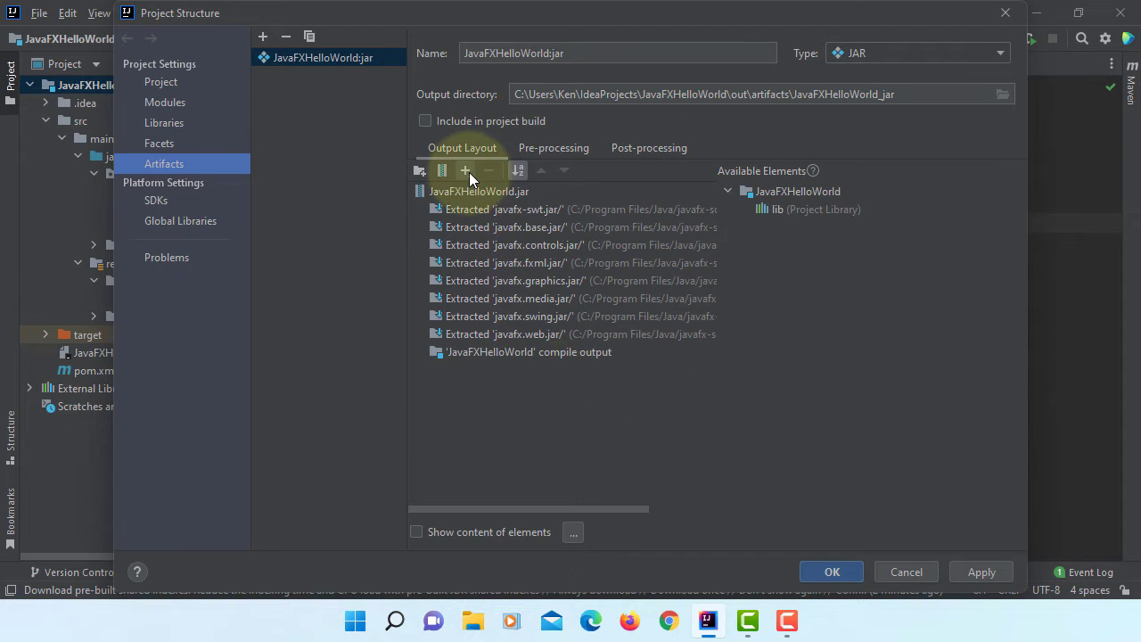
Add all DLLs from javafx-sdk-17.0.1\bin to the JAR's output layout, then bring up Build Artifacts
click(466, 171)
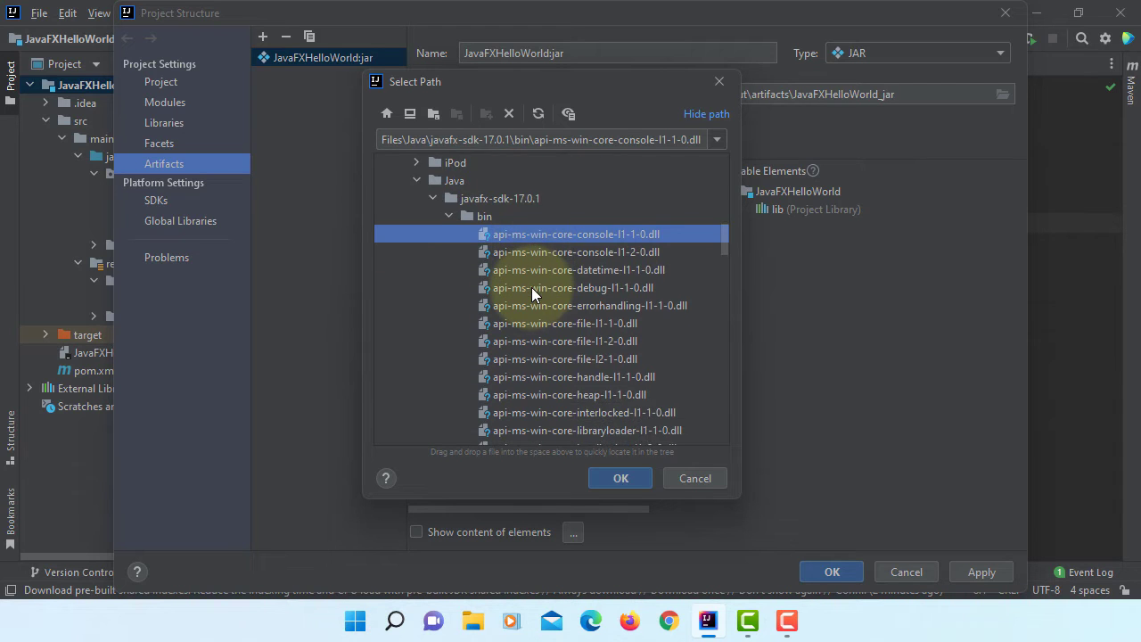
scroll(down, 3)
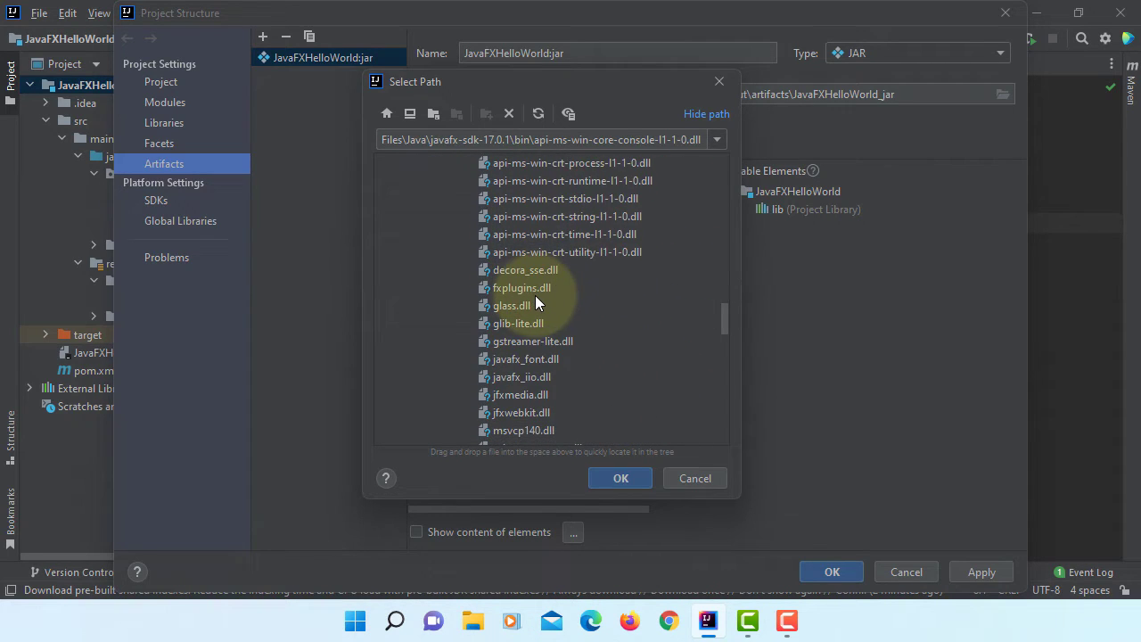
scroll(down, 3)
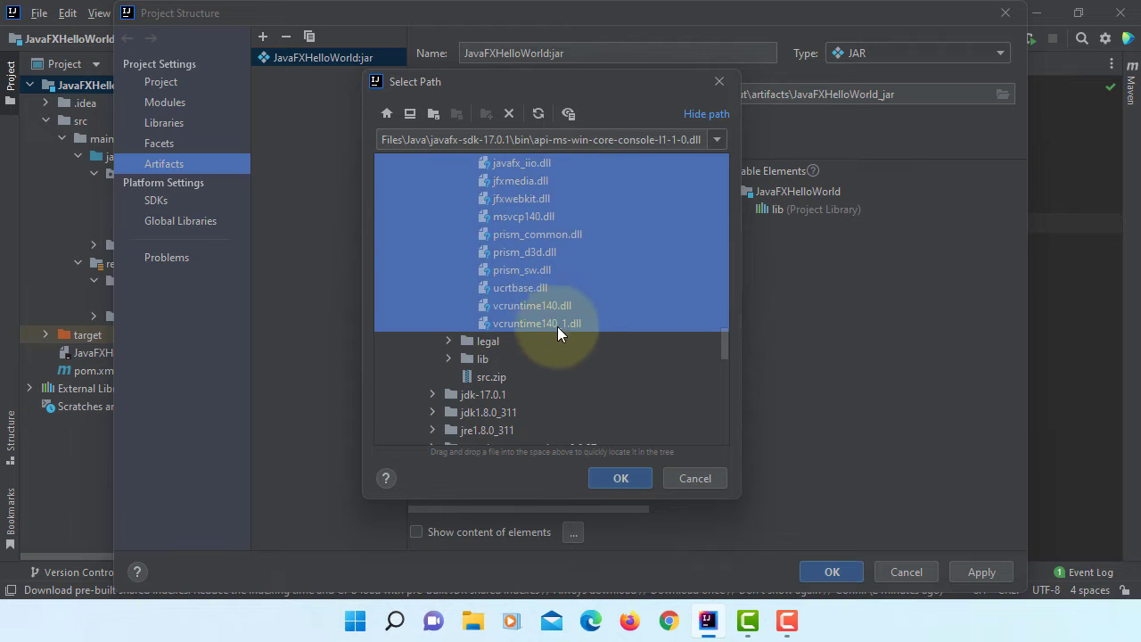
click(620, 478)
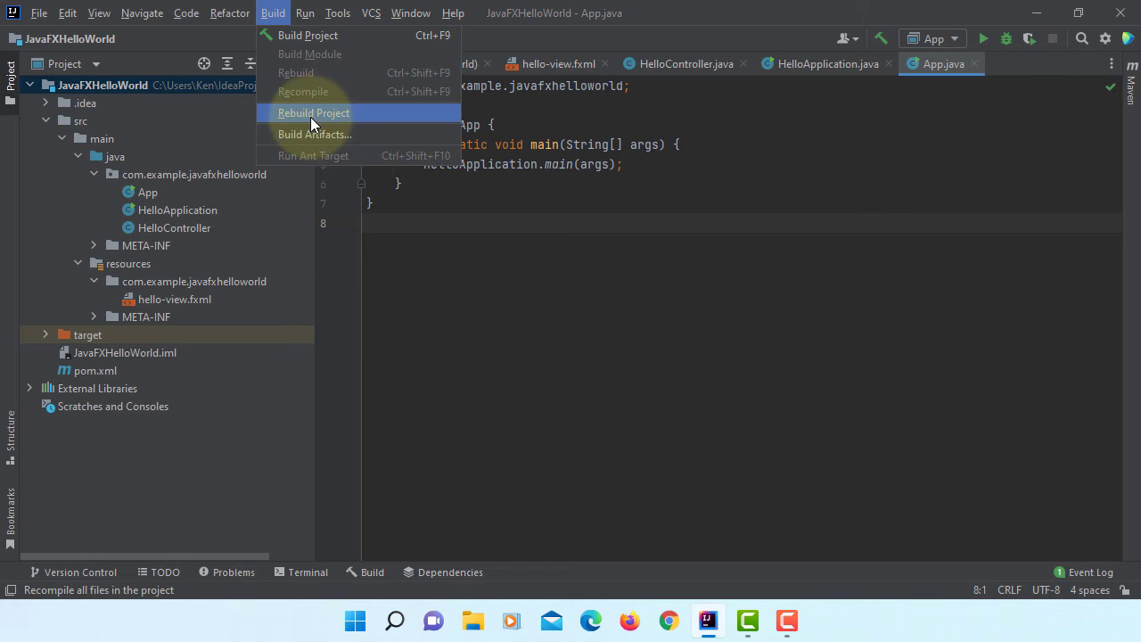
click(314, 134)
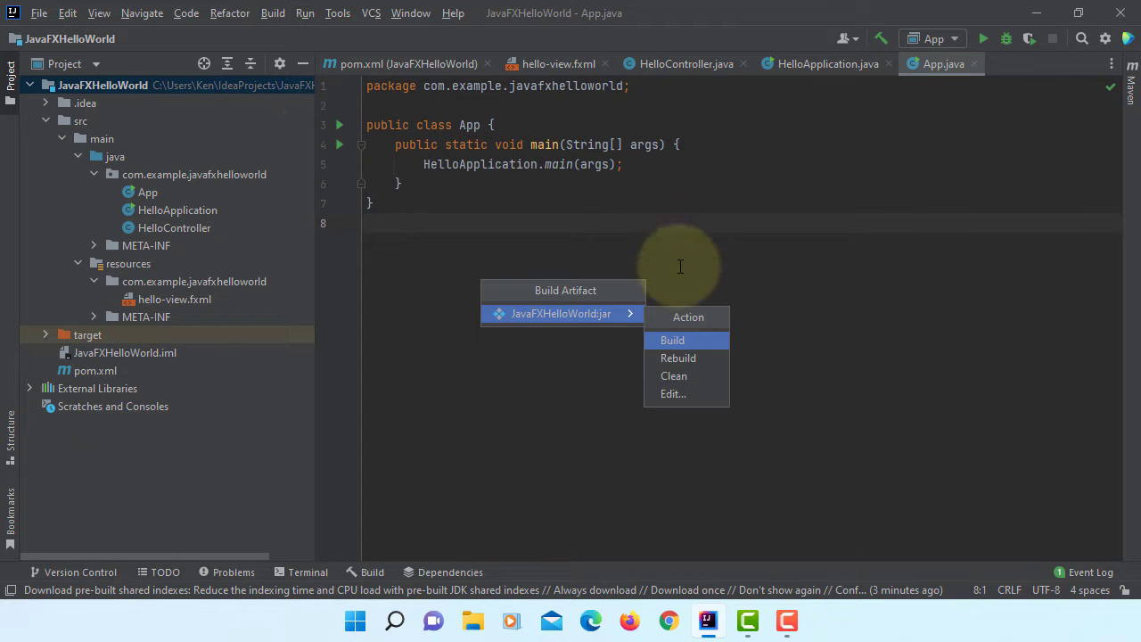
Build JavaFXHelloWorld.jar and locate its JavaFXHelloWorld_jar folder under out/artifacts in the Project view
click(672, 338)
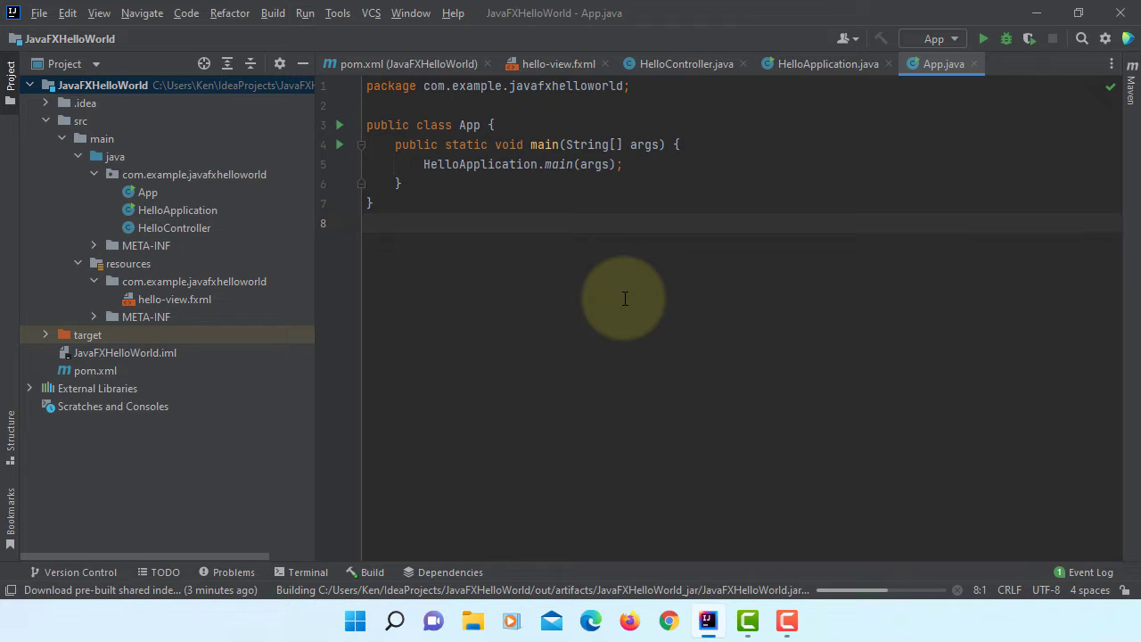
mouse_move(667, 424)
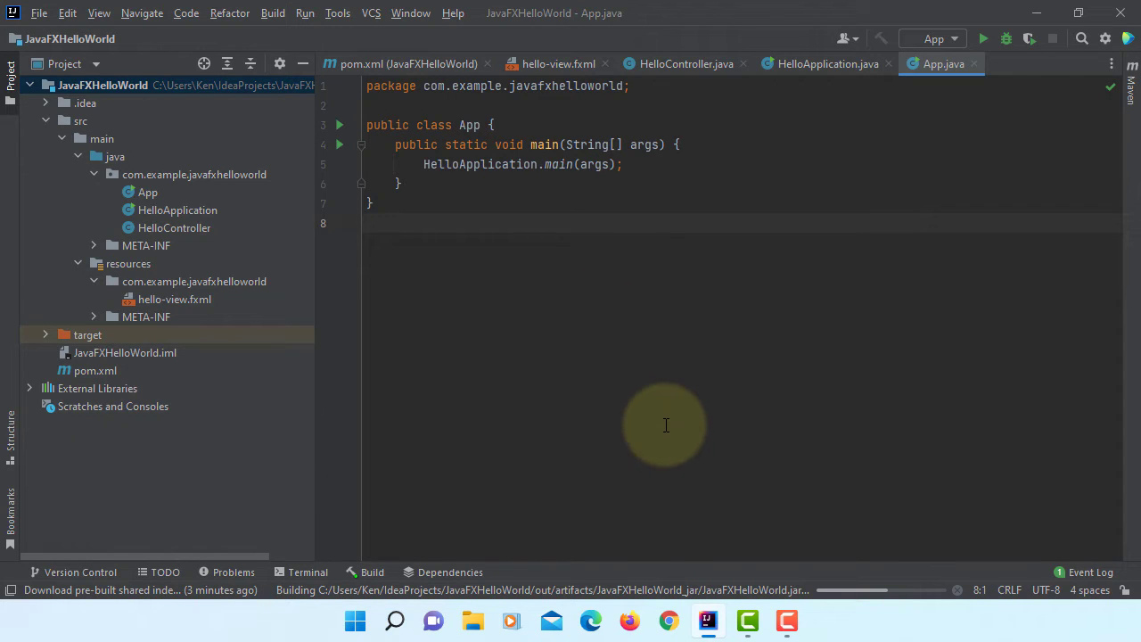
mouse_move(687, 544)
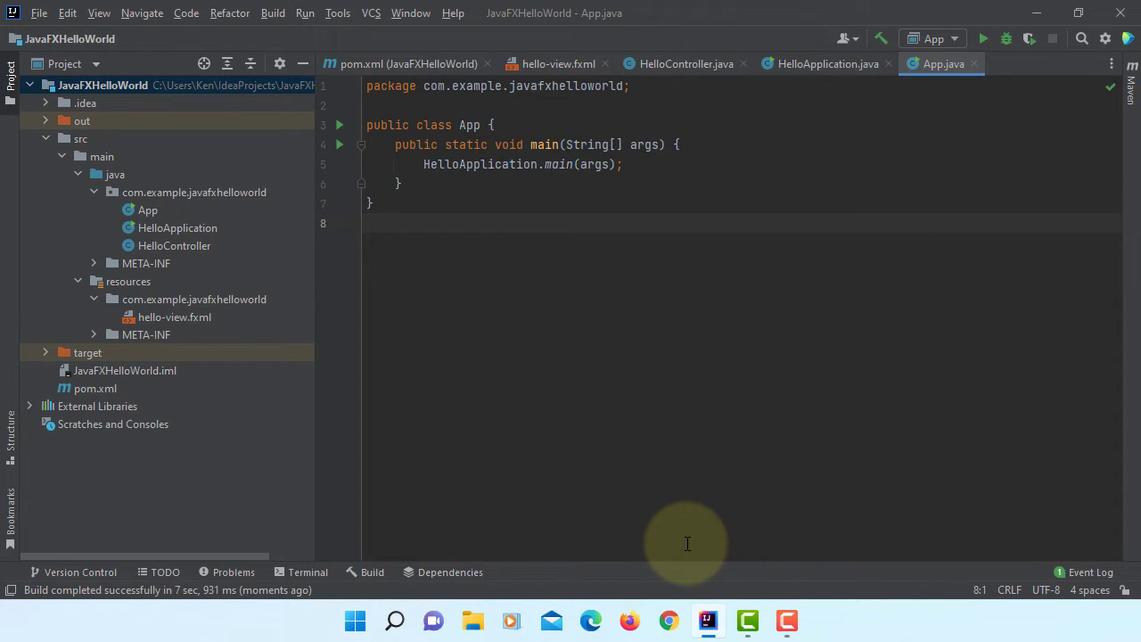
mouse_move(44, 121)
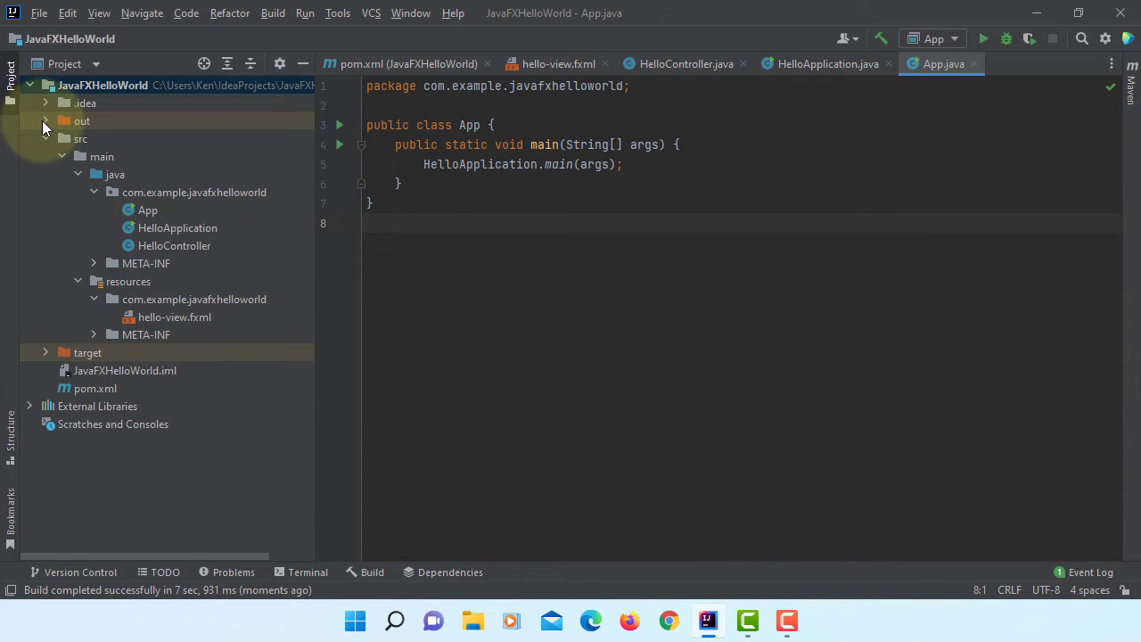
click(46, 121)
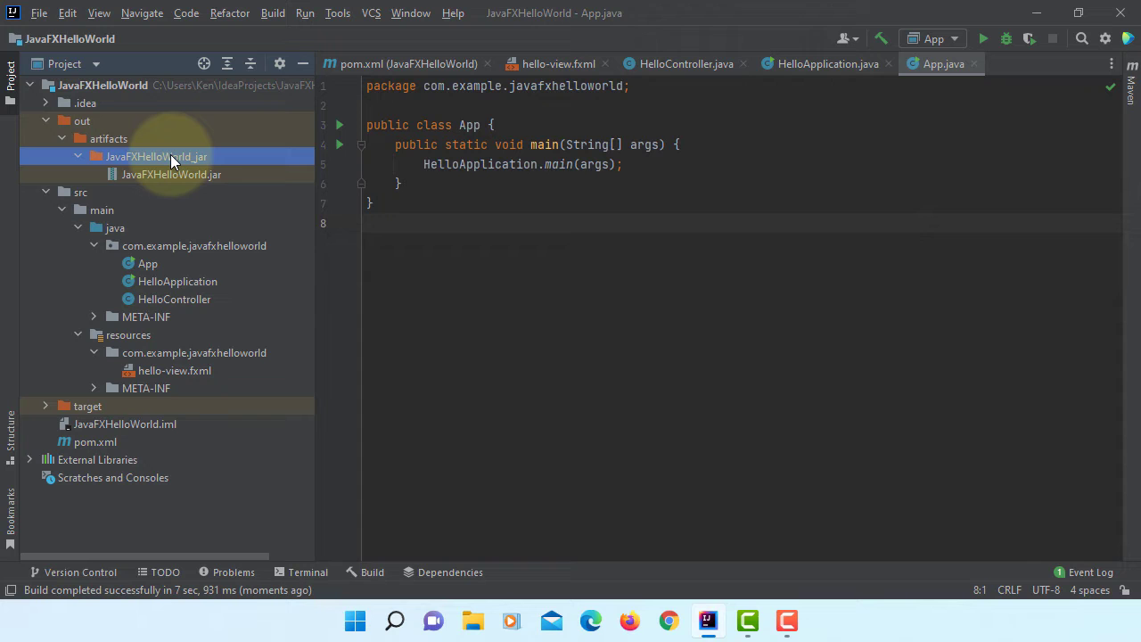
right_click(157, 156)
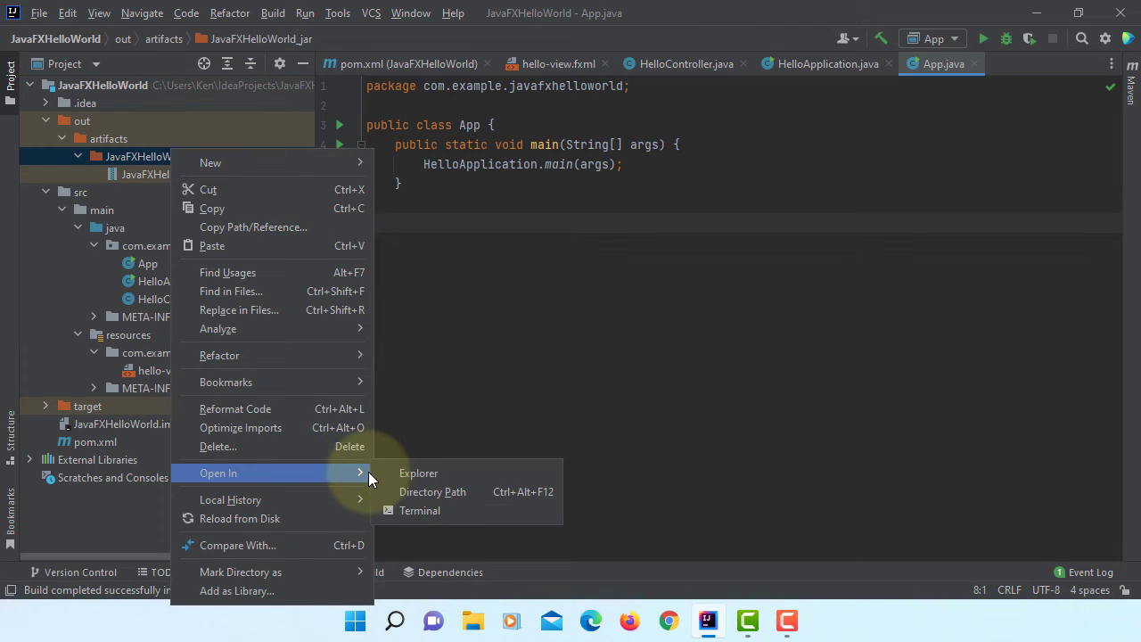
Reveal the artifact folder in File Explorer and launch the built JavaFXHelloWorld.jar
click(417, 472)
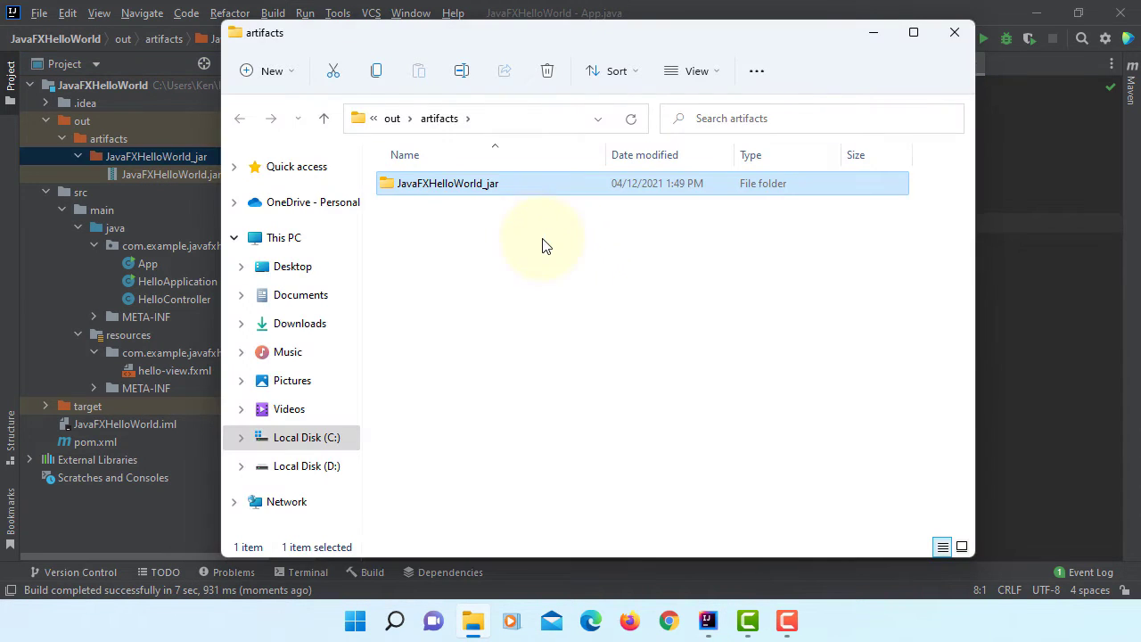
double_click(447, 182)
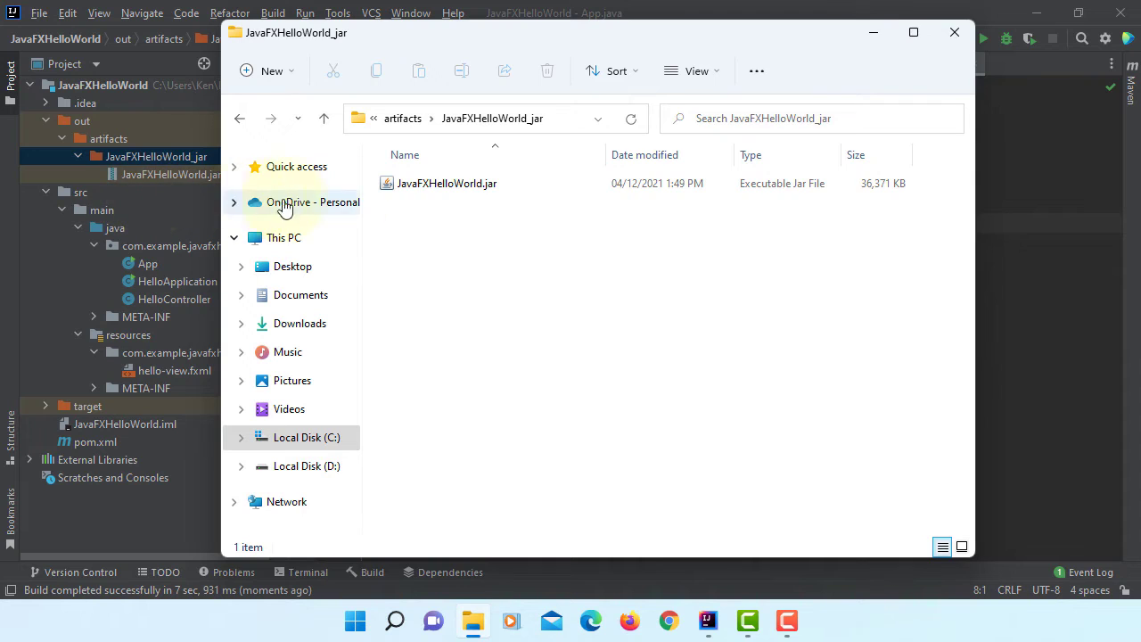
click(446, 182)
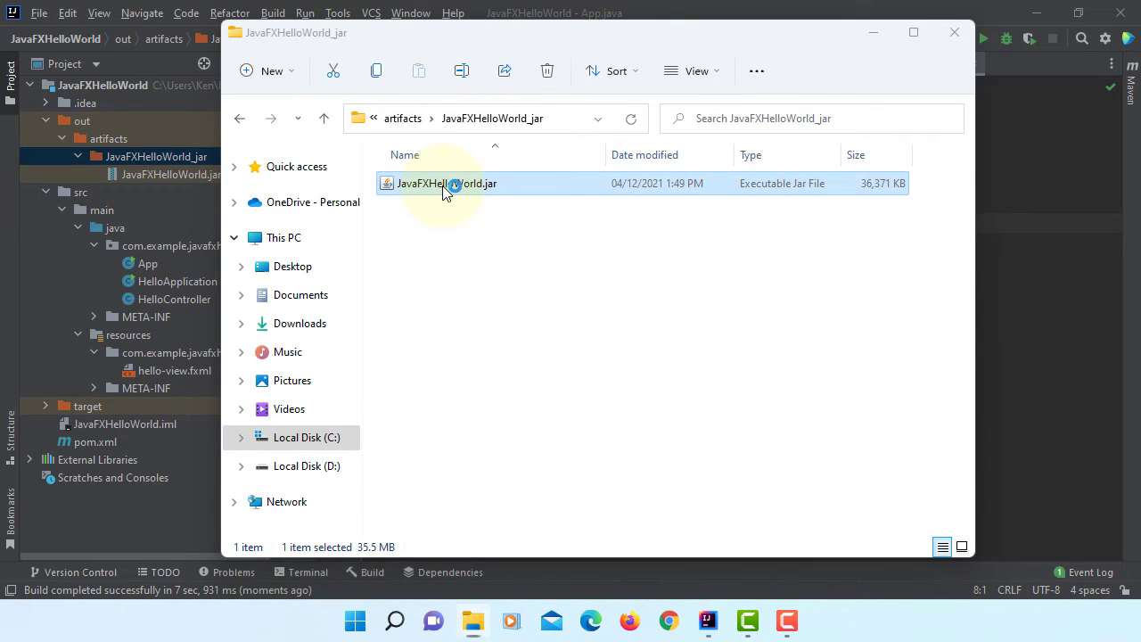
double_click(445, 182)
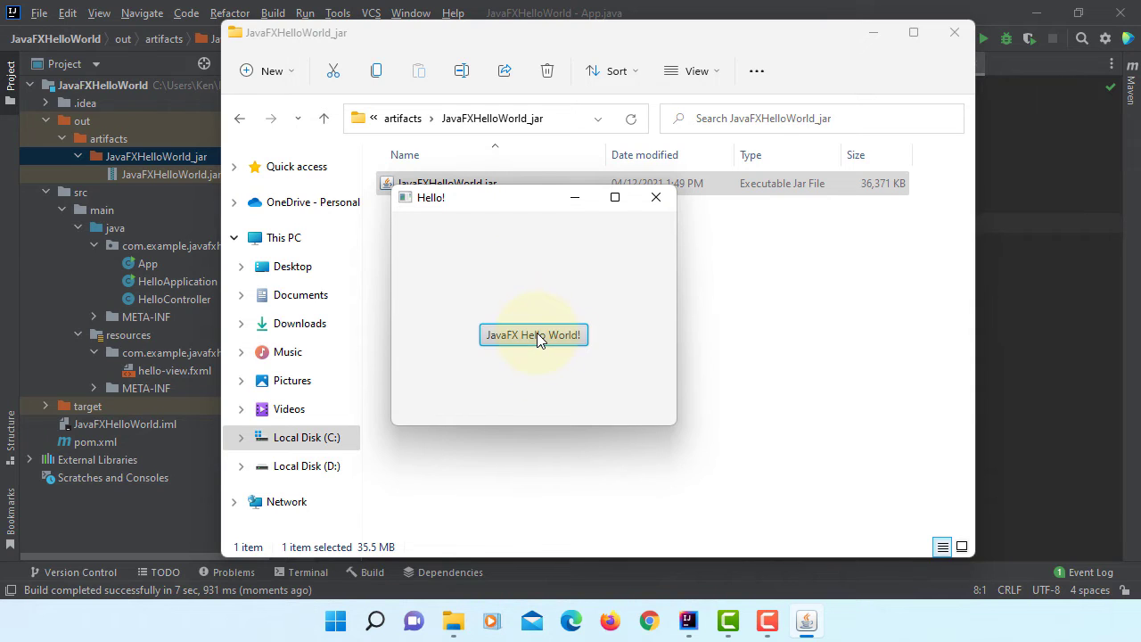
Show the welcome message via the JavaFX Hello World! button, then close the app and Explorer window
click(533, 335)
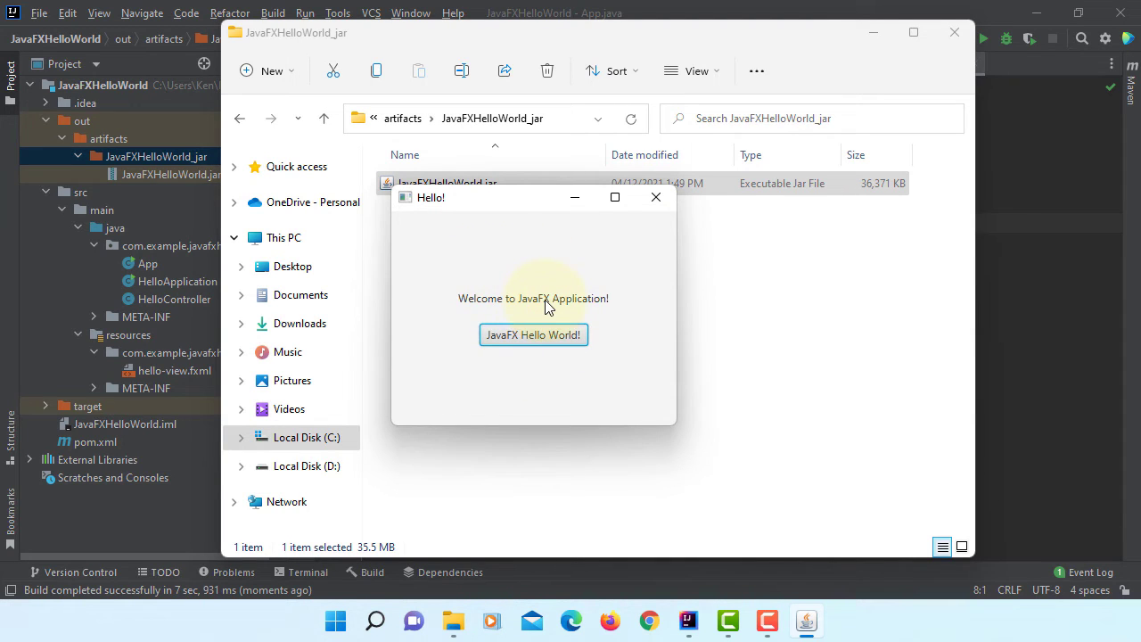
click(656, 196)
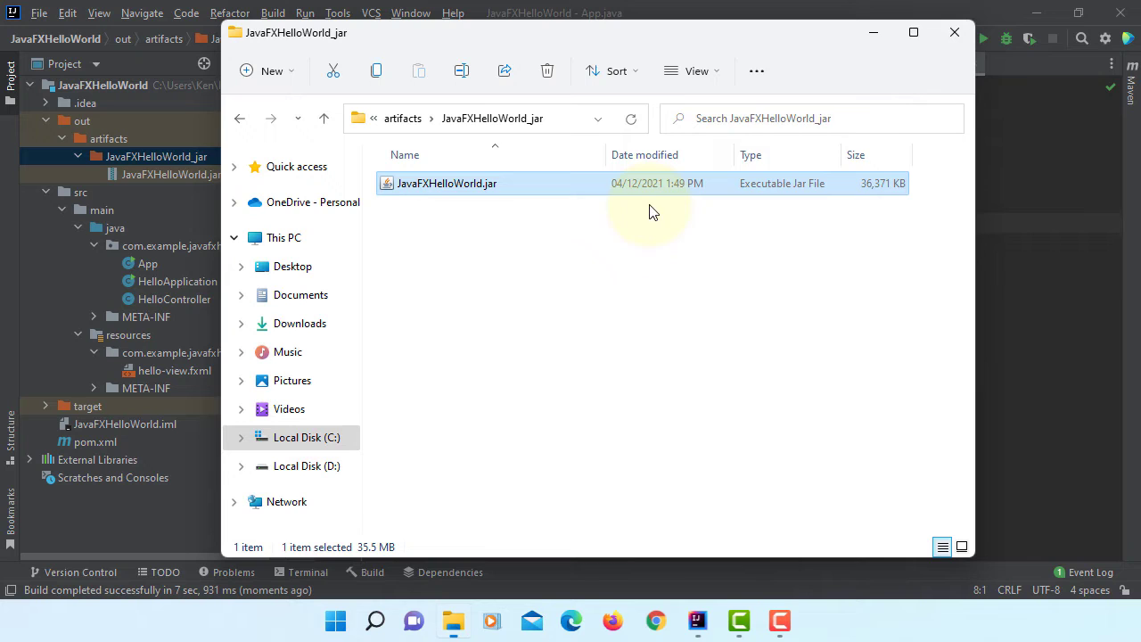
click(955, 32)
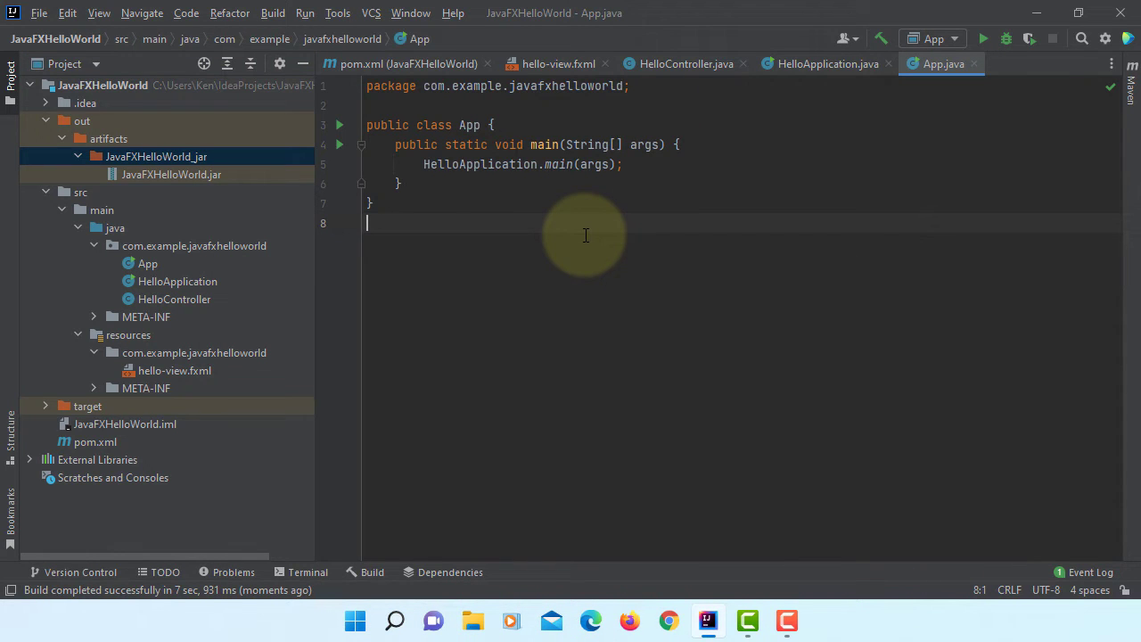
Search Google for javafx and reach the openjfx.io downloads section
click(667, 621)
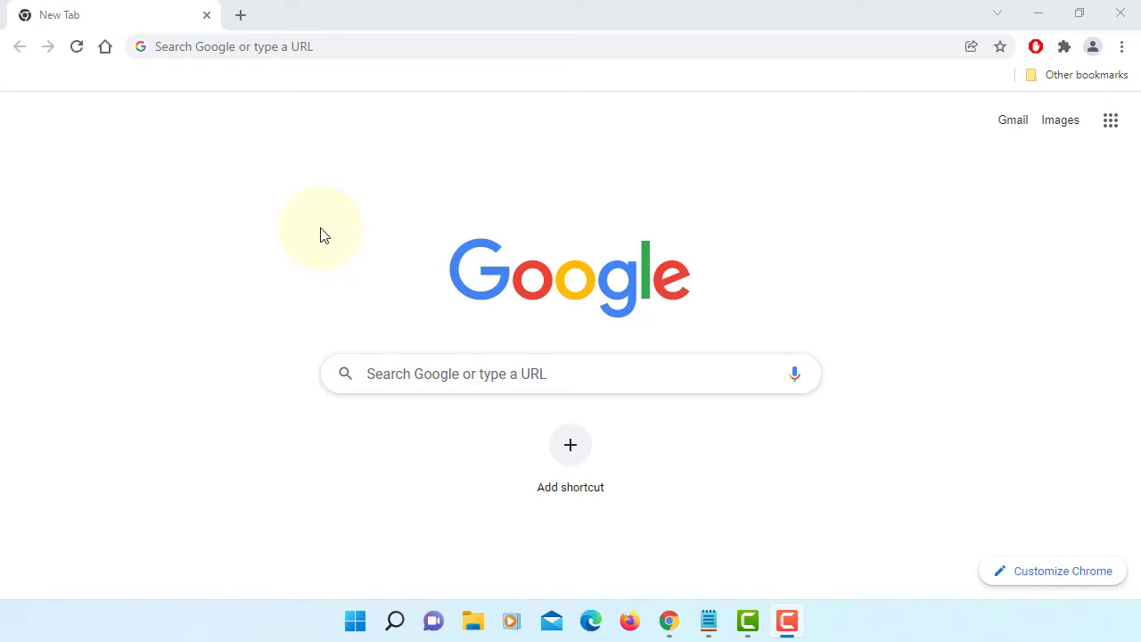
text(javafx)
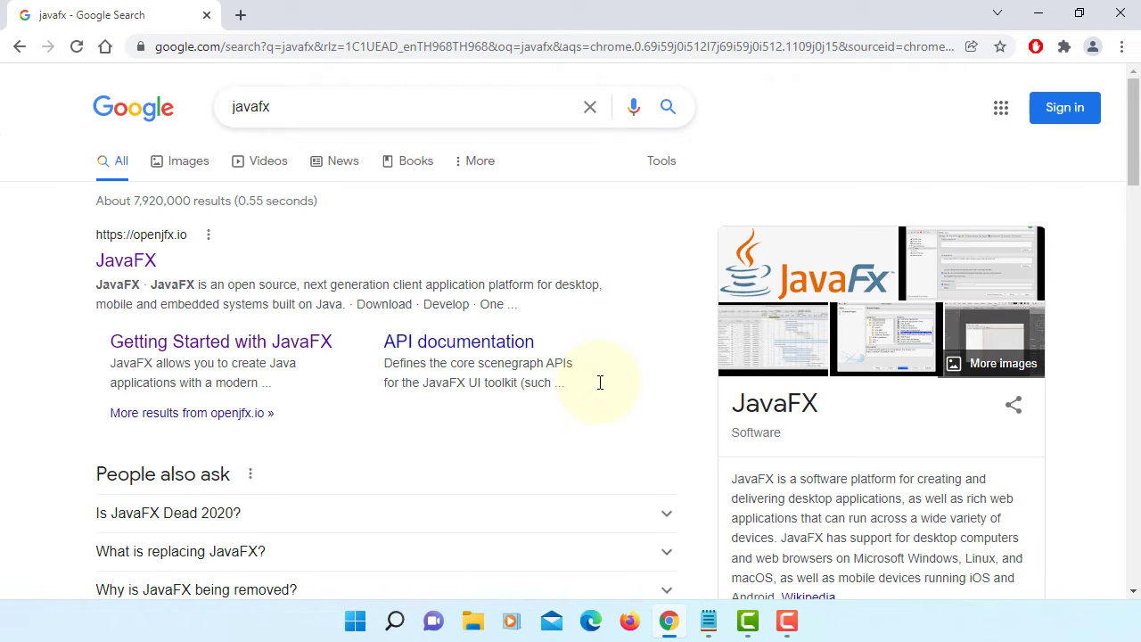
click(125, 260)
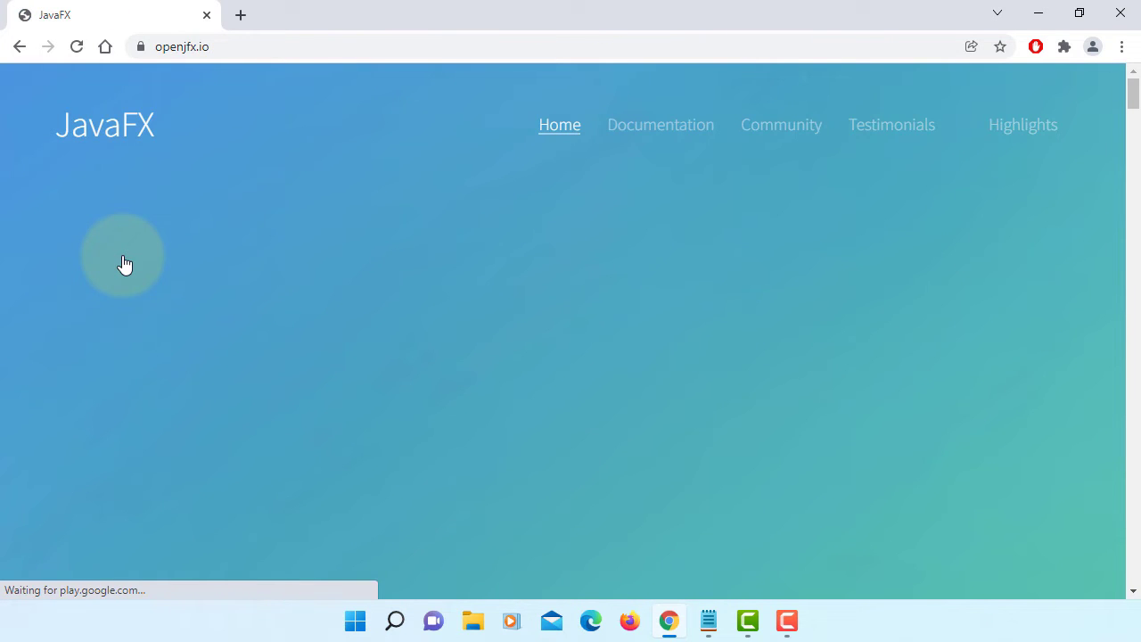
scroll(down, 3)
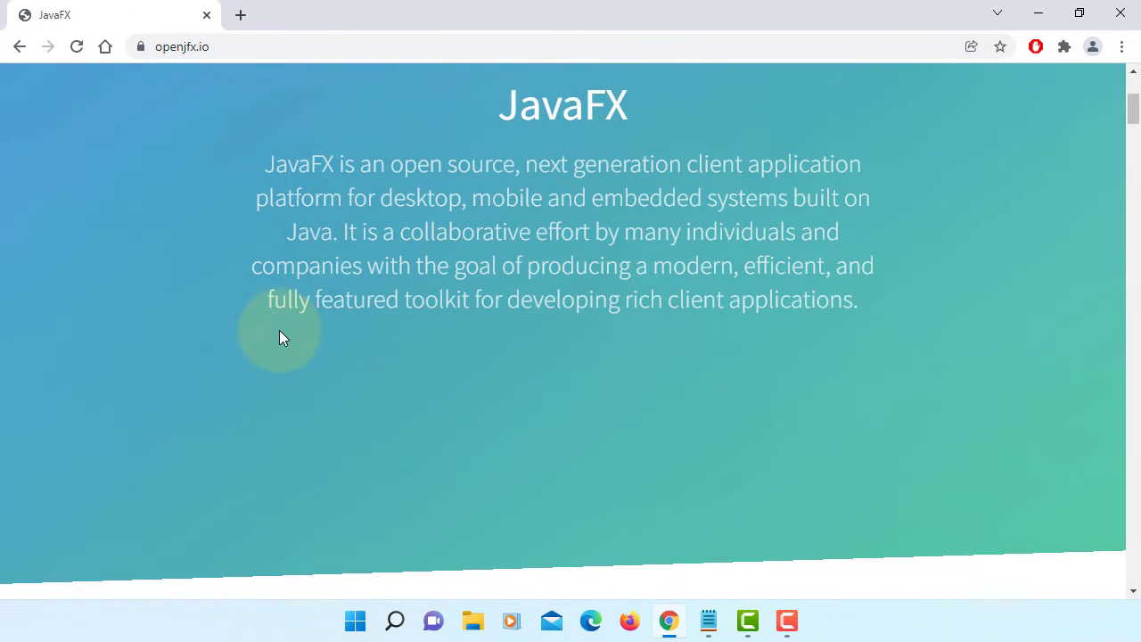
scroll(down, 3)
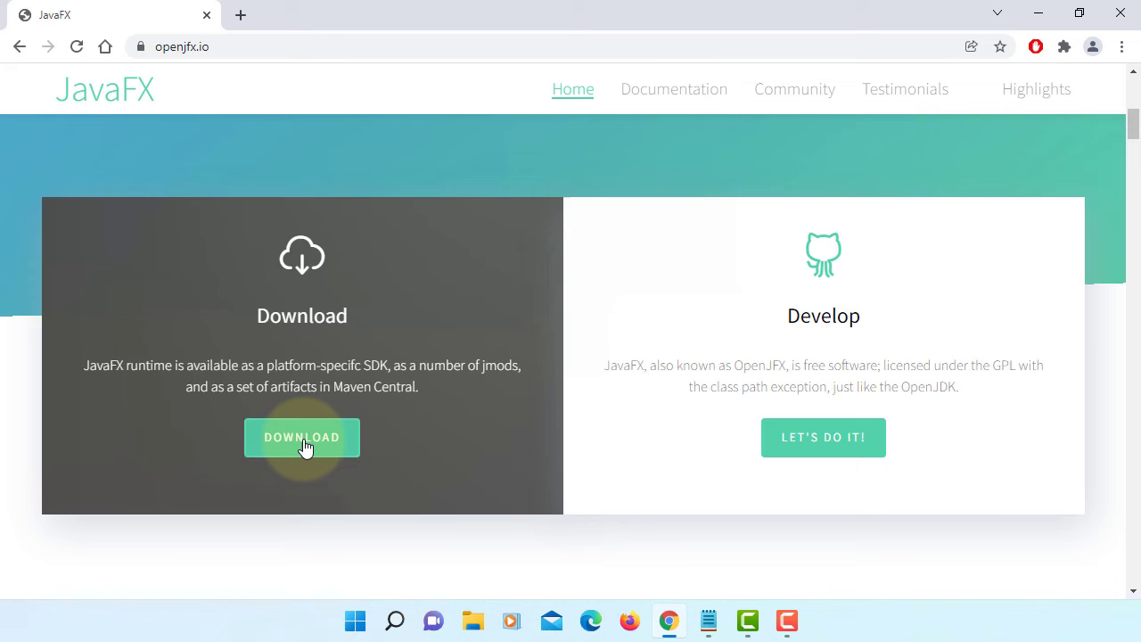
click(301, 436)
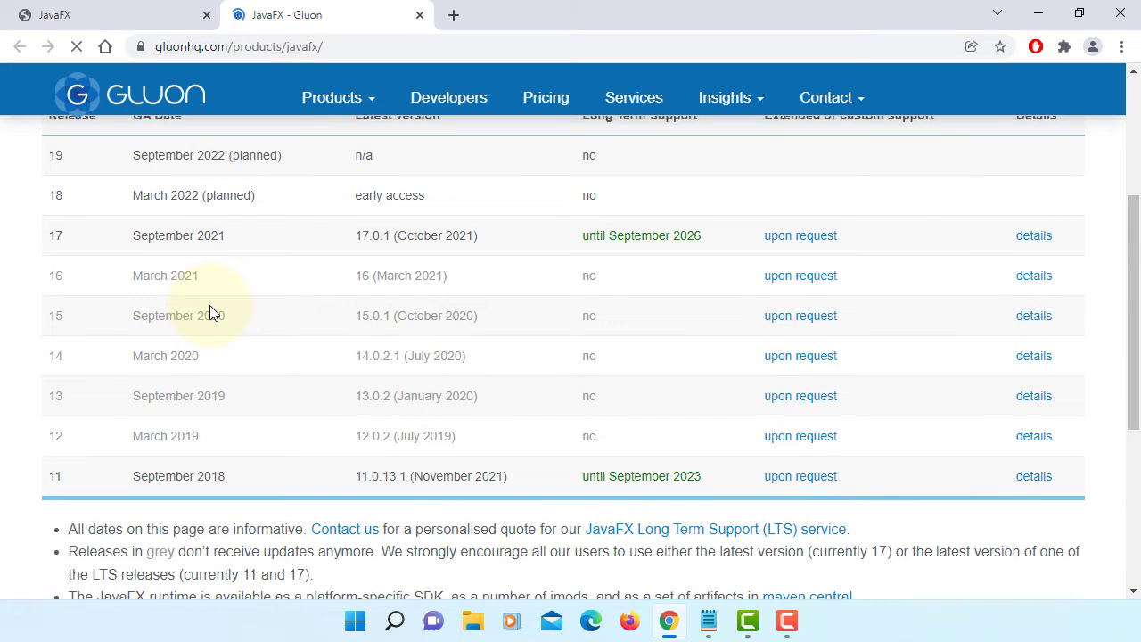
scroll(down, 3)
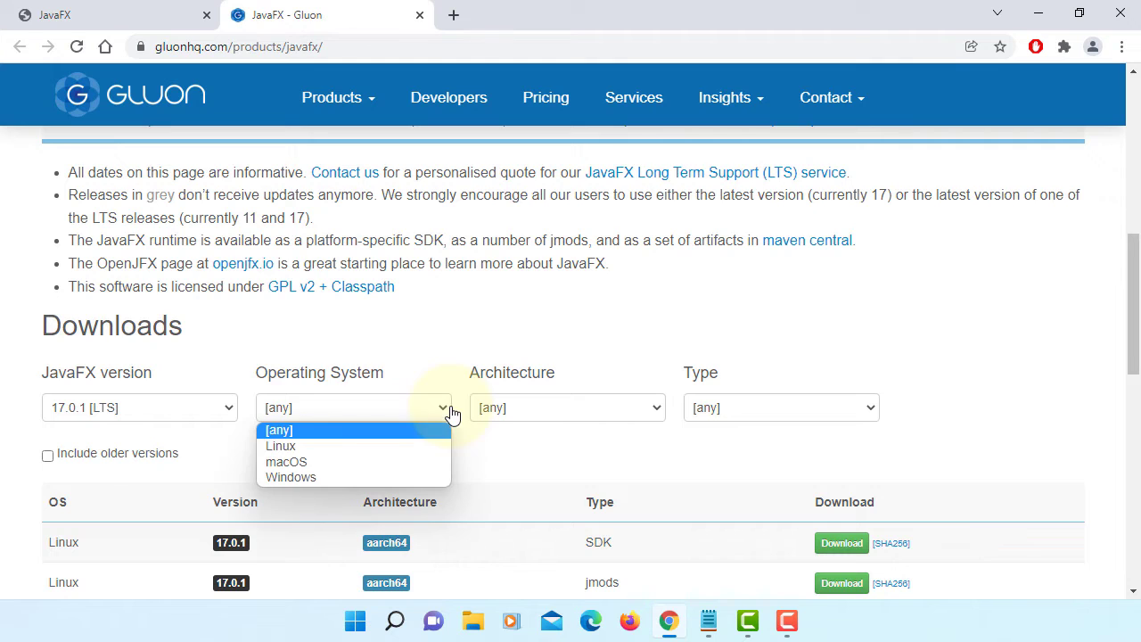
Filter to Windows x64 and download the JavaFX 17.0.1 jmods zip, then open it
click(291, 476)
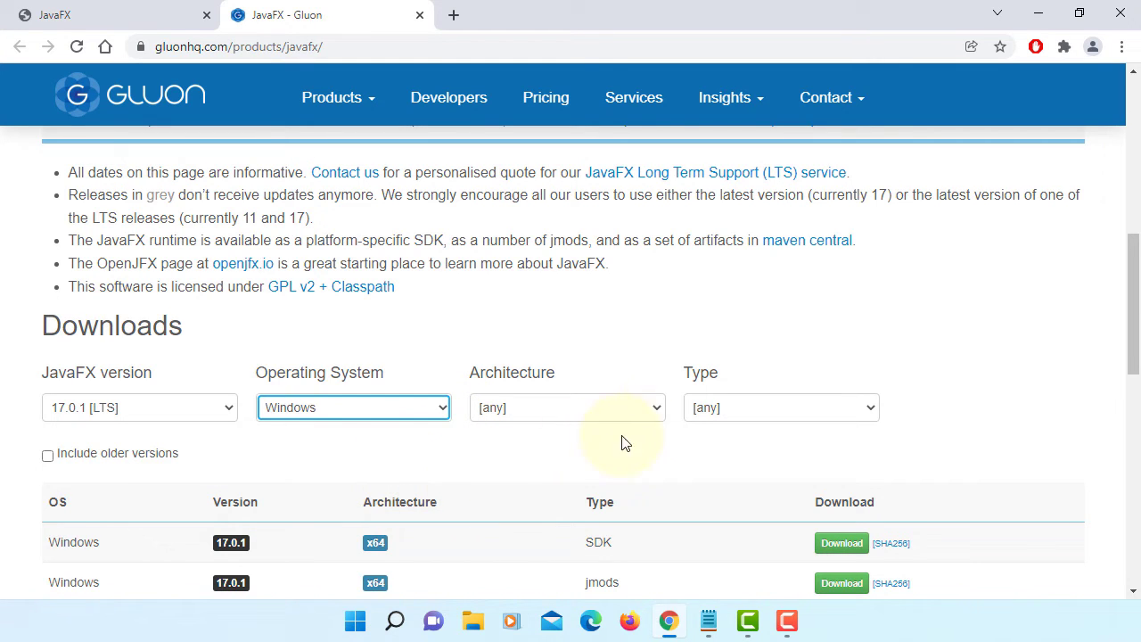
click(567, 406)
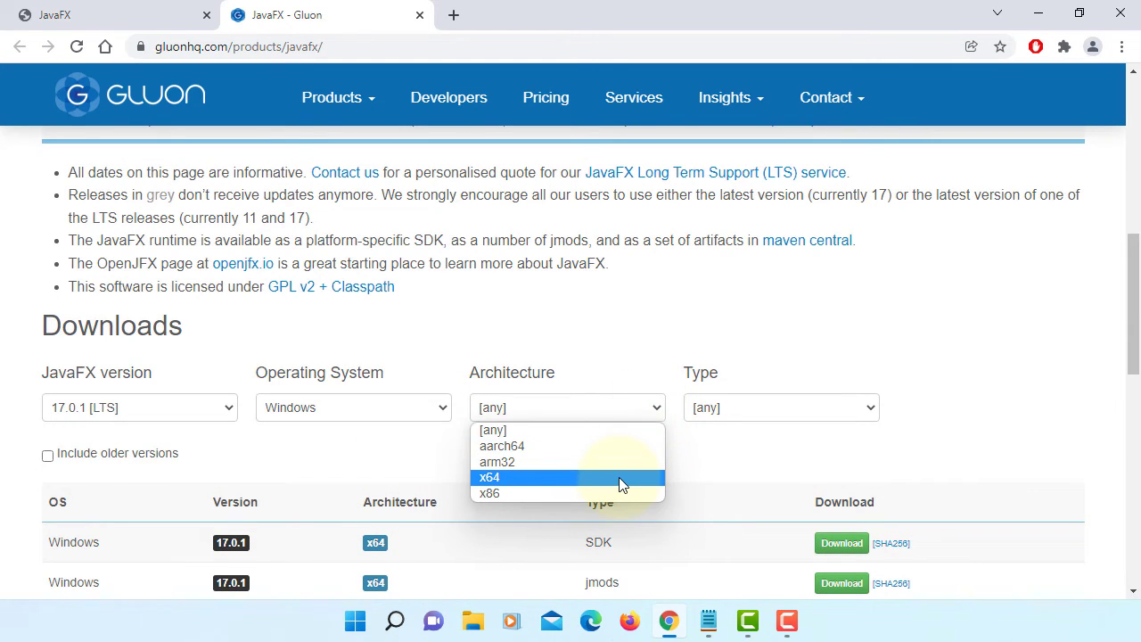
click(489, 478)
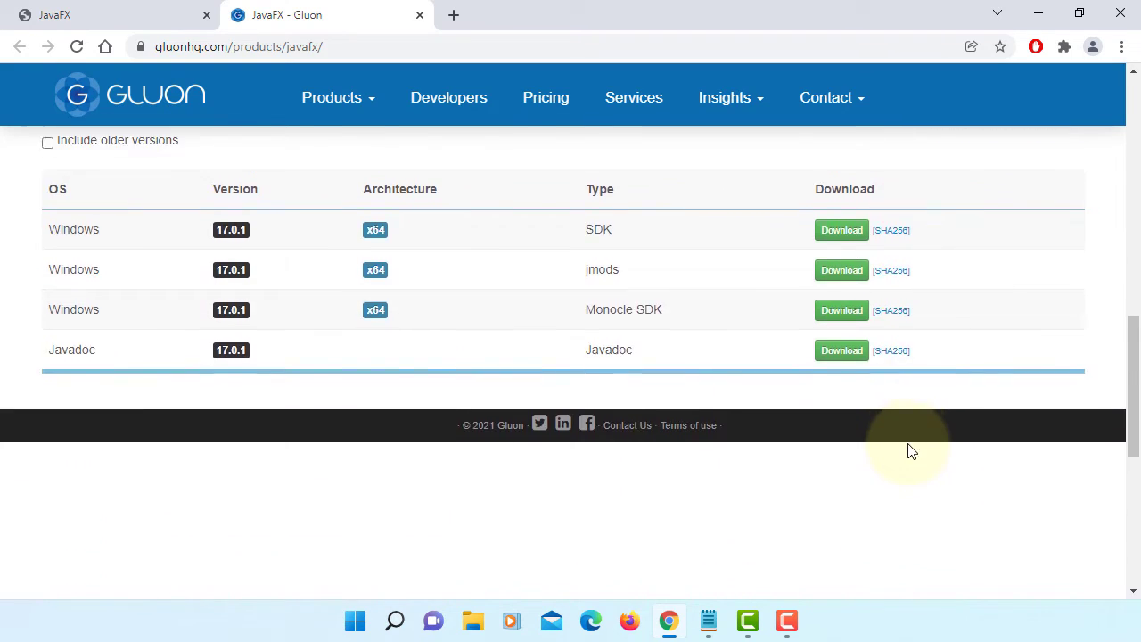
scroll(up, 3)
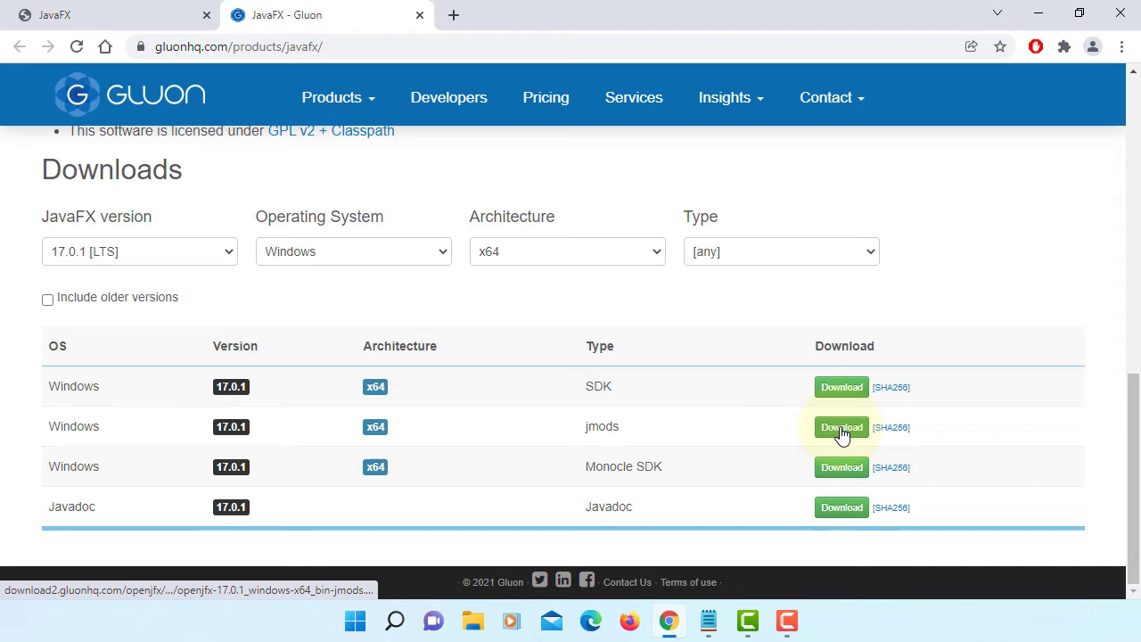
click(841, 426)
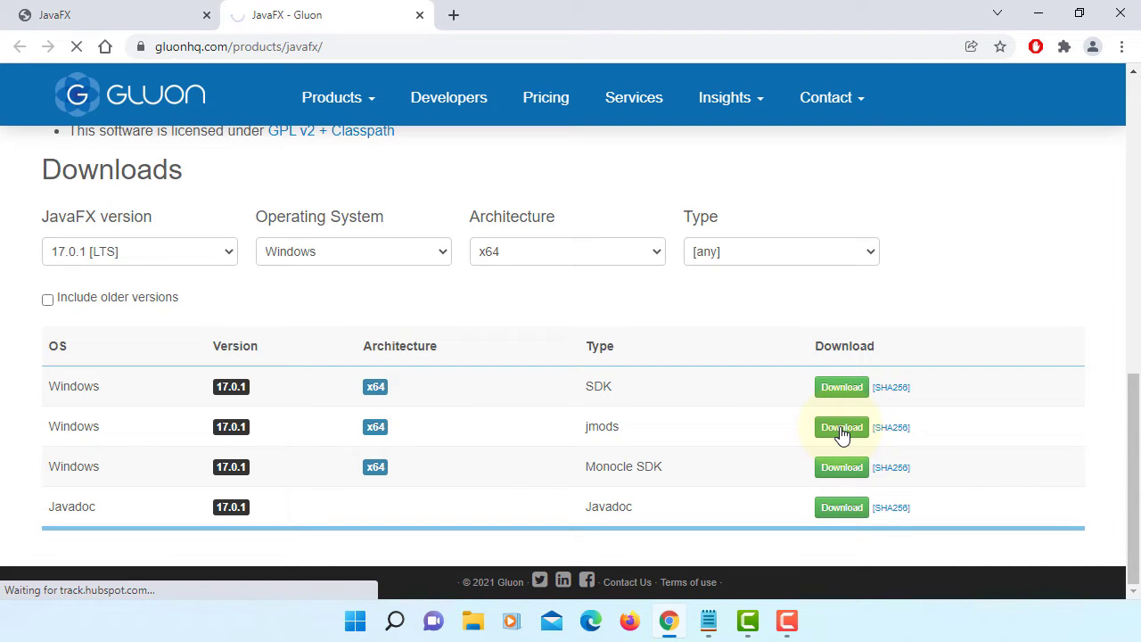
click(841, 428)
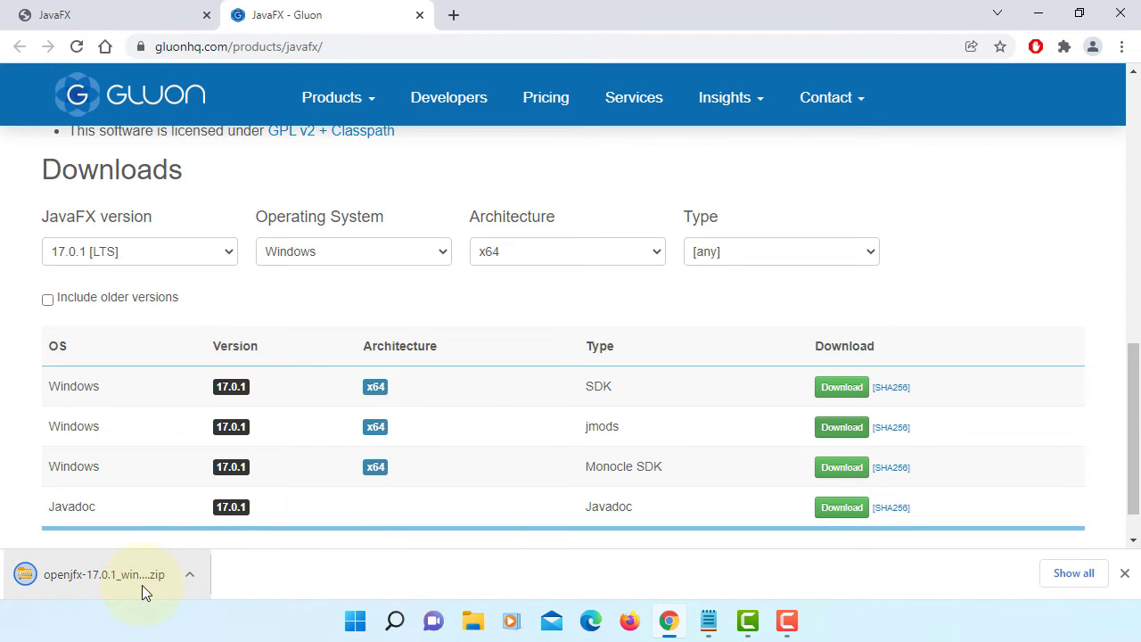
click(103, 574)
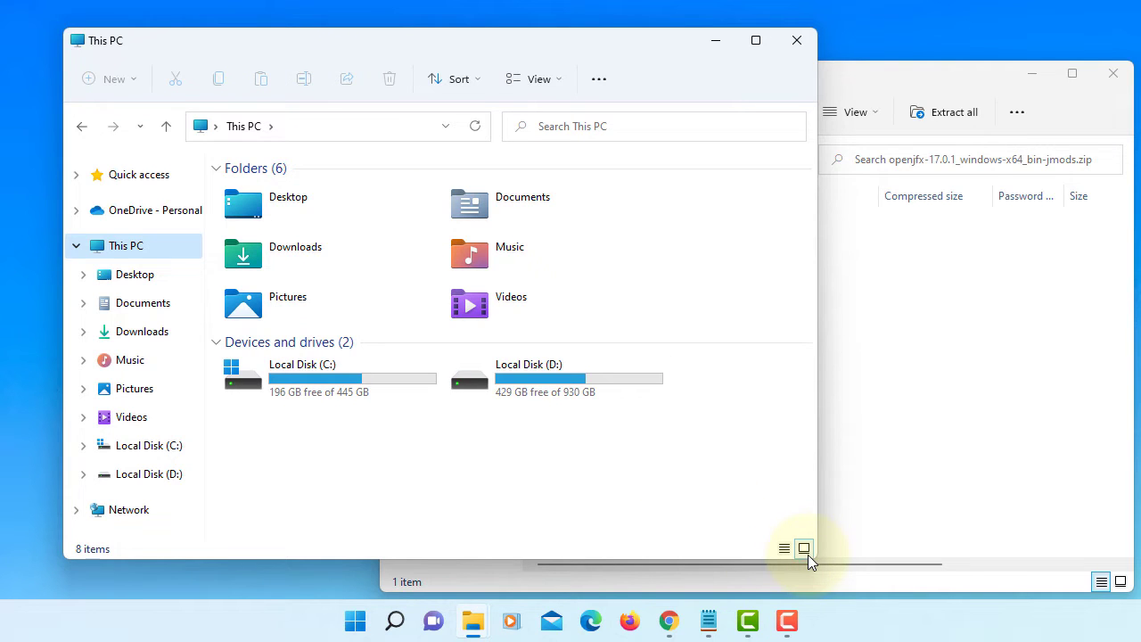
Copy the javafx-jmods-17.0.1 folder into C:\Program Files\Java with administrator permission
click(321, 378)
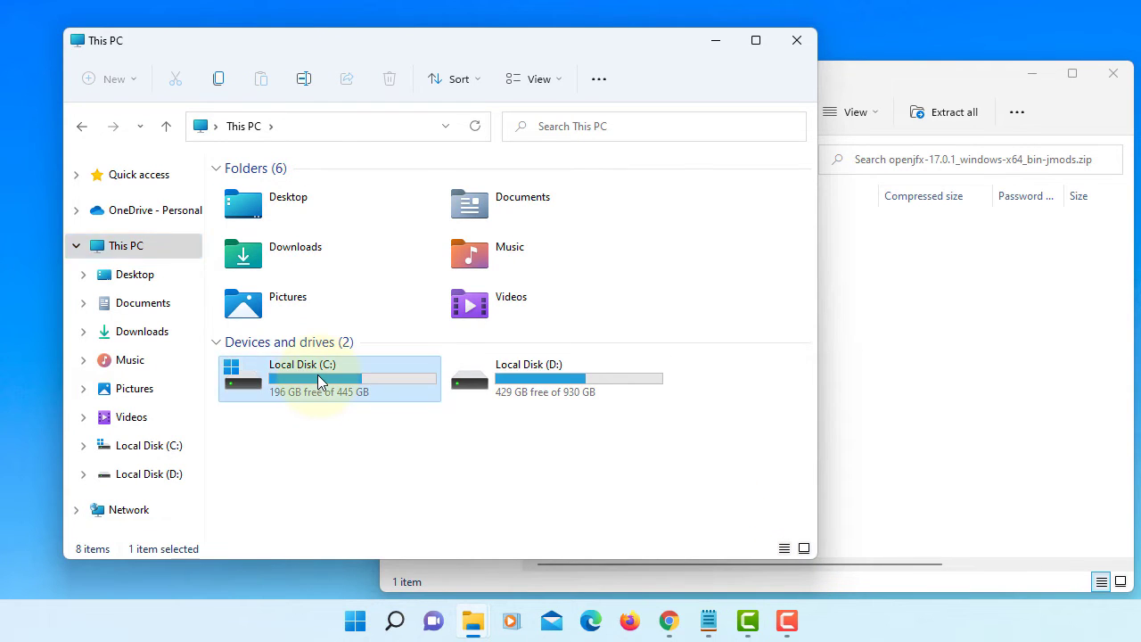
double_click(321, 378)
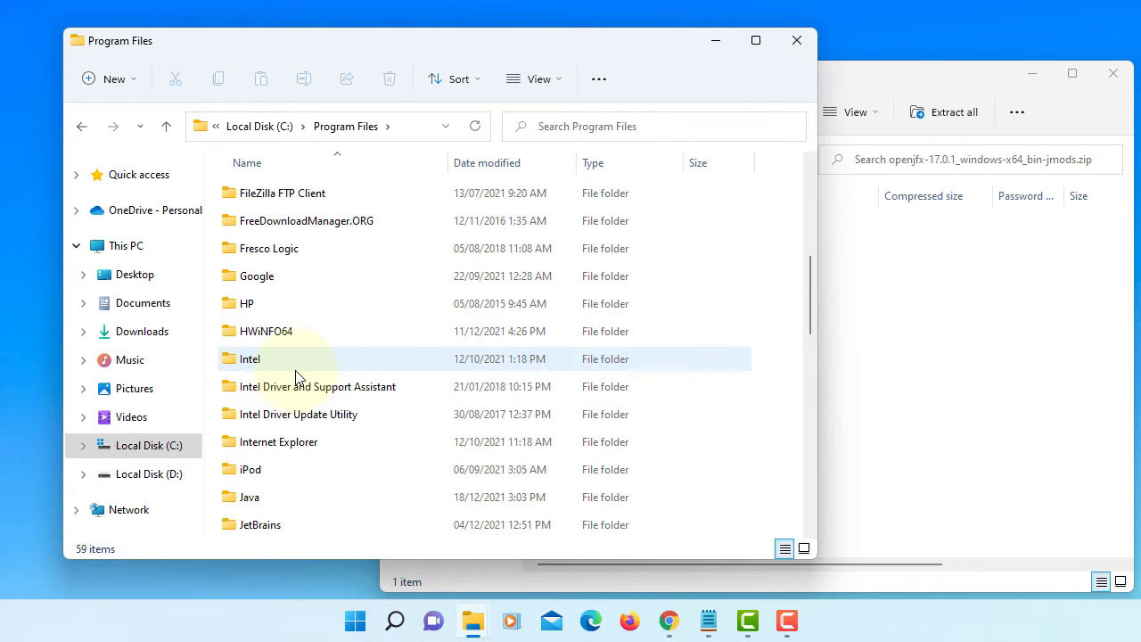
double_click(249, 496)
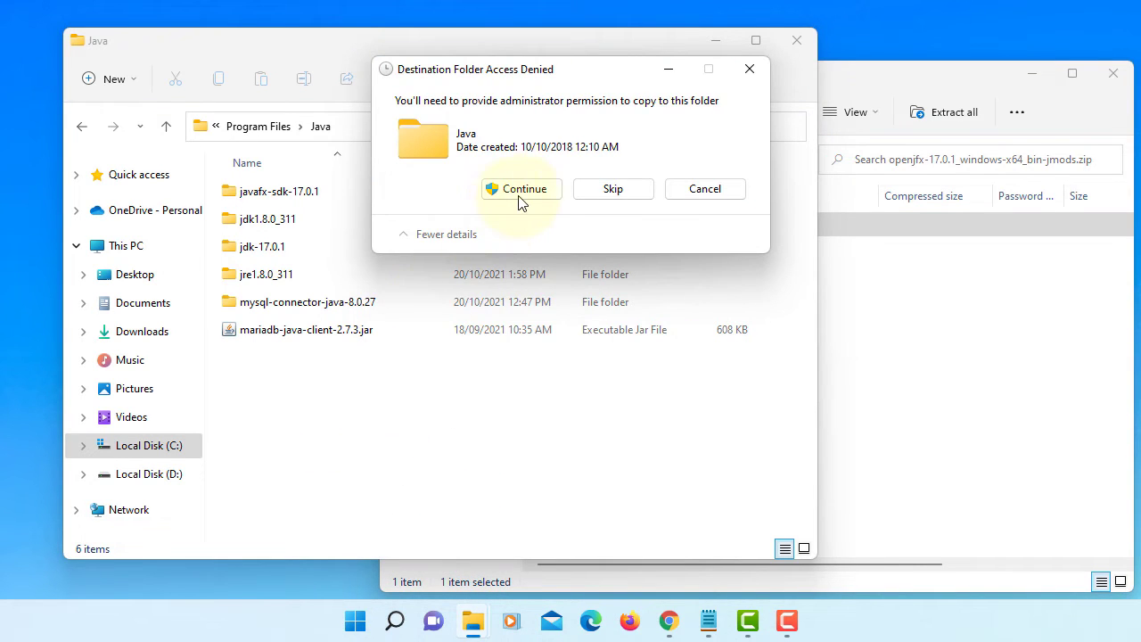
click(521, 189)
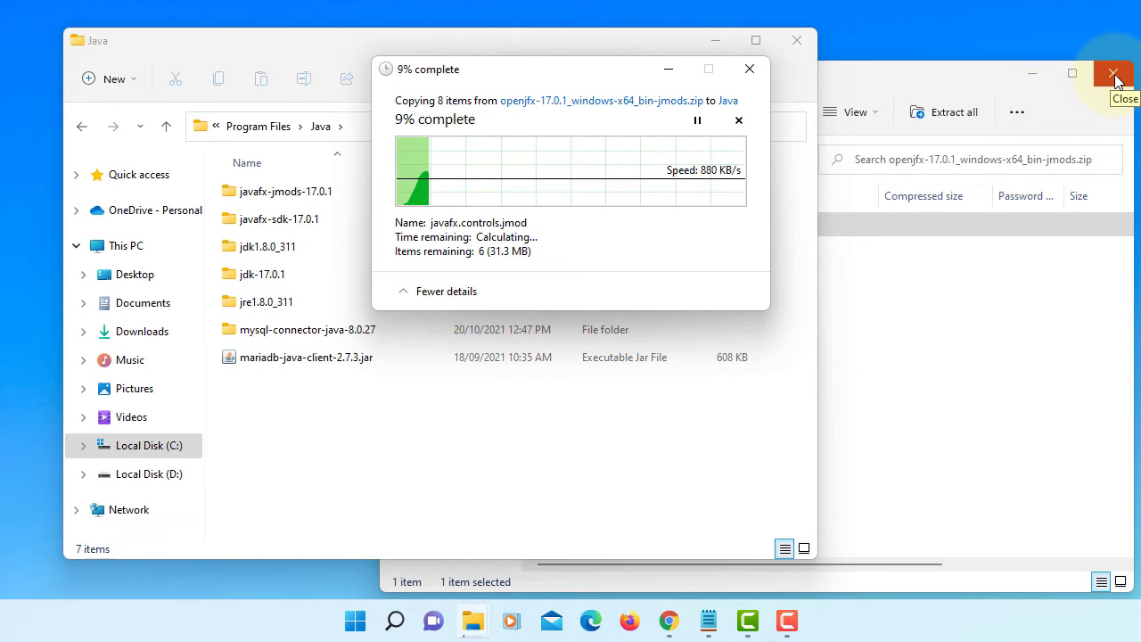
click(1113, 75)
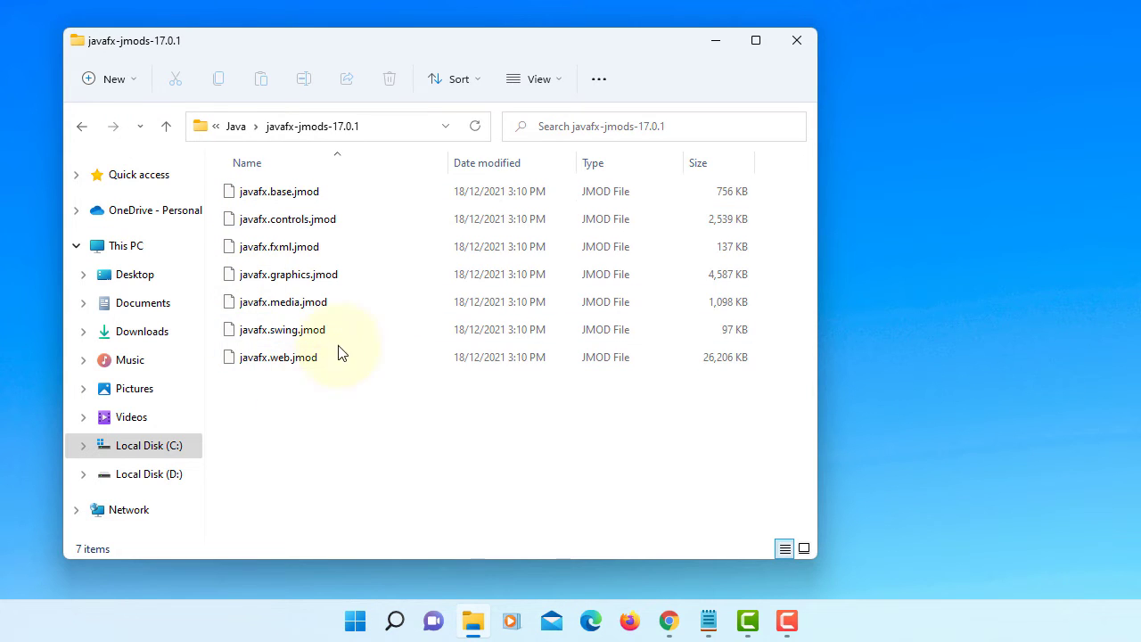
click(278, 356)
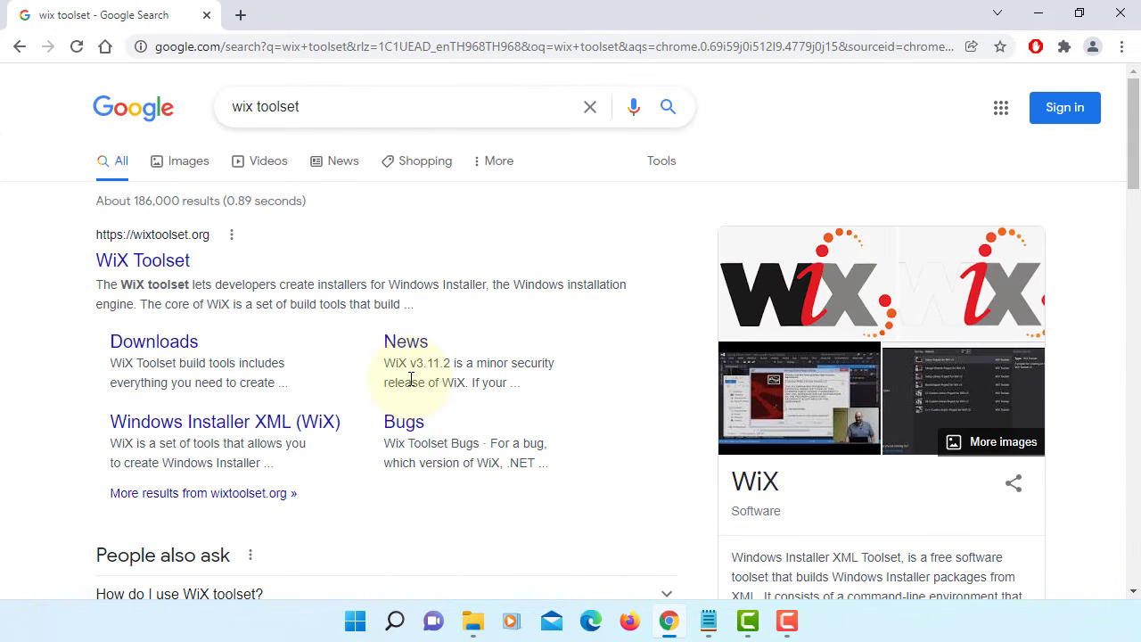
mouse_move(143, 261)
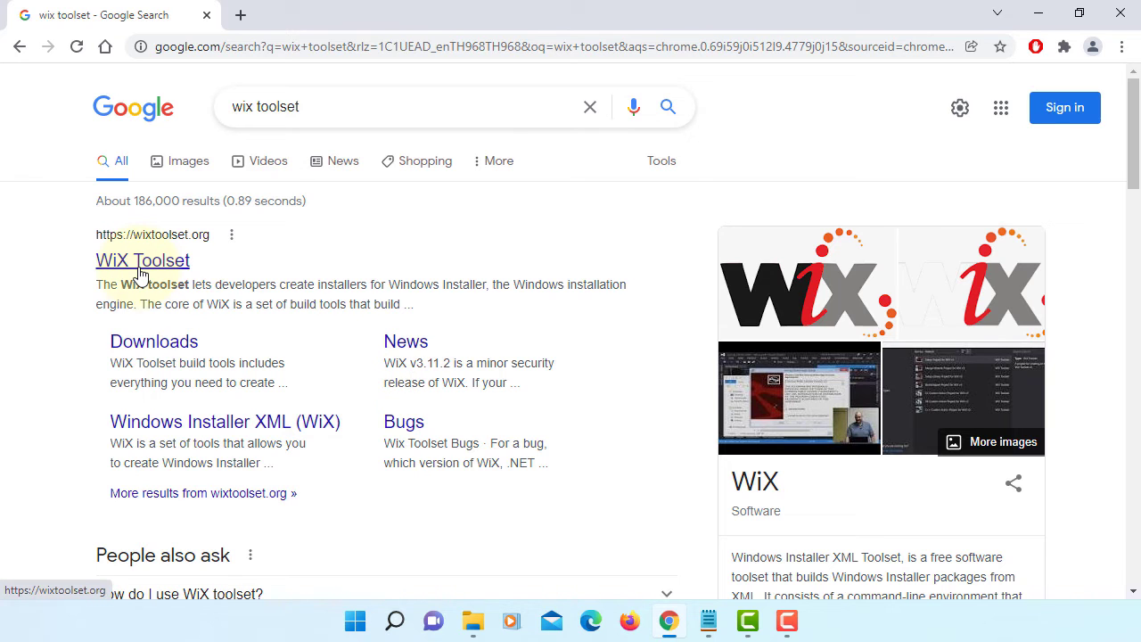
From wixtoolset.org's downloads, follow the recommended WiX v3.11.2 build to its GitHub release
click(142, 261)
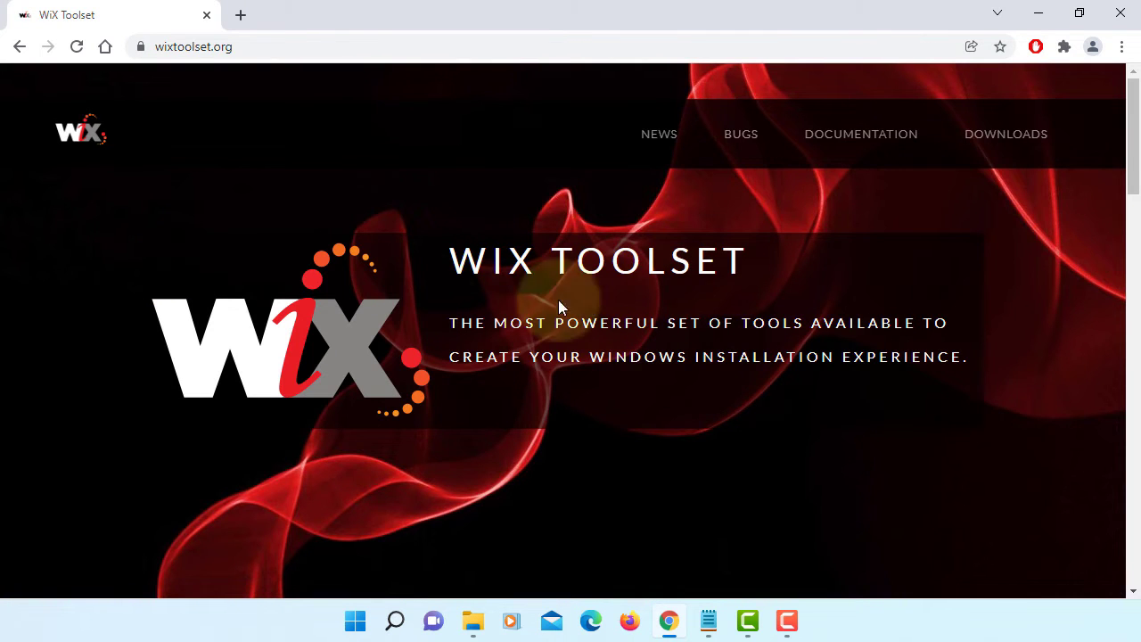
click(1005, 134)
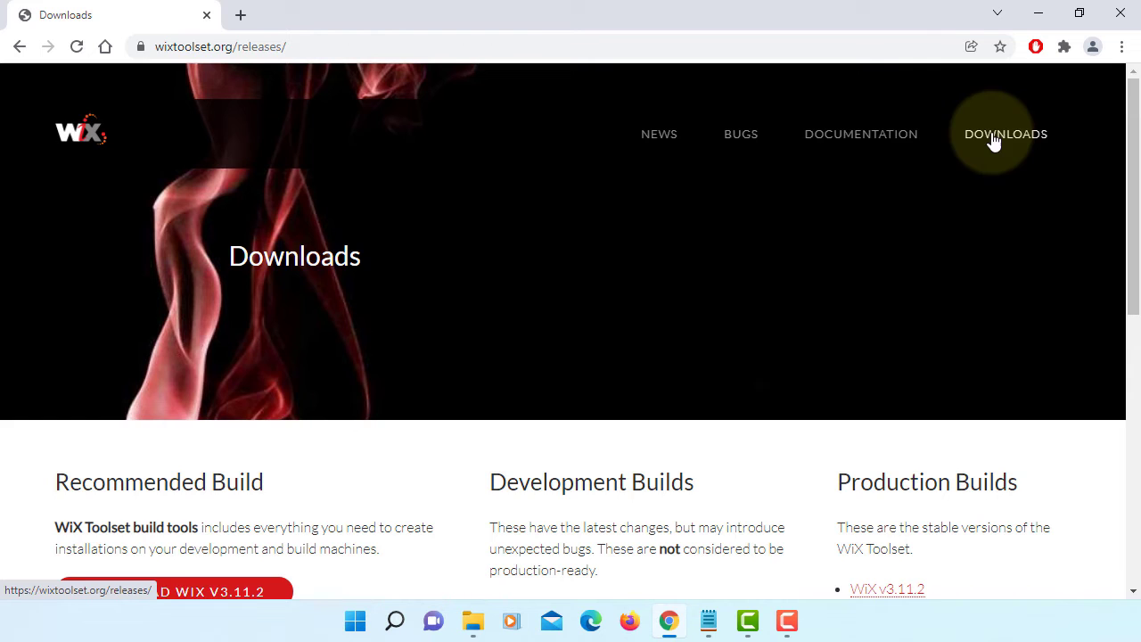
scroll(down, 3)
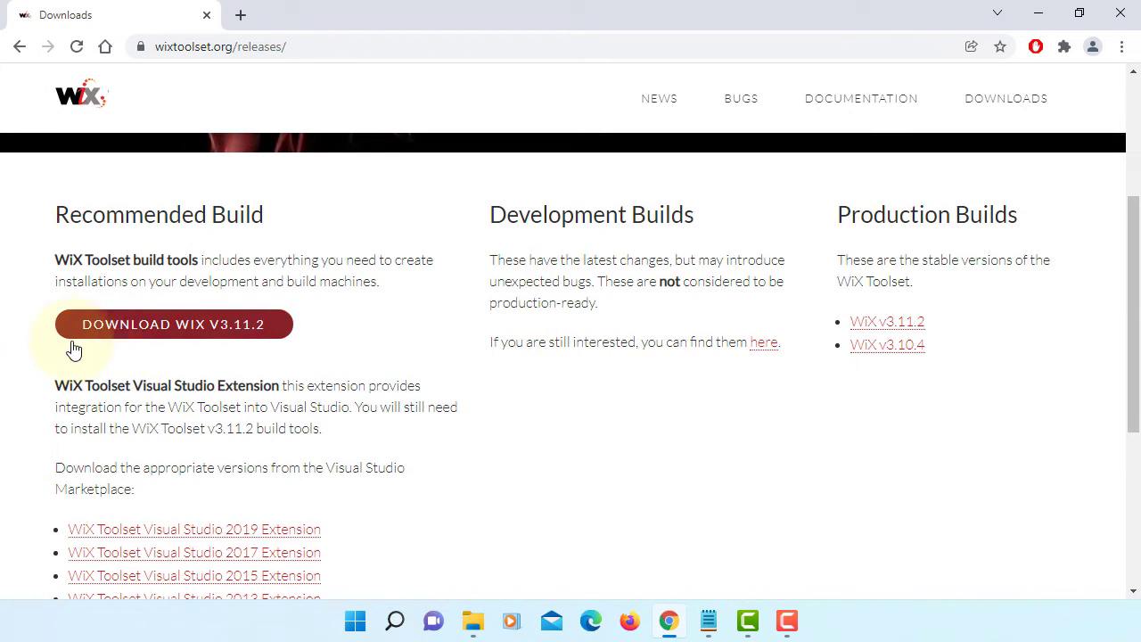
mouse_move(129, 296)
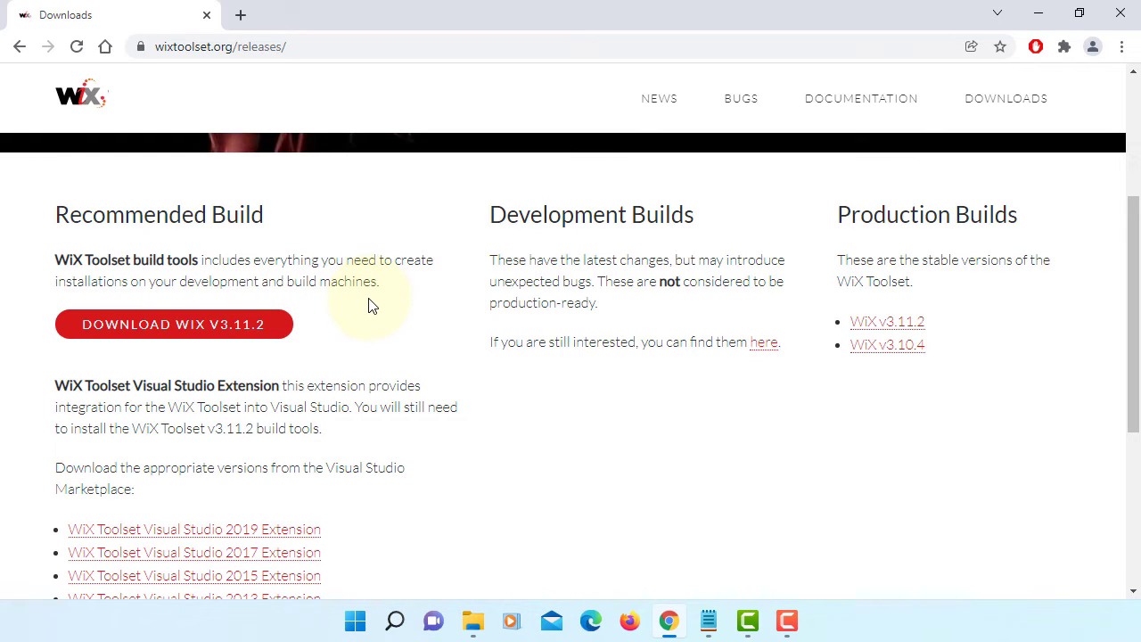
click(175, 325)
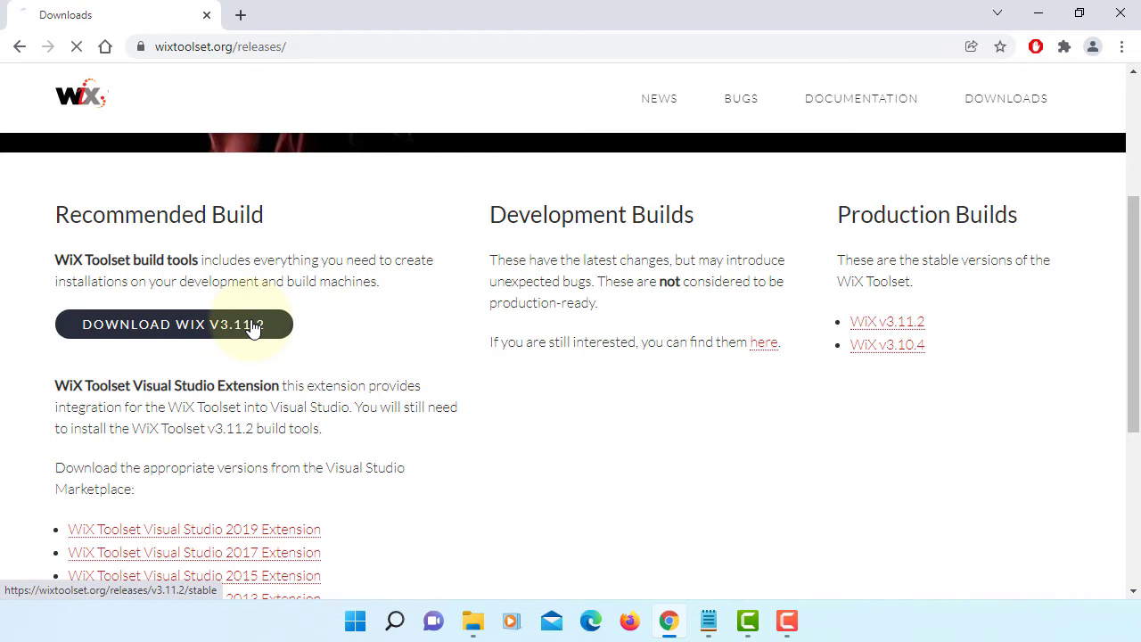
click(171, 324)
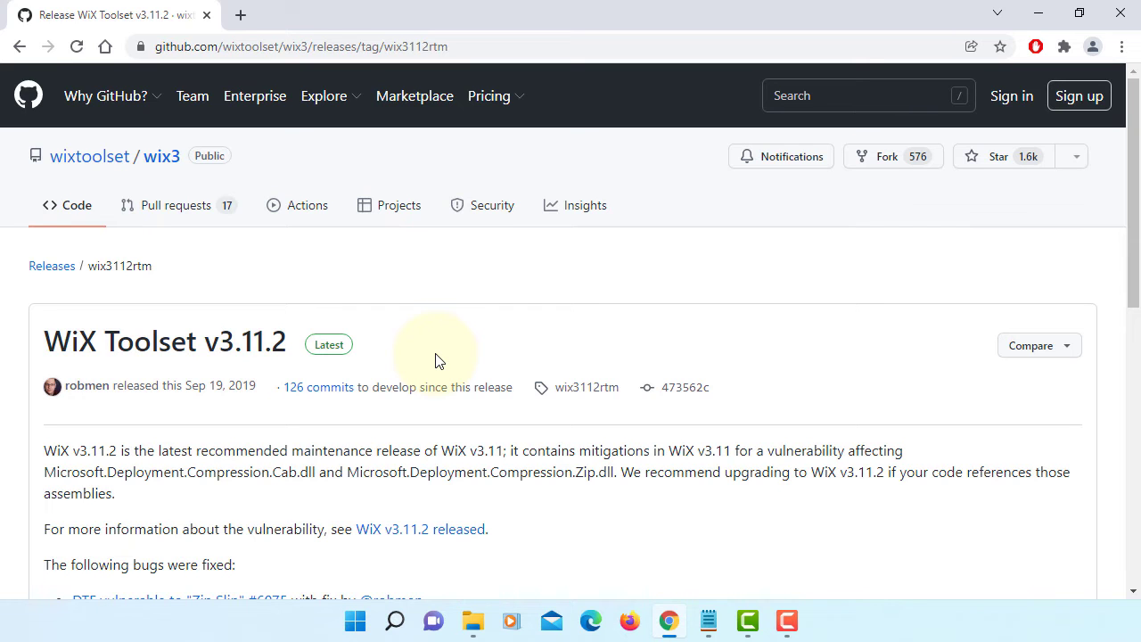
Download wix311.exe from the v3.11.2 release Assets
scroll(down, 3)
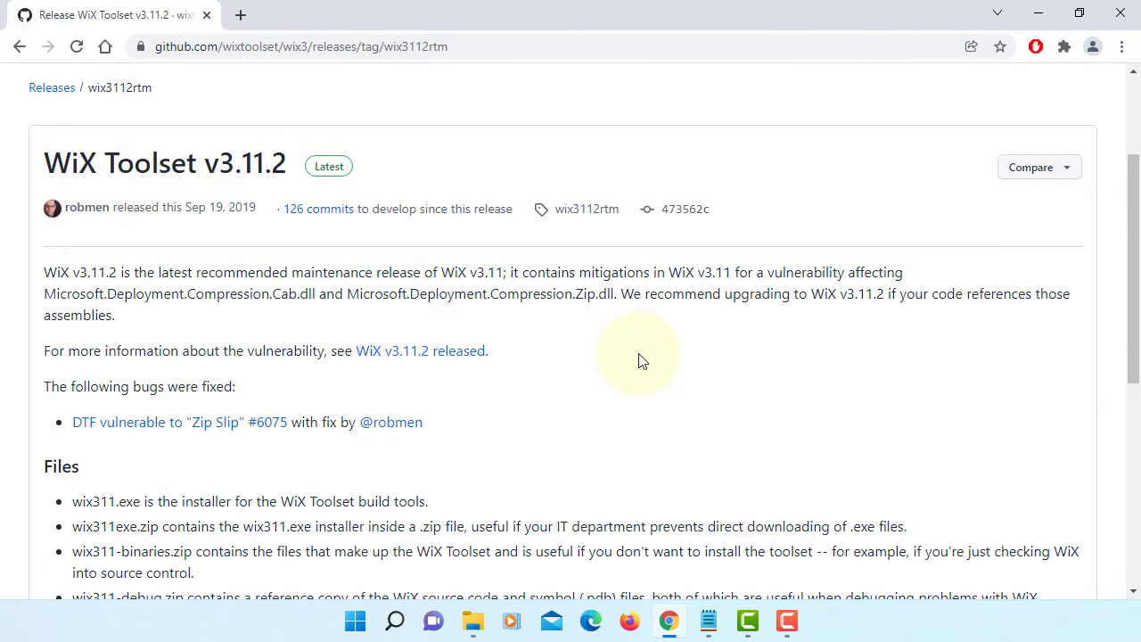
scroll(down, 3)
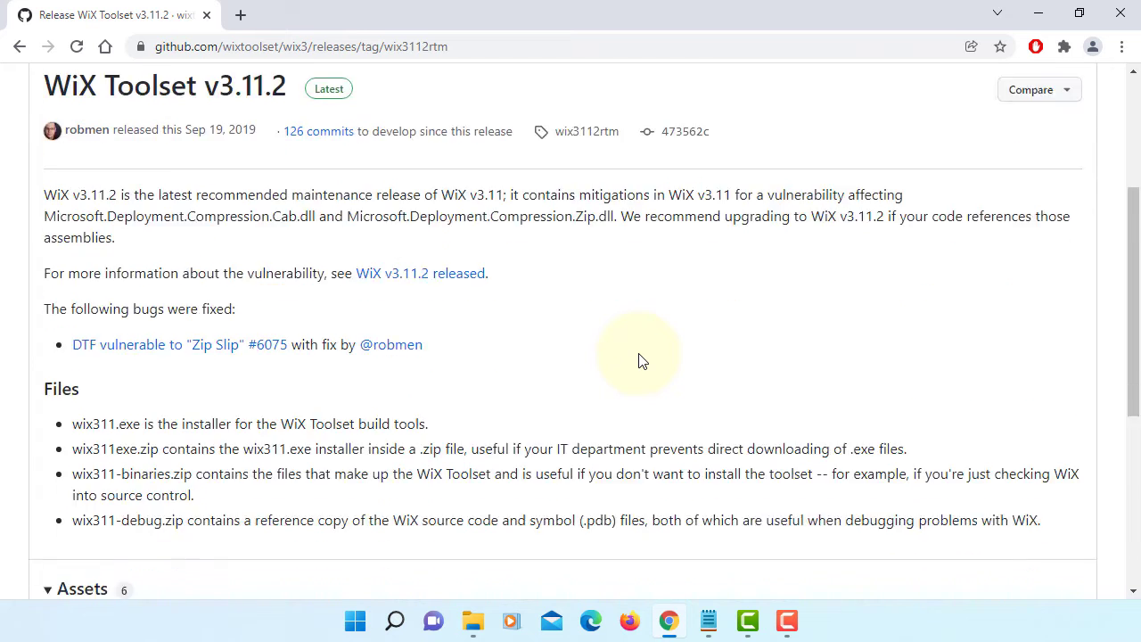
scroll(down, 3)
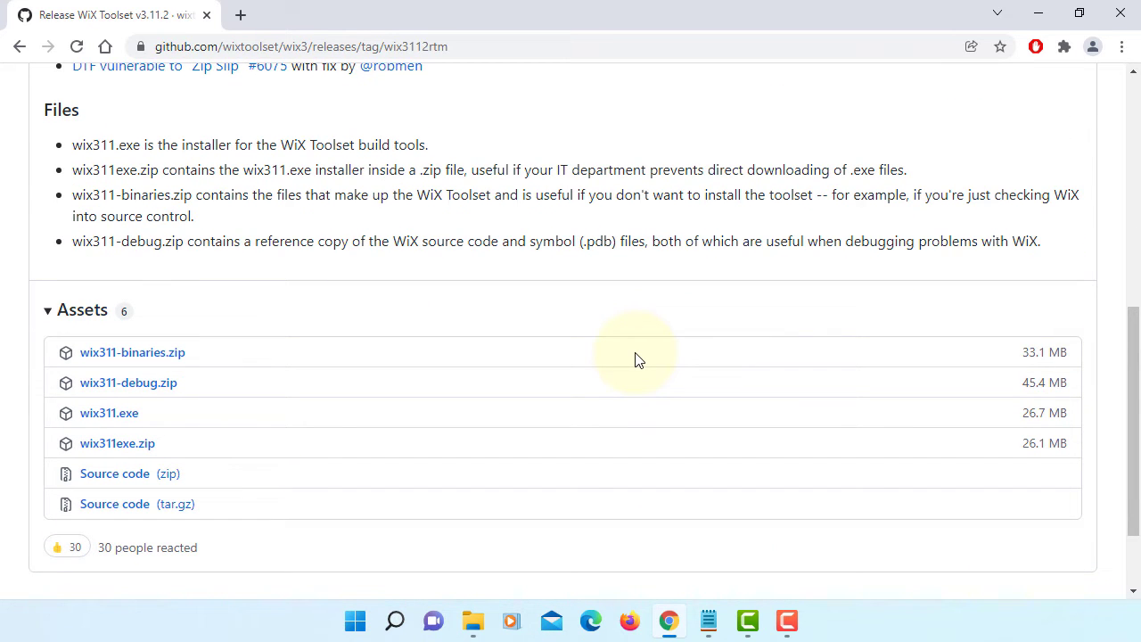
mouse_move(108, 412)
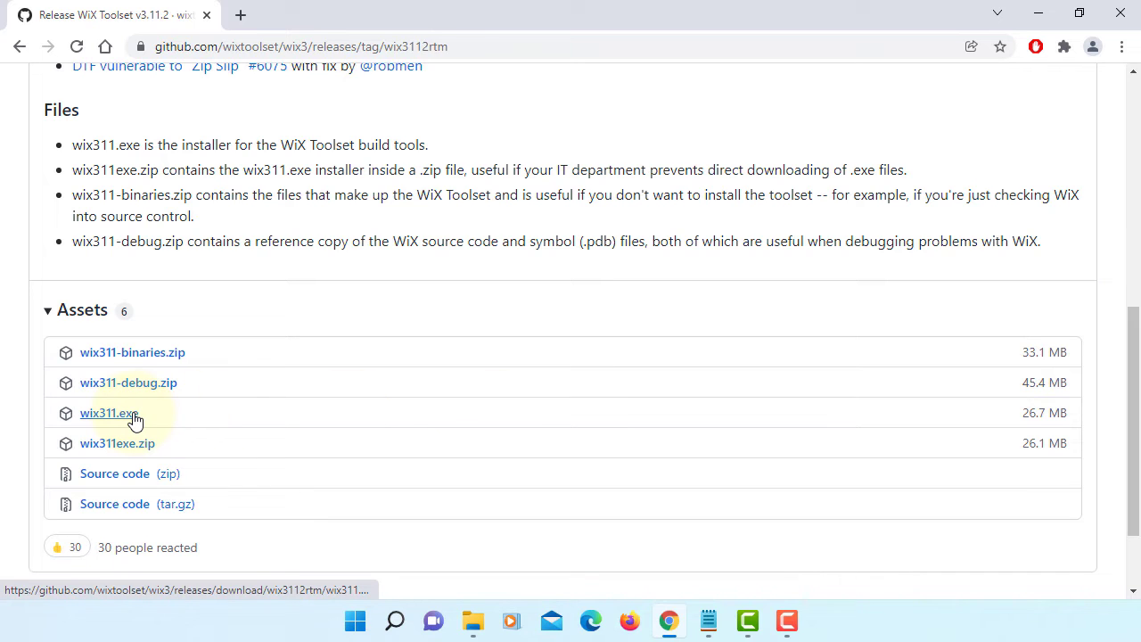
click(109, 411)
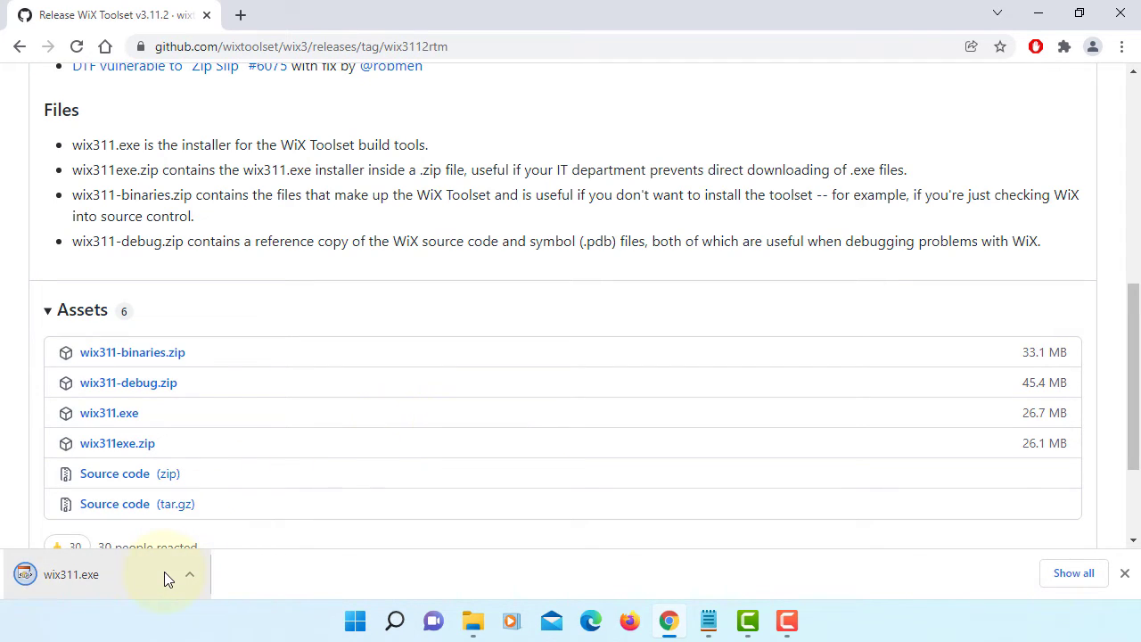
Run the downloaded wix311.exe installer and install WiX Toolset v3.11.2
click(71, 574)
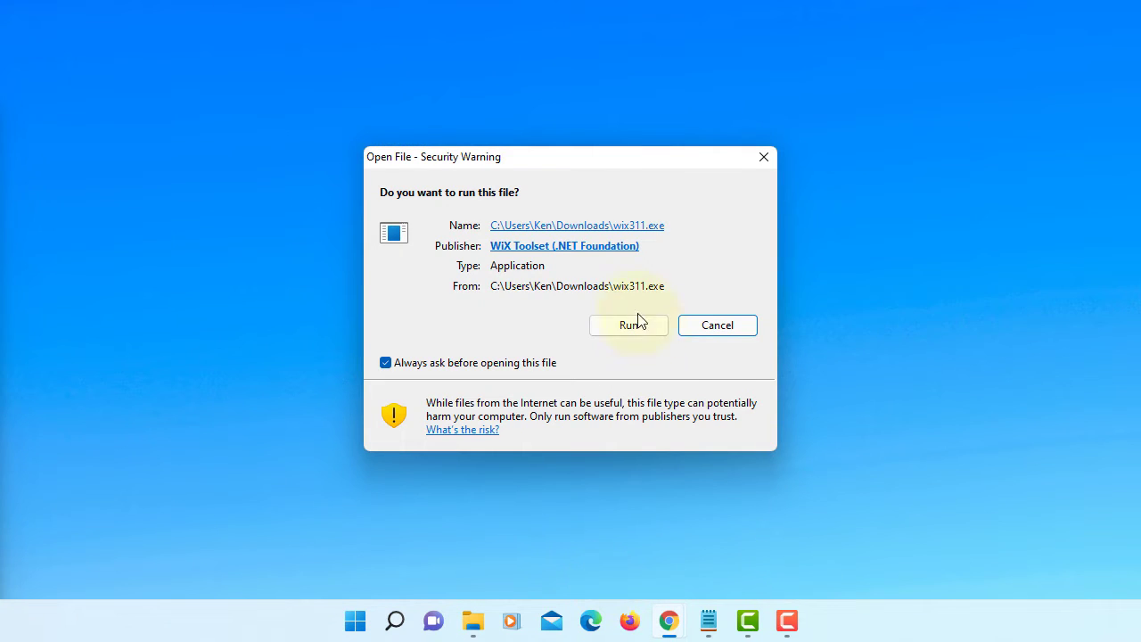
click(627, 325)
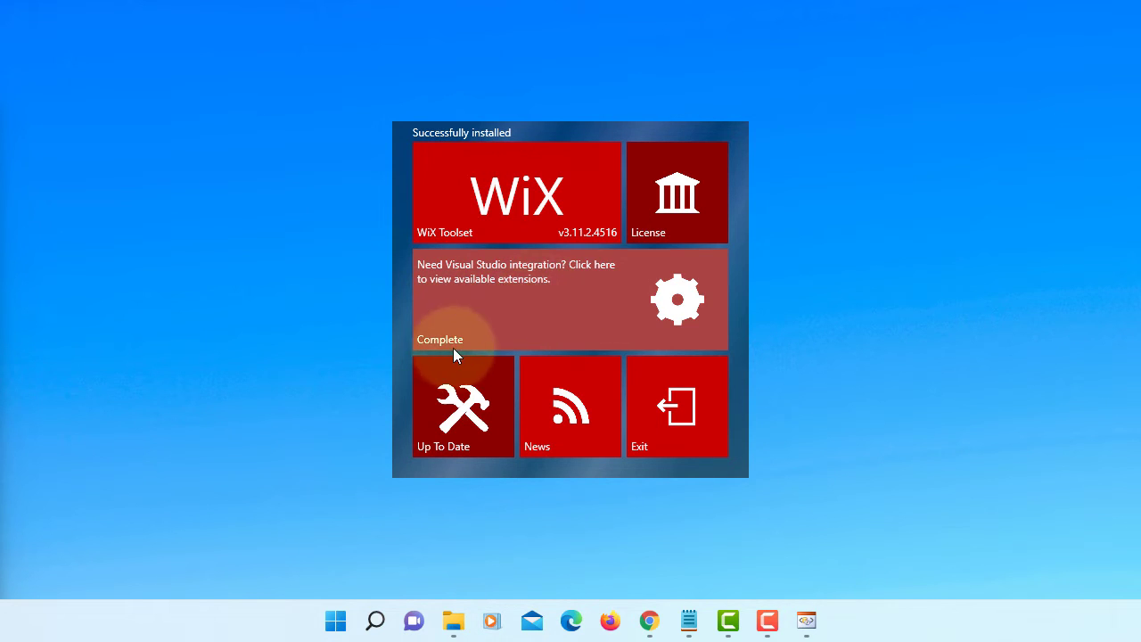
mouse_move(677, 406)
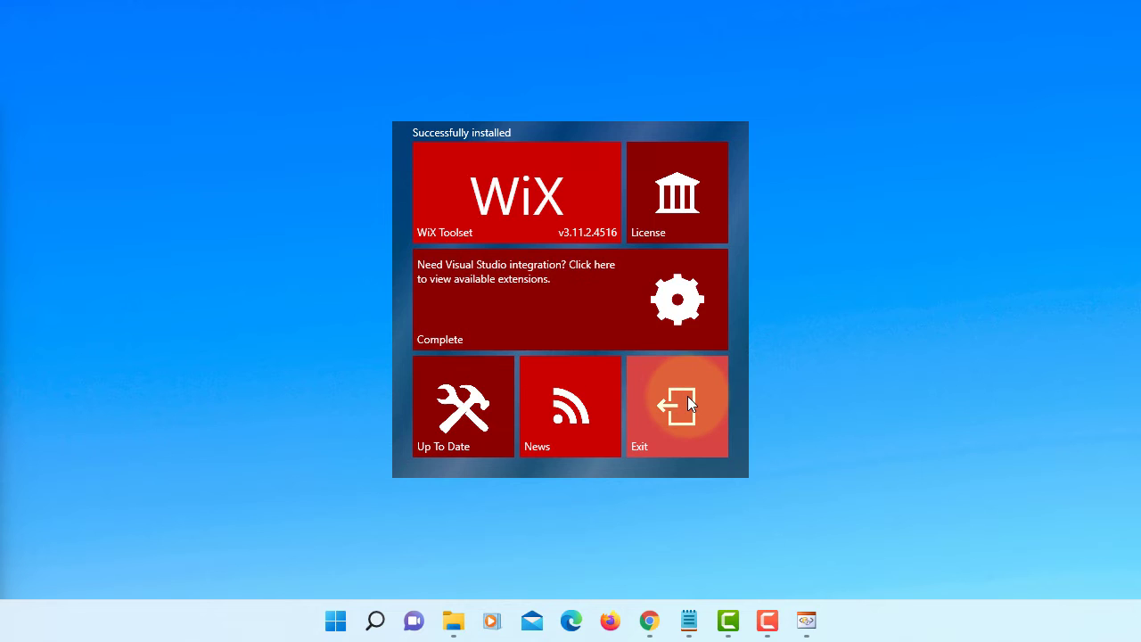
Exit the installer and browse to C:\Program Files (x86) in File Explorer
click(677, 406)
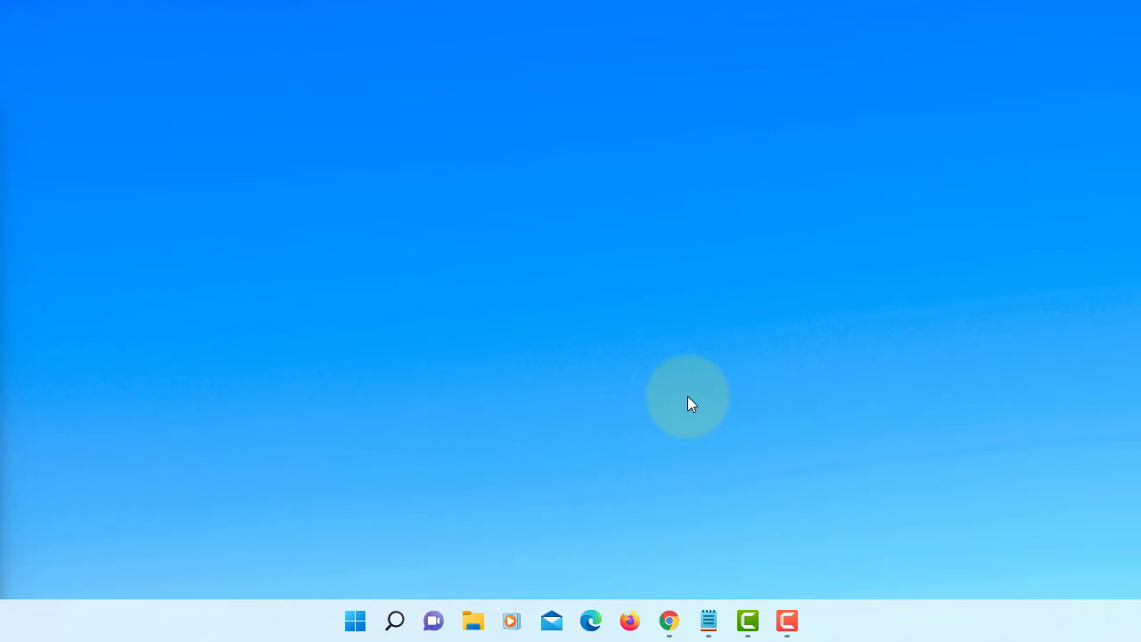
click(473, 621)
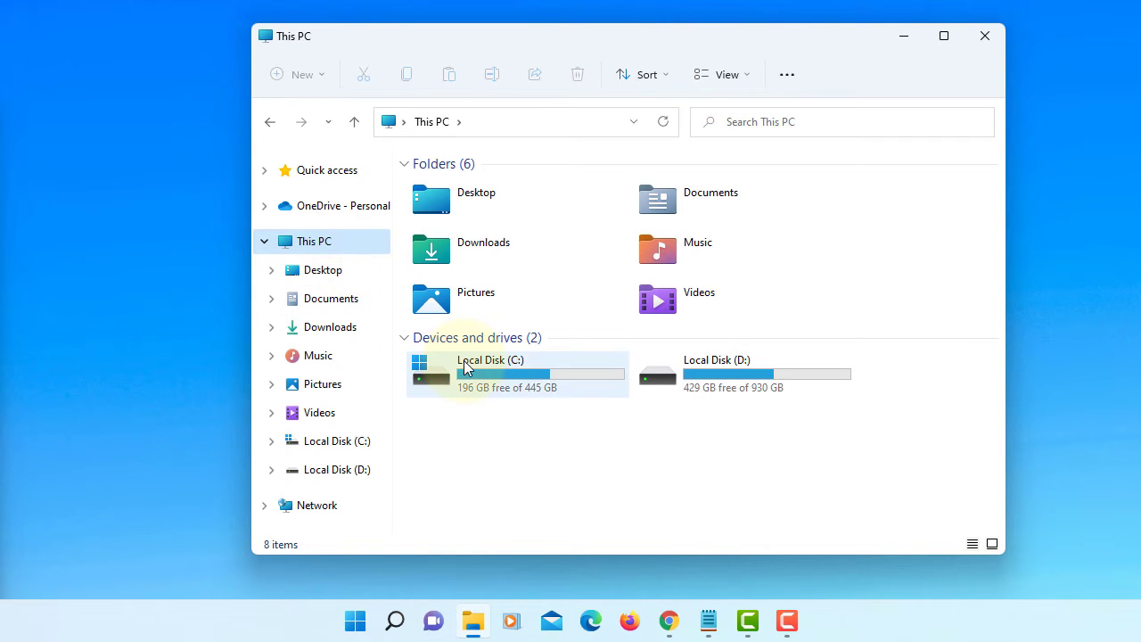
double_click(490, 372)
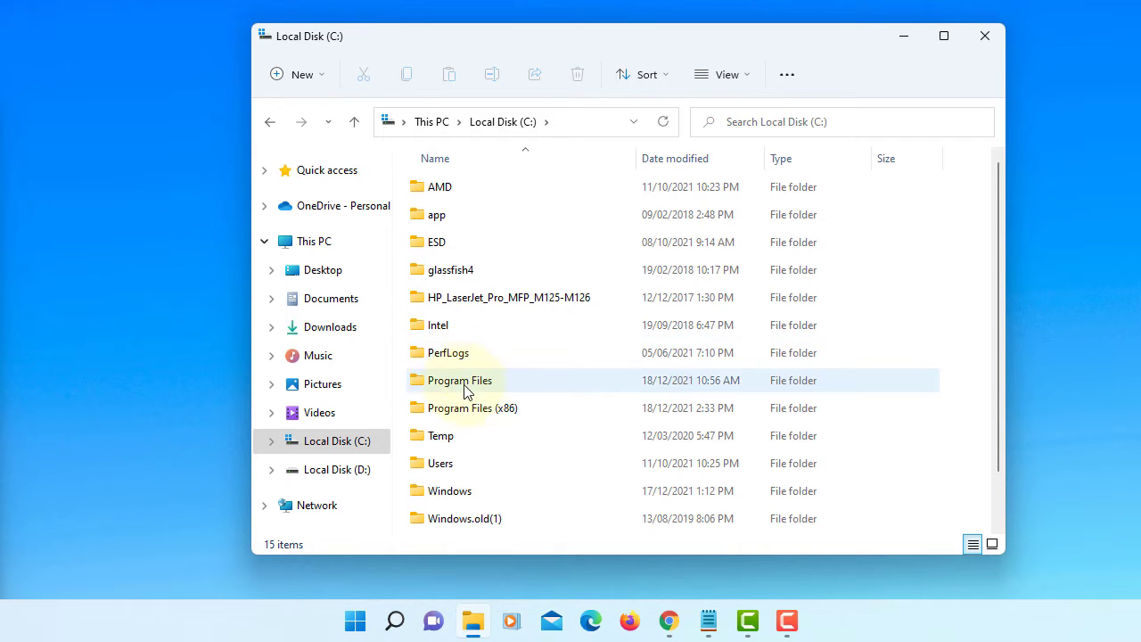
double_click(471, 406)
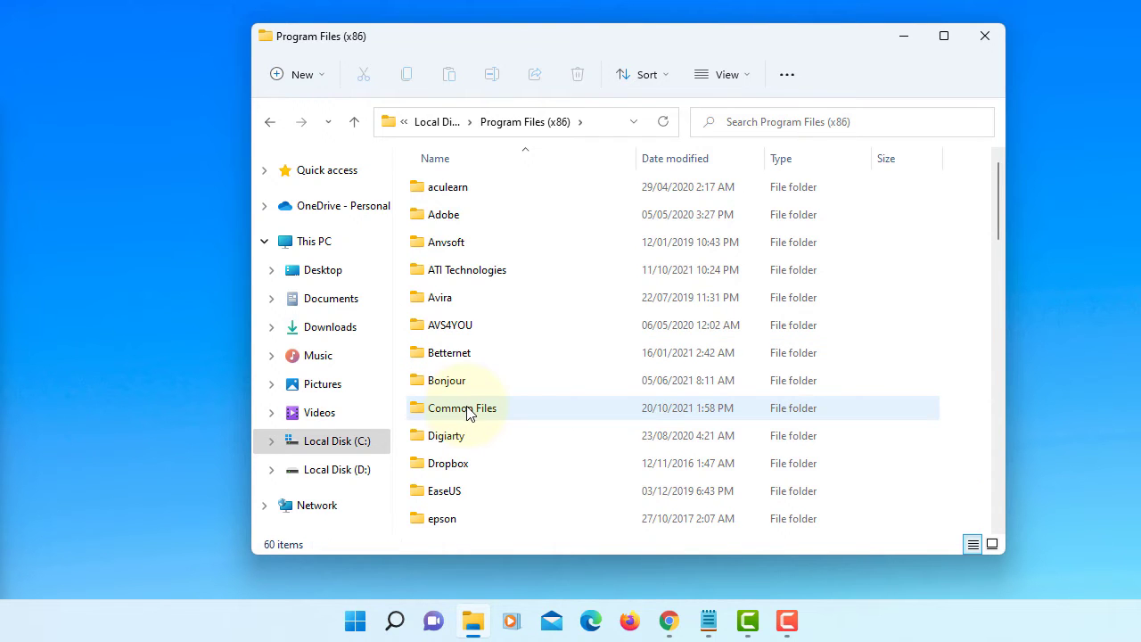
Open WiX Toolset v3.11\bin and select its full path in the address bar
scroll(down, 3)
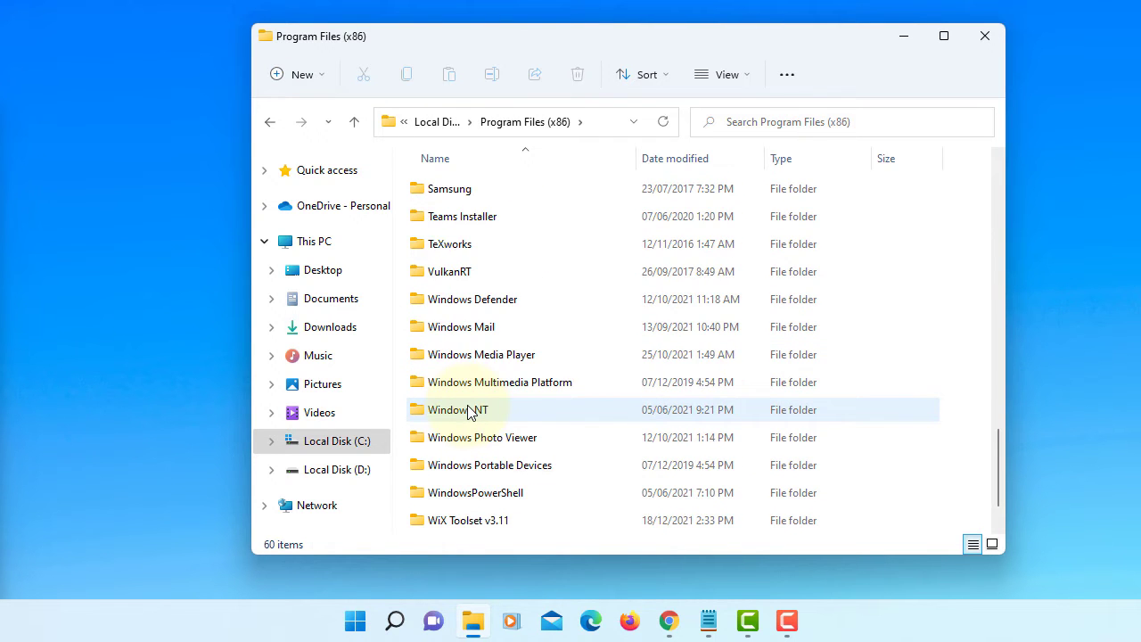
scroll(down, 3)
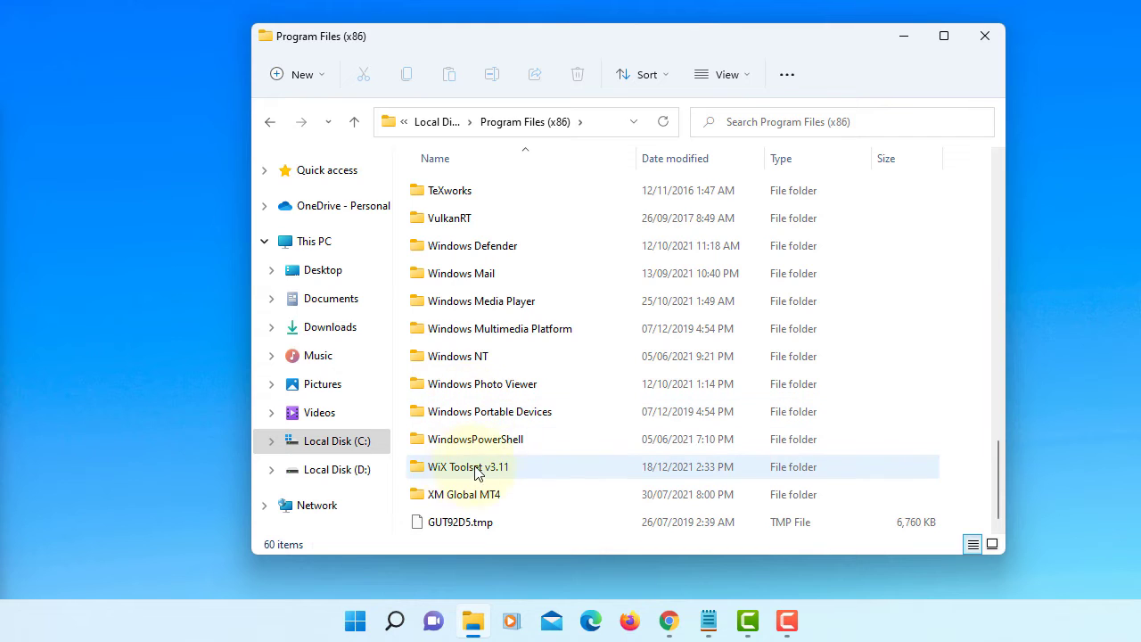
double_click(467, 467)
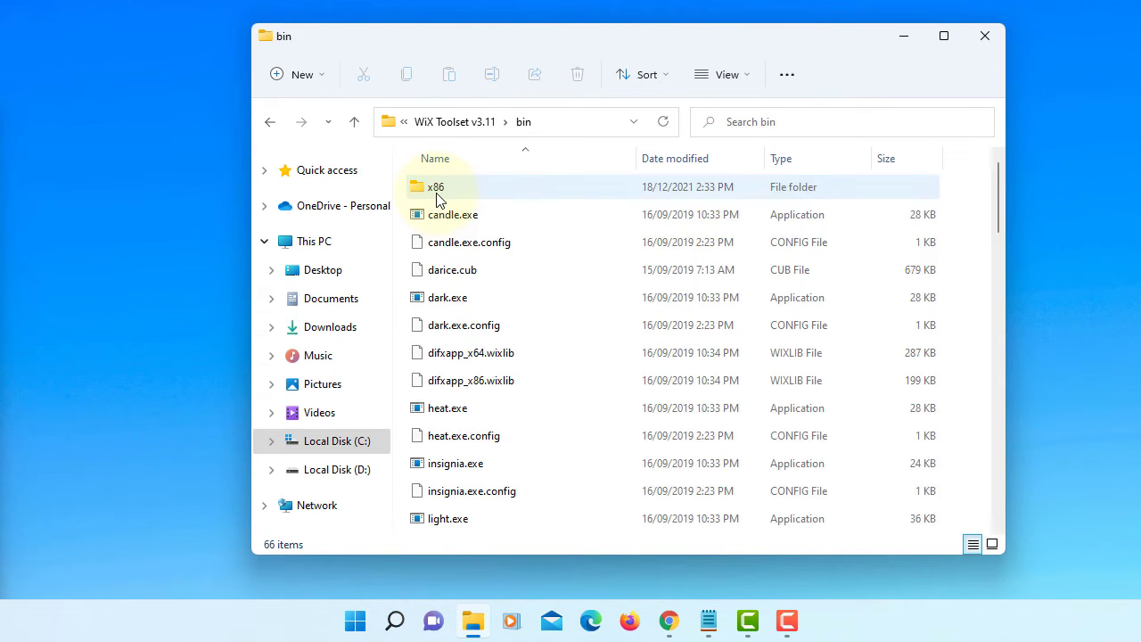
mouse_move(585, 114)
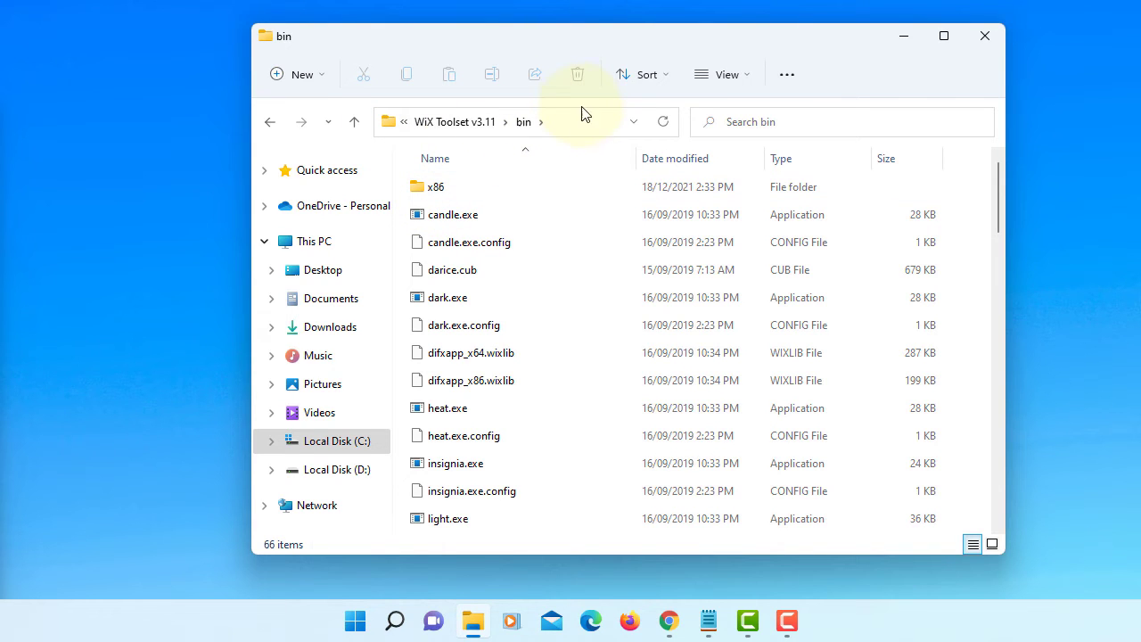
click(535, 121)
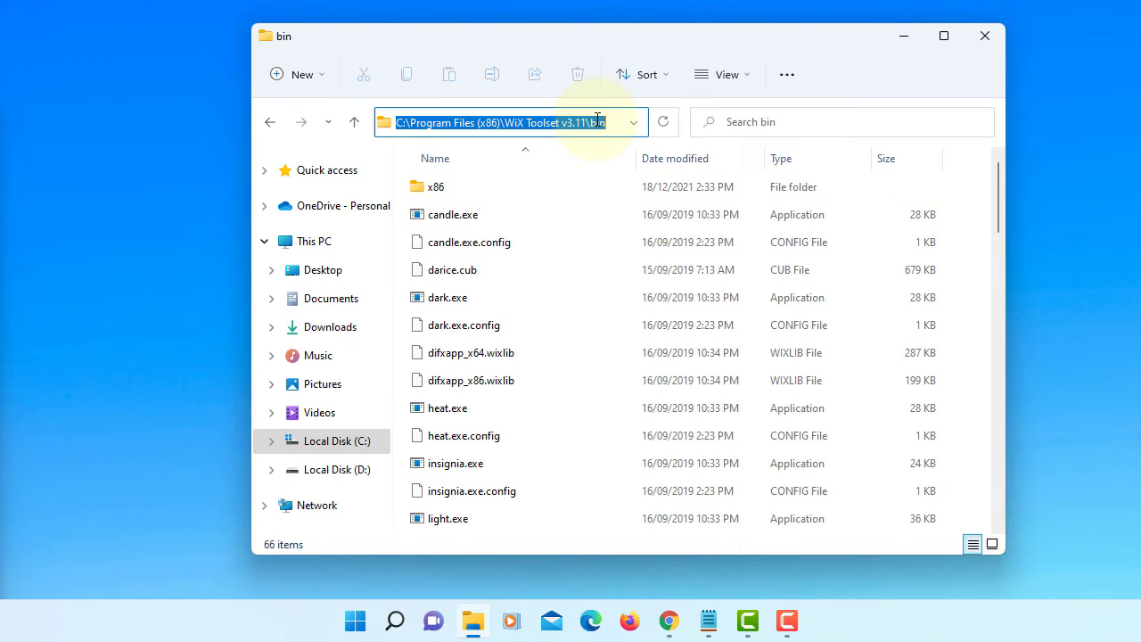
mouse_move(924, 83)
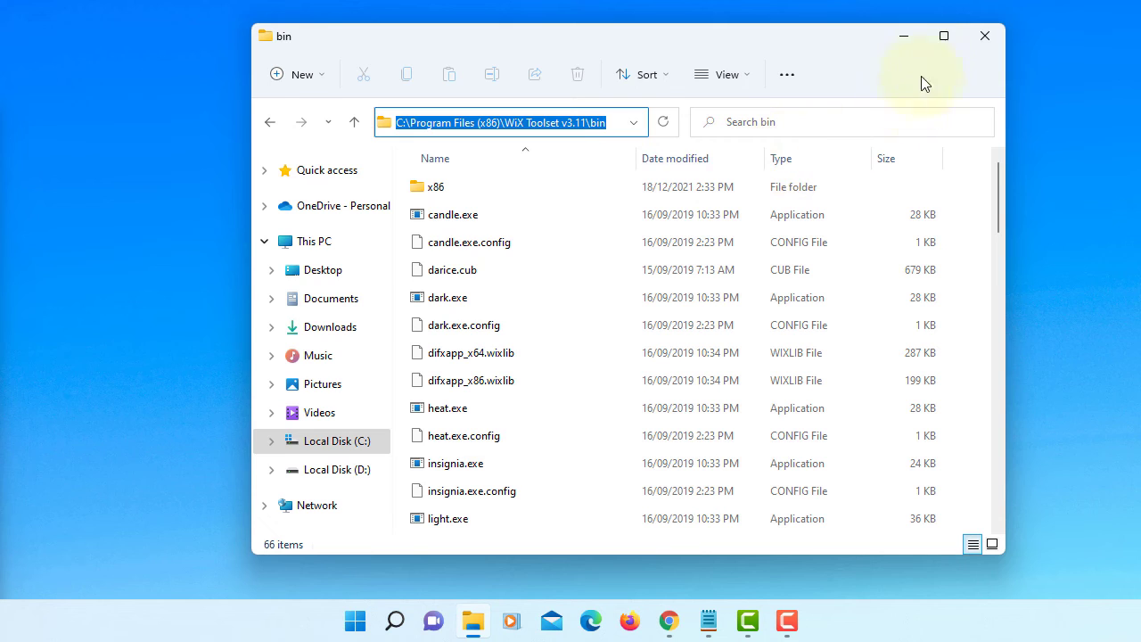
mouse_move(906, 43)
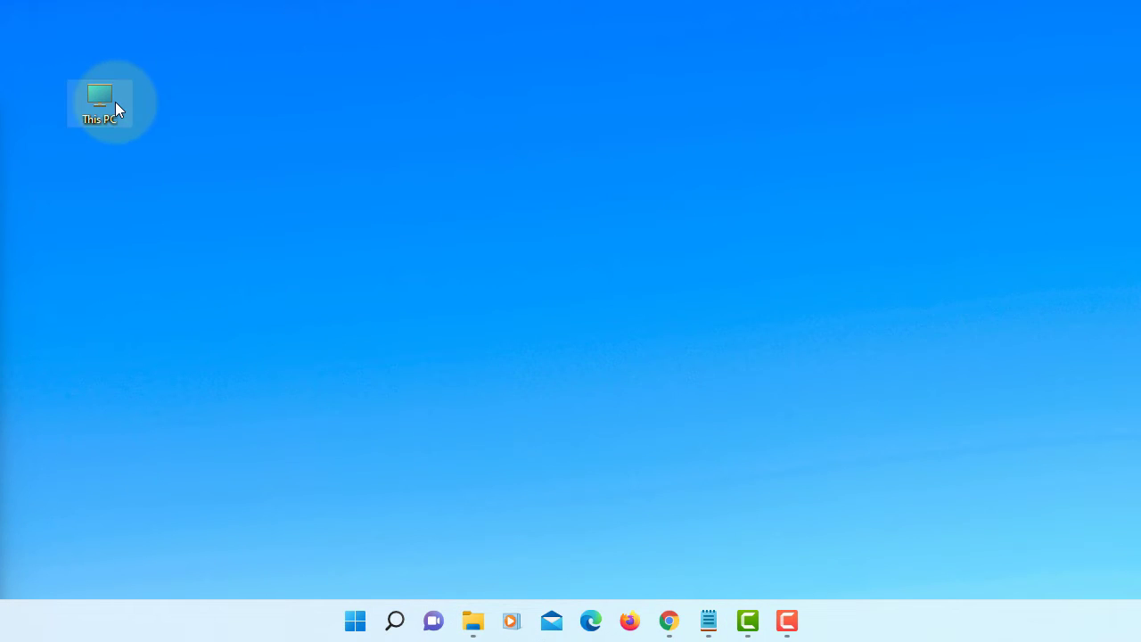
Reach the Environment Variables dialog from This PC properties and edit the user Path
right_click(100, 102)
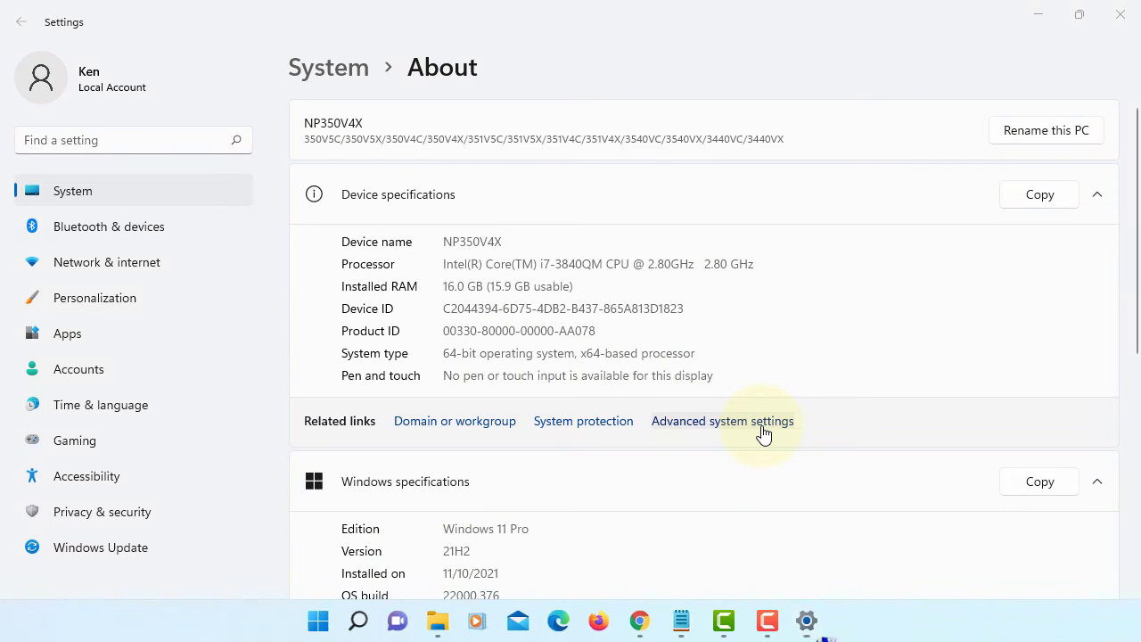
click(722, 421)
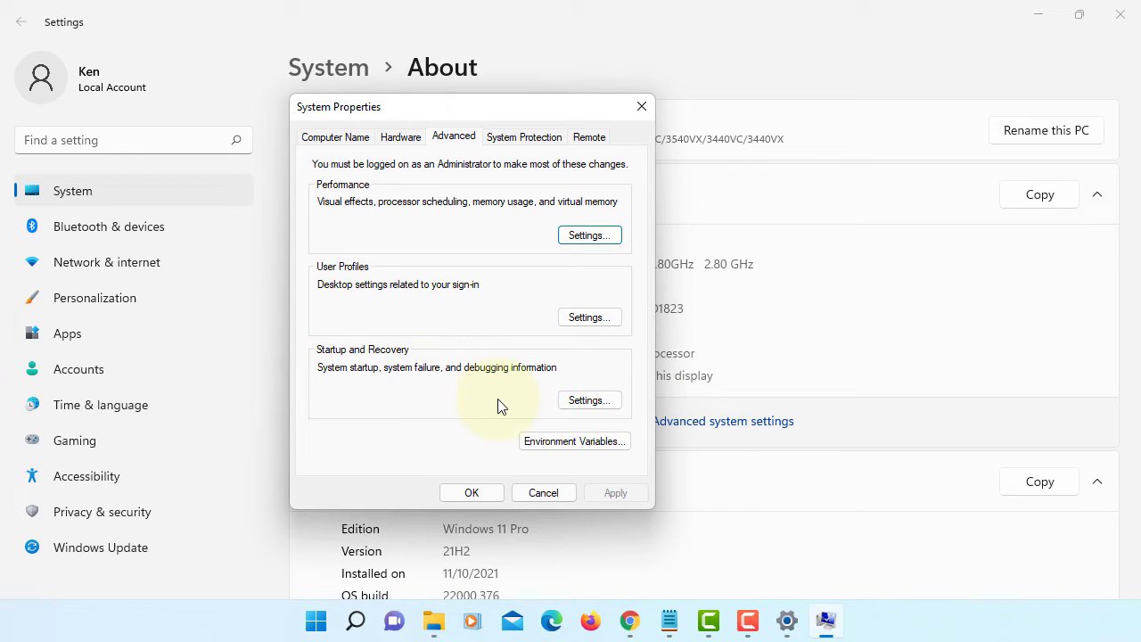
mouse_move(436, 132)
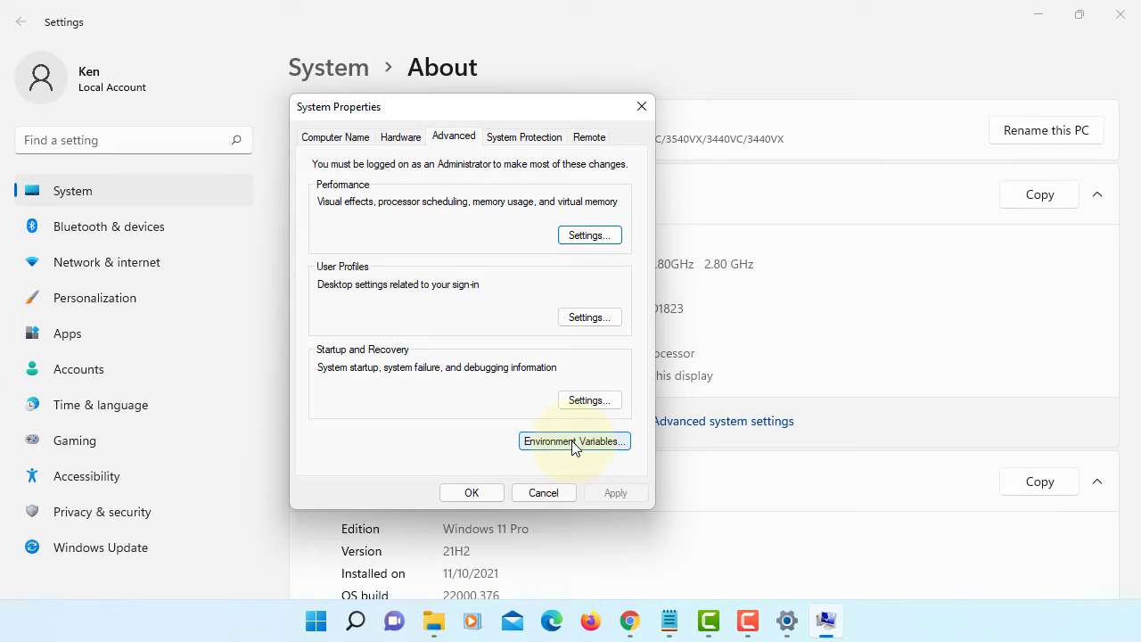
click(574, 440)
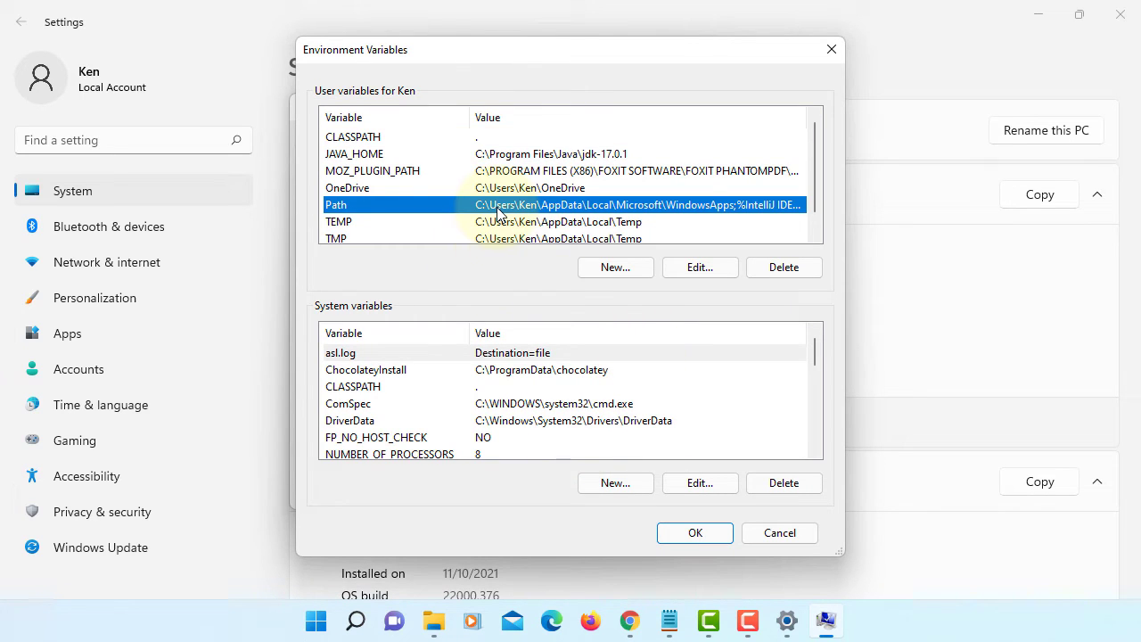
click(698, 267)
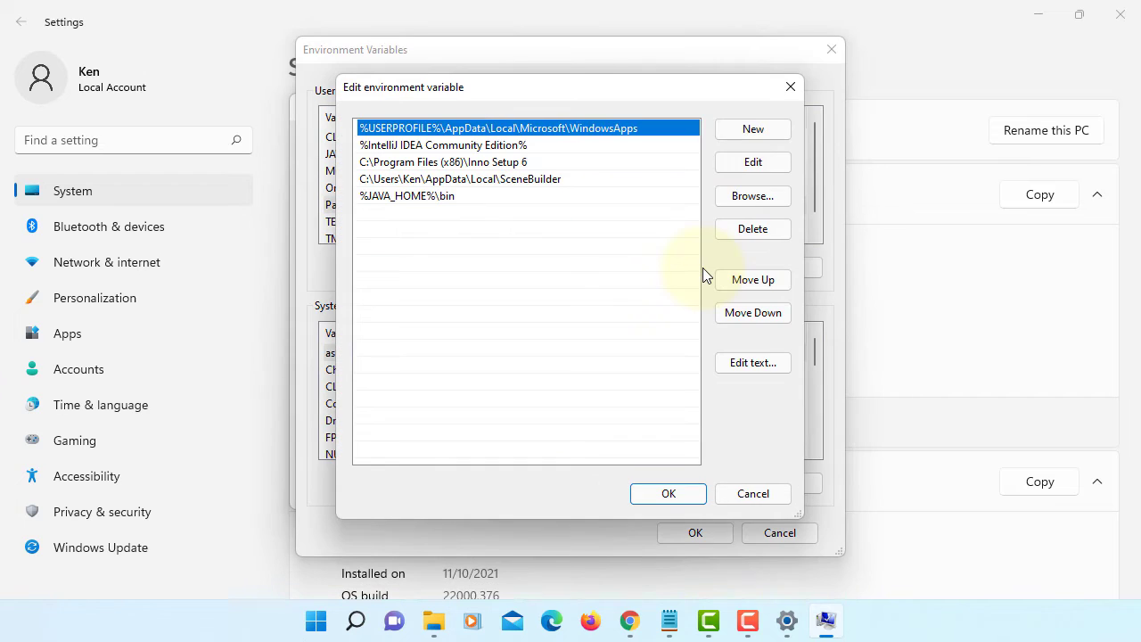
Add C:\Program Files (x86)\WiX Toolset v3.11\bin to Path and save the changes
click(752, 129)
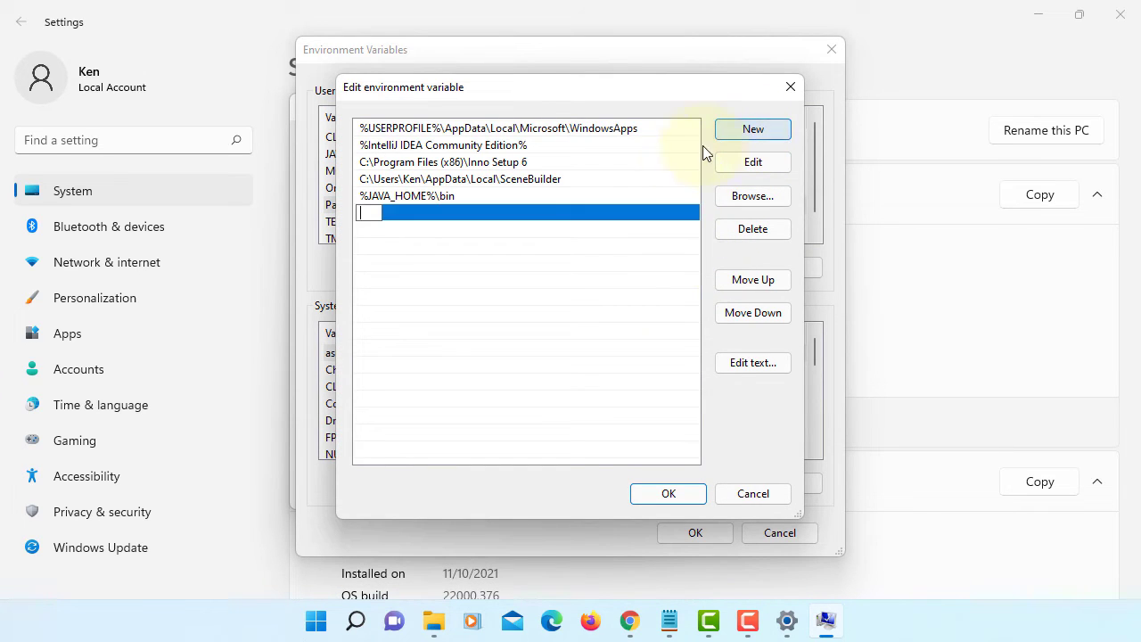
text(C:\Program Files (x86)\WiX Toolset v3.11\bin)
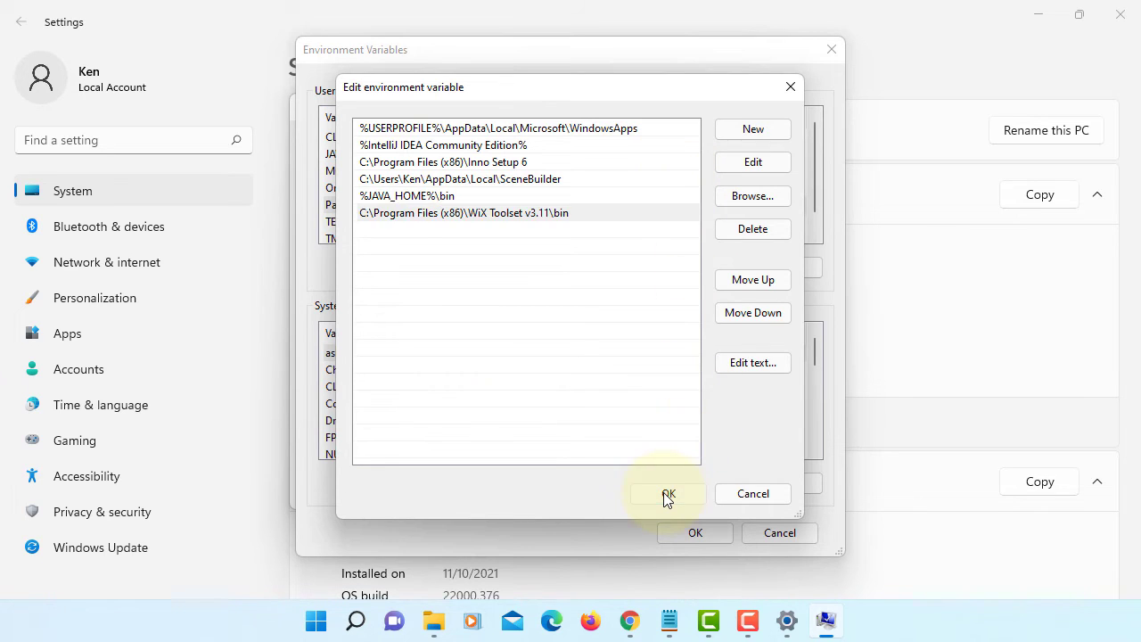
click(667, 492)
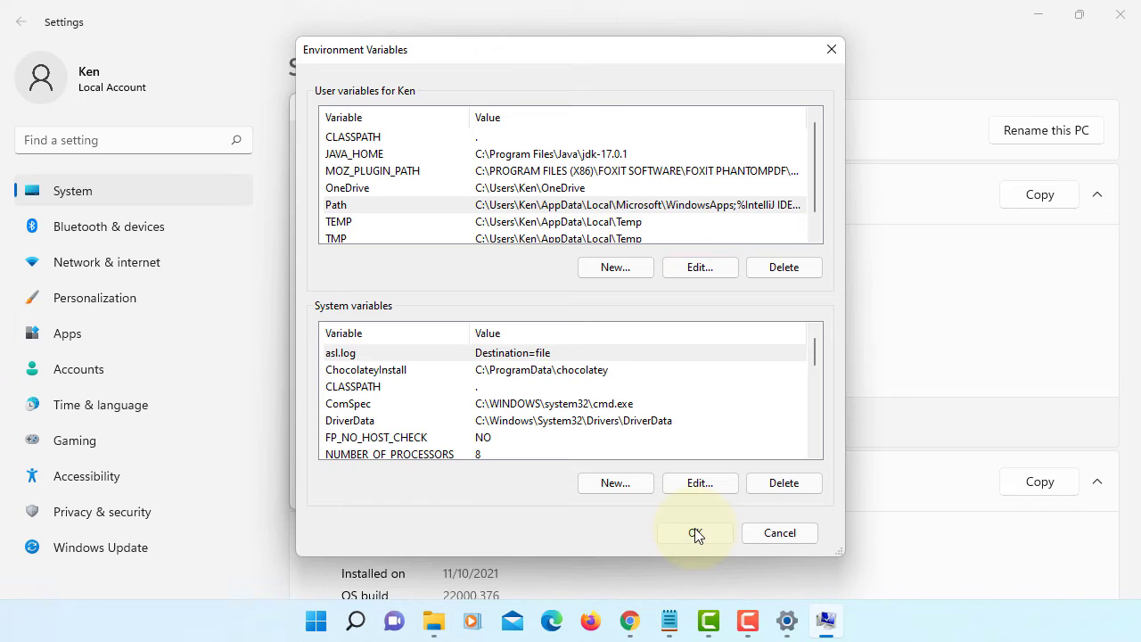
click(695, 531)
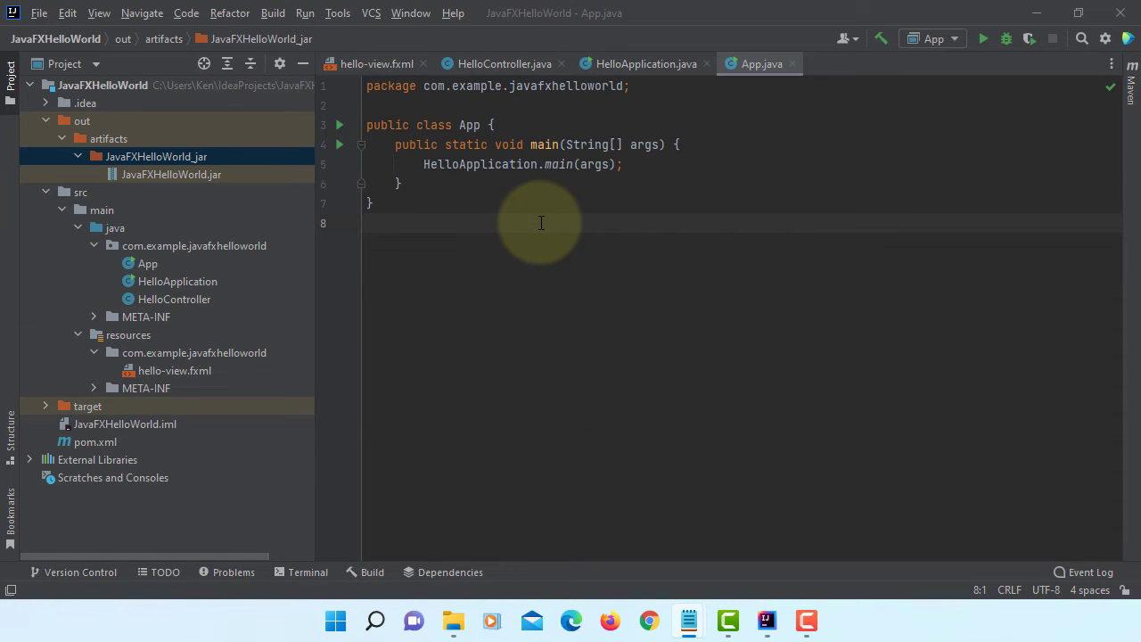
Open a terminal at the out\artifacts\JavaFXHelloWorld_jar folder from the Project view
click(155, 157)
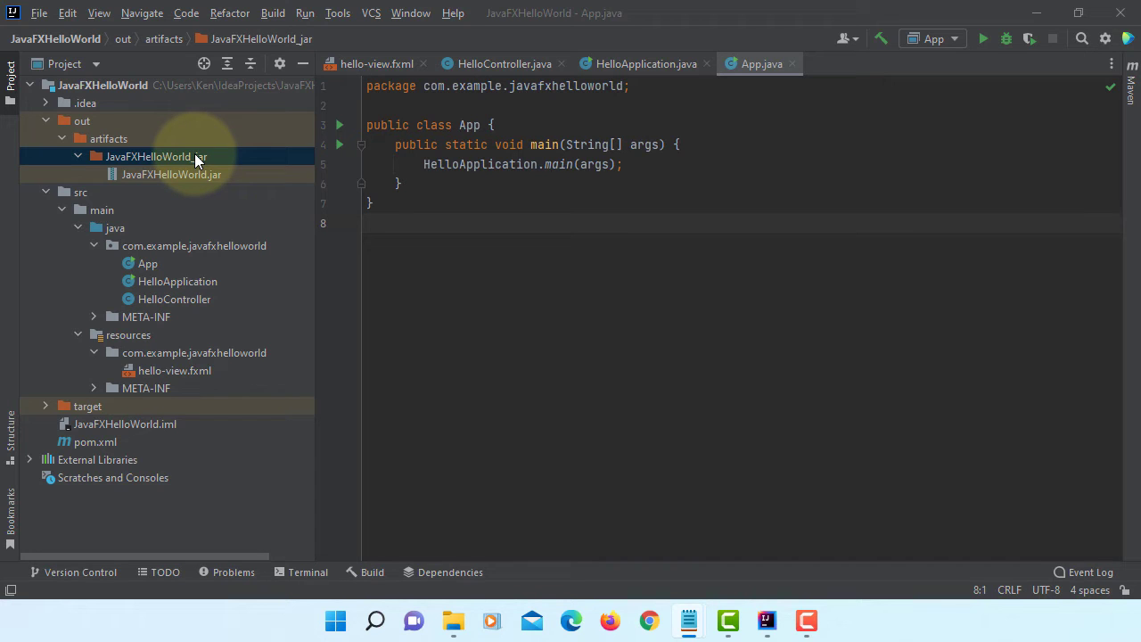
right_click(155, 157)
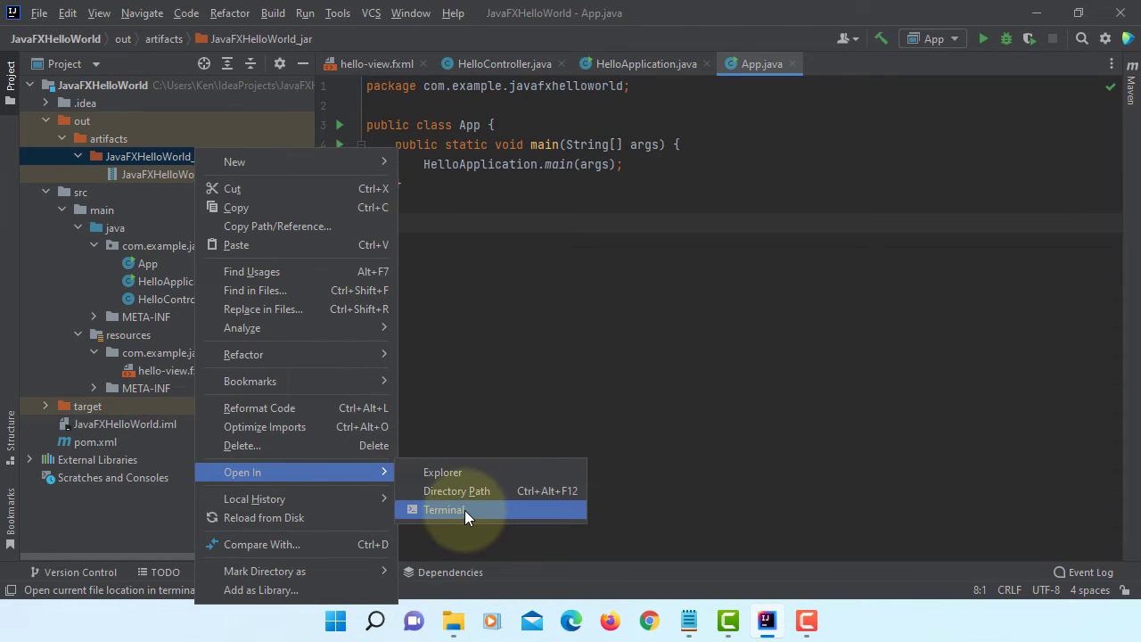
click(442, 510)
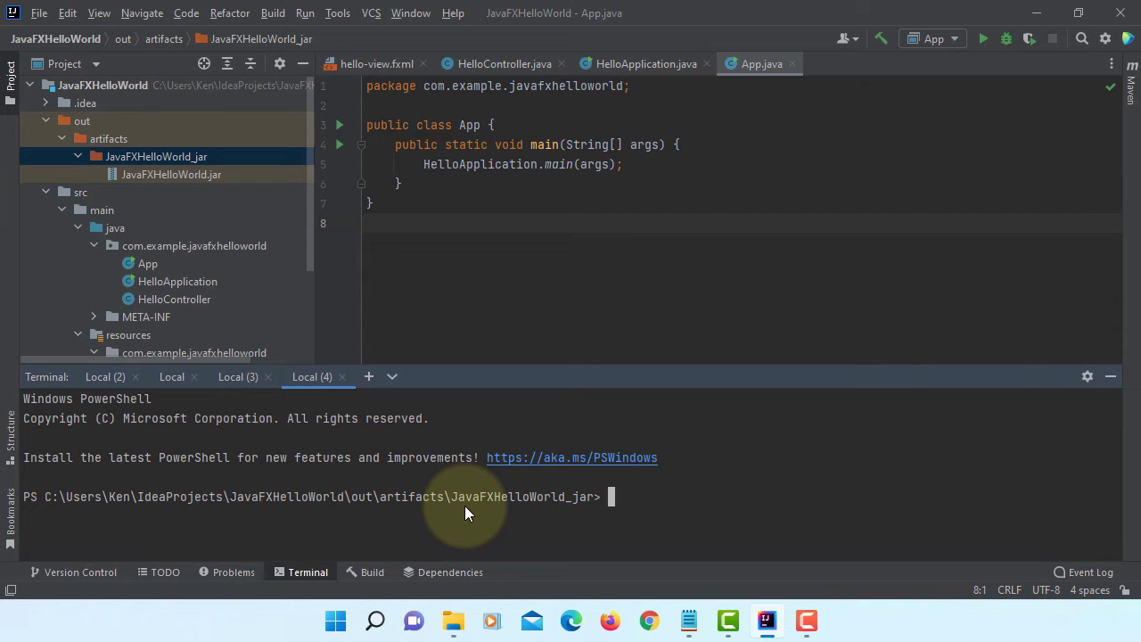
mouse_move(681, 538)
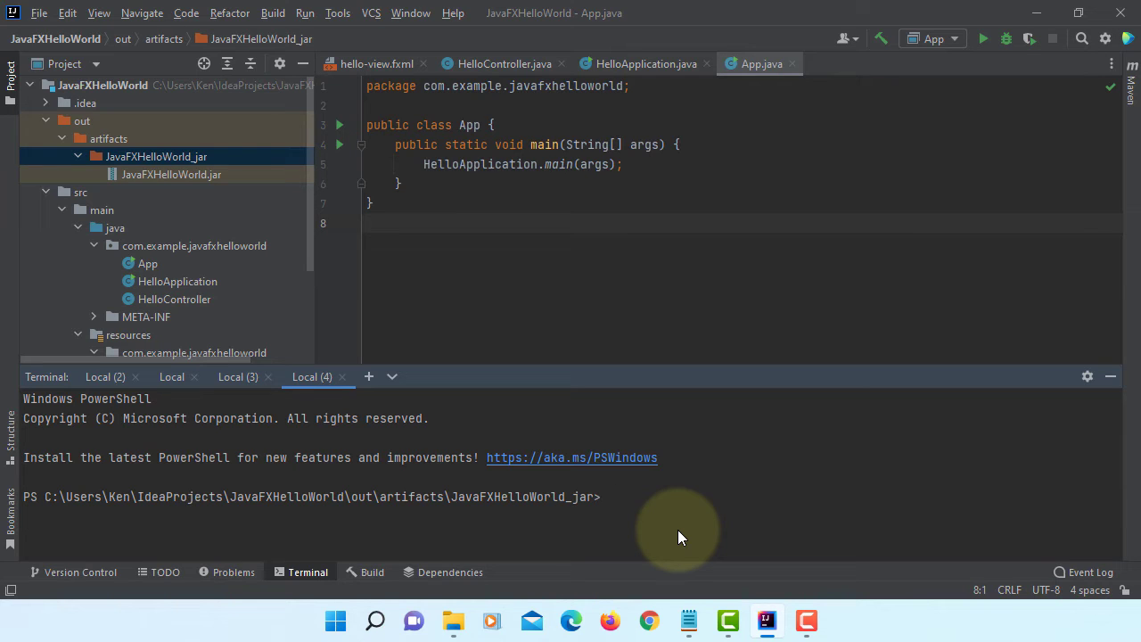
Start the command: jpackage --type exe --input . --dest
text(jpackag)
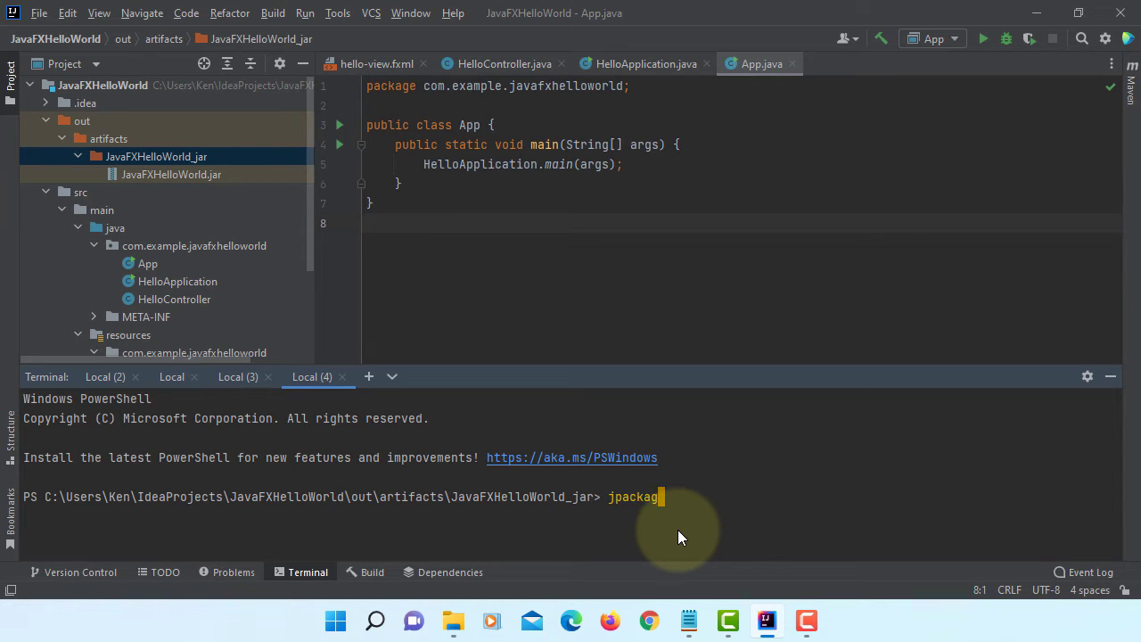
text(e)
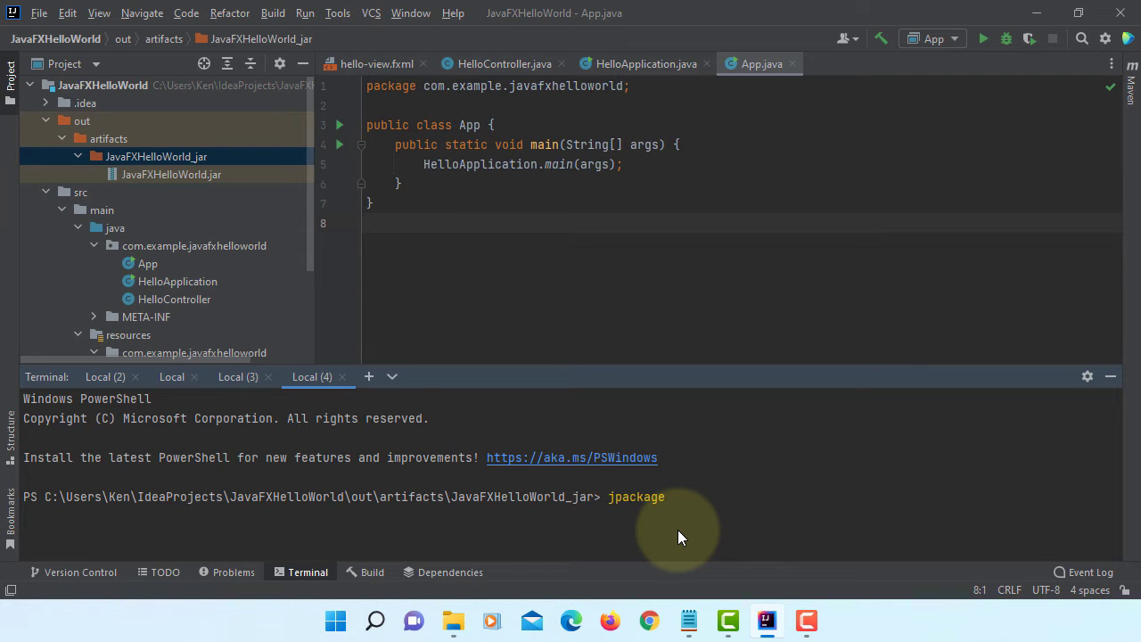
text(--t)
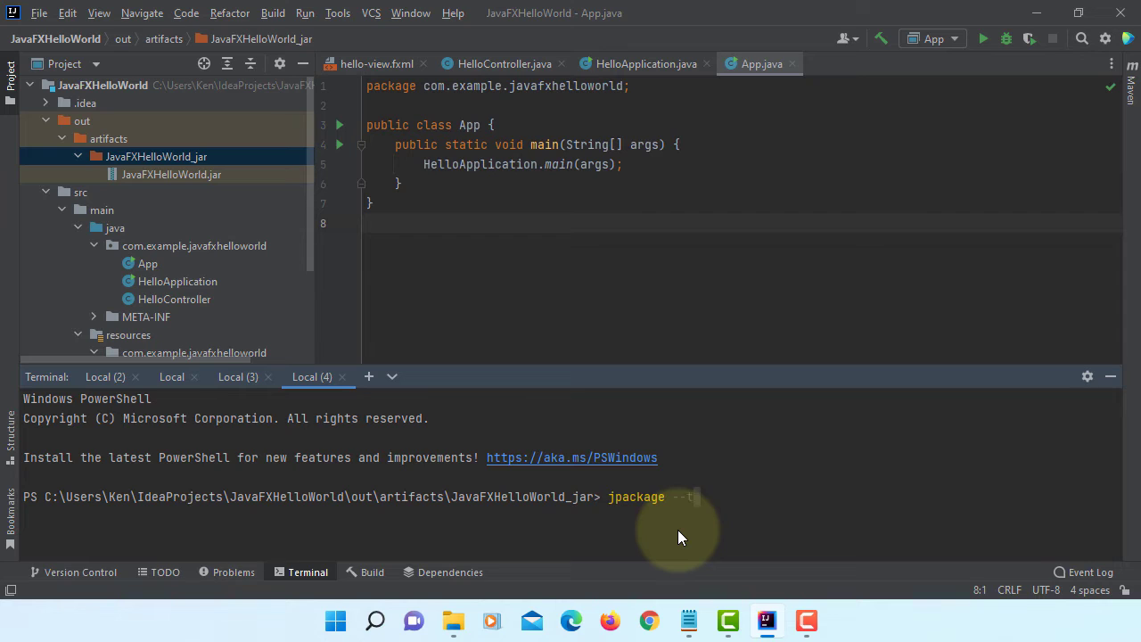
text(ype e)
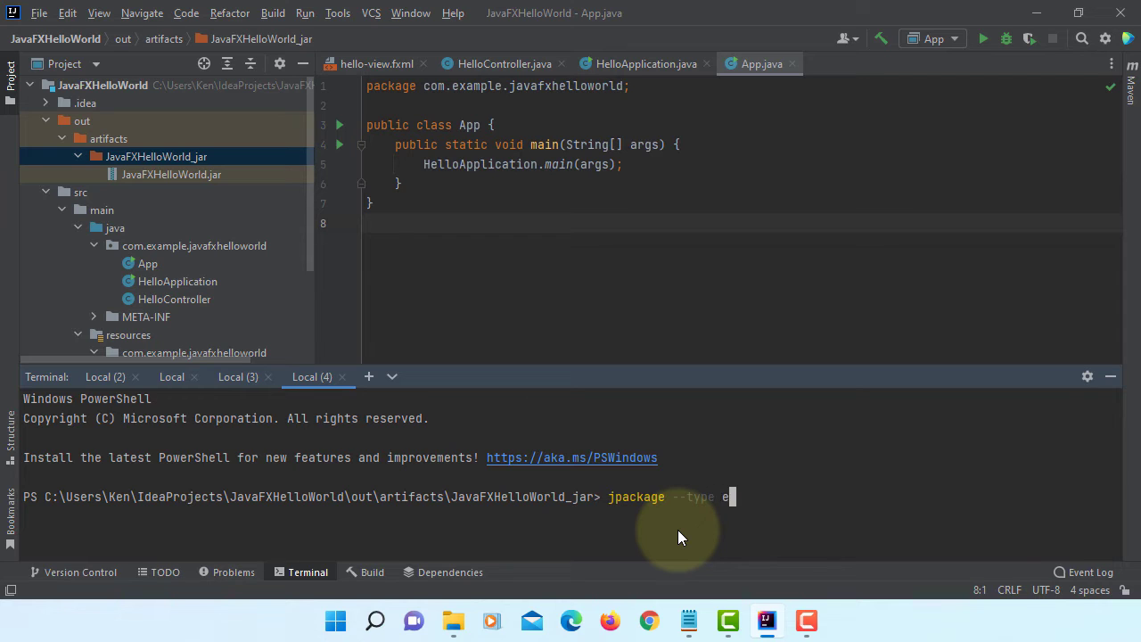
text(xe)
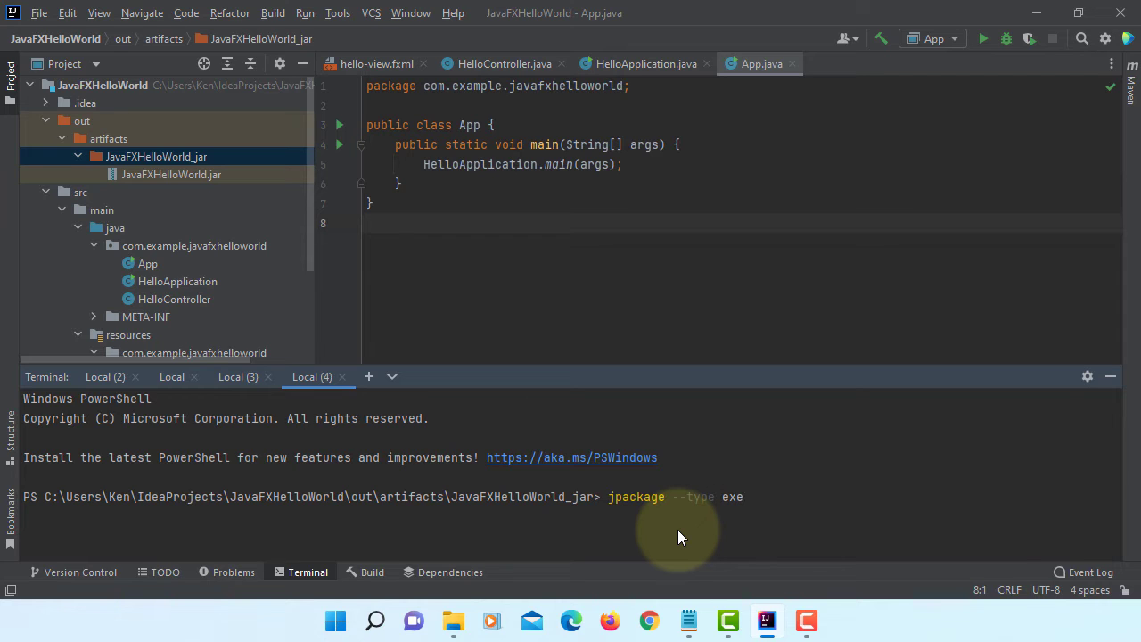
text(--input .)
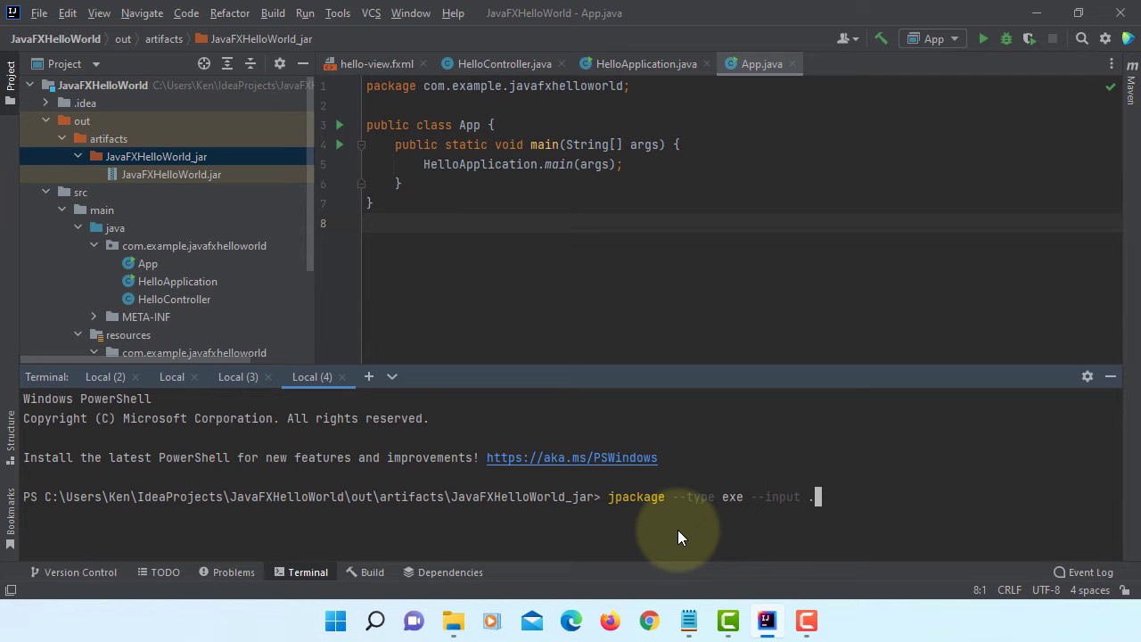
mouse_move(520, 521)
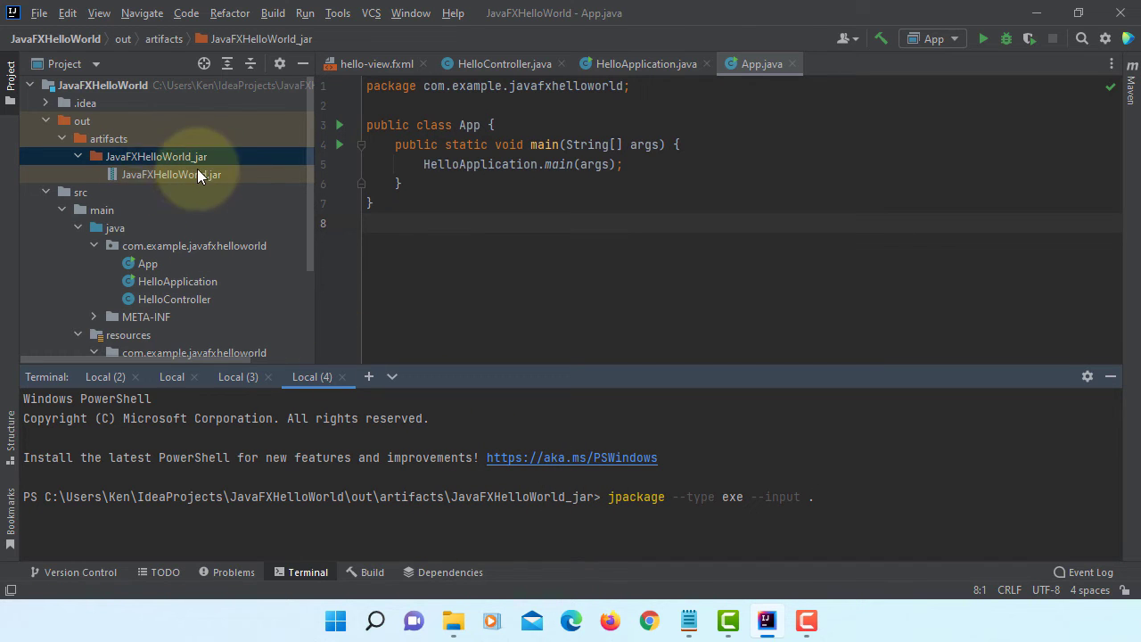
mouse_move(798, 467)
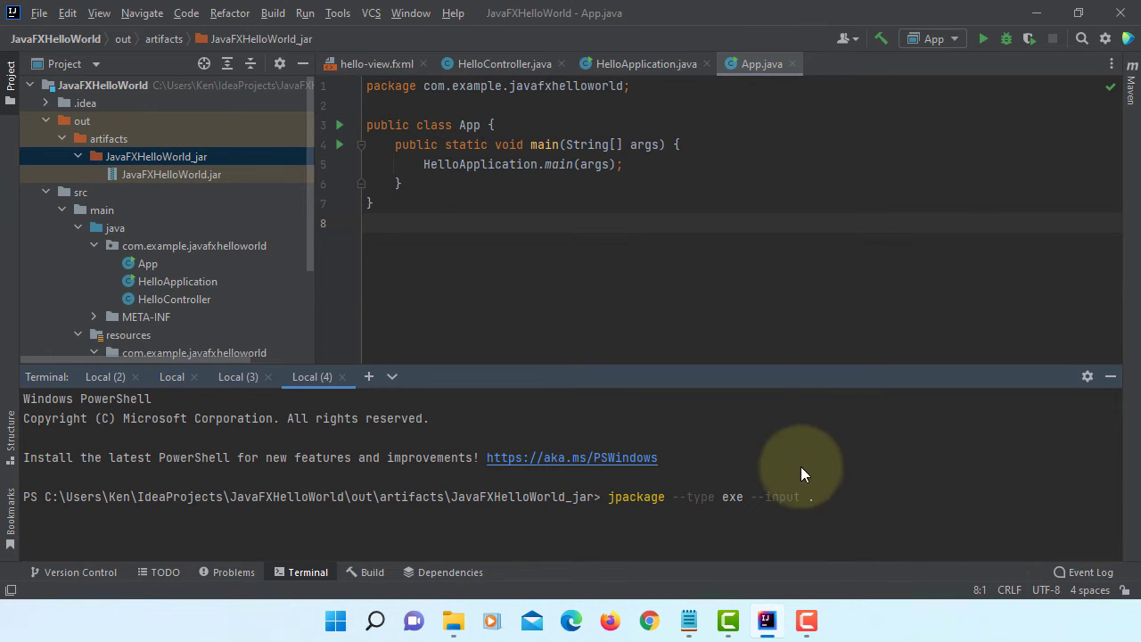
mouse_move(847, 520)
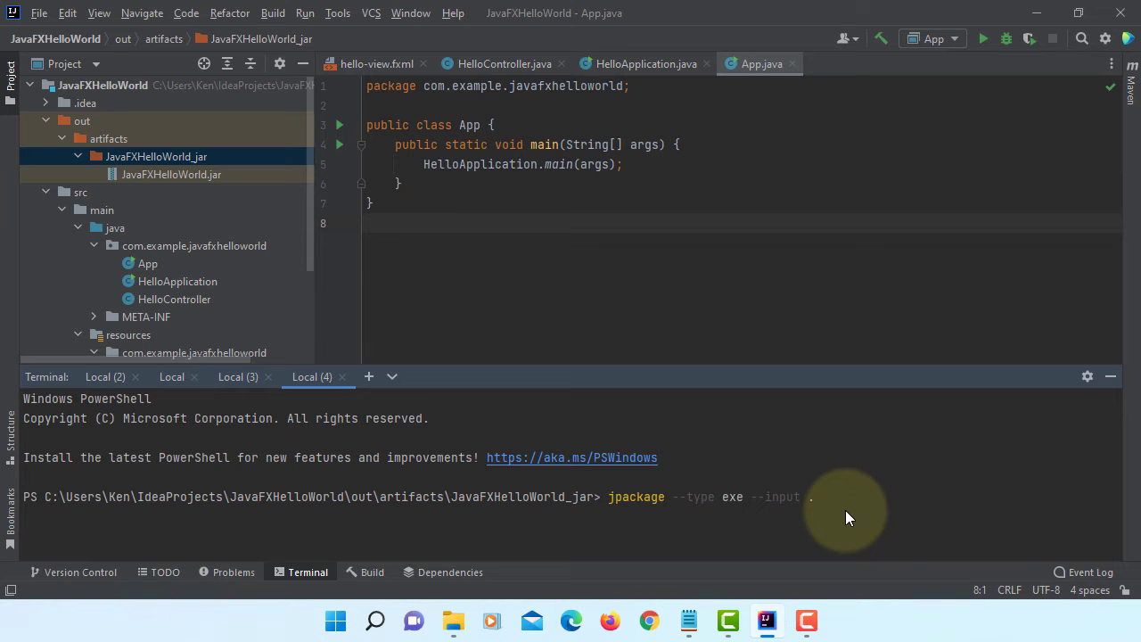
text(--d)
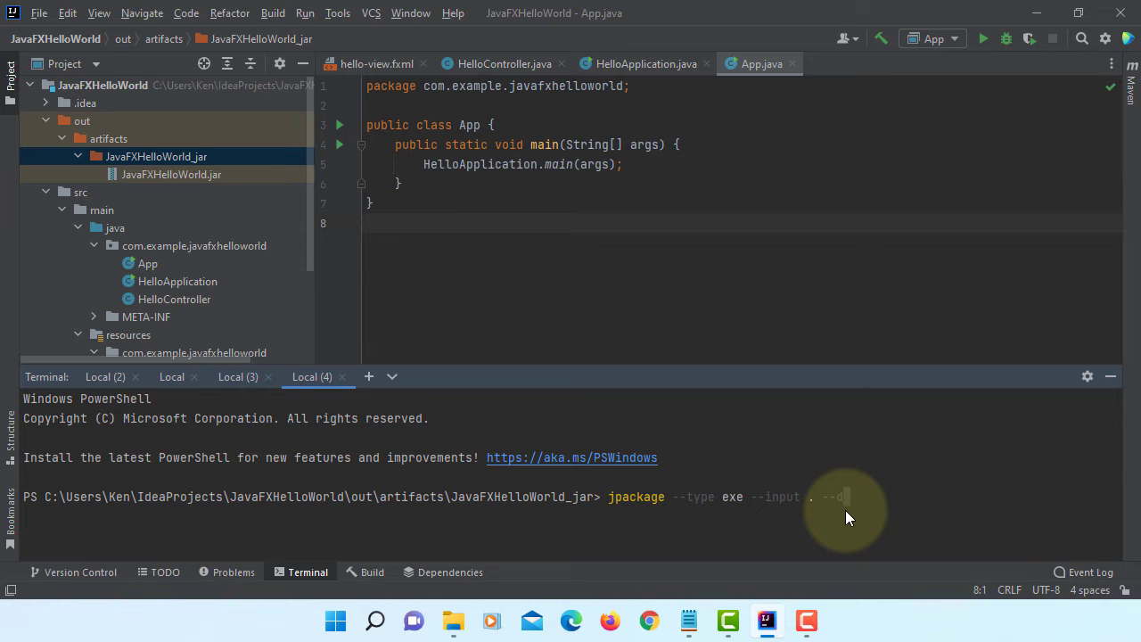
text(est)
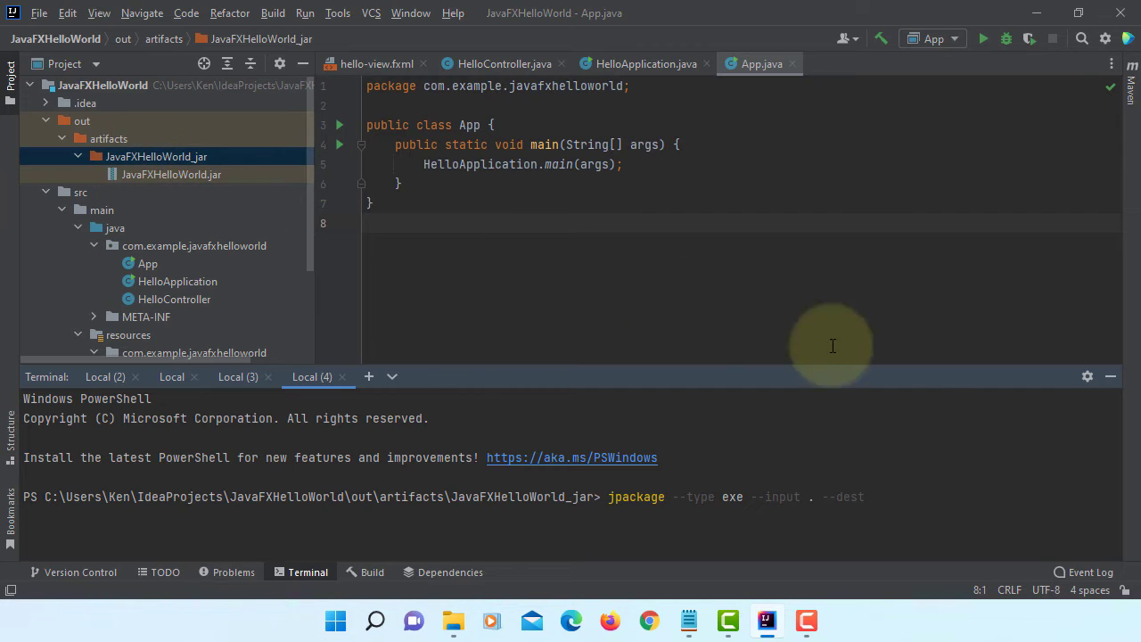
mouse_move(910, 373)
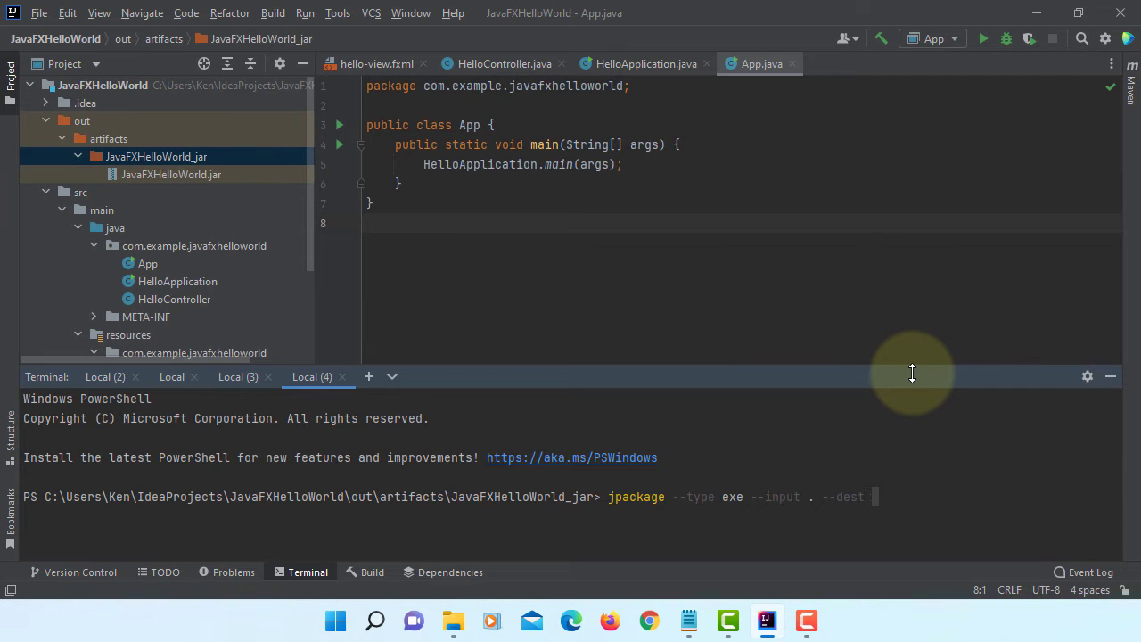
text(.)
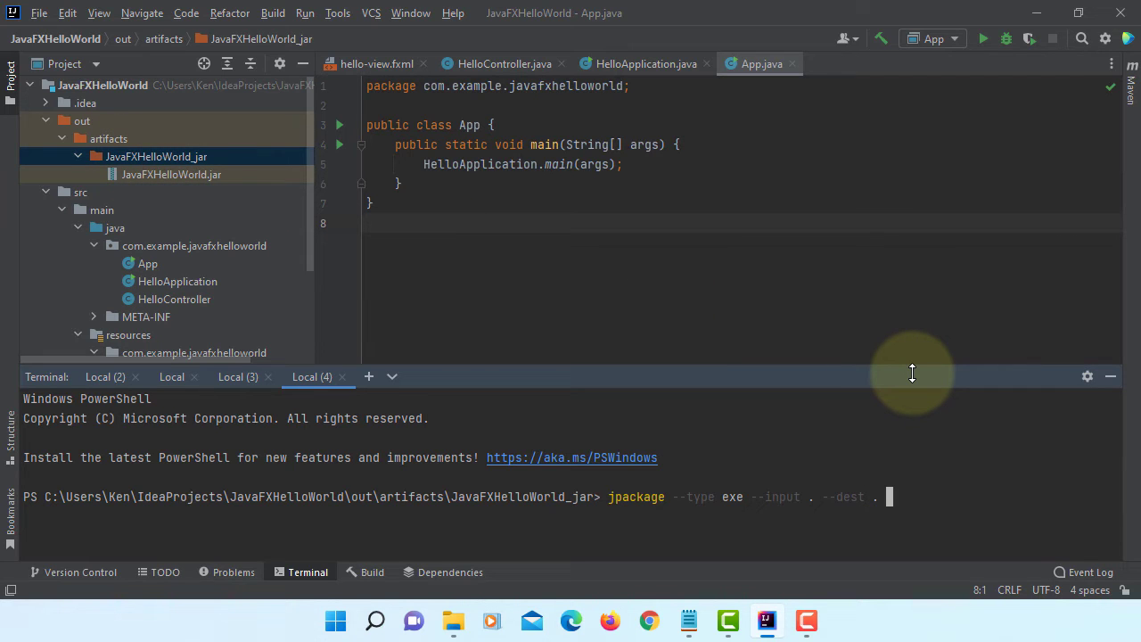
Append --main-jar .\JavaFXHelloWorld.jar to the command
text(--main)
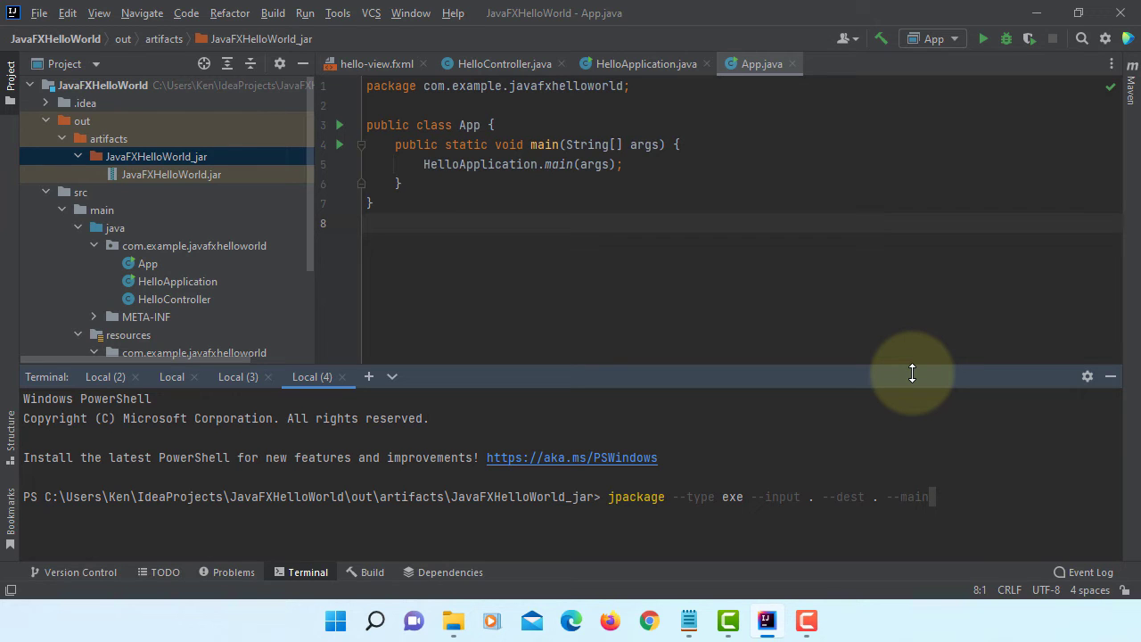
text(-jar)
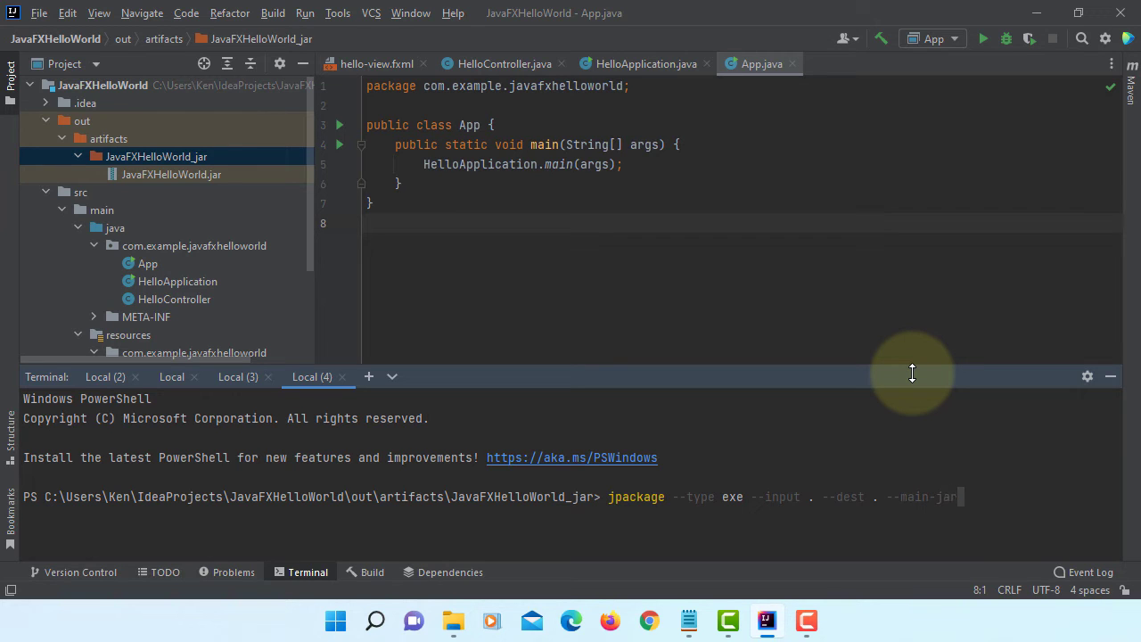
text(.\)
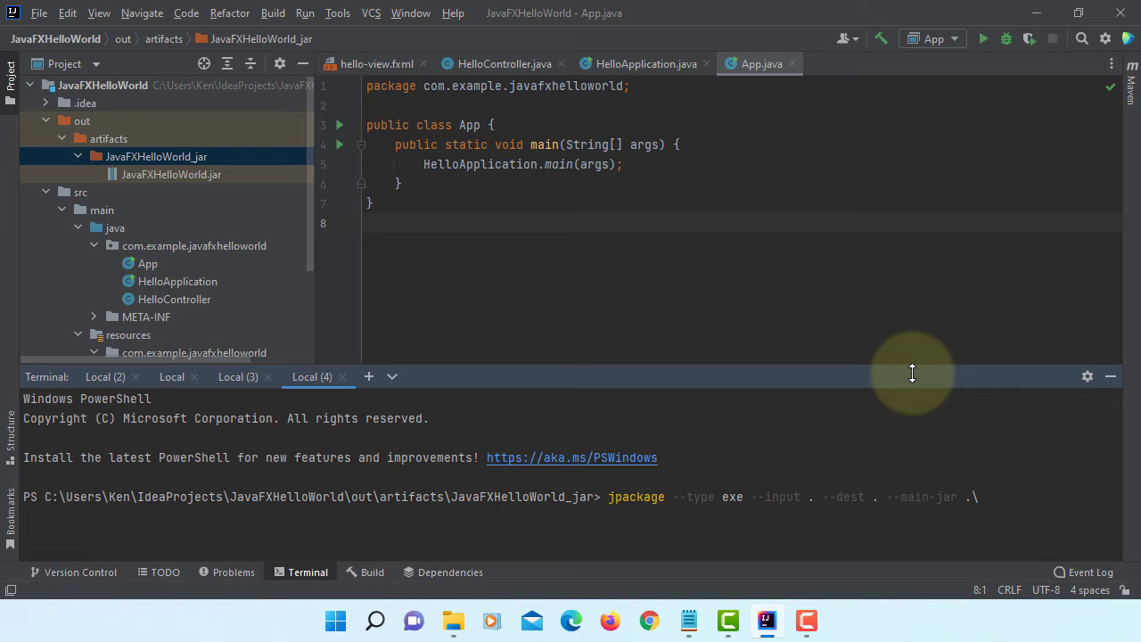
mouse_move(160, 196)
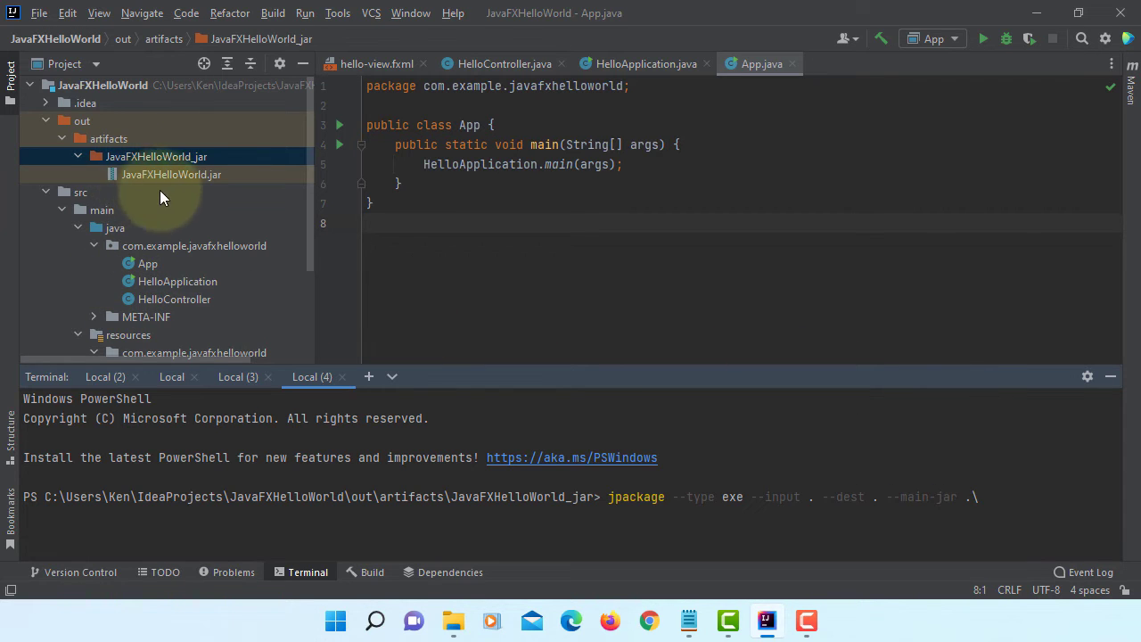
mouse_move(247, 189)
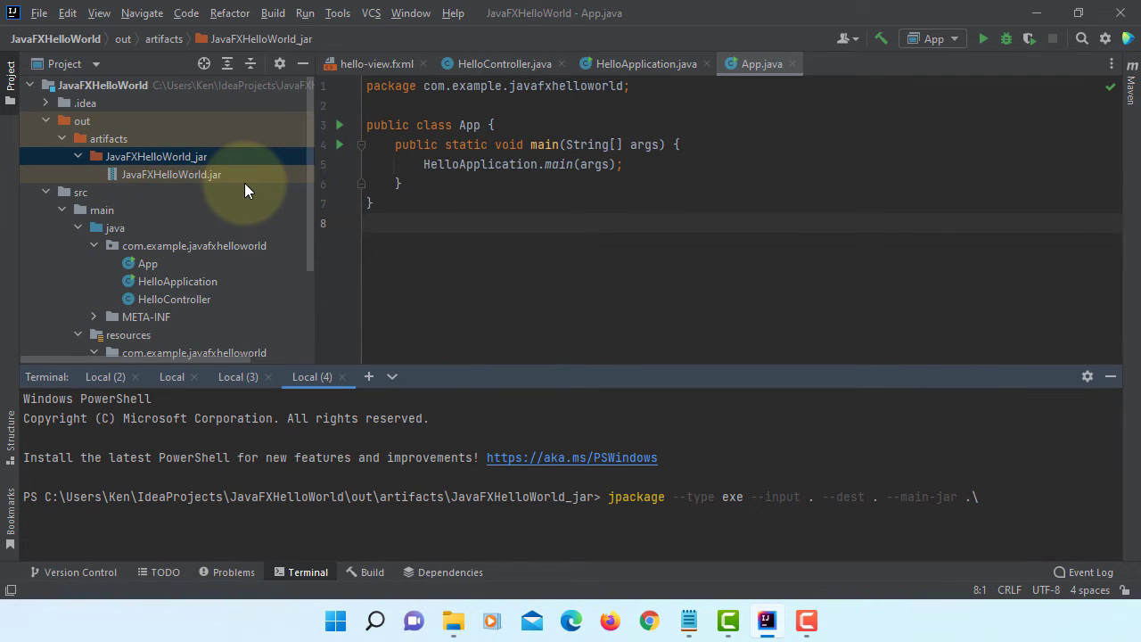
text(JavaFX)
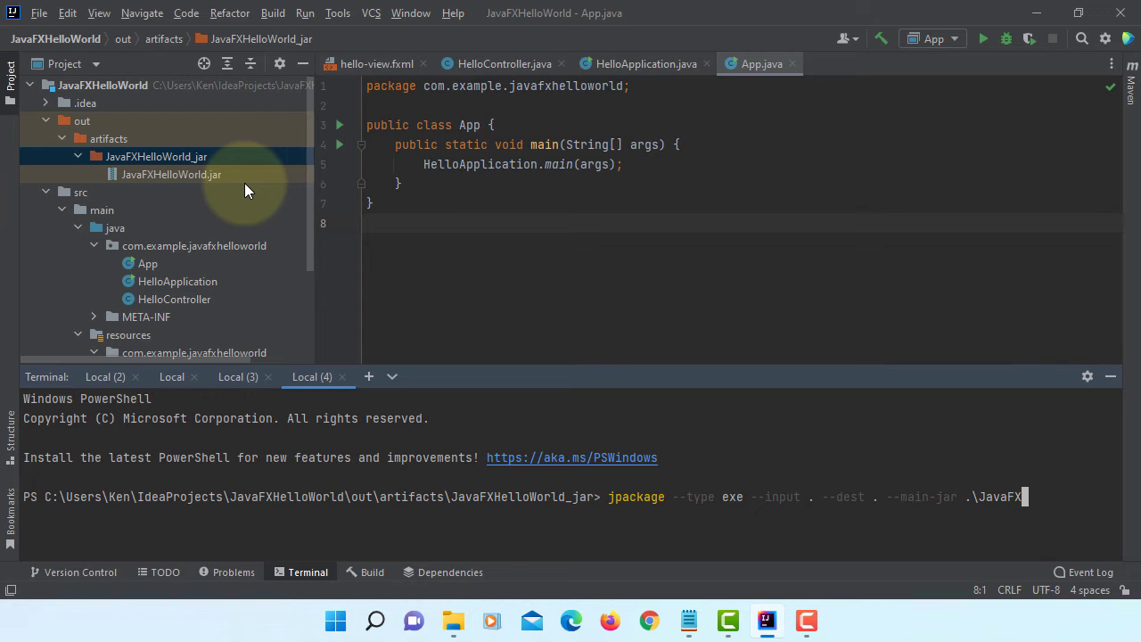
text(elloWorld.jar --main-class)
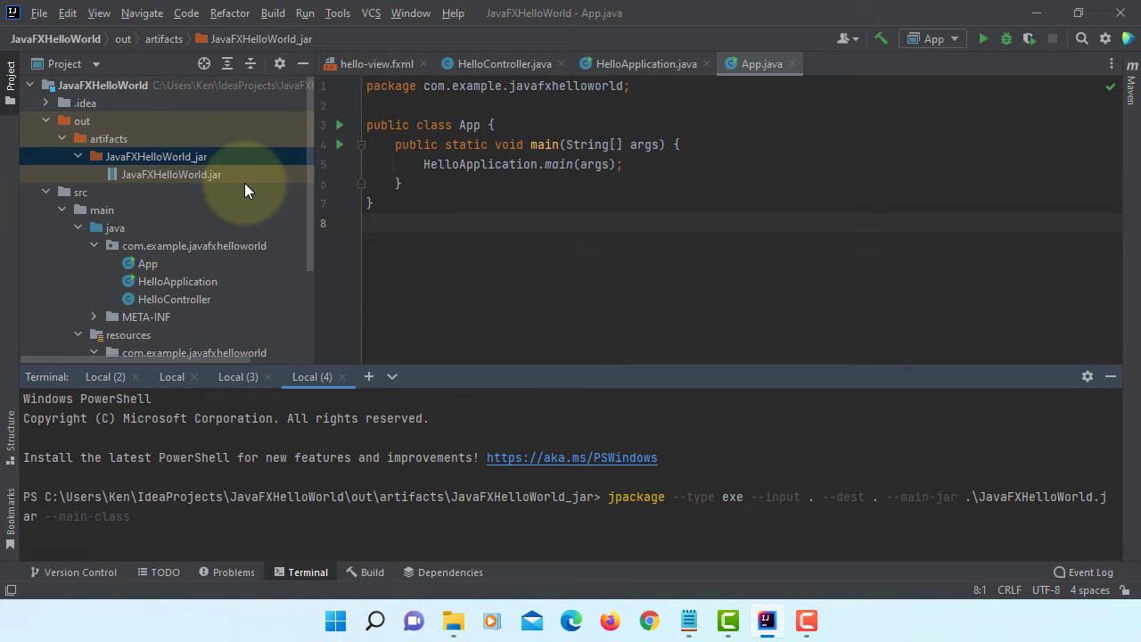
mouse_move(198, 267)
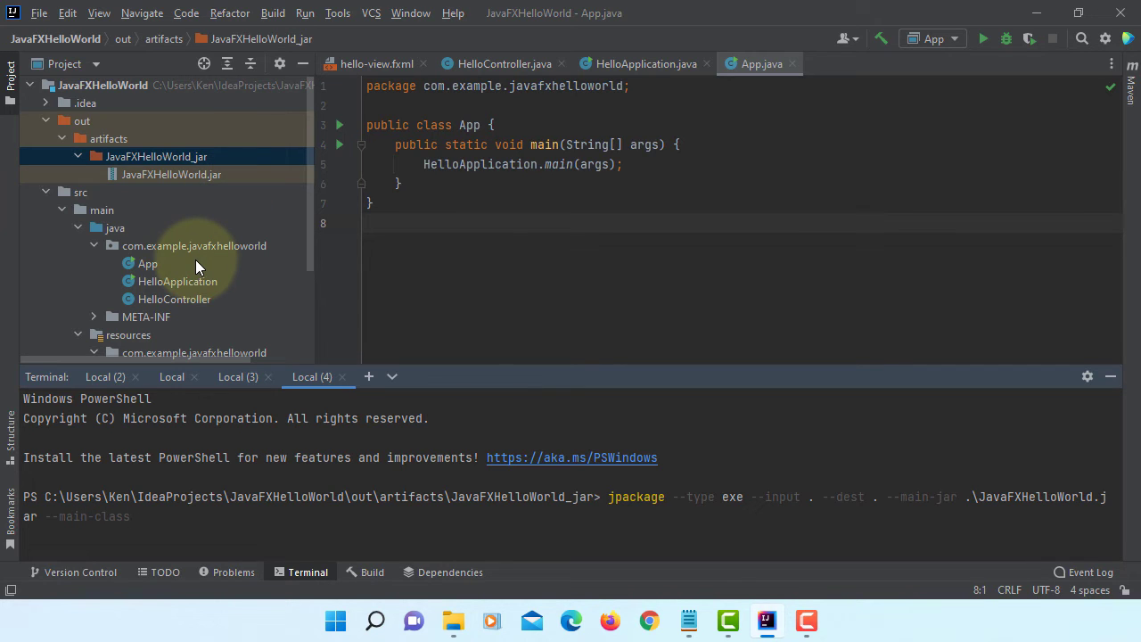
mouse_move(129, 271)
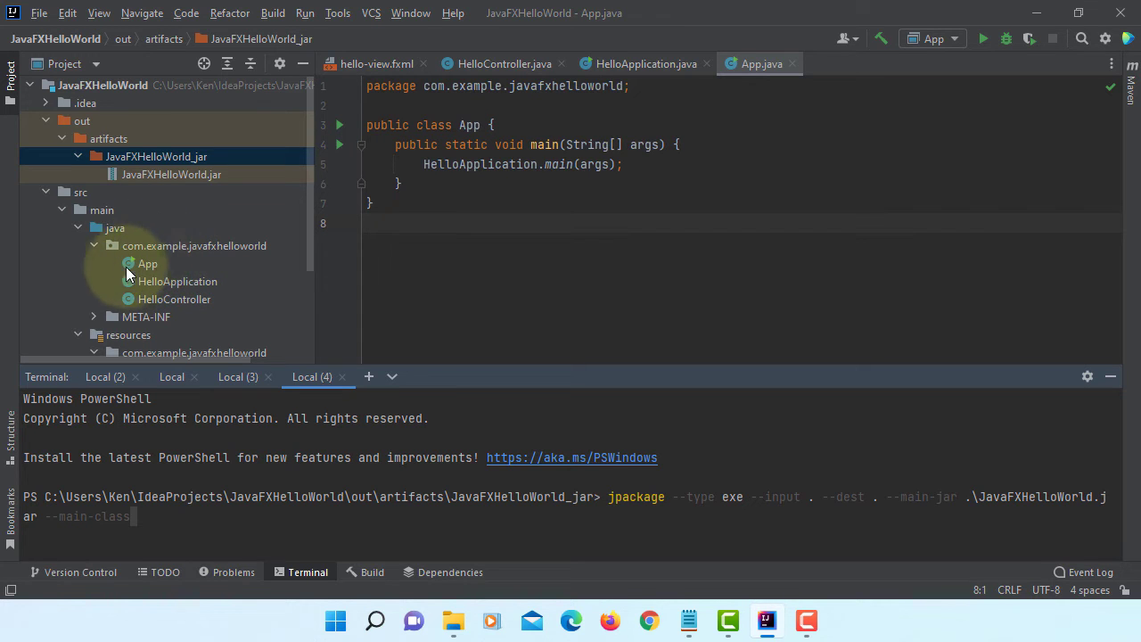
mouse_move(168, 275)
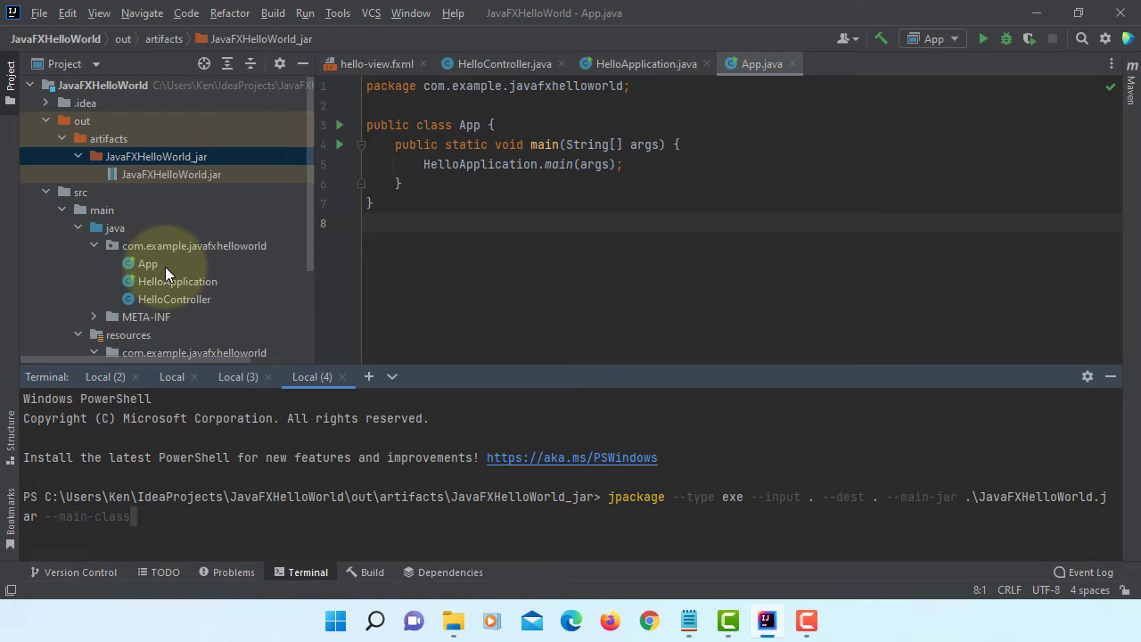
Append --main-class com.example.javafxhelloworld.App and an empty --module-path
text(c)
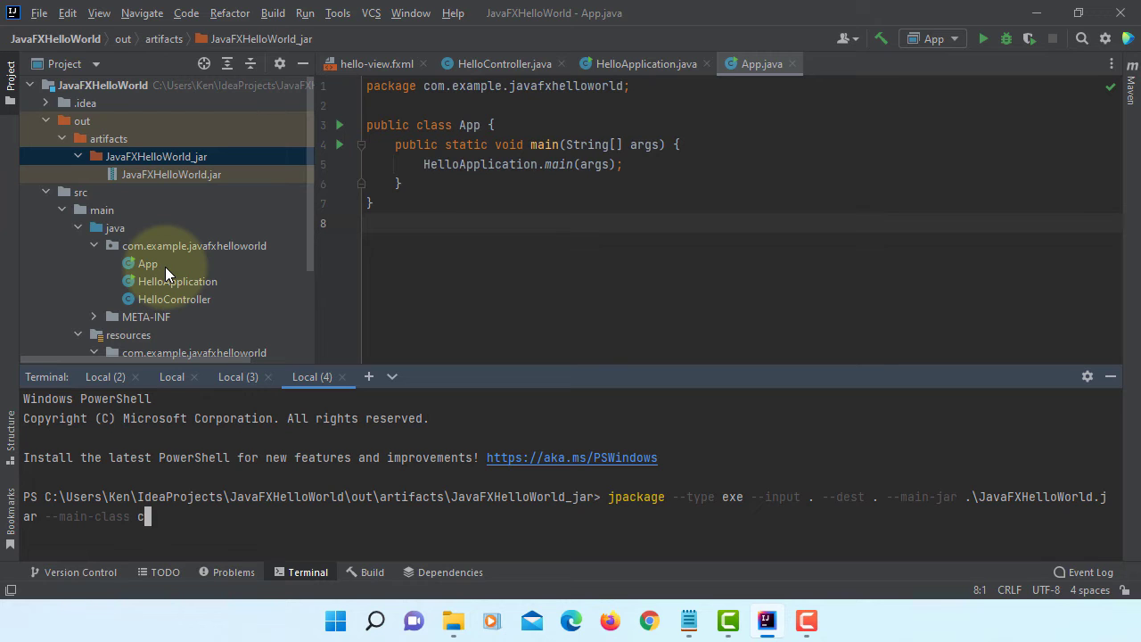
text(om.e)
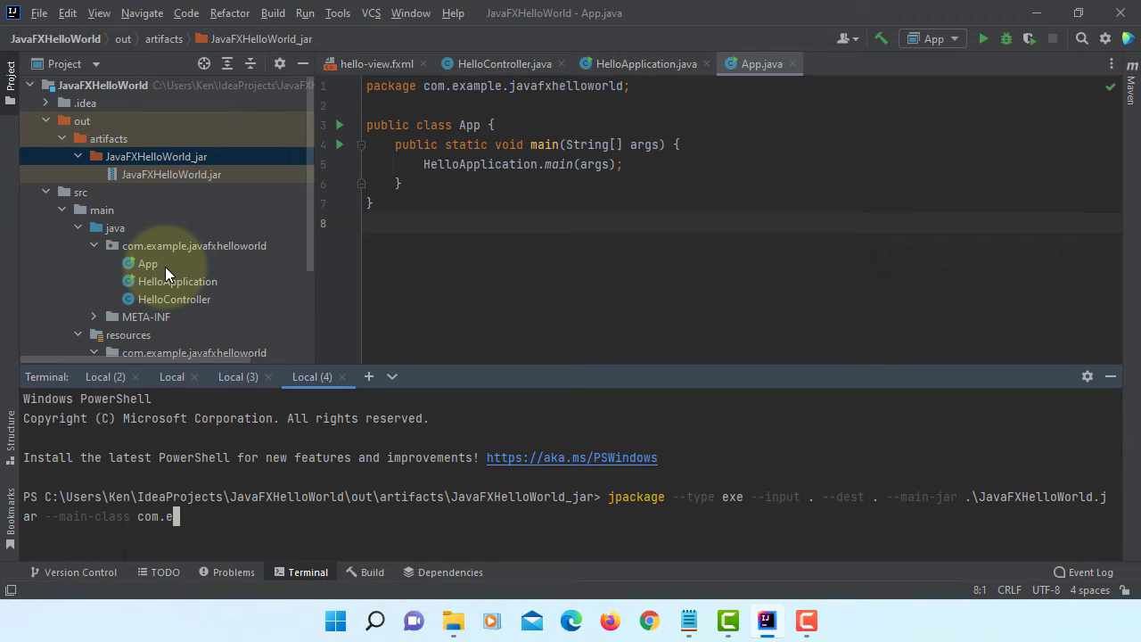
text(xample.j)
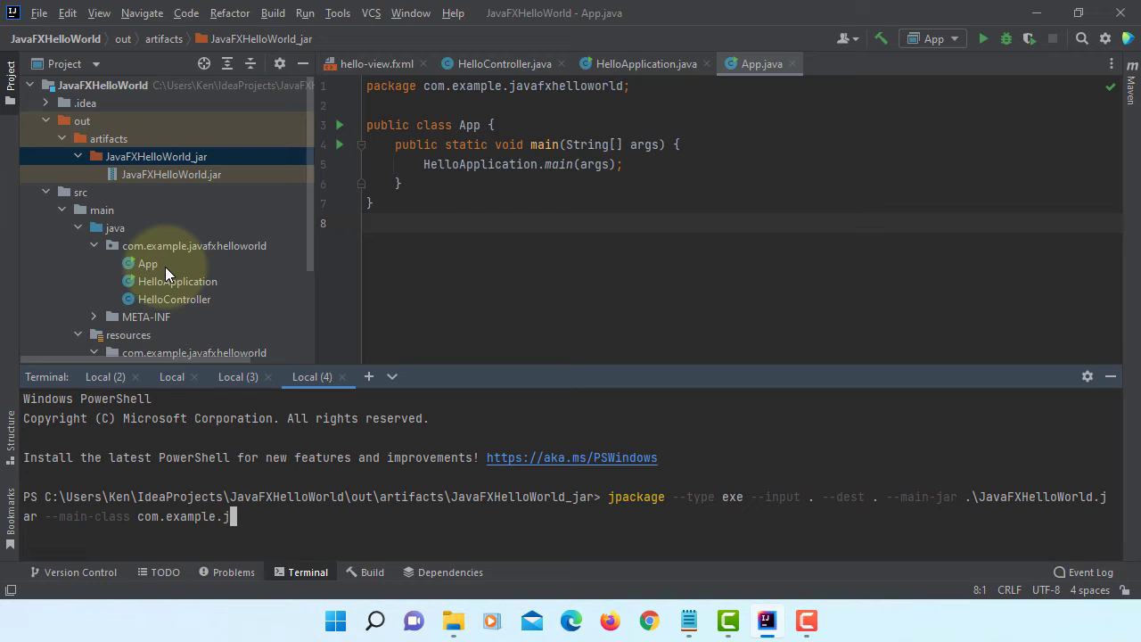
text(avafxhelloworld)
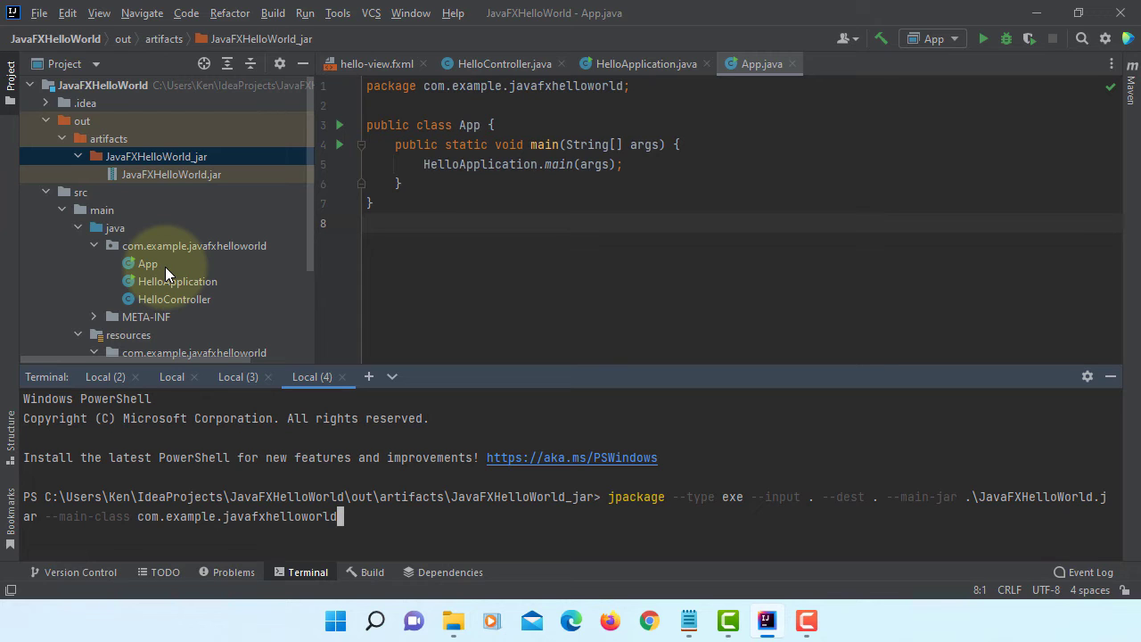
text(.)
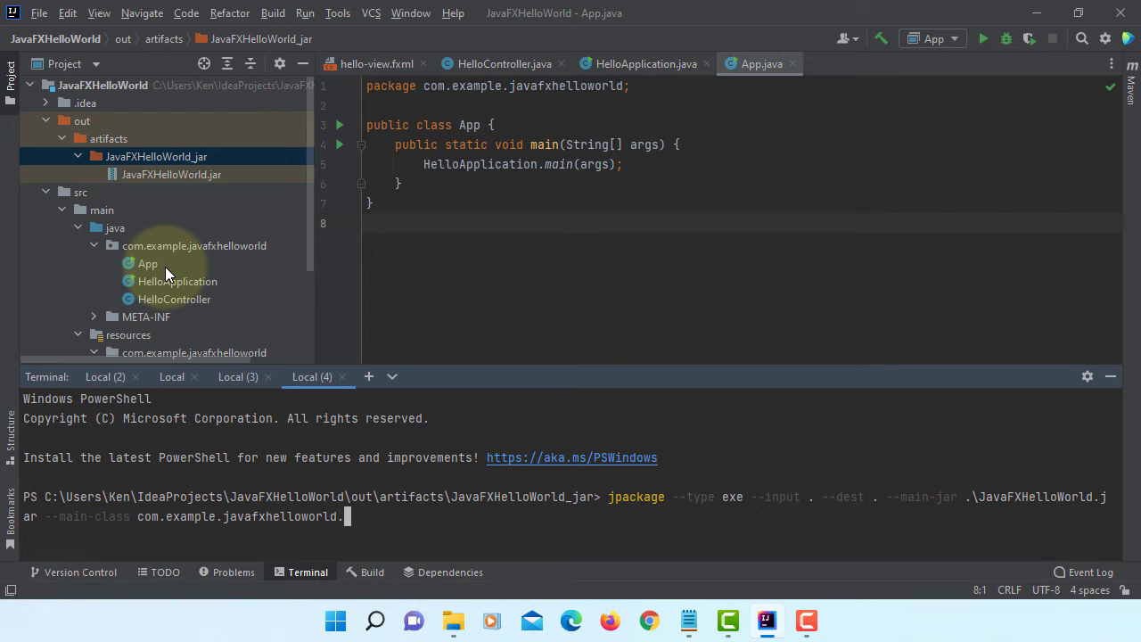
text(App)
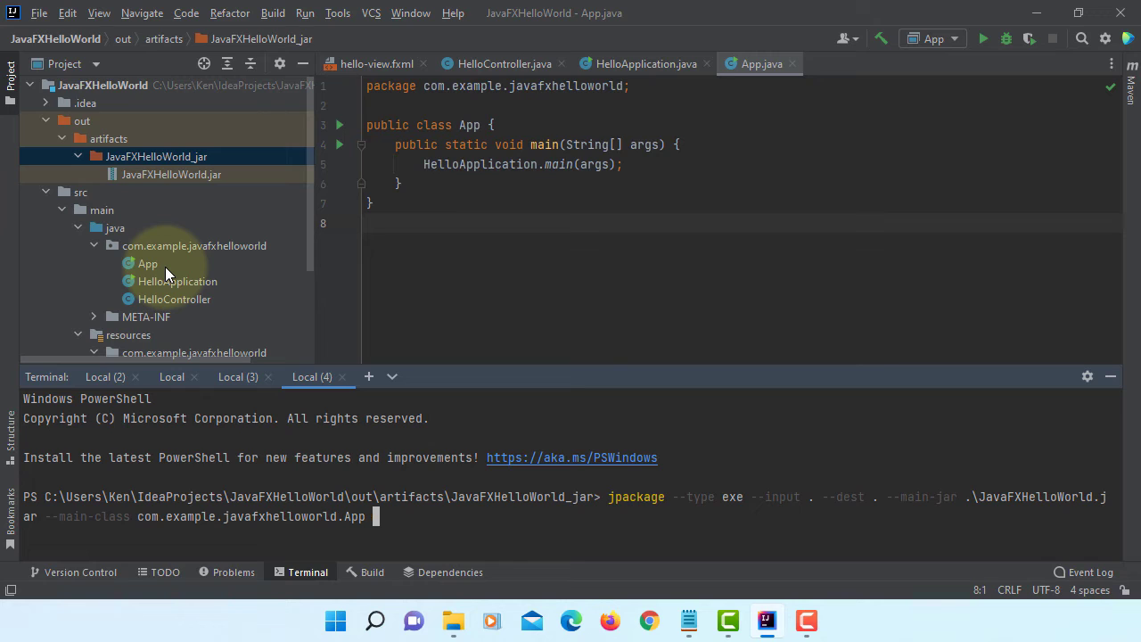
text(--modul)
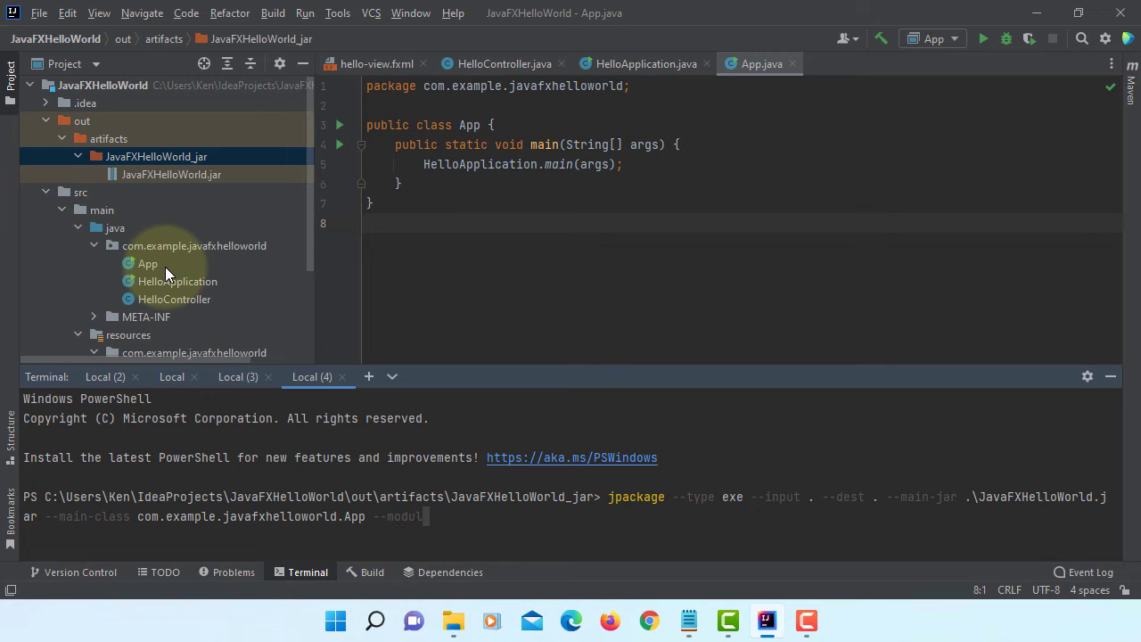
text(e-)
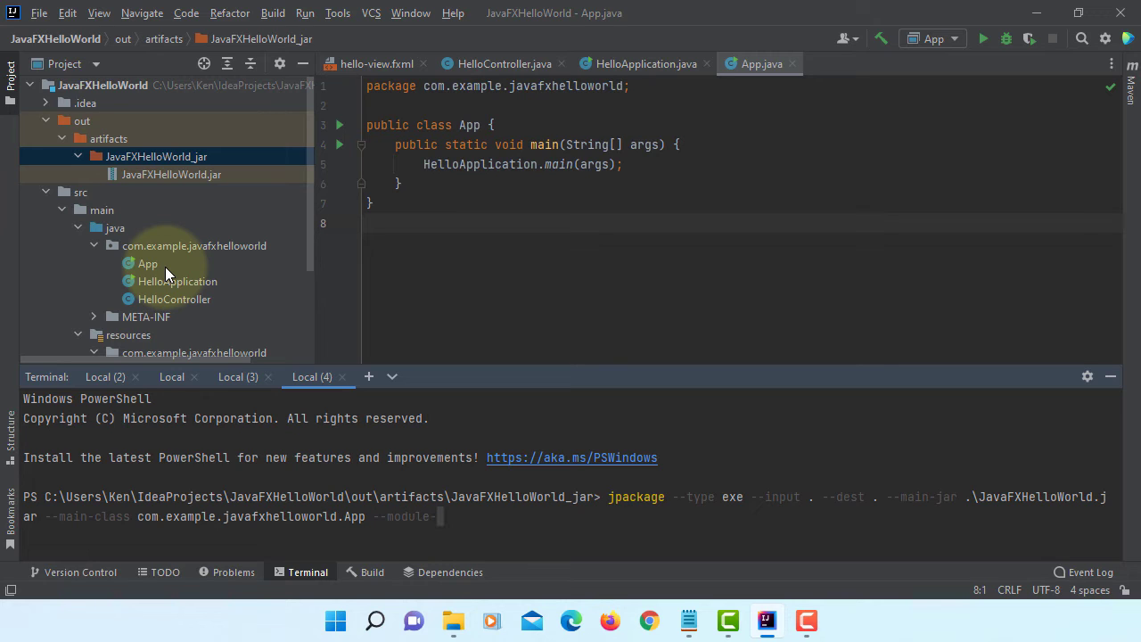
text(path ")
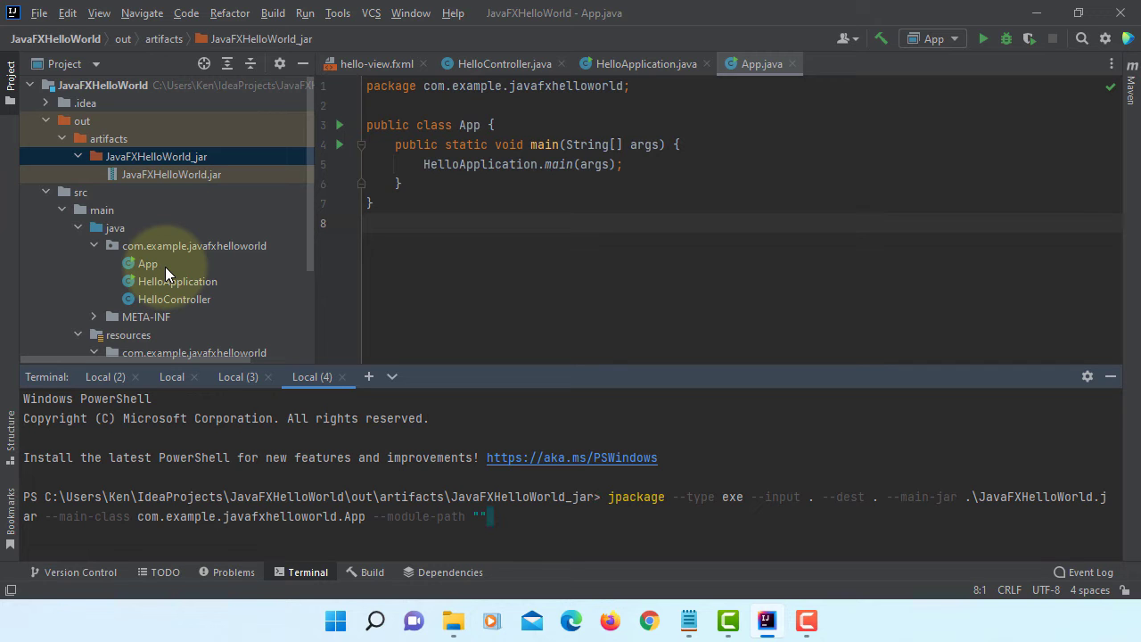
mouse_move(299, 381)
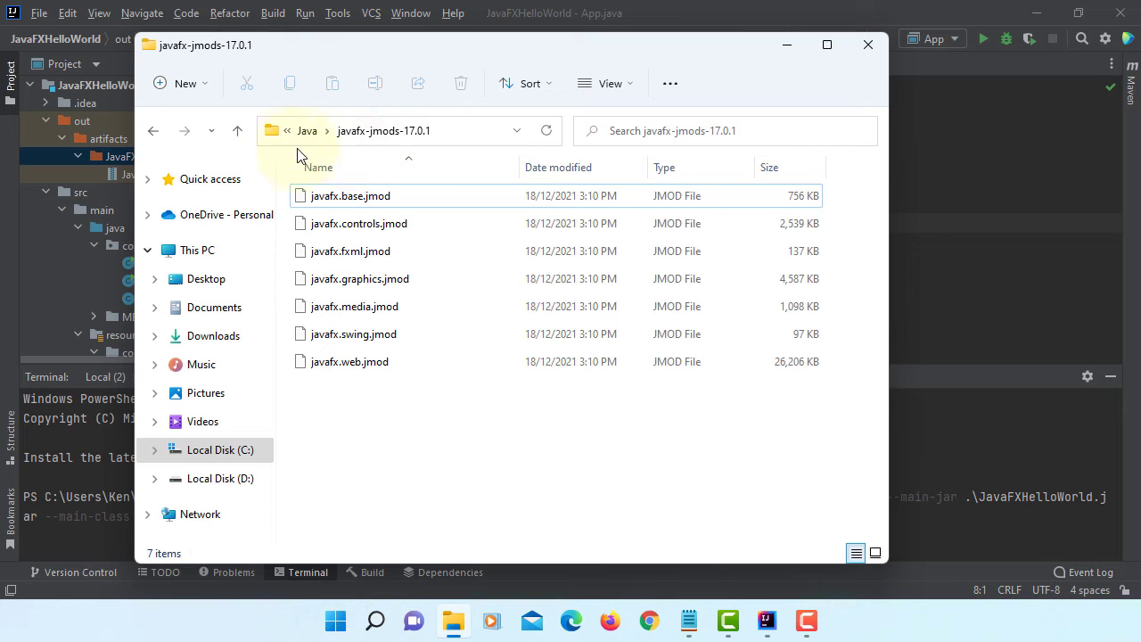
Select the full path of the javafx-jmods-17.0.1 folder in the address bar
click(401, 130)
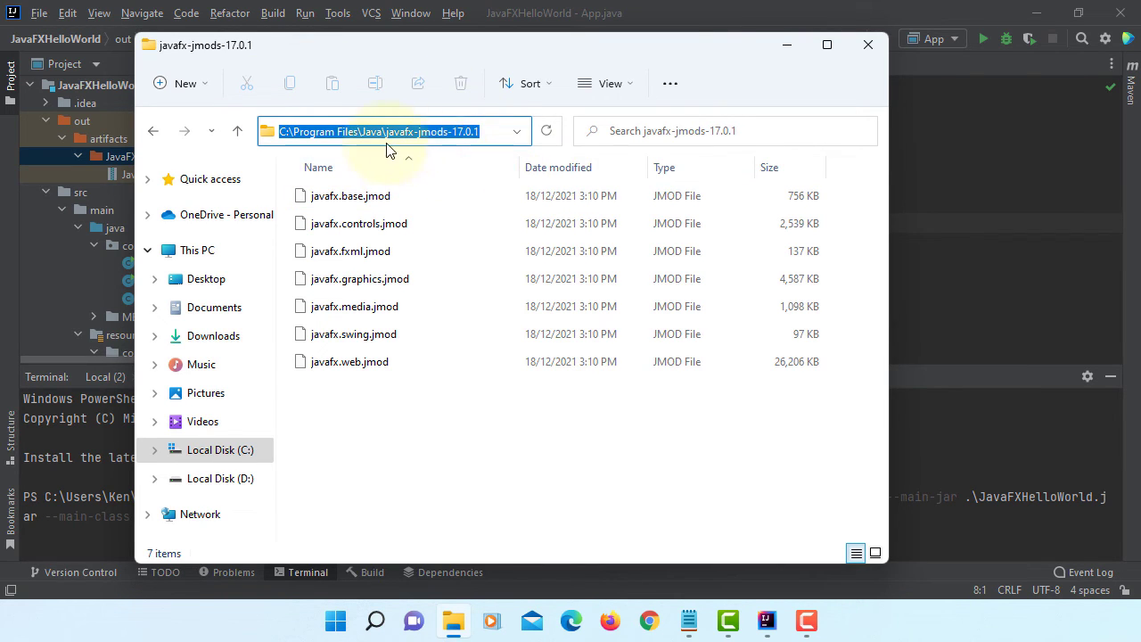
mouse_move(782, 42)
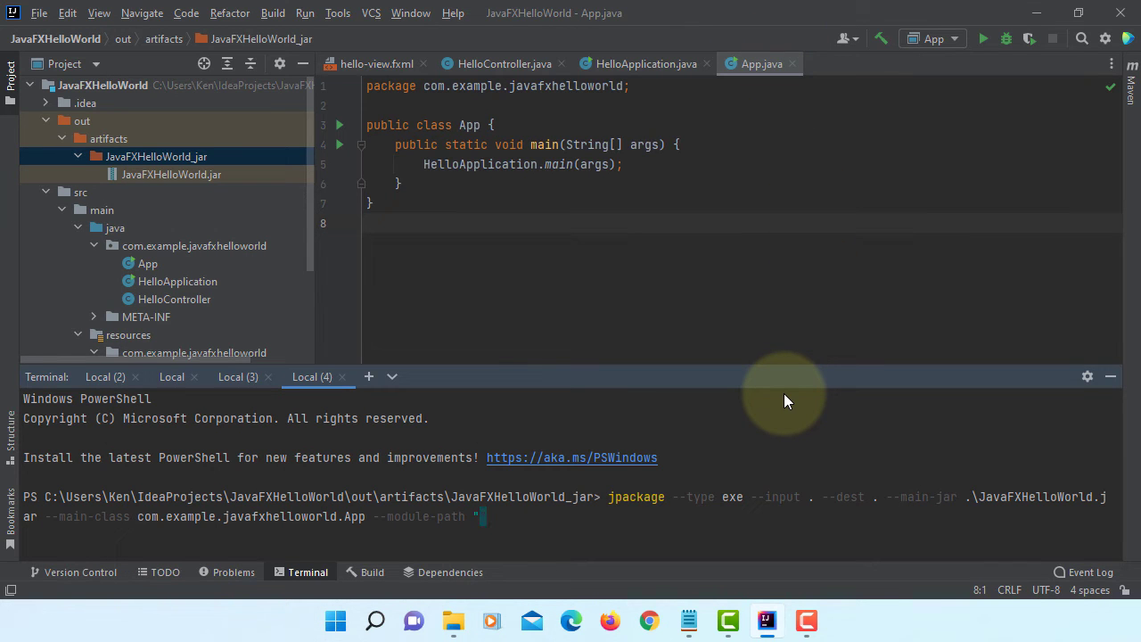
Set the module path to C:\Program Files\Java\javafx-jmods-17.0.1 and add javafx.controls,javafx.fxml modules
text(C:\Program Files\Java\javafx-jmods-17.0.1")
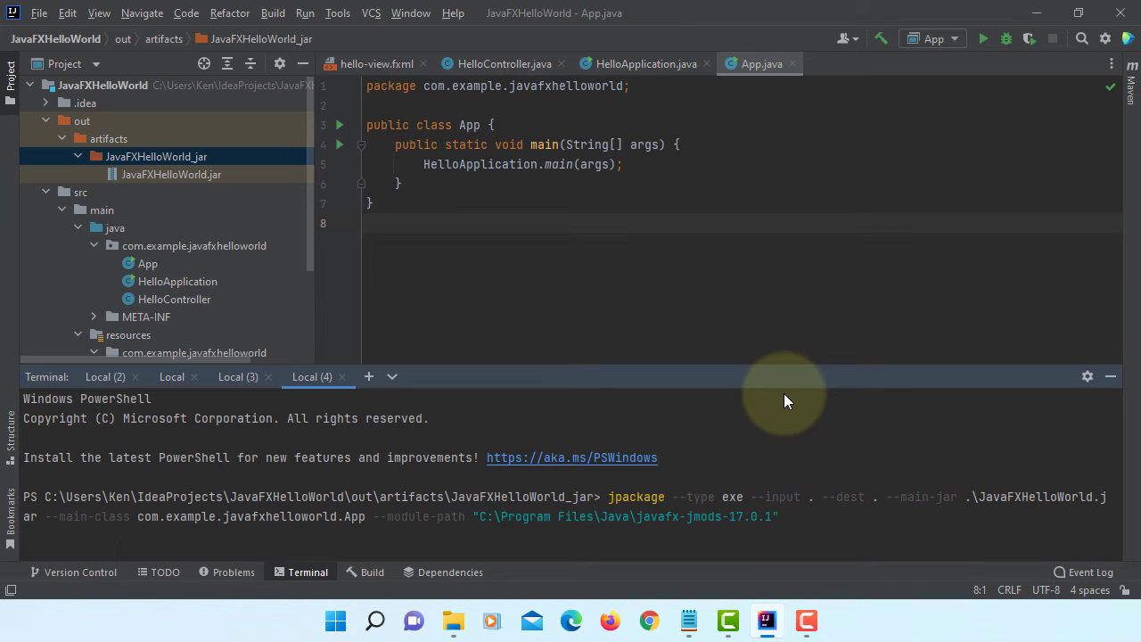
text(--add-modules javafx.cont)
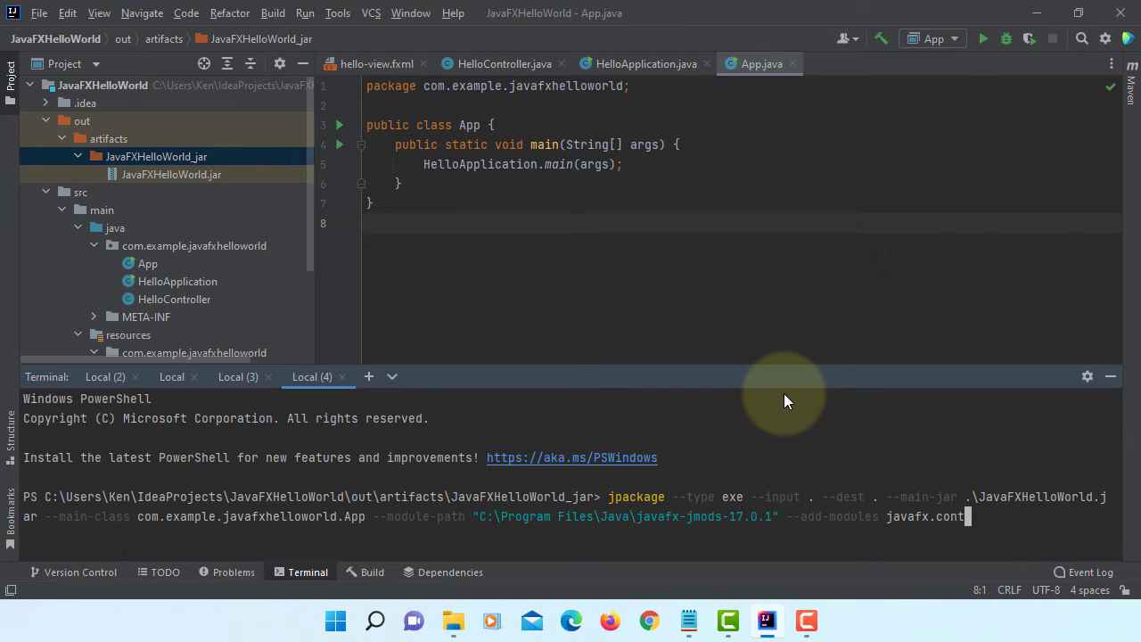
text(rols j)
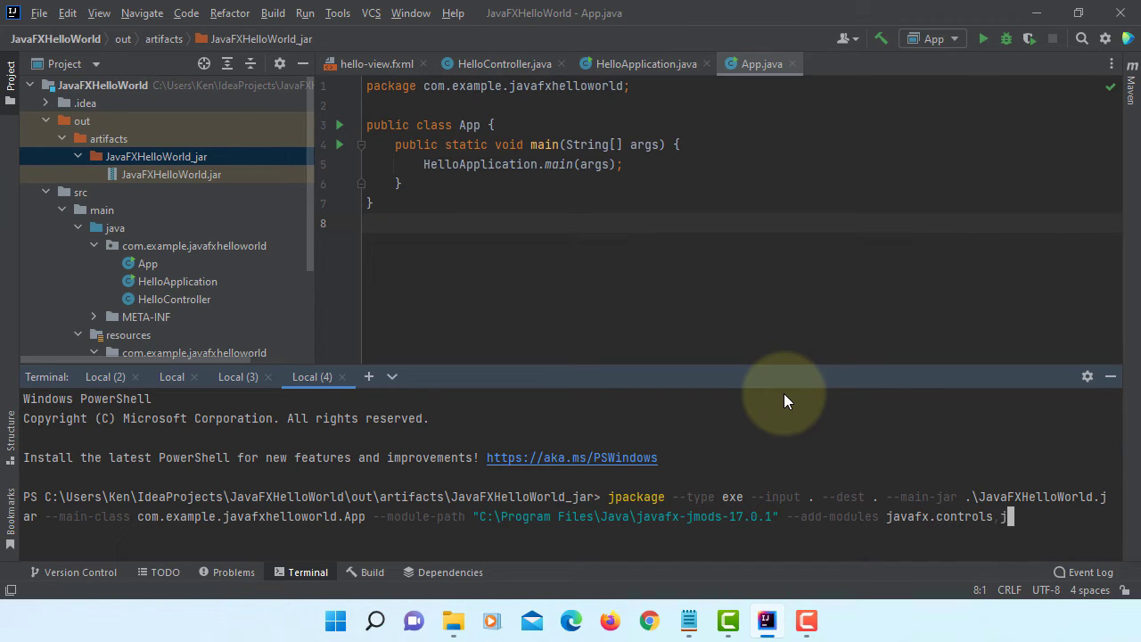
text(,javafx.f)
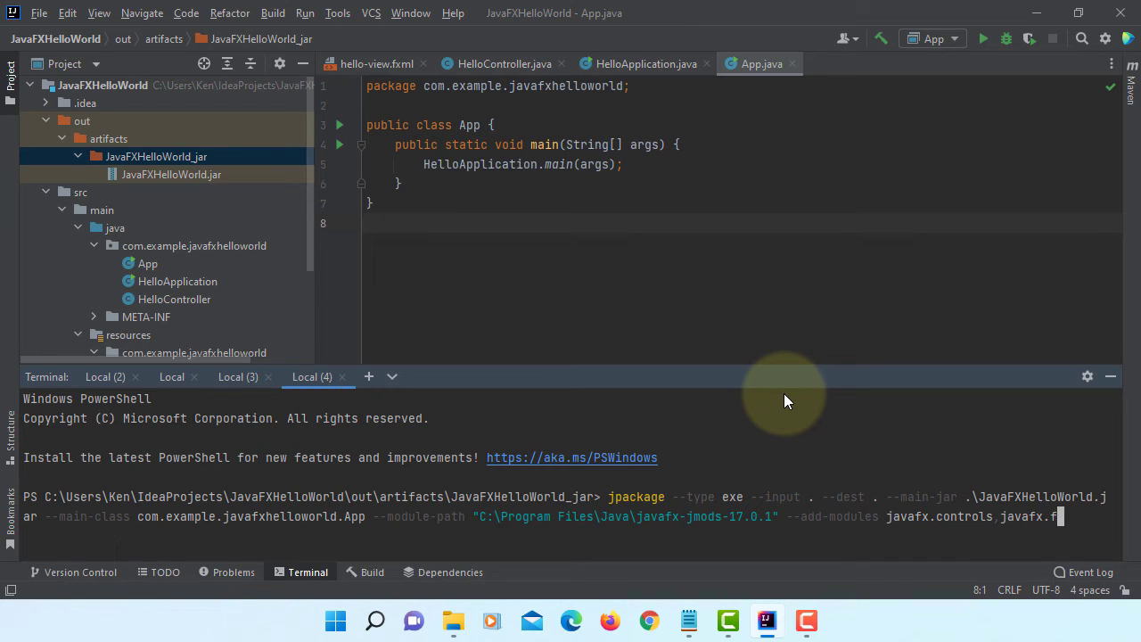
text(xml --win-sho)
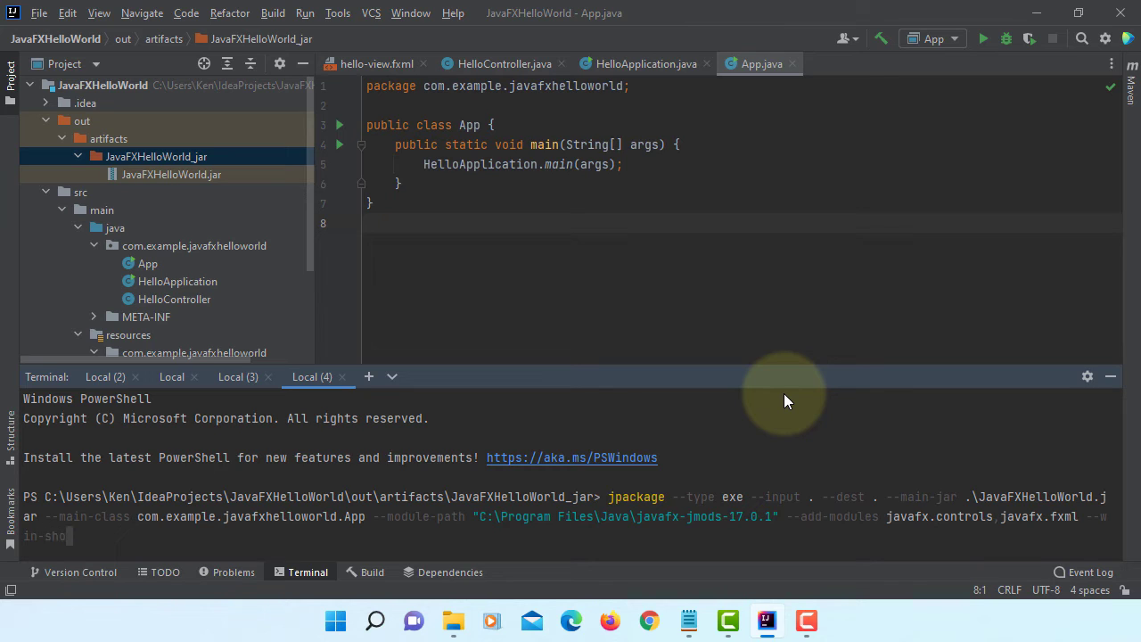
Append the --win-shortcut and --win-menu options to the jpackage command
text(rt)
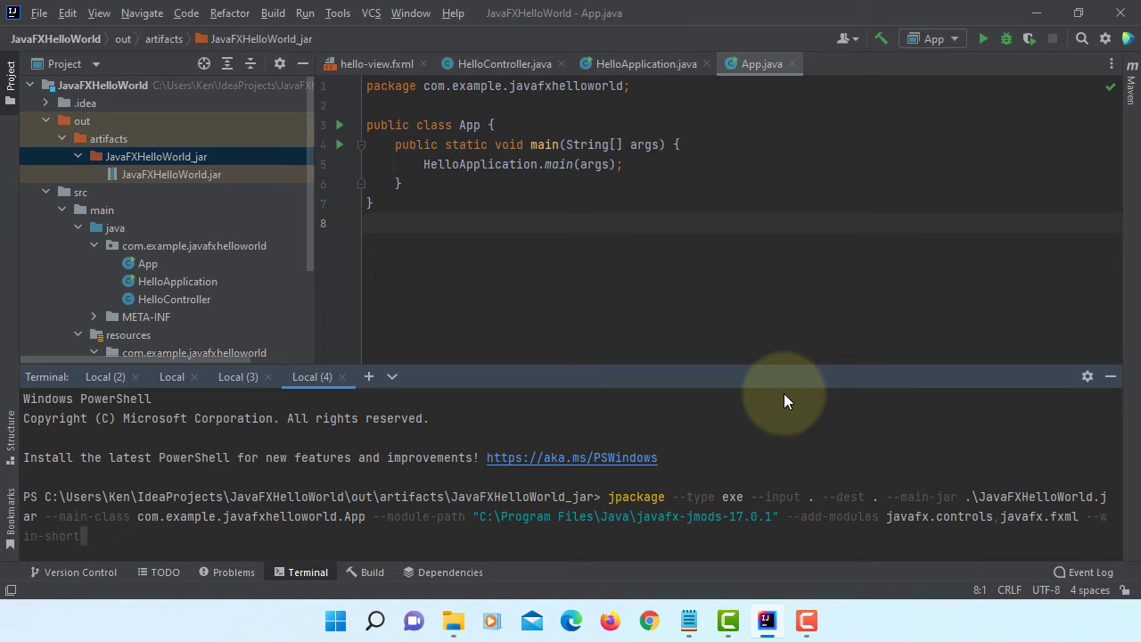
text(cut)
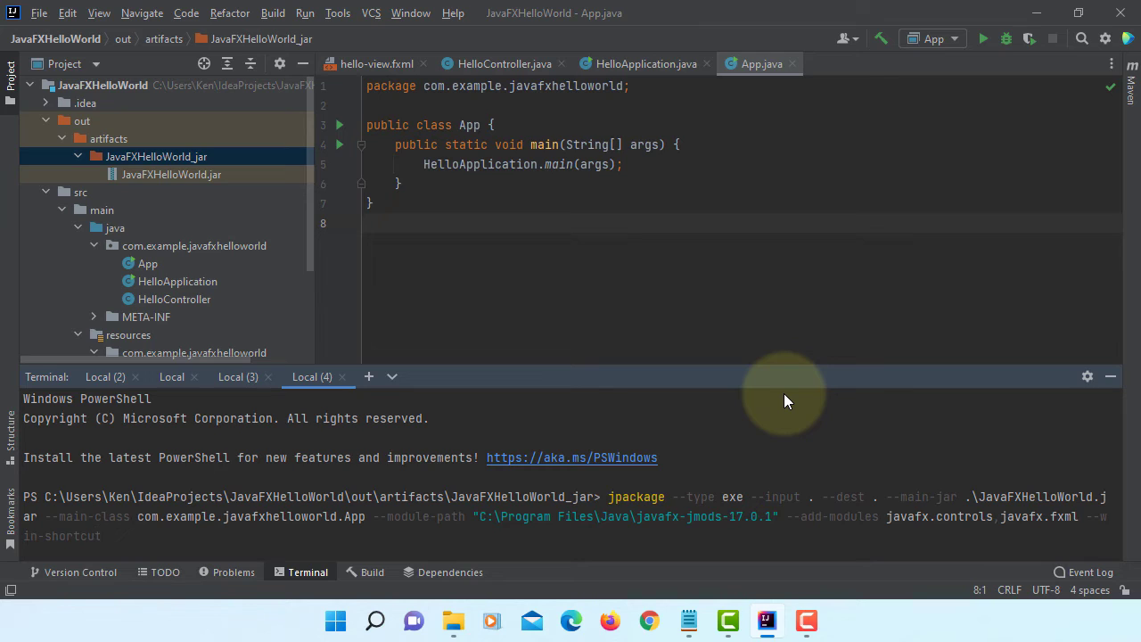
text(--win)
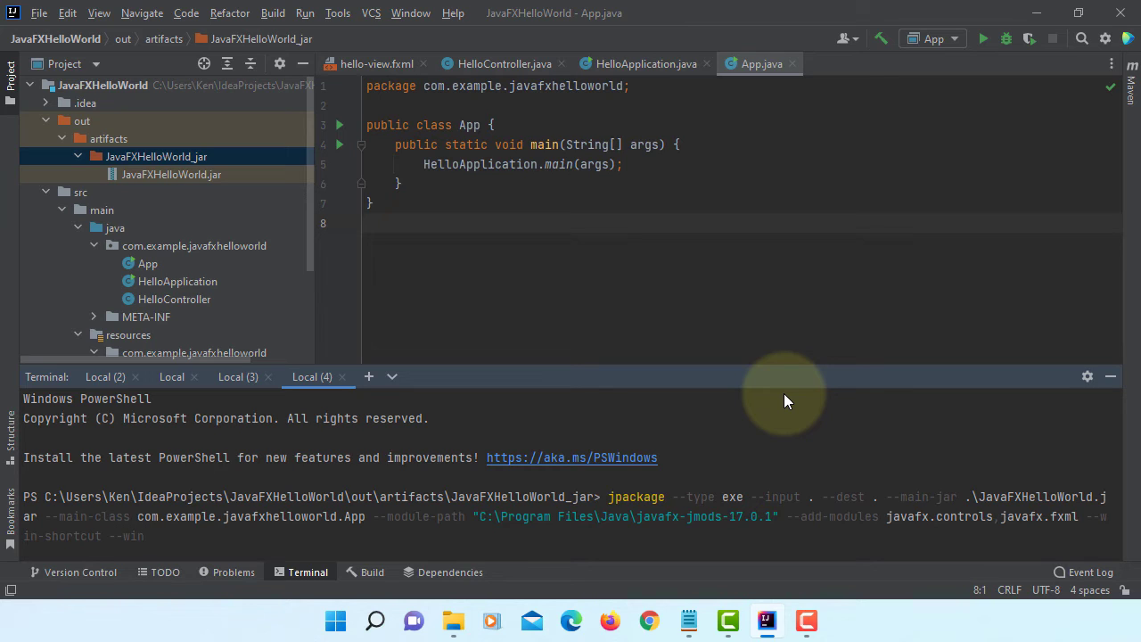
text(-menu)
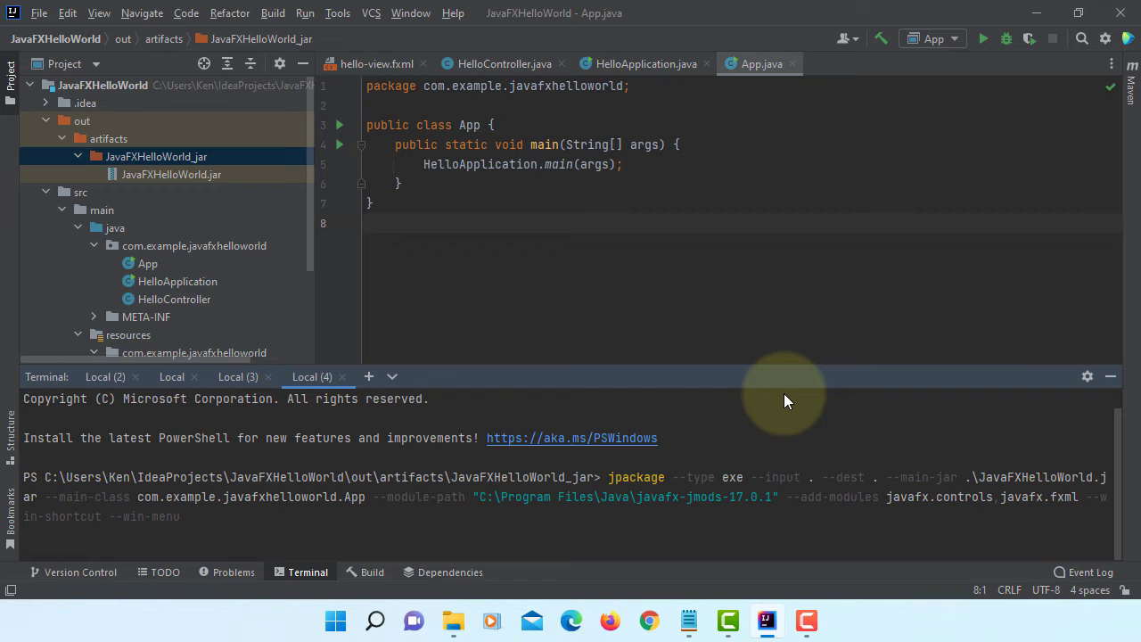
mouse_move(128, 526)
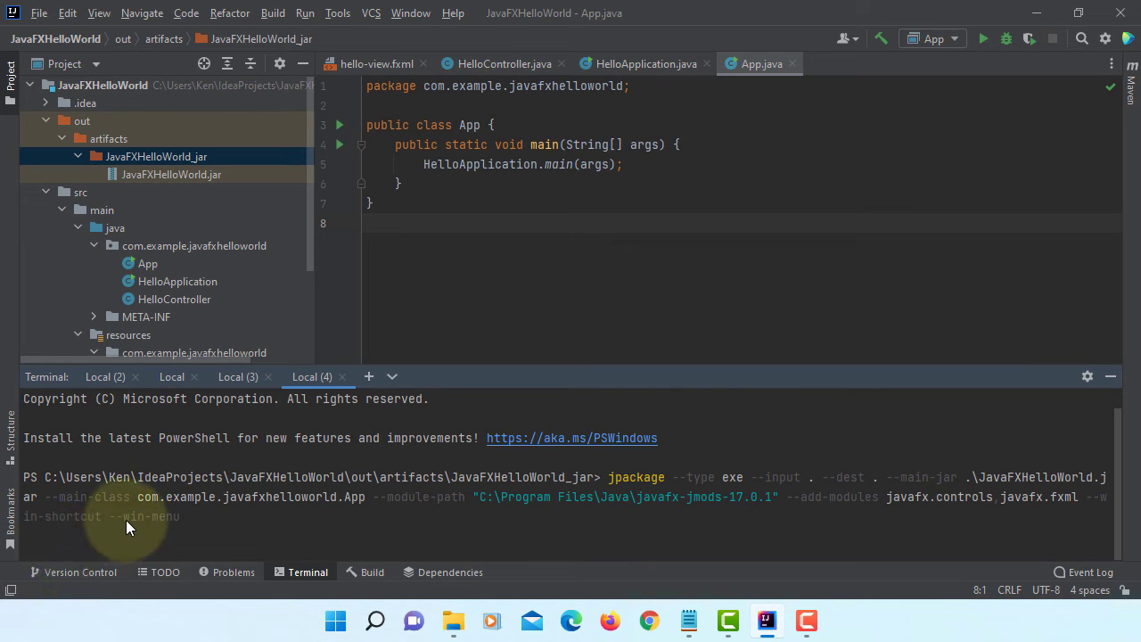
mouse_move(872, 460)
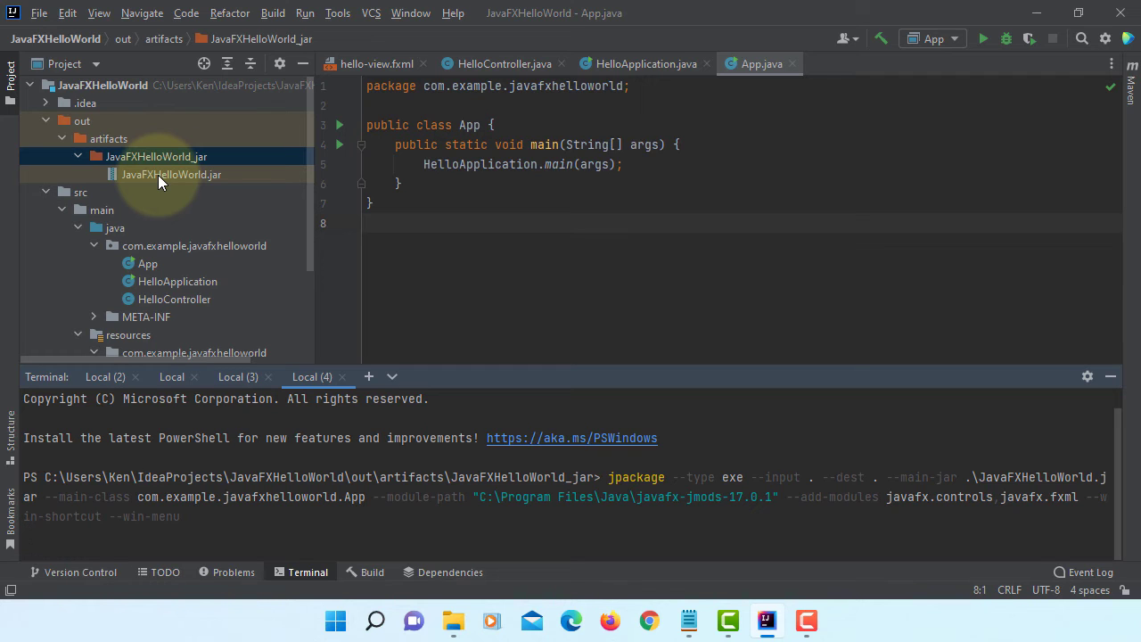
mouse_move(46, 549)
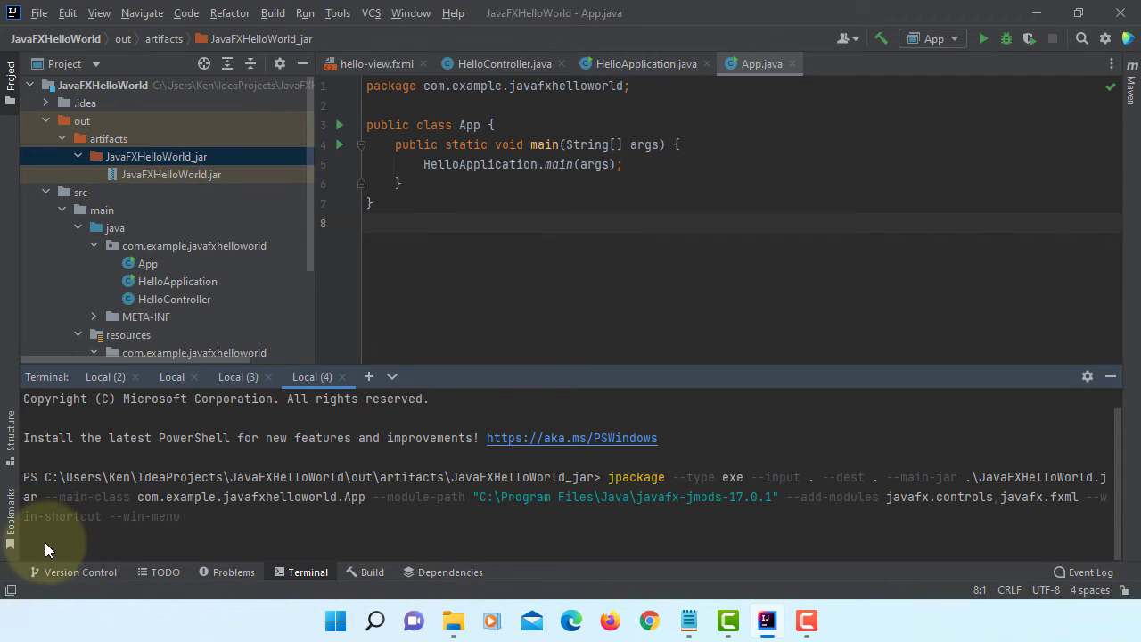
mouse_move(44, 542)
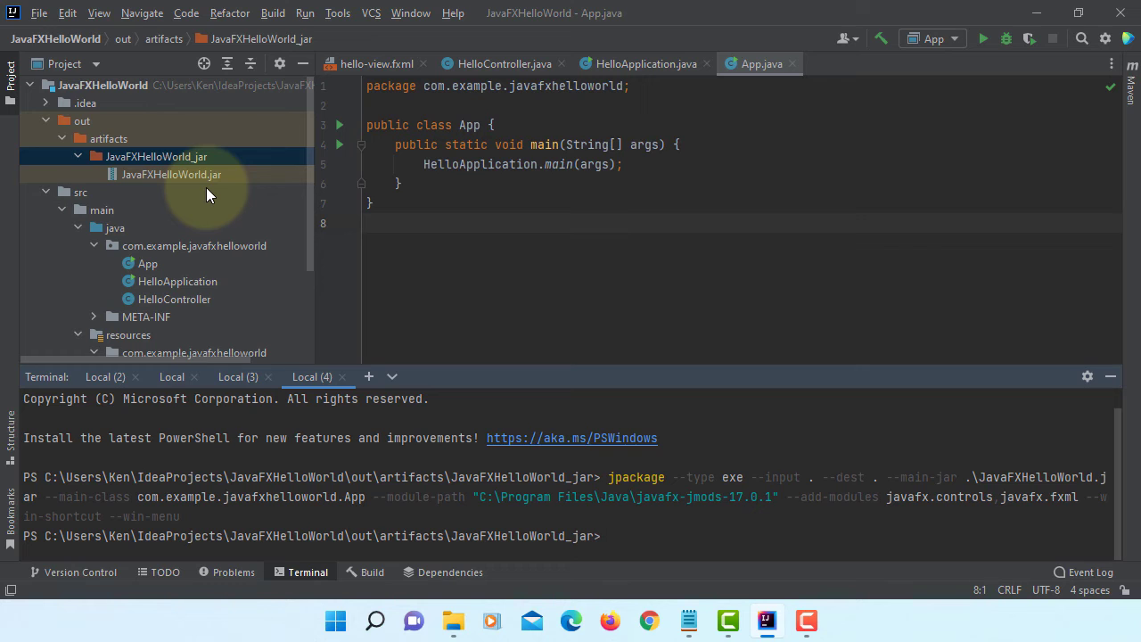
mouse_move(210, 175)
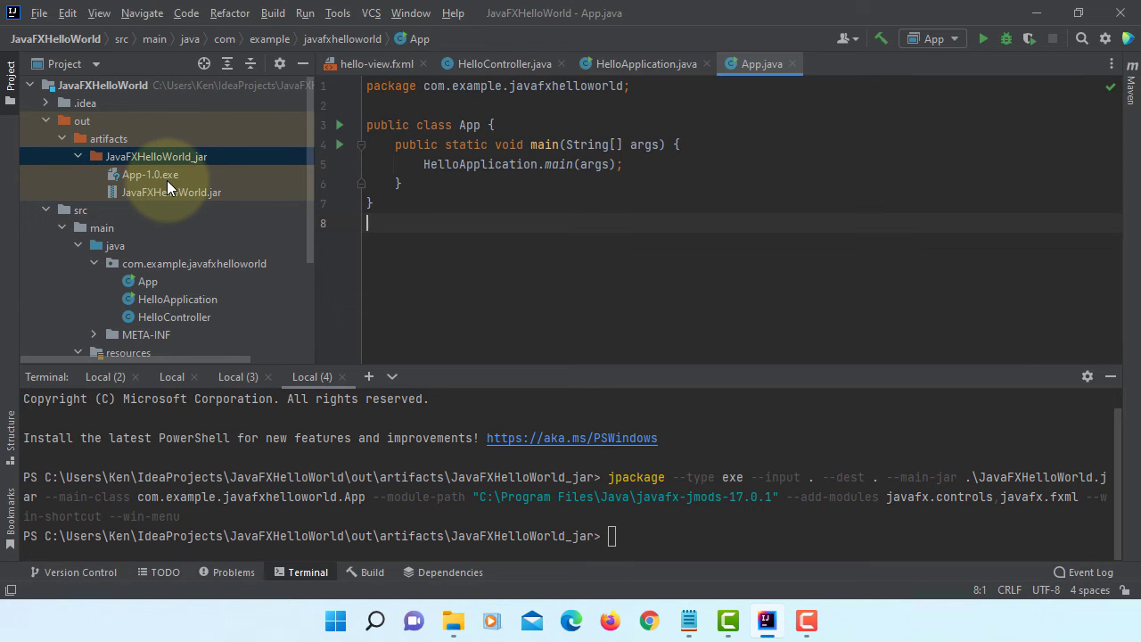
mouse_move(203, 159)
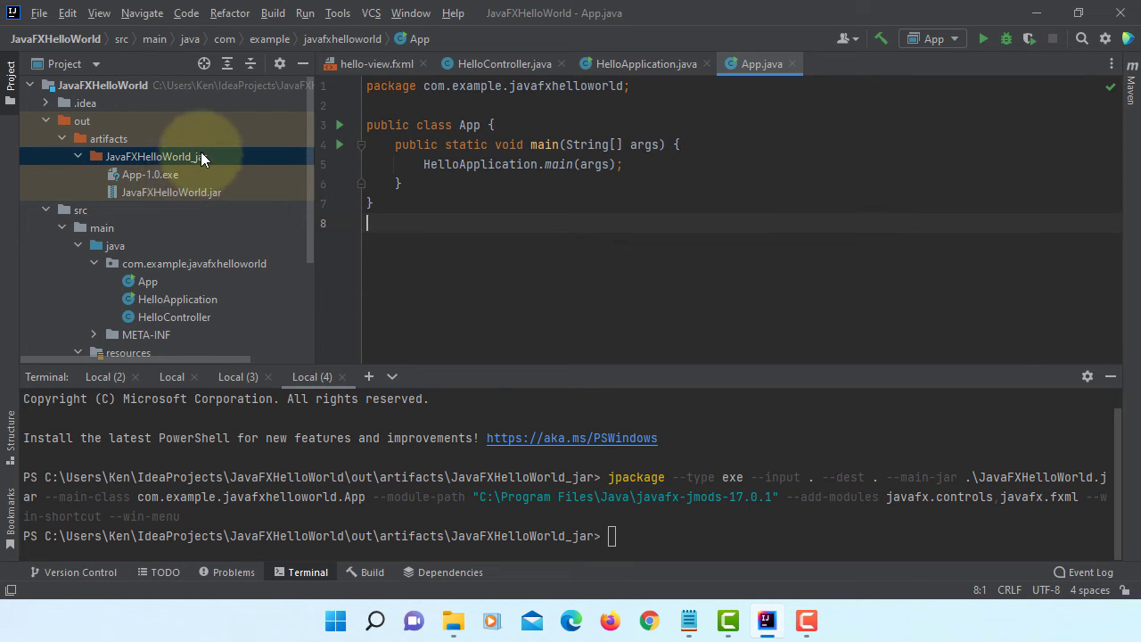
Reveal the JavaFXHelloWorld_jar artifacts folder in File Explorer after jpackage builds App-1.0.exe
right_click(154, 157)
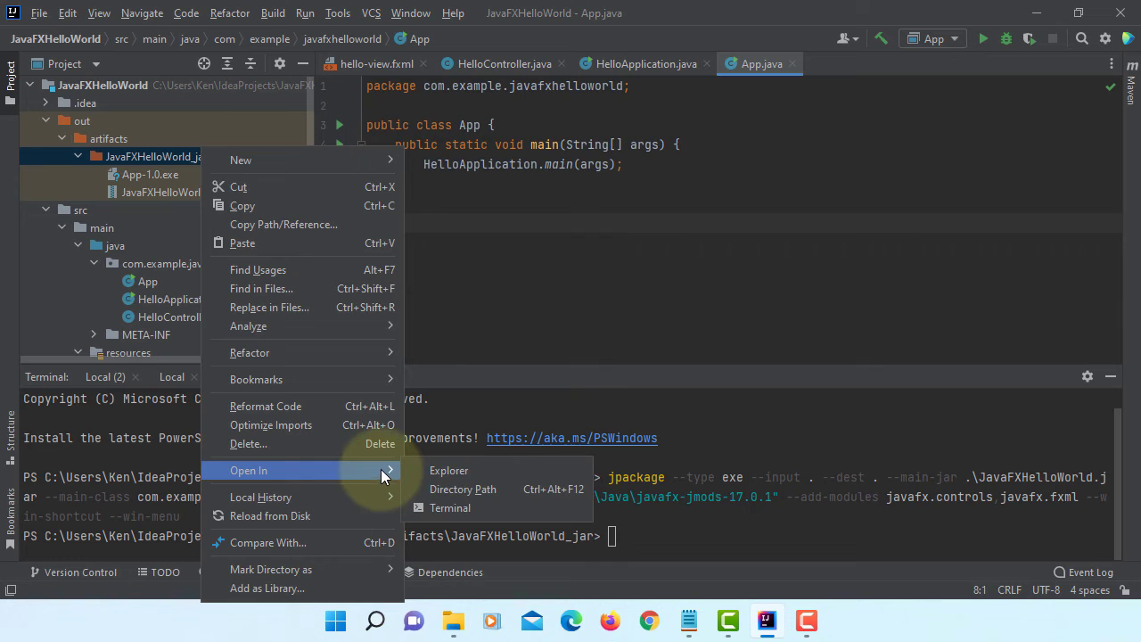
click(449, 471)
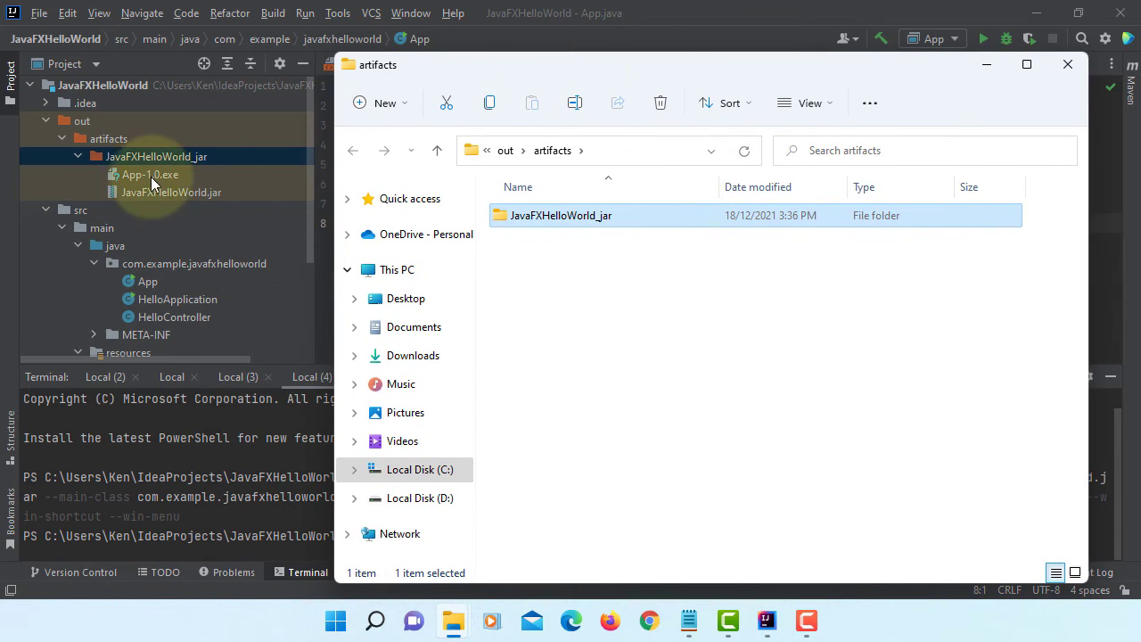
Run the App-1.0.exe installer from the JavaFXHelloWorld_jar folder
double_click(559, 214)
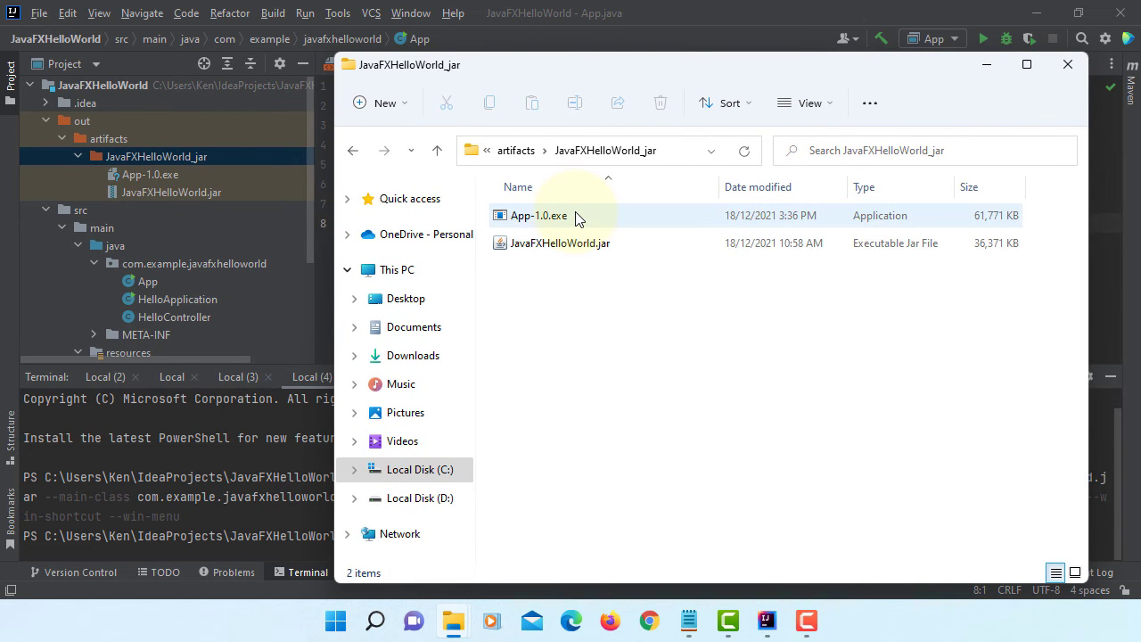
click(538, 213)
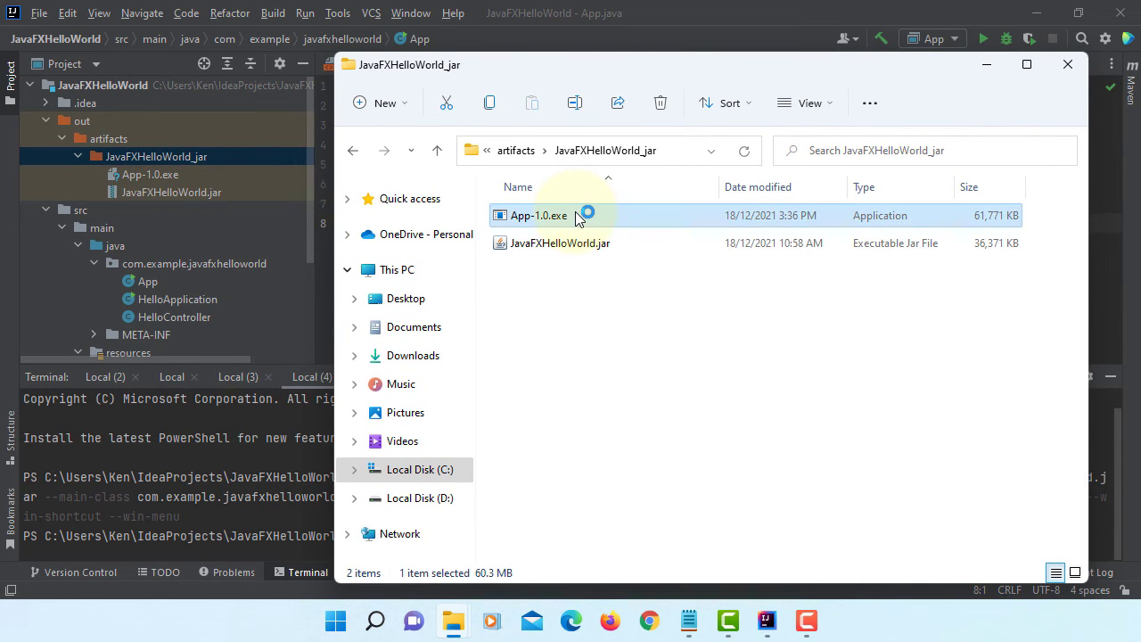
double_click(538, 214)
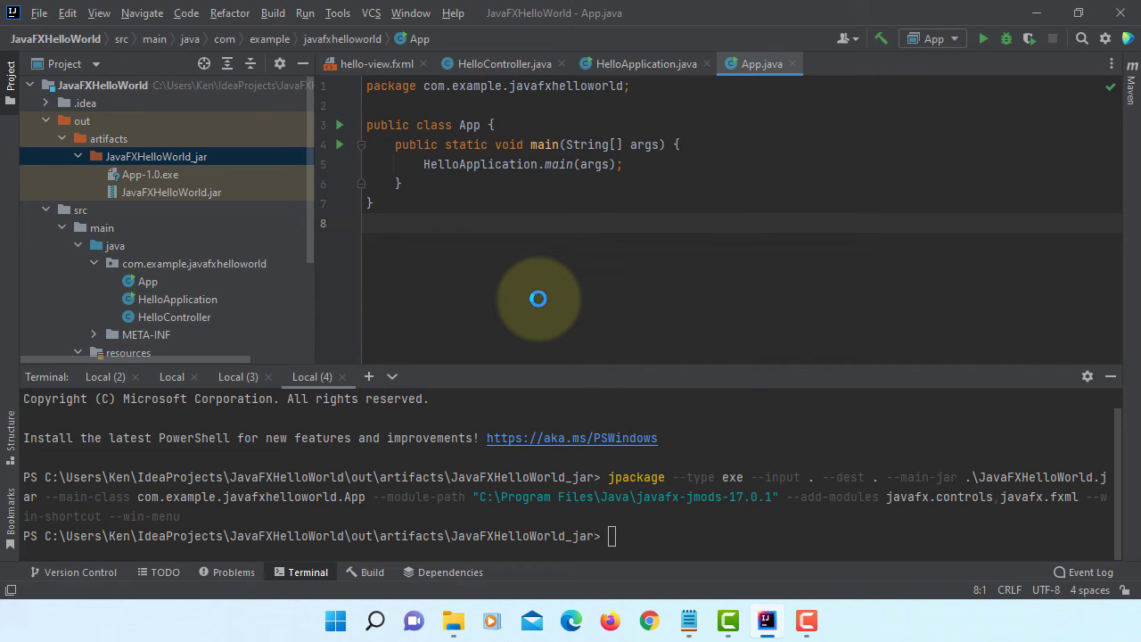
Launch the installed App from the Start menu, show its Welcome message and close the Hello window
click(336, 620)
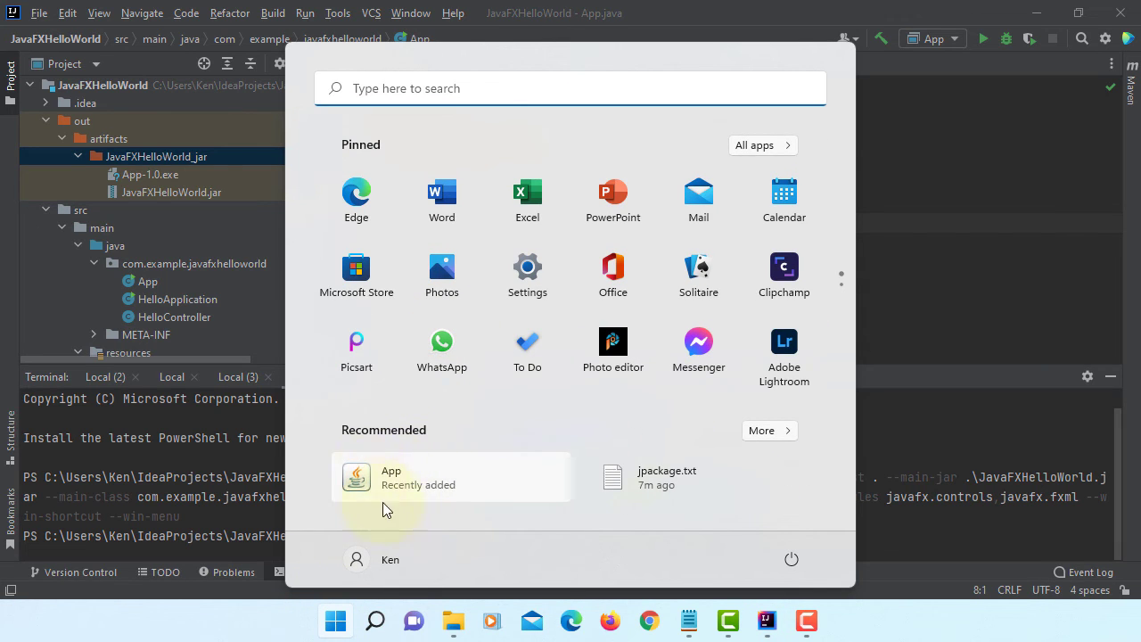
mouse_move(410, 467)
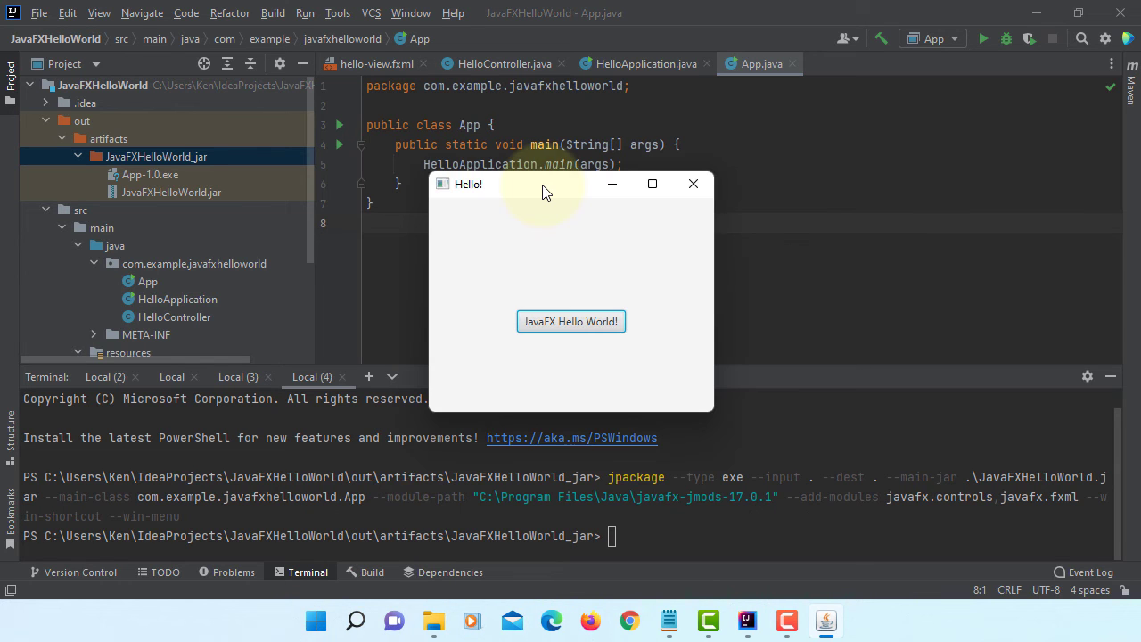
click(570, 321)
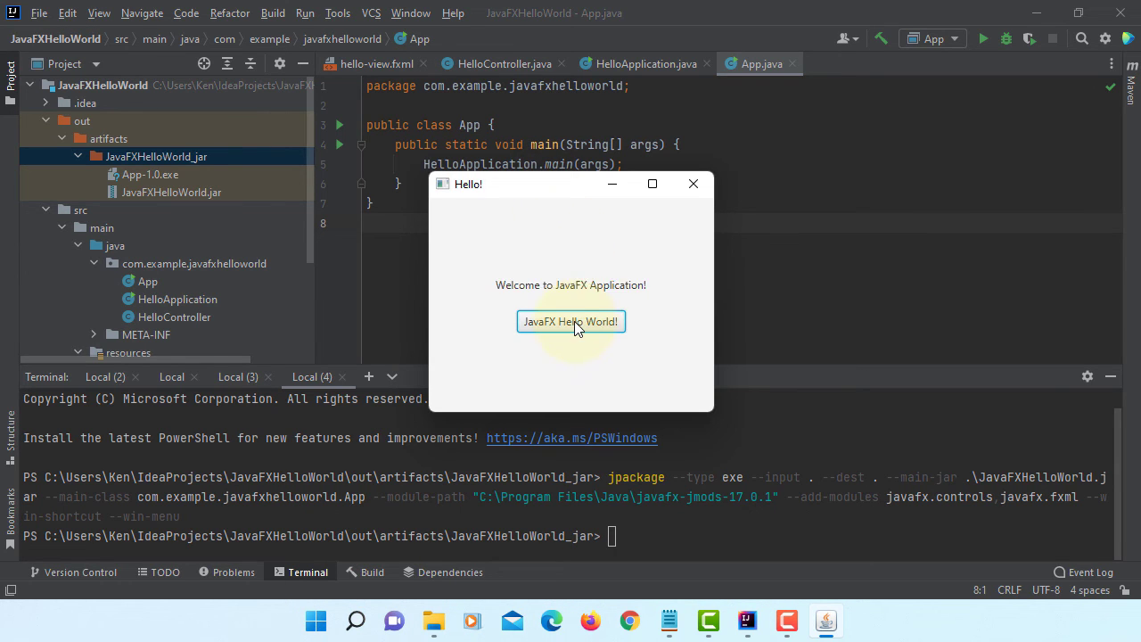
mouse_move(694, 184)
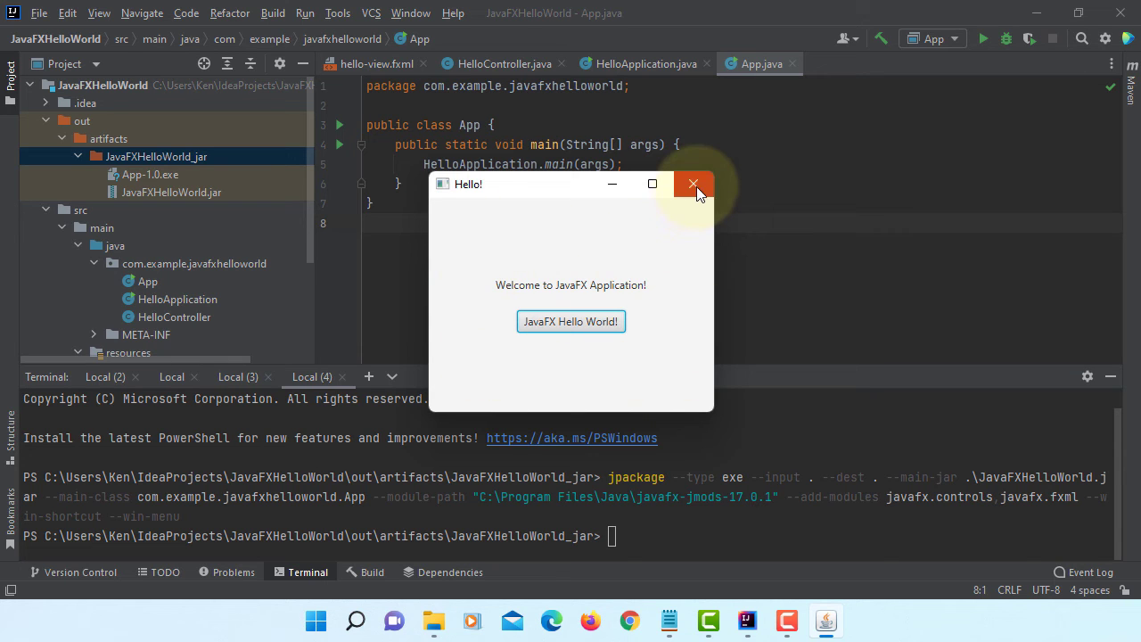
click(693, 183)
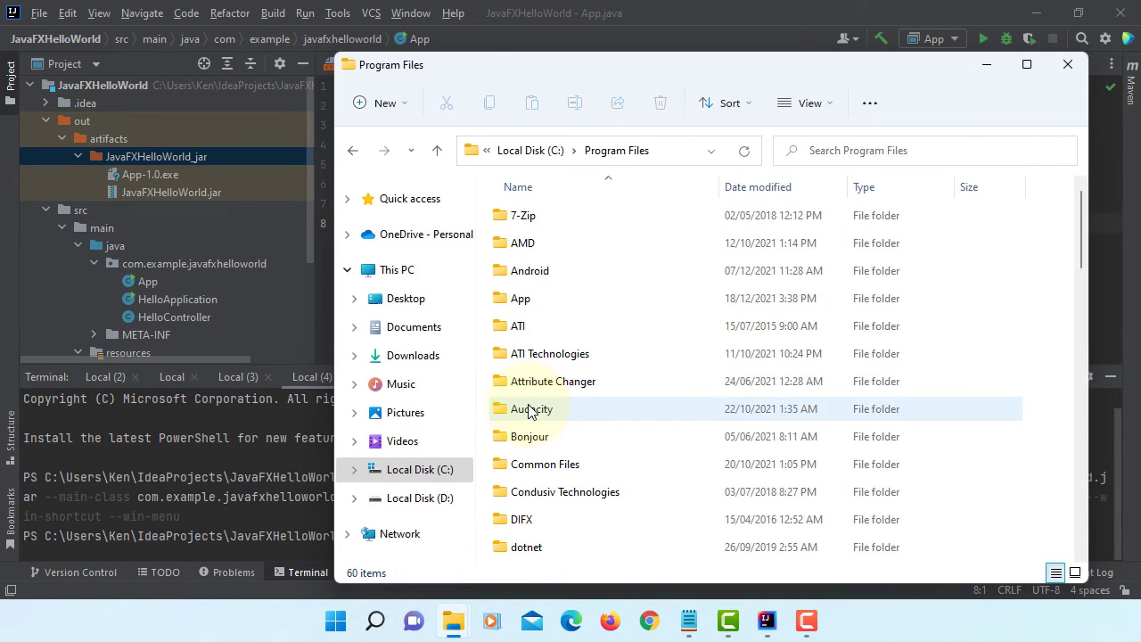
Browse the installed App folder's runtime and app subfolders (App.cfg, JavaFXHelloWorld.jar), then close Explorer
click(521, 297)
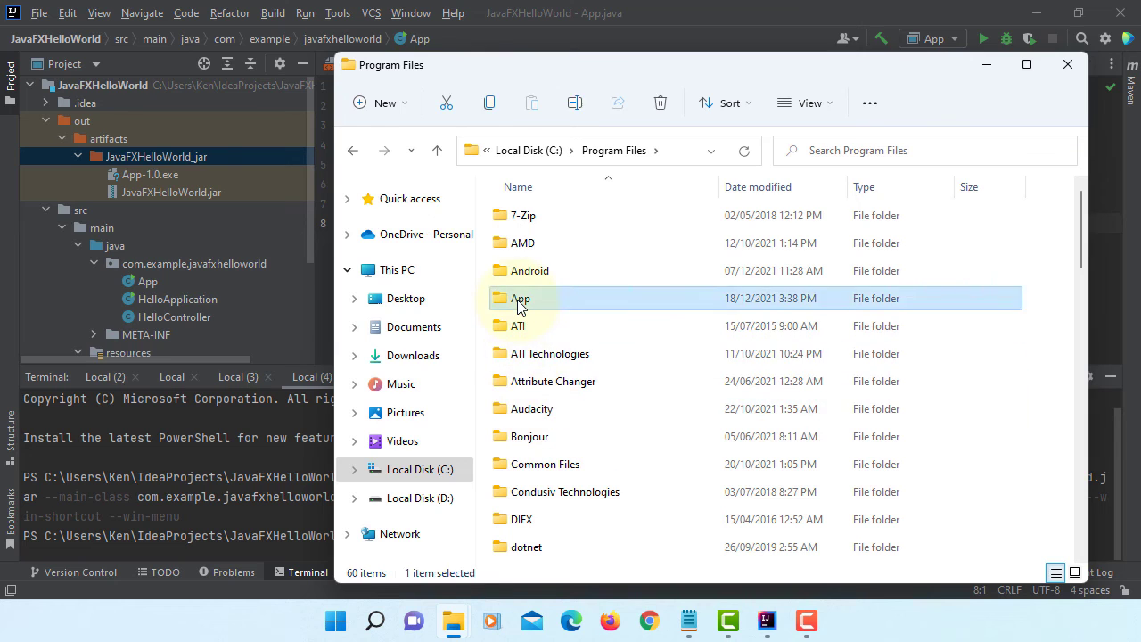
double_click(521, 297)
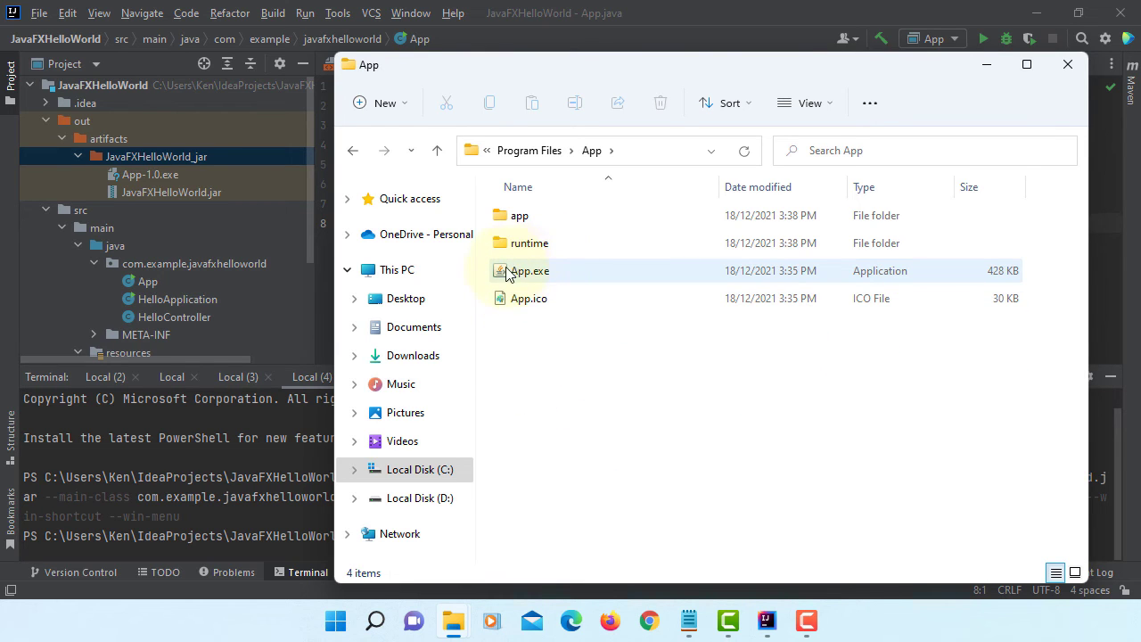
mouse_move(535, 259)
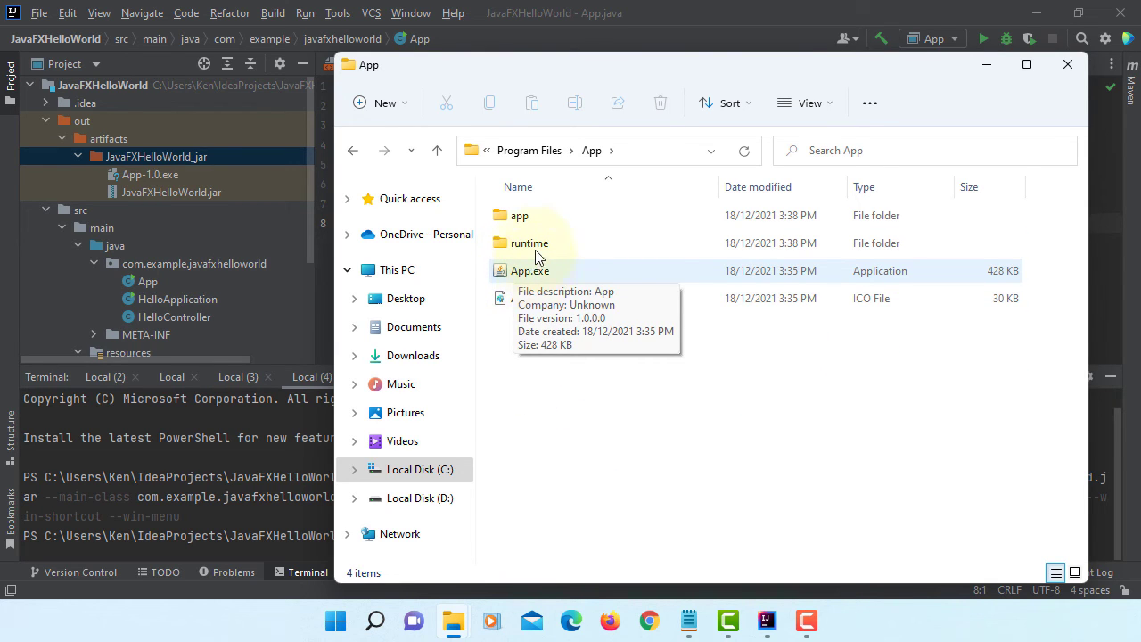
double_click(528, 242)
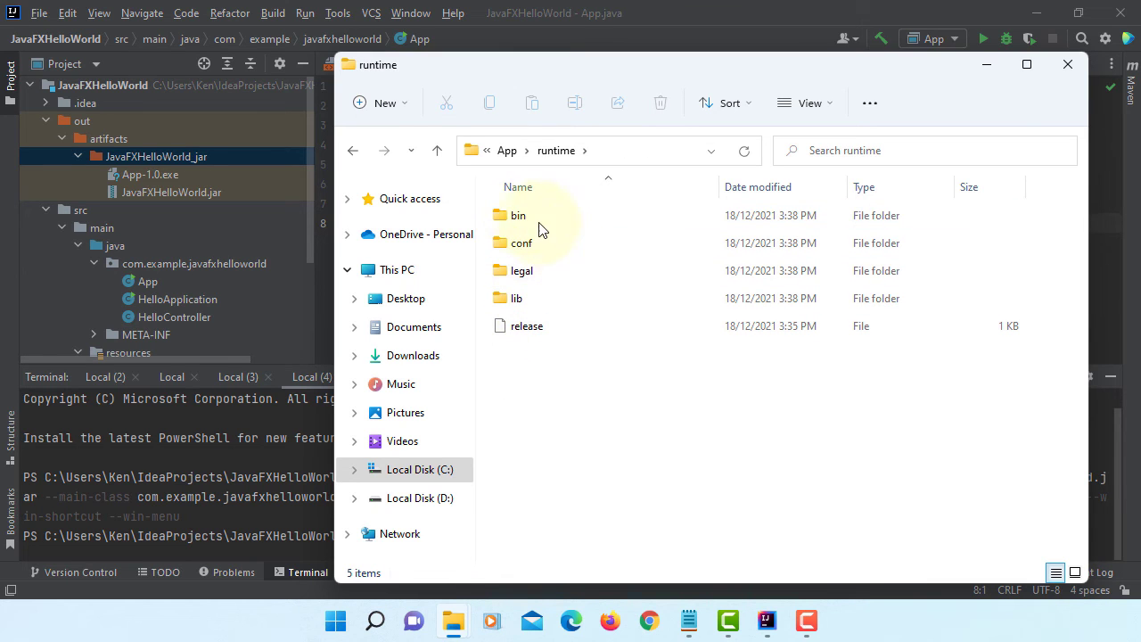
click(437, 149)
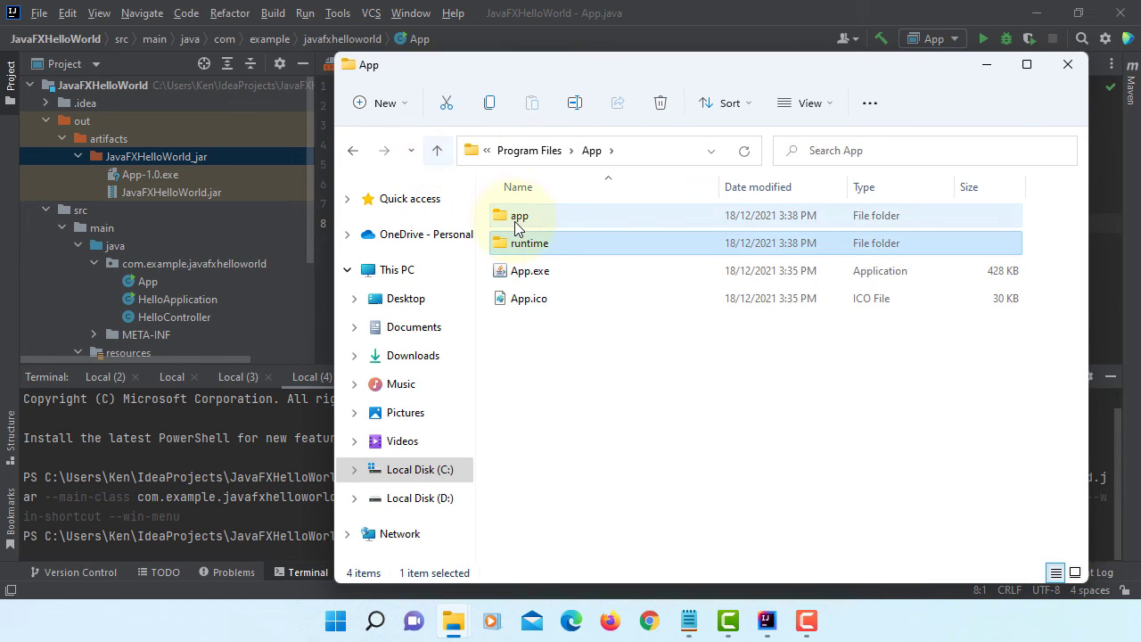
double_click(519, 214)
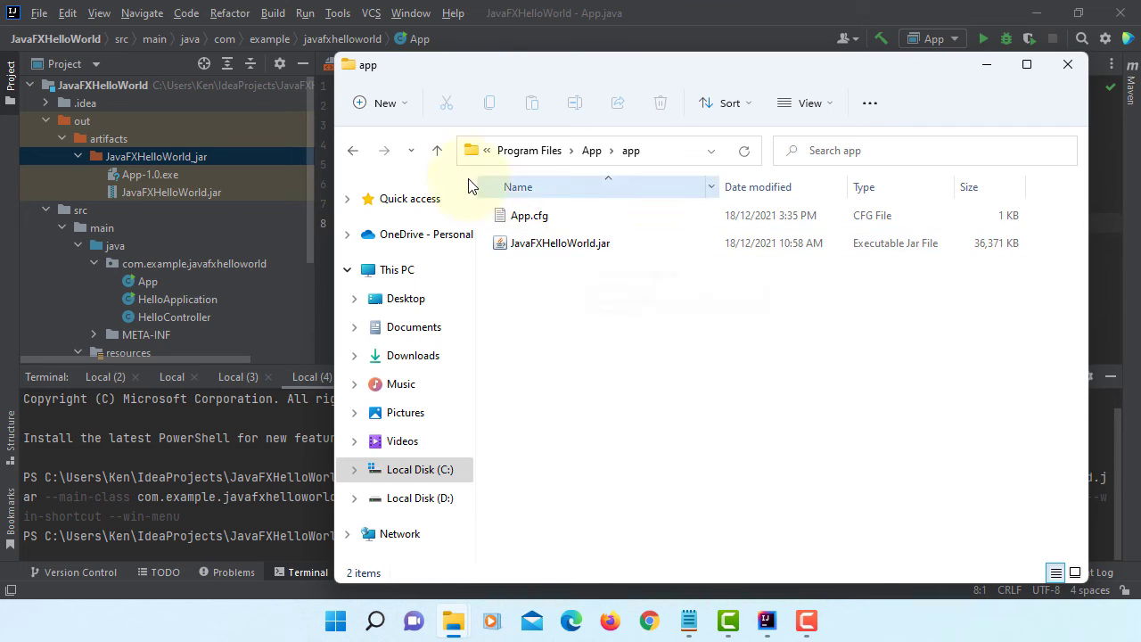
click(437, 150)
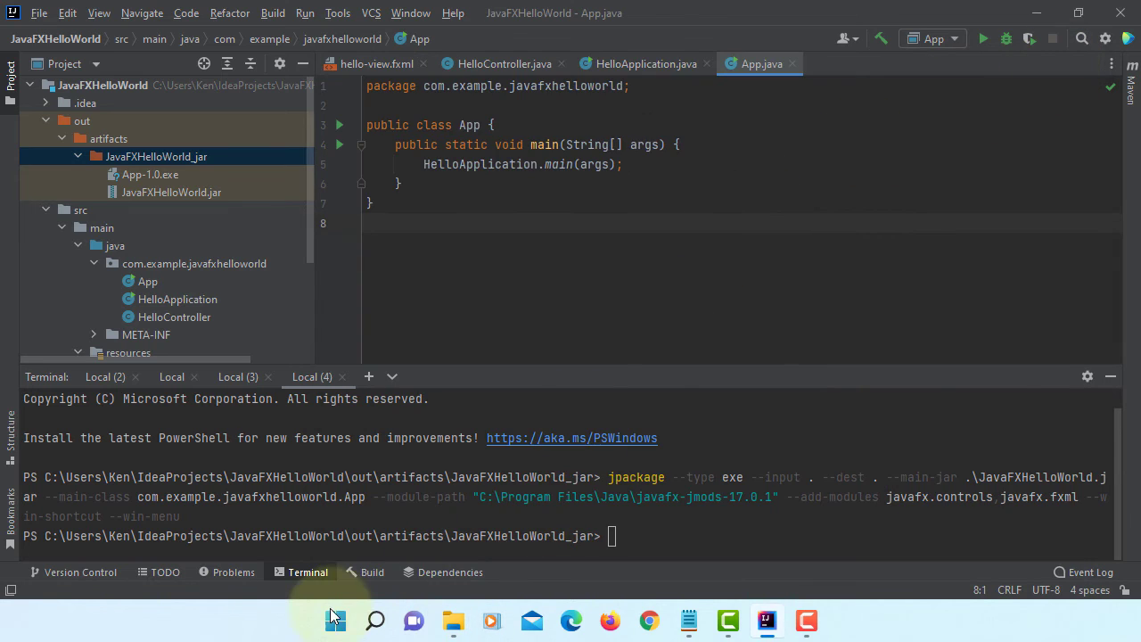
Reach Apps & features in Windows Settings via Start and scroll down to the App entry
click(335, 621)
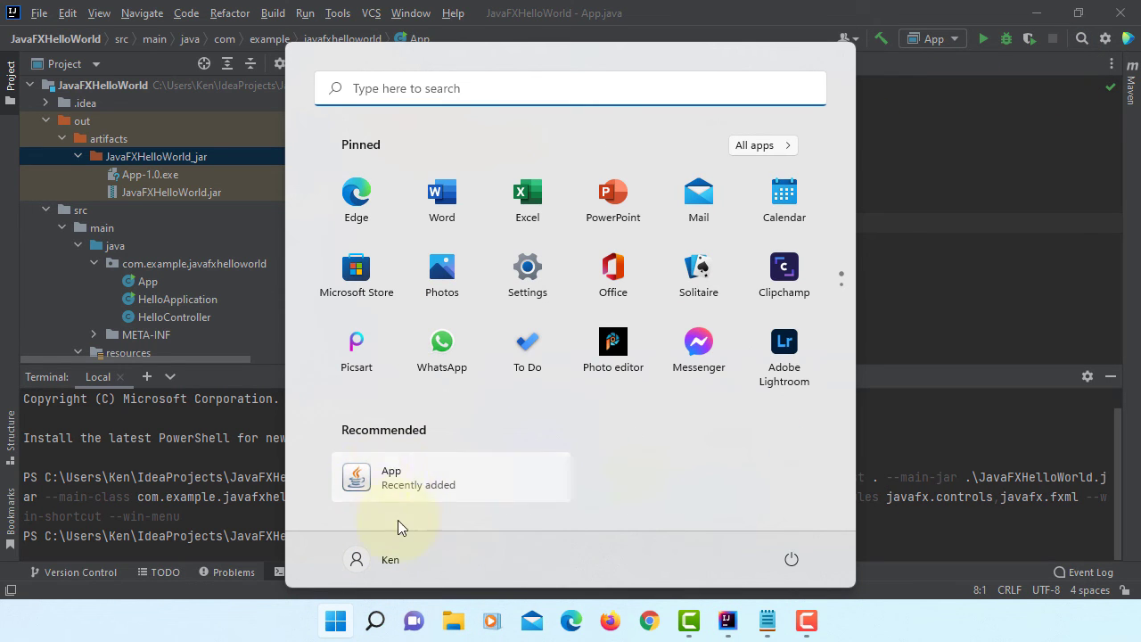
click(528, 271)
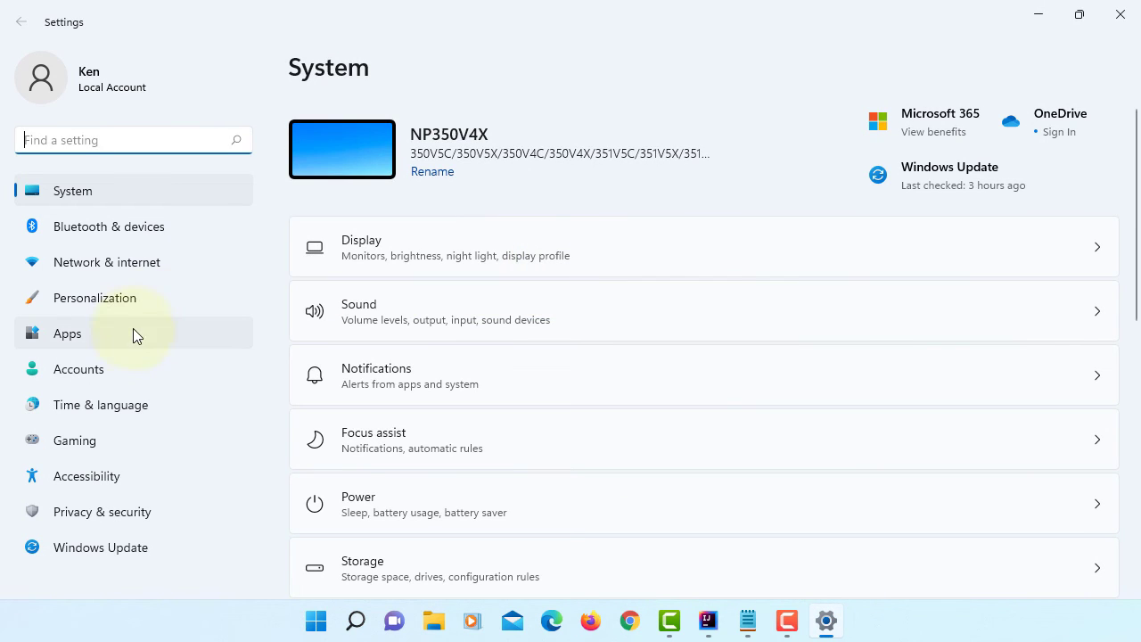
click(68, 333)
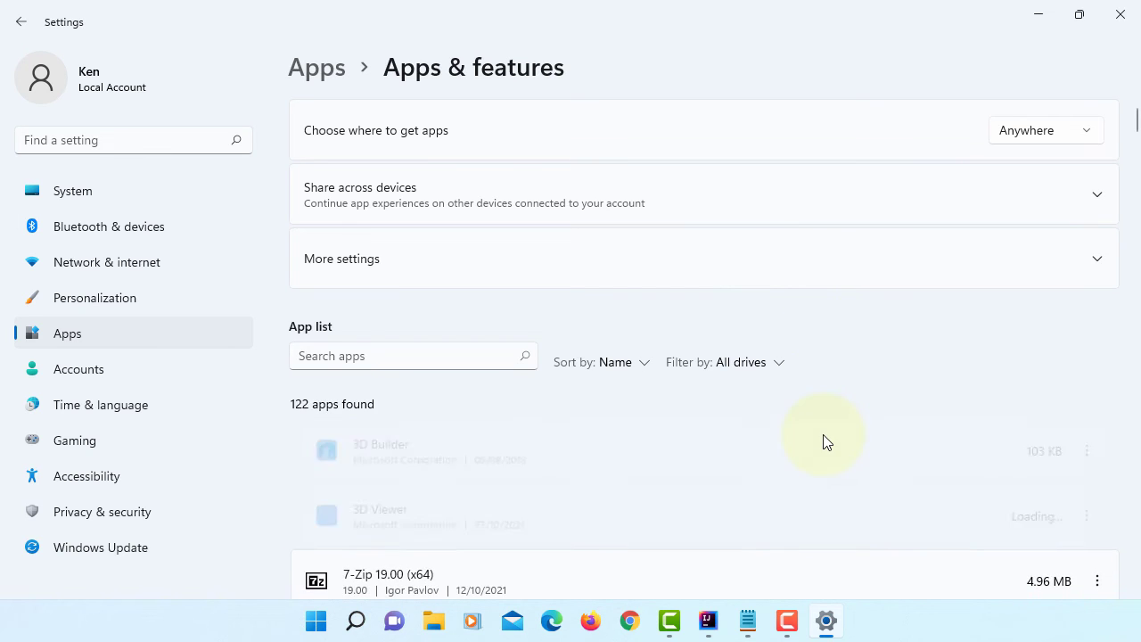
scroll(down, 3)
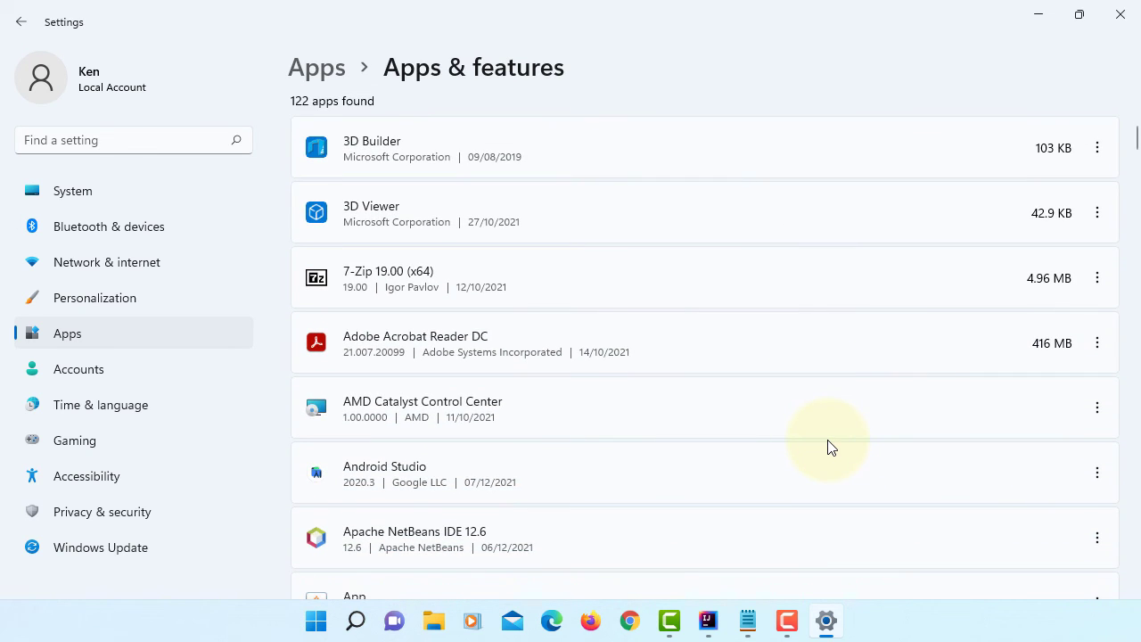
scroll(down, 3)
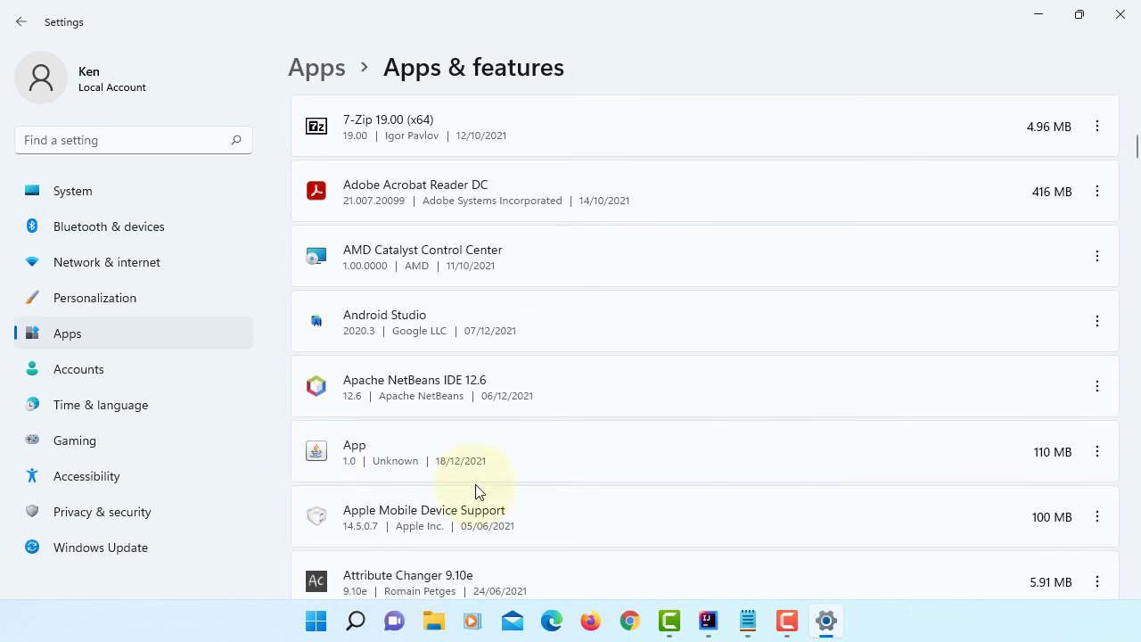
mouse_move(1098, 449)
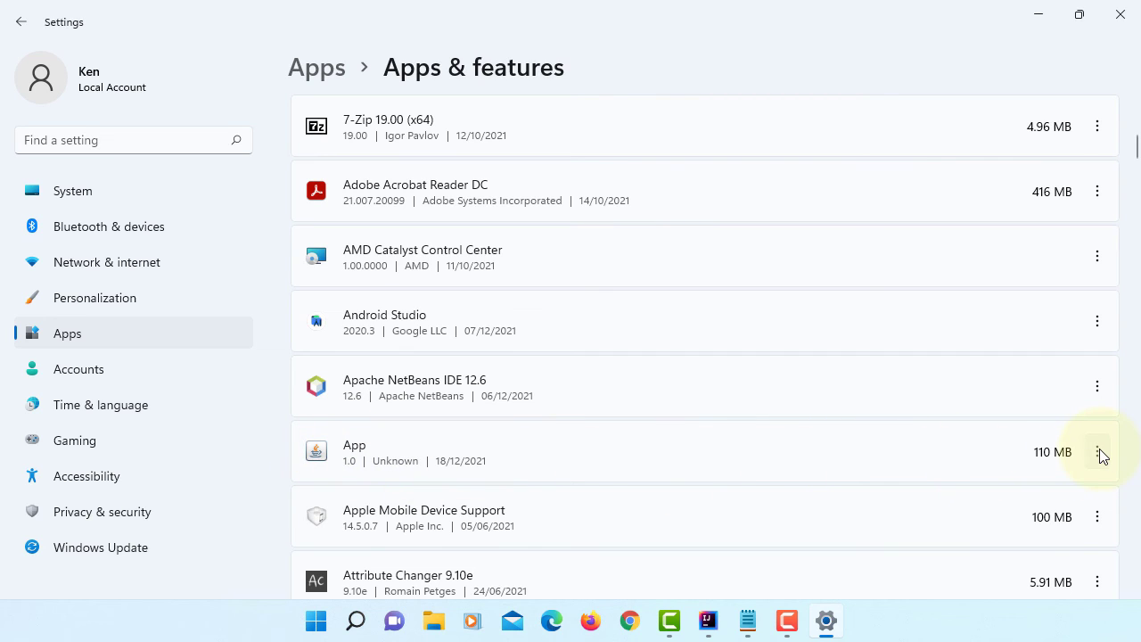
Uninstall App 1.0 from the list and close Settings
click(1098, 450)
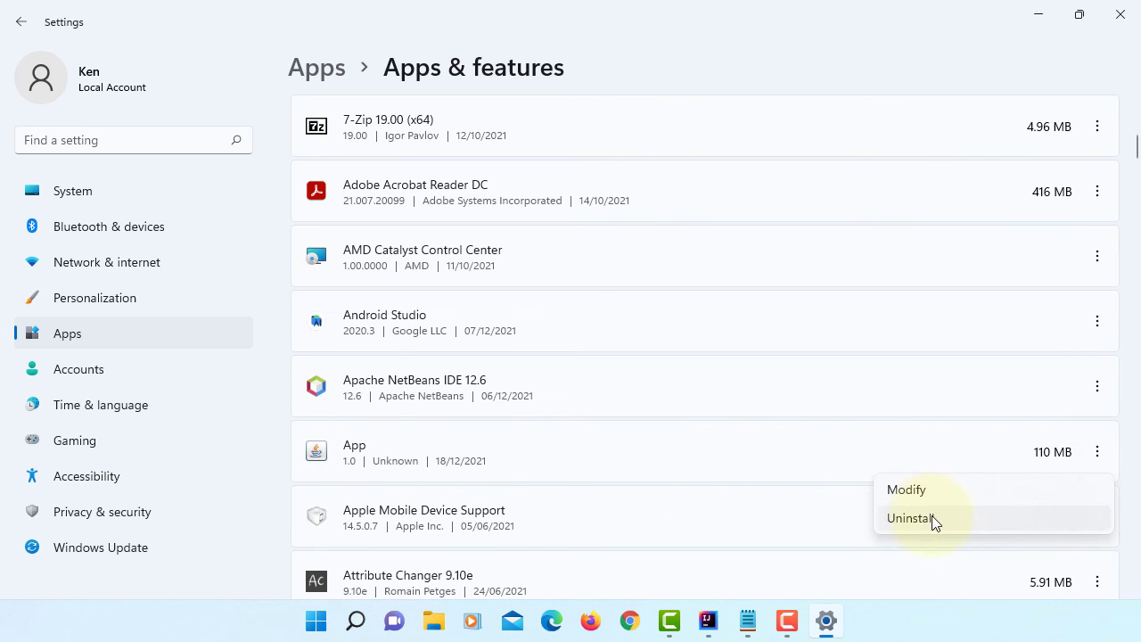
click(911, 517)
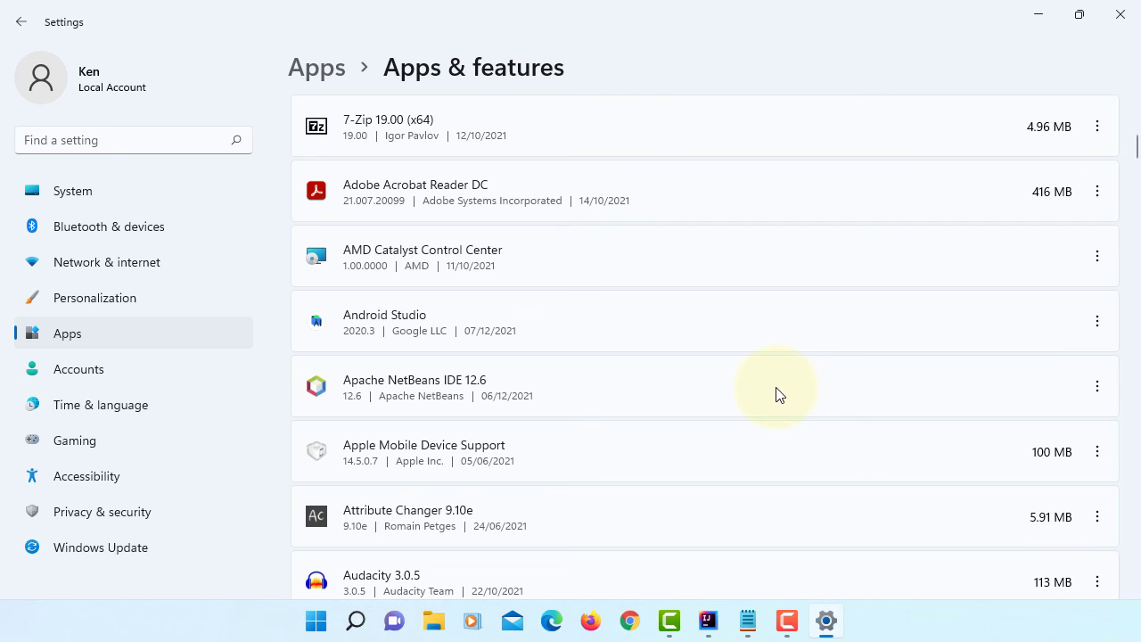
mouse_move(414, 361)
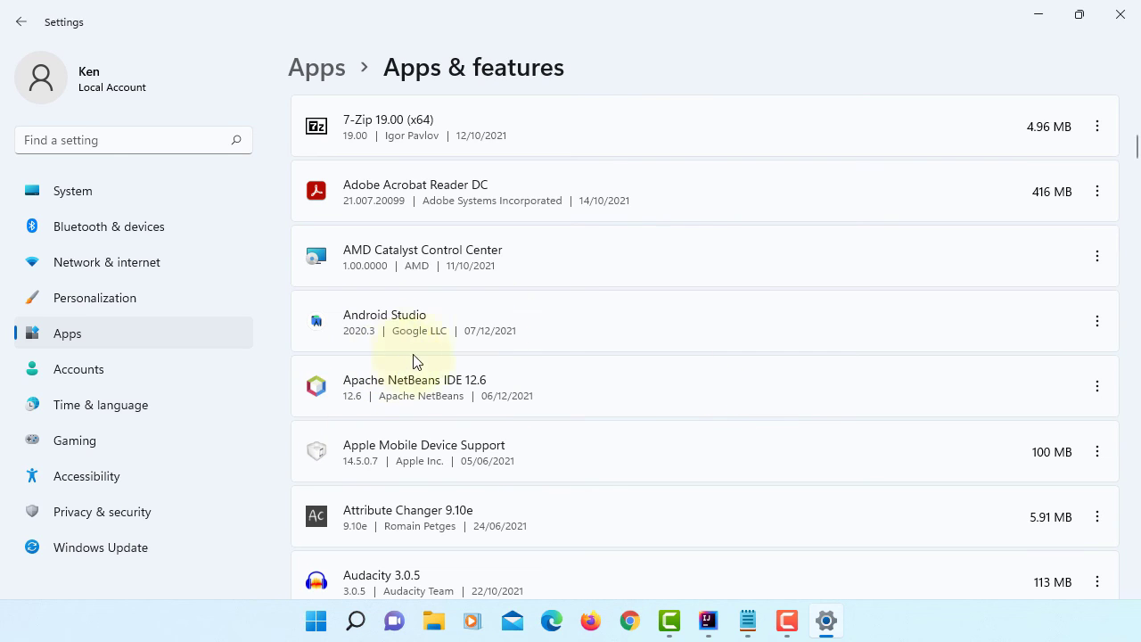
mouse_move(1120, 16)
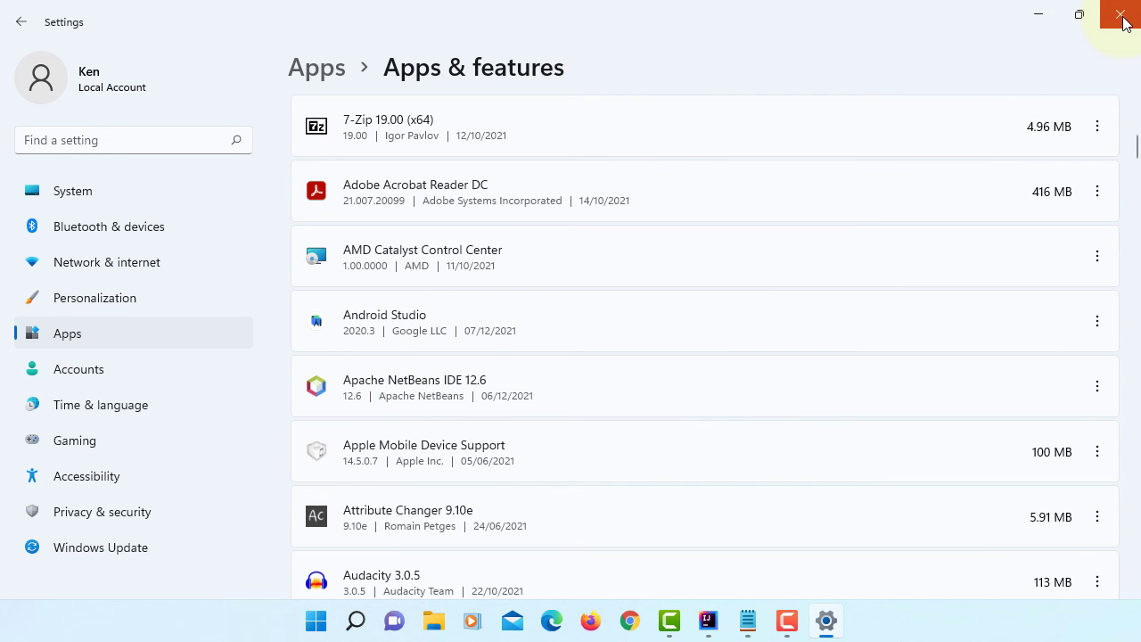
click(1123, 16)
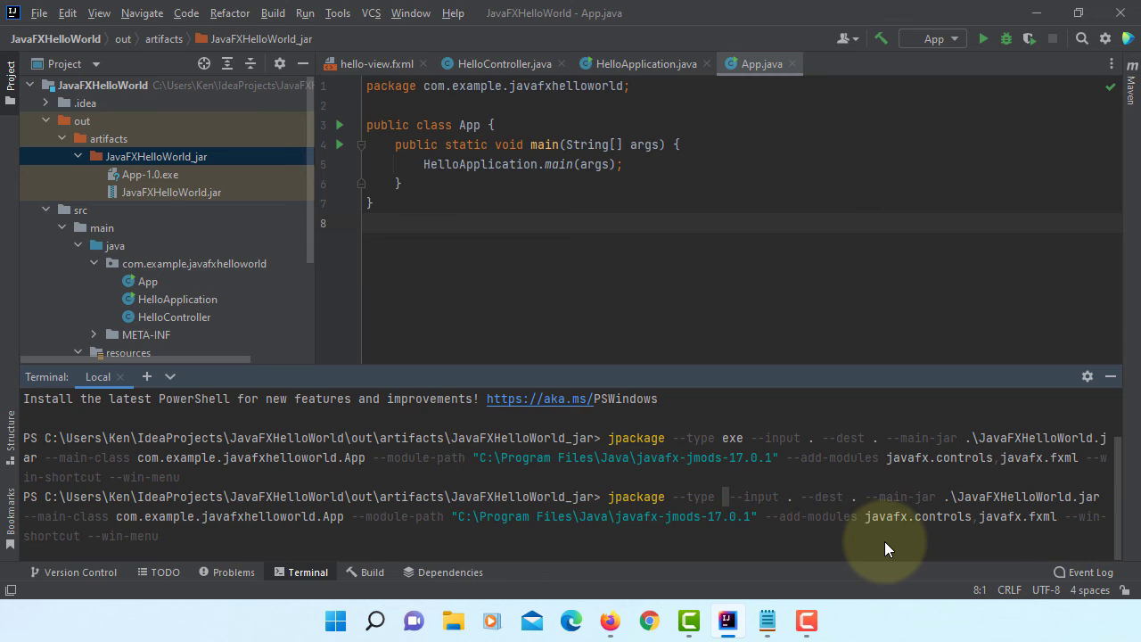
Rerun jpackage with --type msi and --app-version "2.0" to produce App-2.0.msi
text(msi --app-version ")
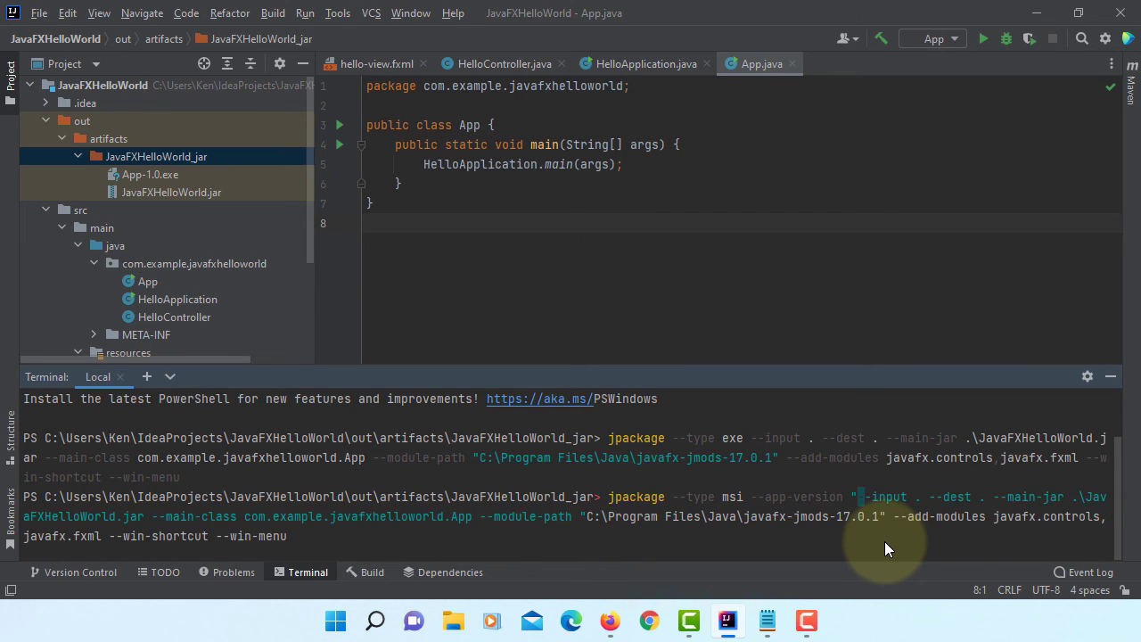
text(2.0)
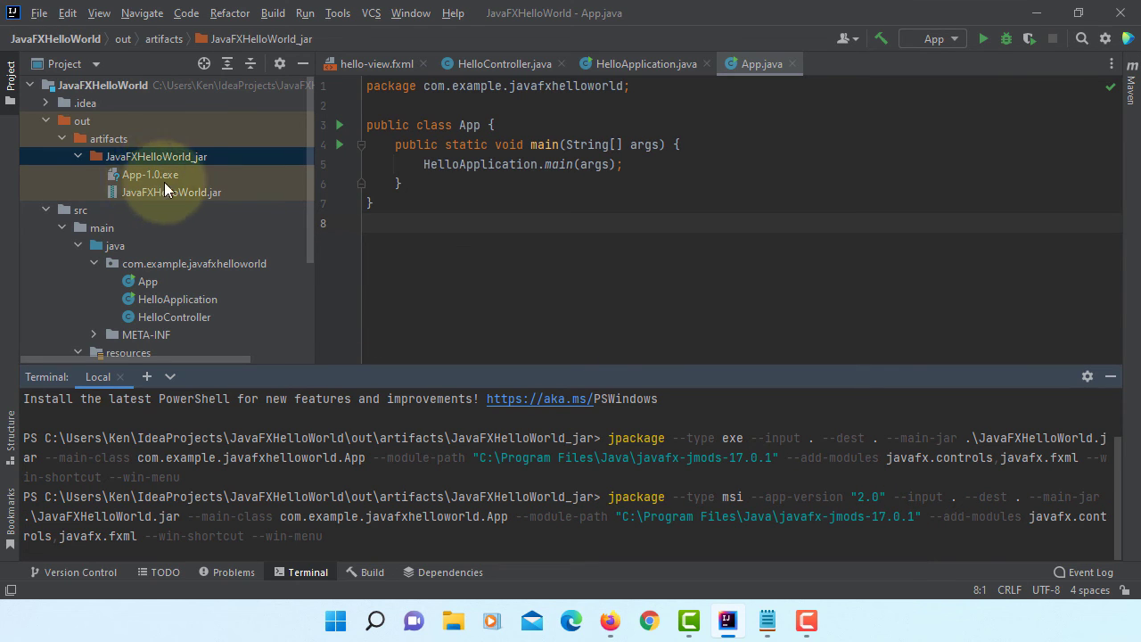
mouse_move(586, 524)
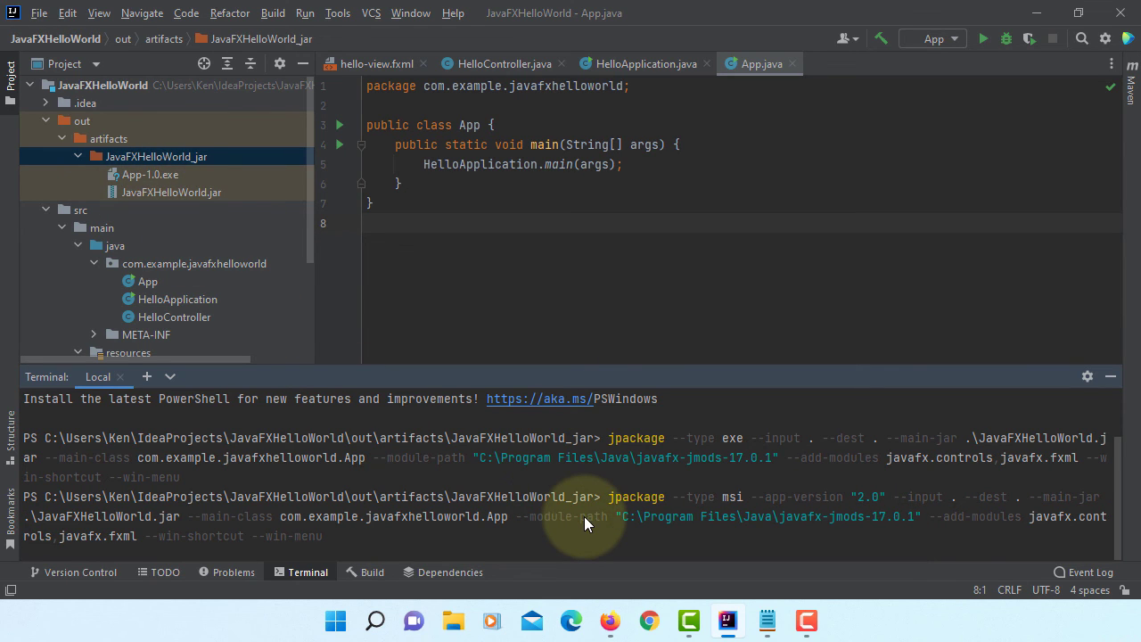
scroll(up, 3)
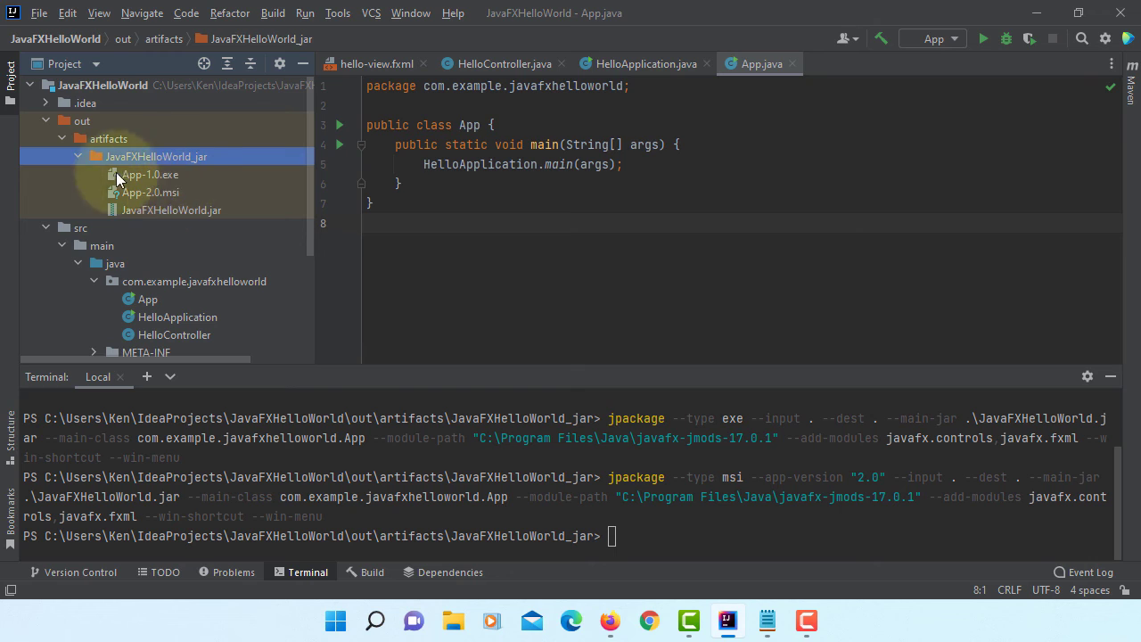
mouse_move(164, 191)
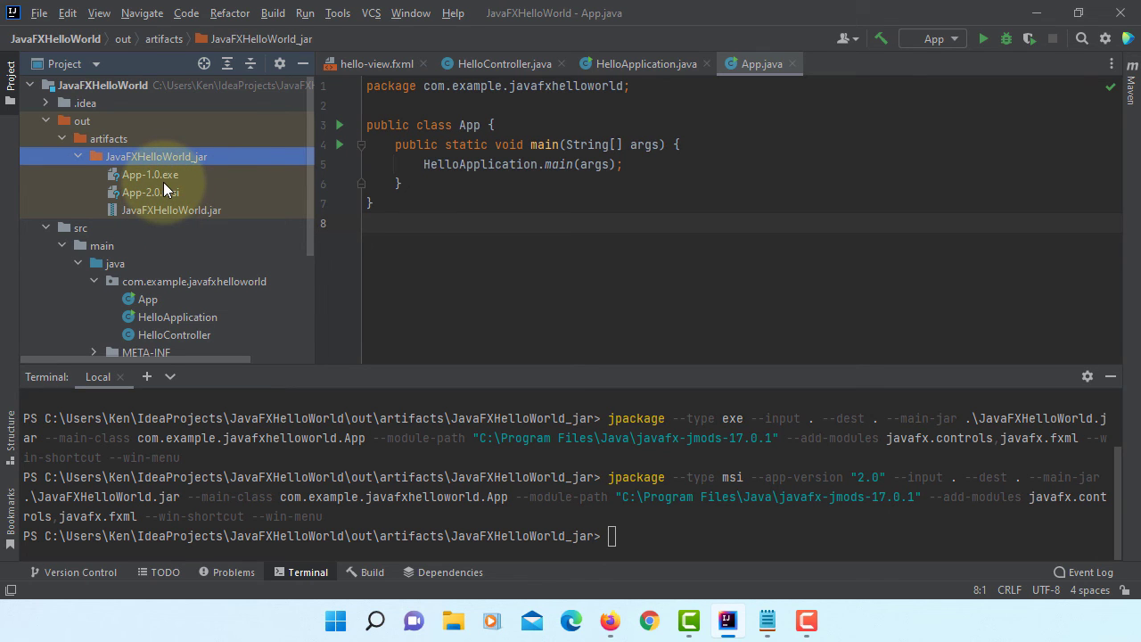
mouse_move(589, 531)
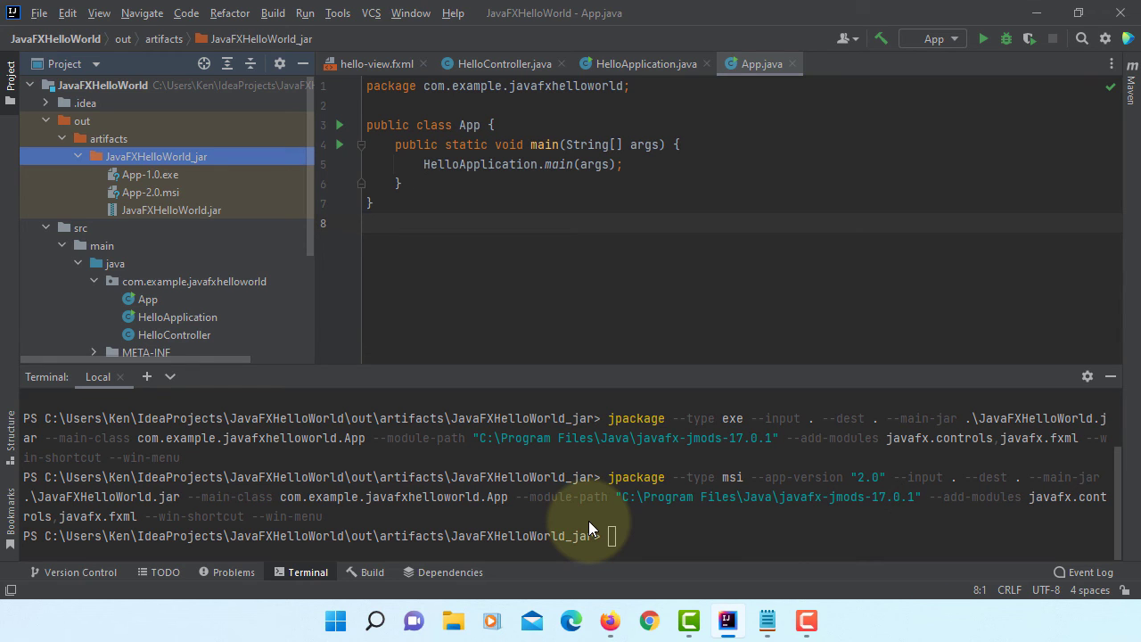
mouse_move(312, 224)
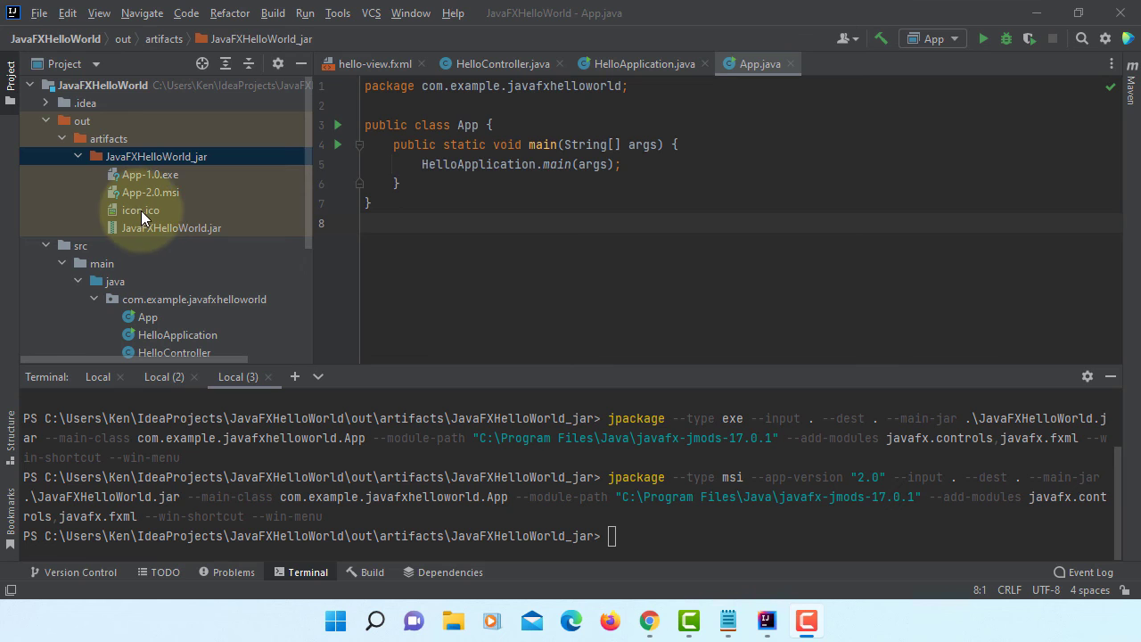
Run jpackage --type msi with --icon icon.ico and --name "My App", producing My App-2.0.msi in JavaFXHelloWorld_jar
click(139, 210)
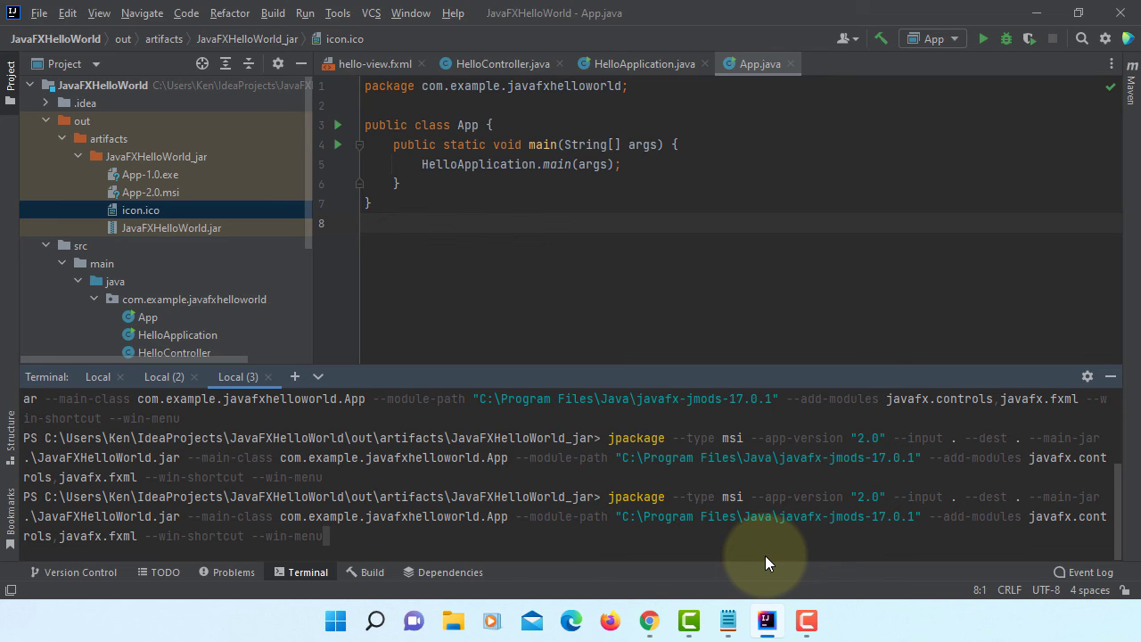
text(--i)
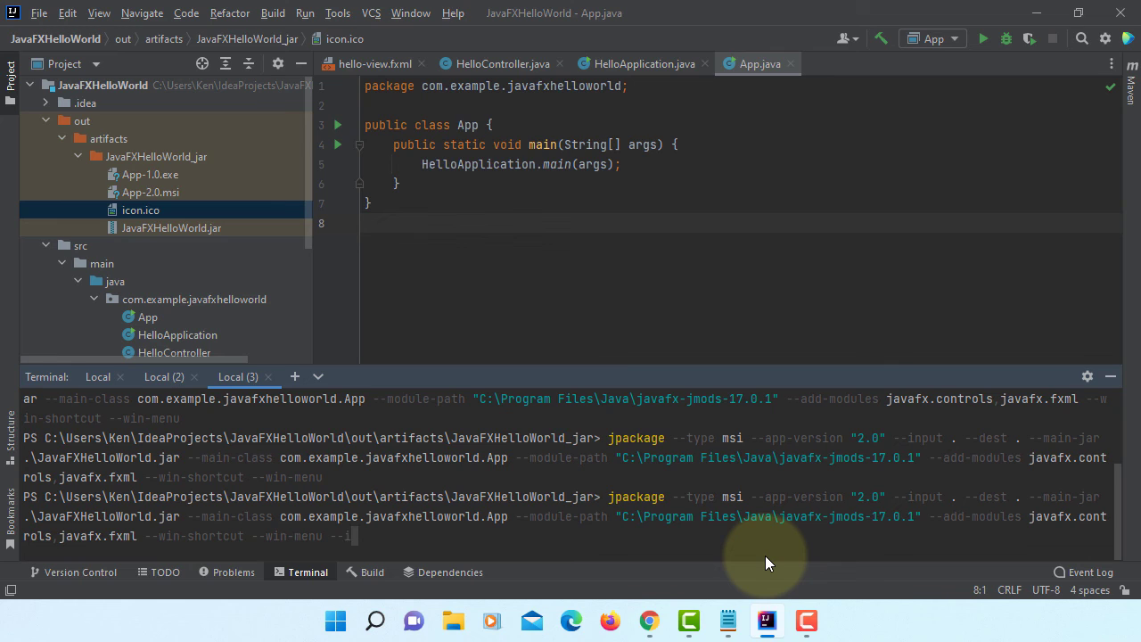
text(con)
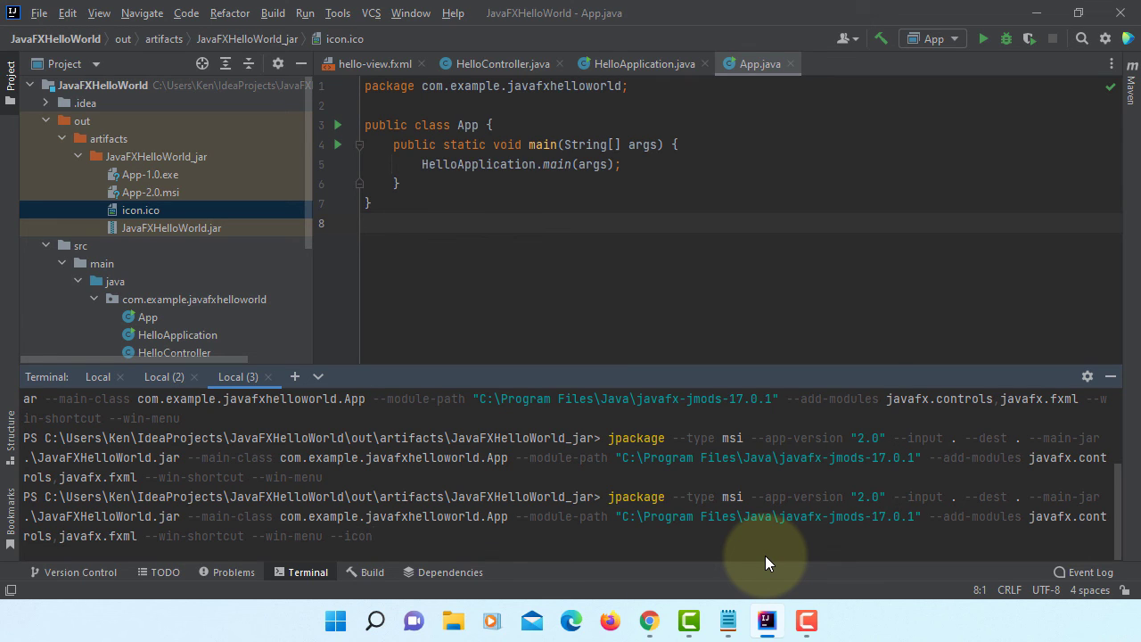
text("i)
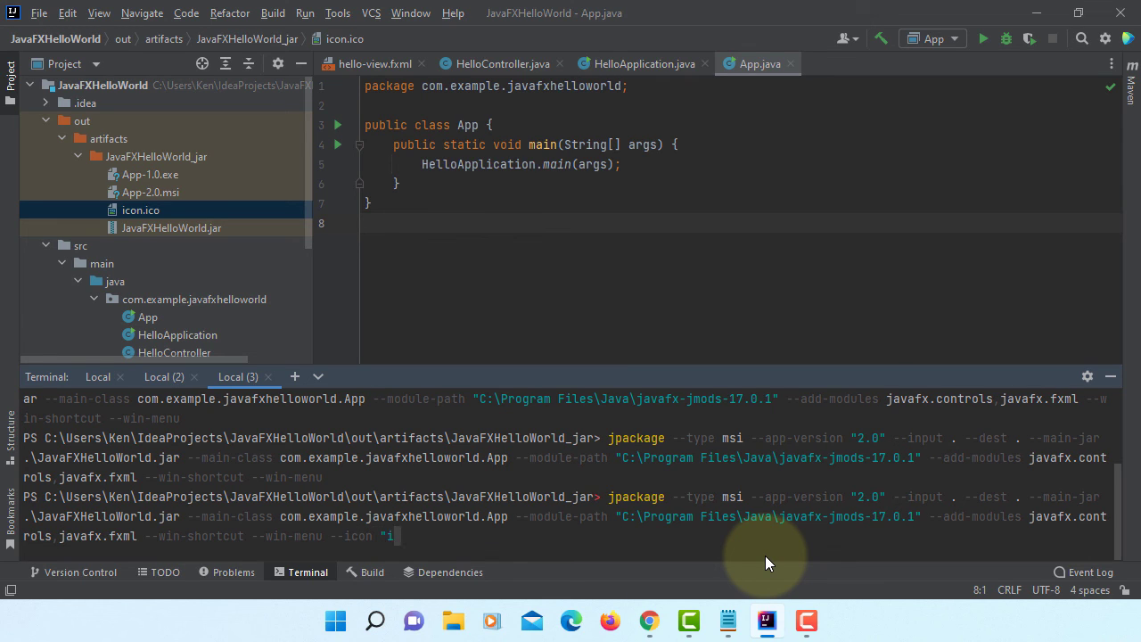
text(con.i)
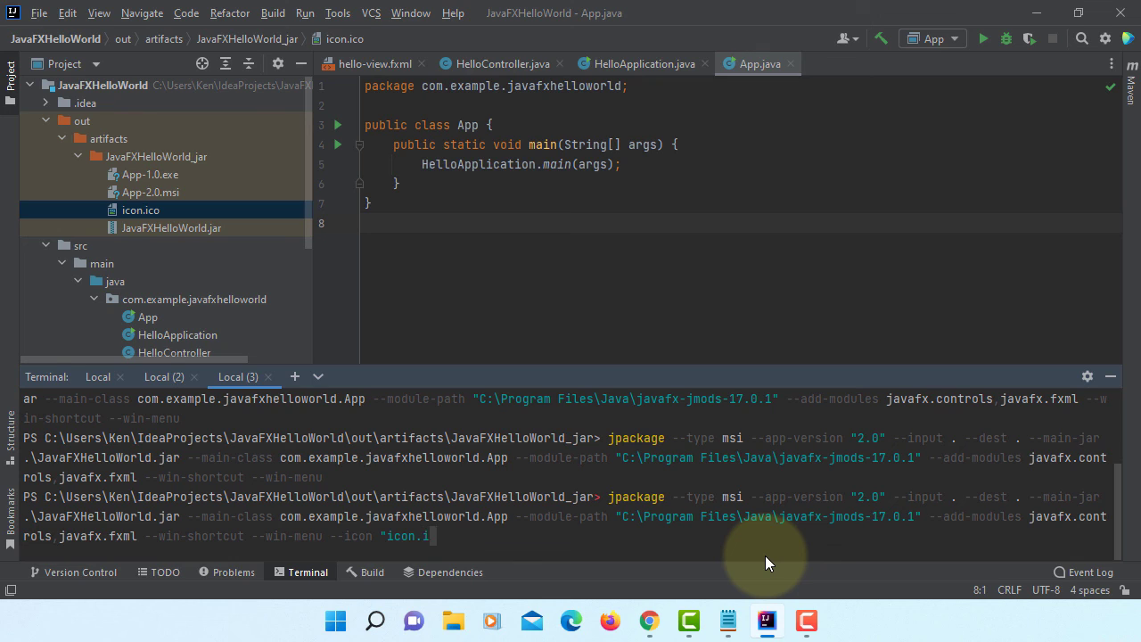
text(co")
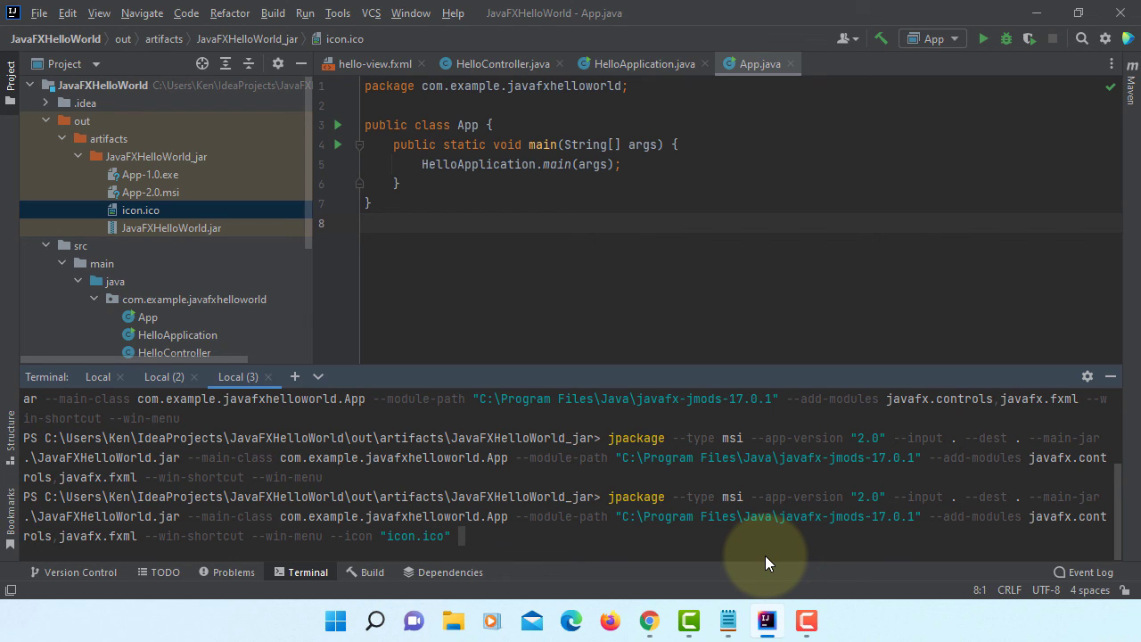
text(--)
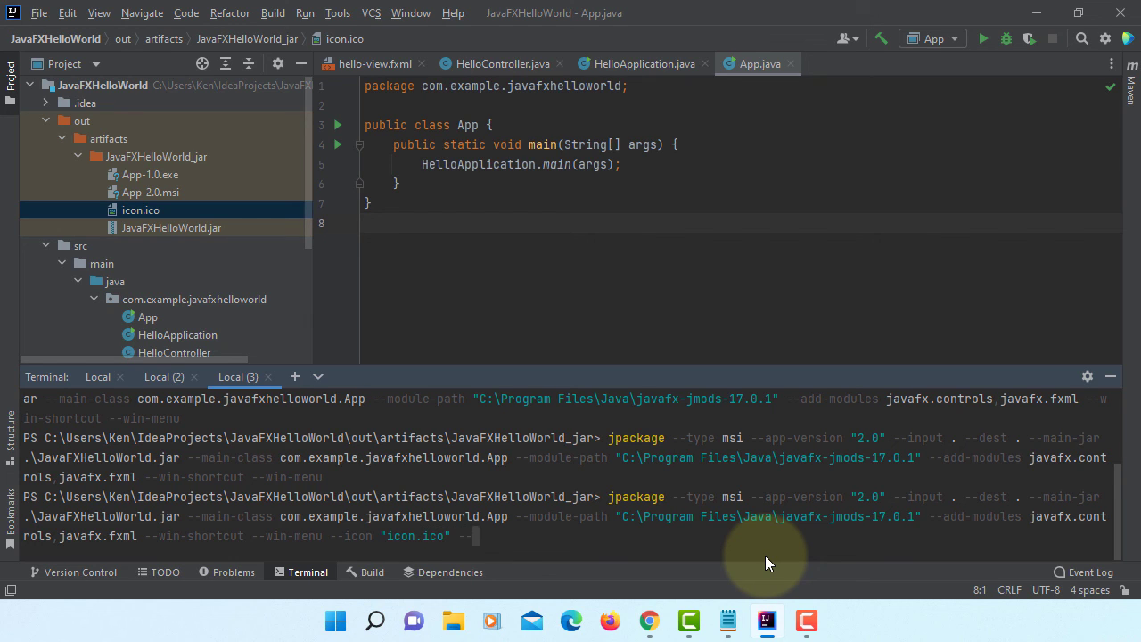
text(--name "My A)
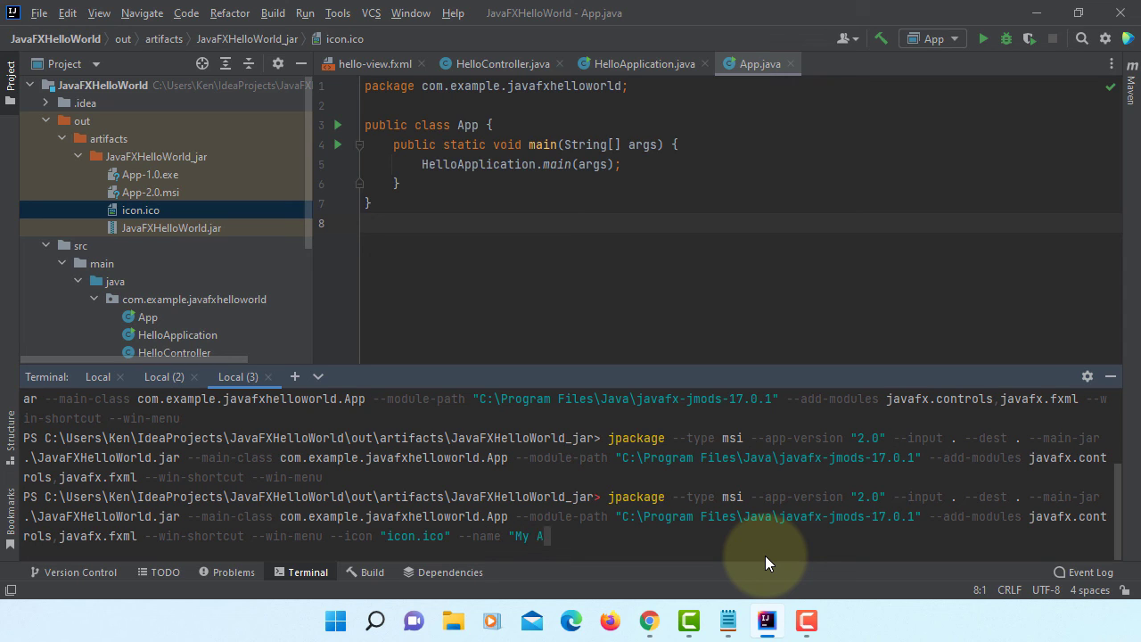
text(pp)
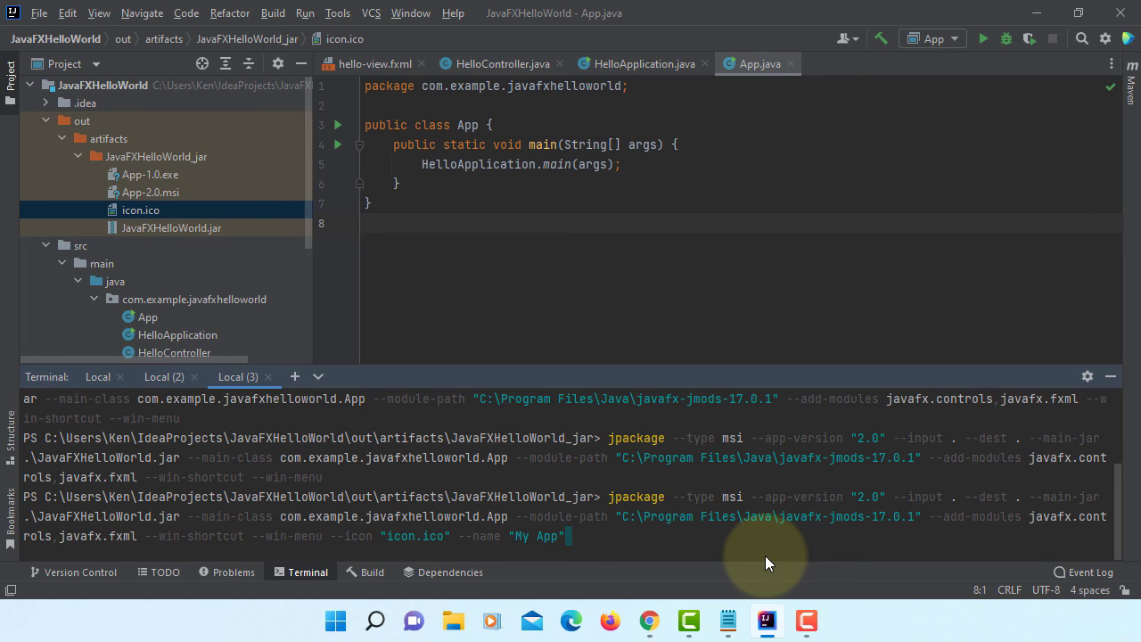
scroll(up, 3)
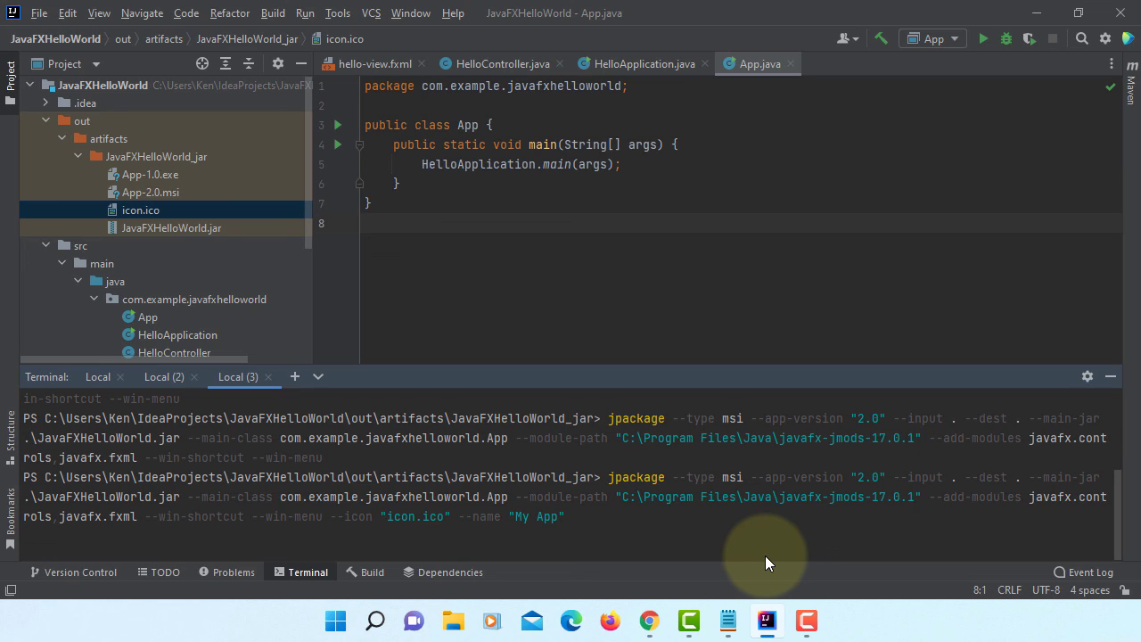
mouse_move(545, 536)
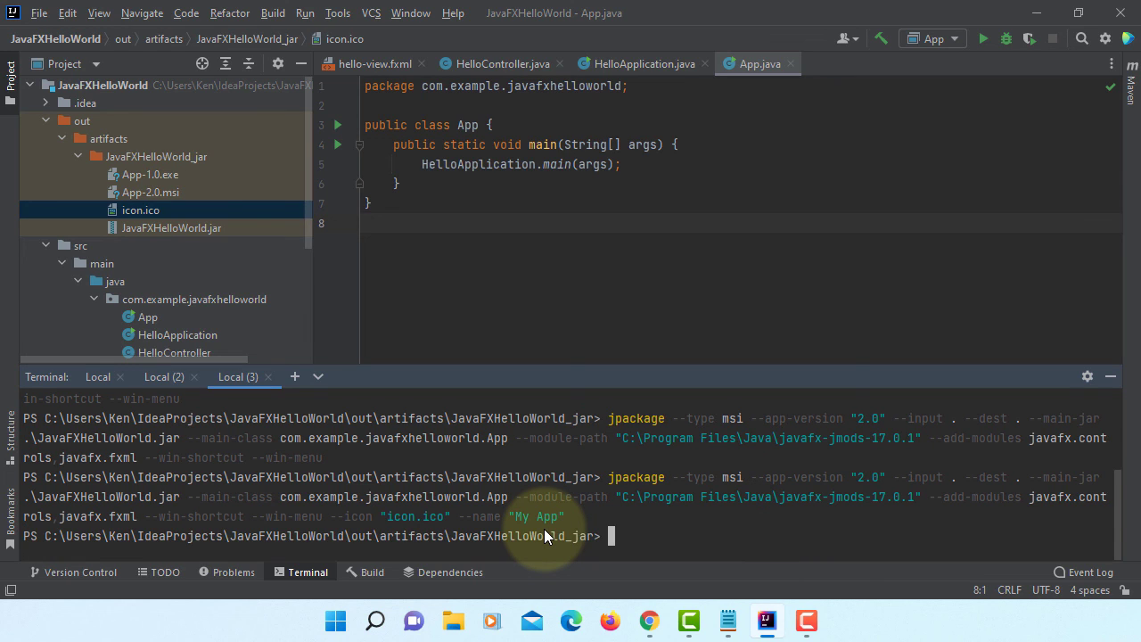
mouse_move(196, 164)
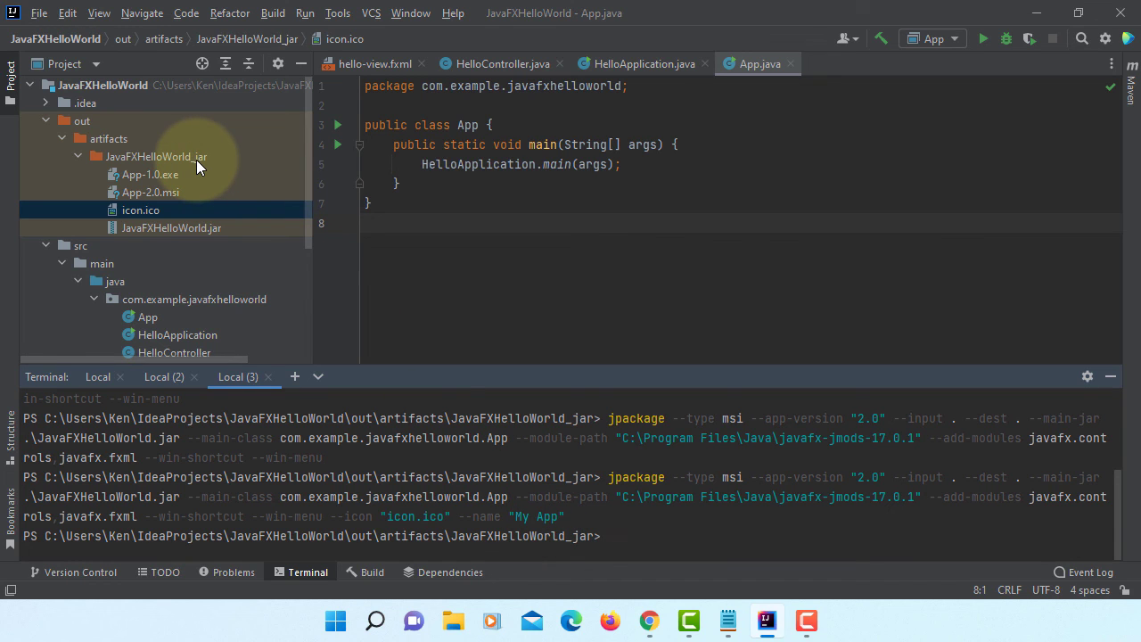
click(157, 157)
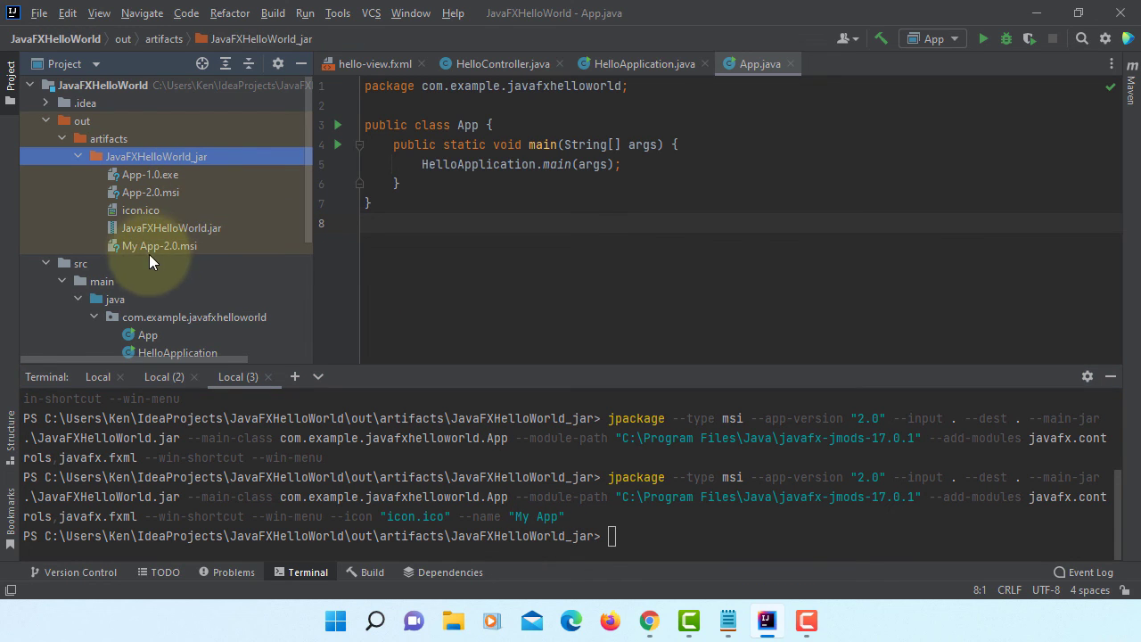
mouse_move(449, 478)
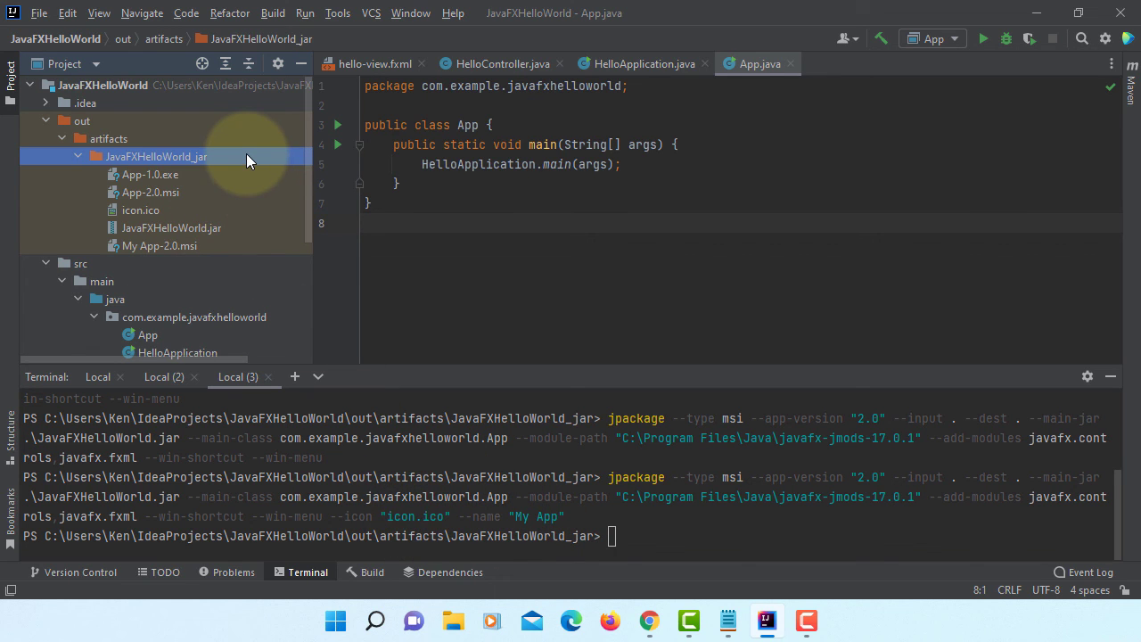
Show JavaFXHelloWorld_jar in Explorer and launch the My App-2.0.msi installer
right_click(156, 157)
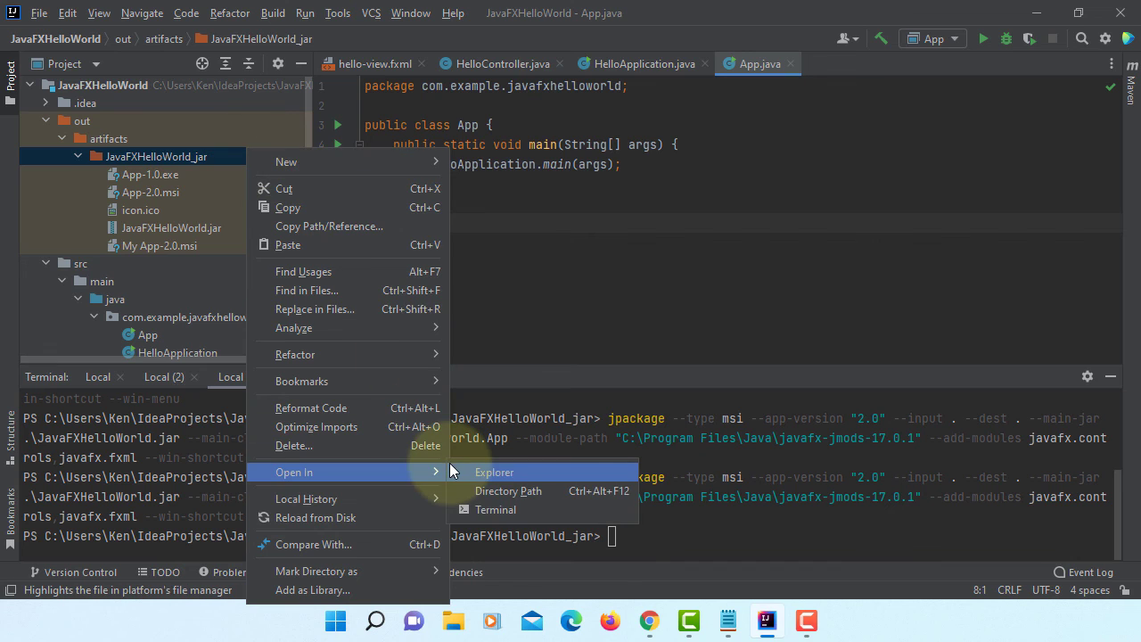
click(495, 509)
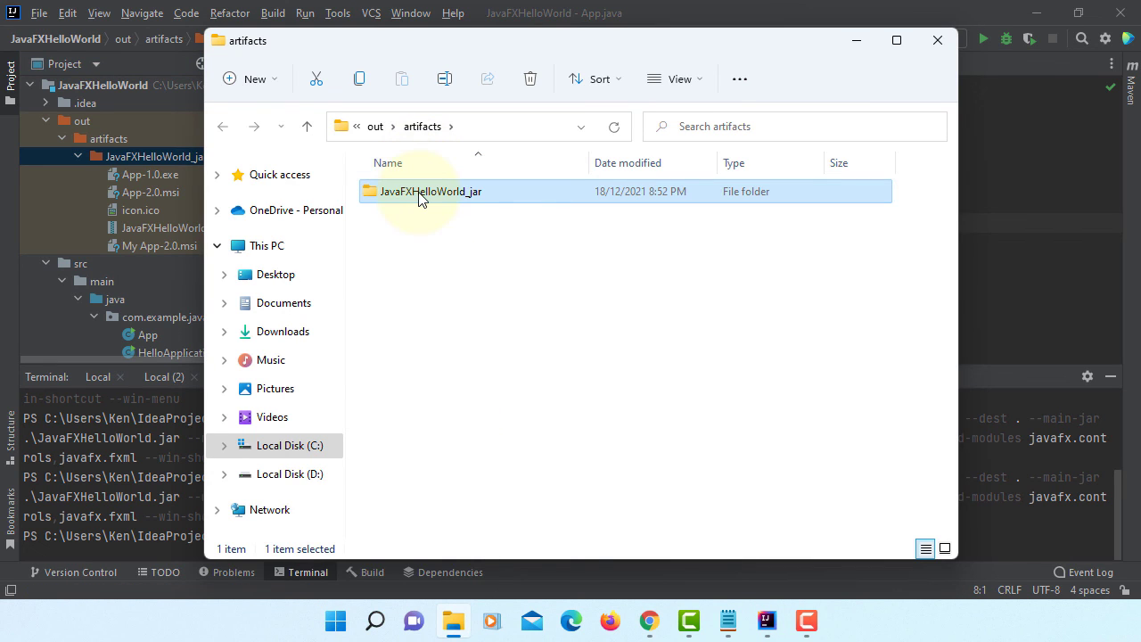
double_click(432, 191)
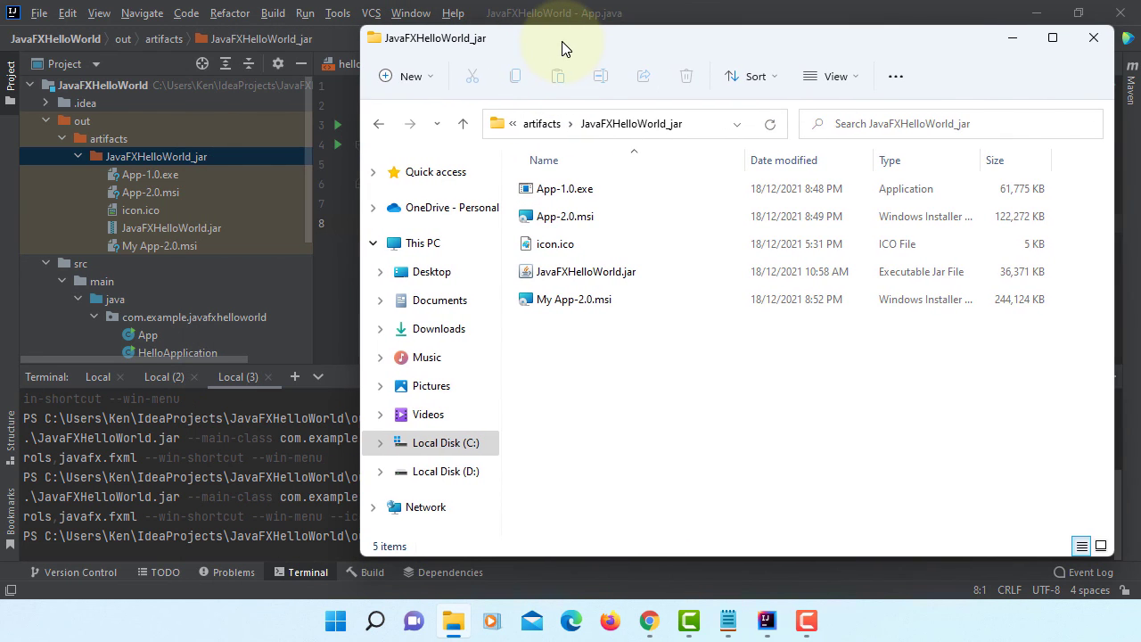
mouse_move(582, 374)
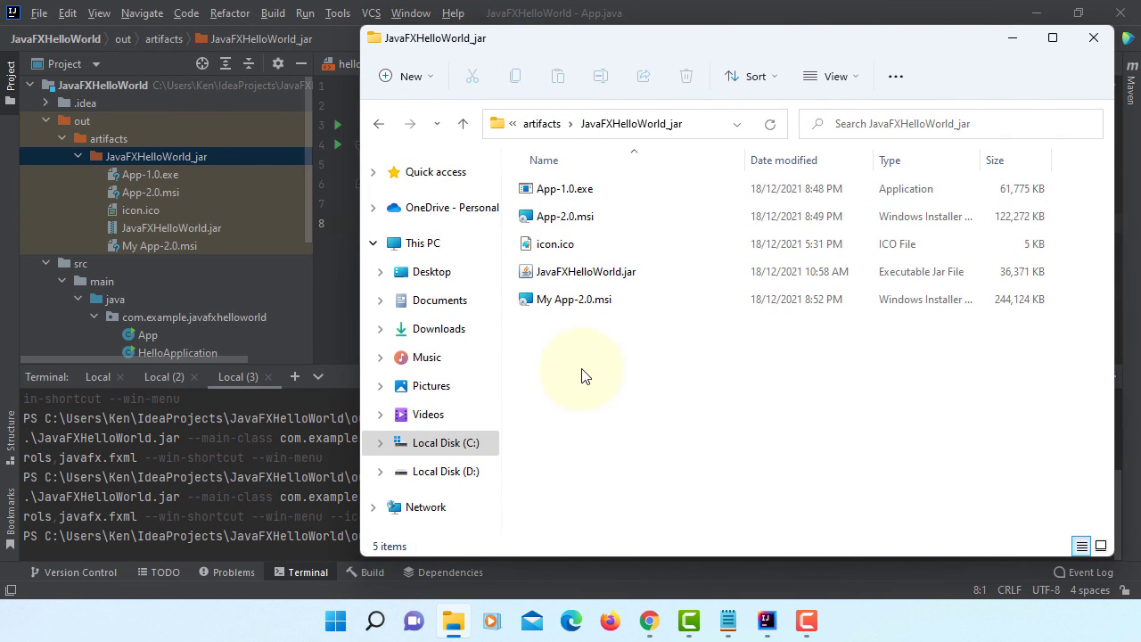
click(574, 299)
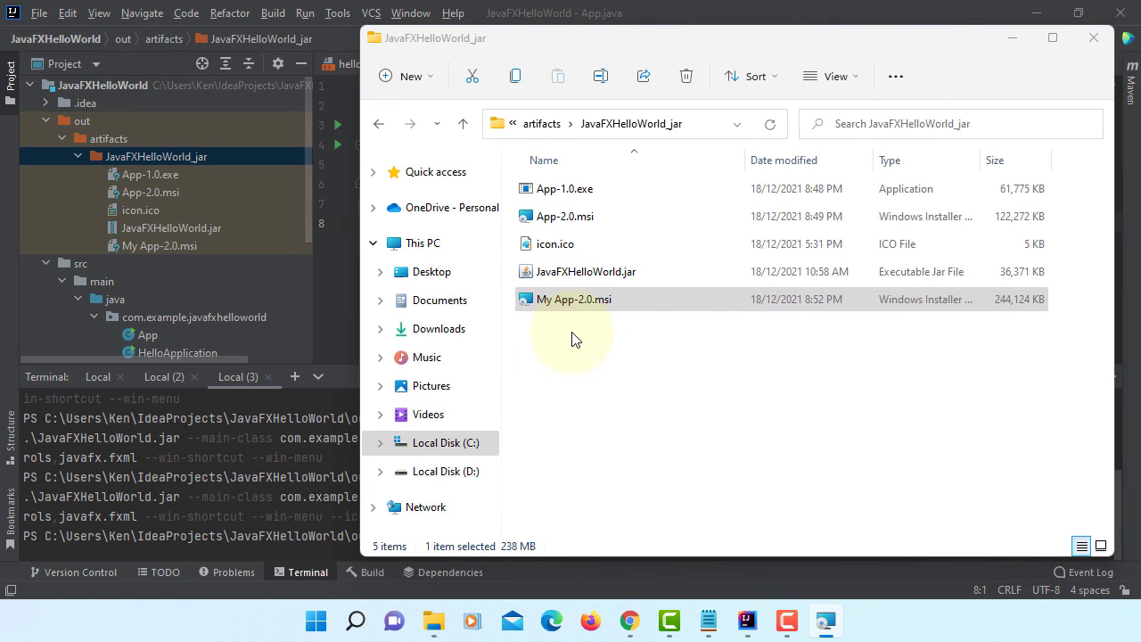
double_click(574, 299)
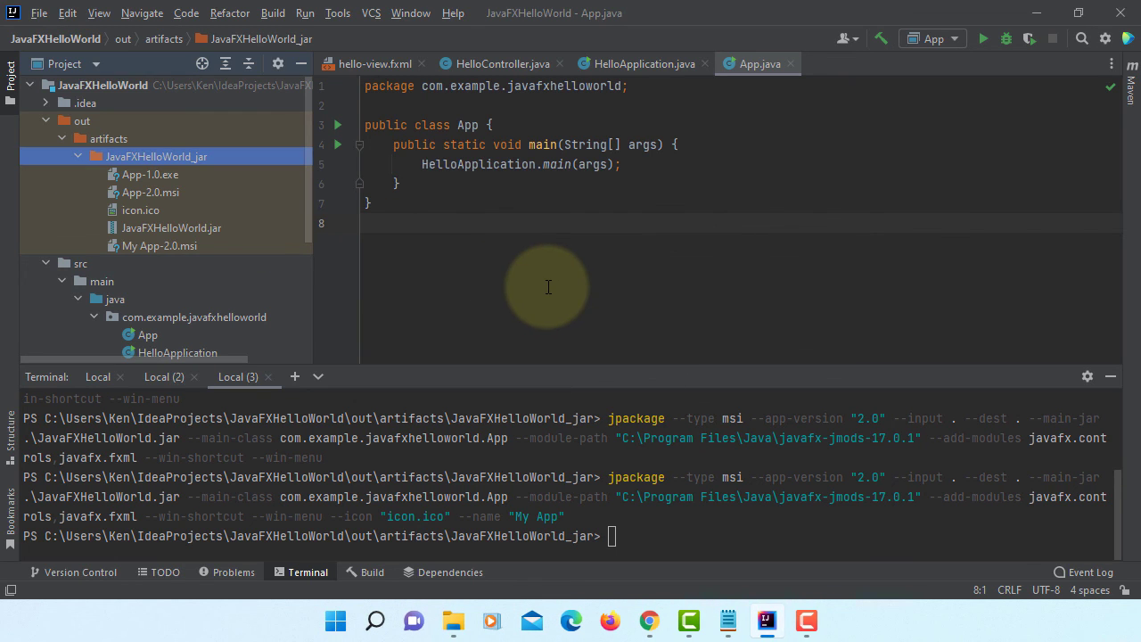
mouse_move(335, 621)
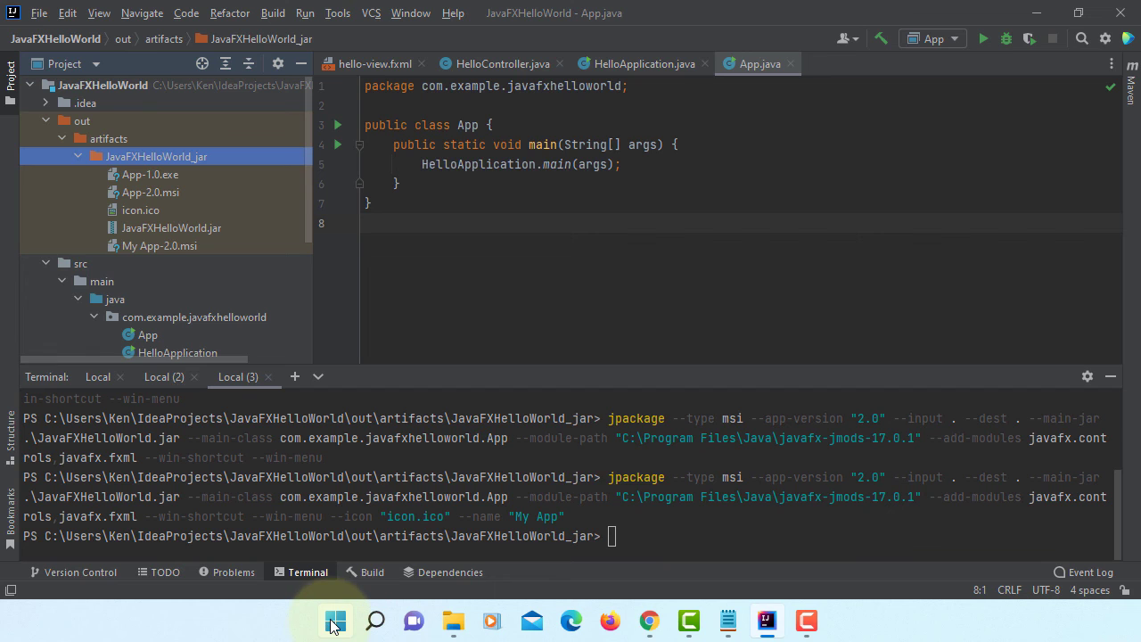
Bring up the Start menu where the newly installed My App is listed under Recommended
click(335, 620)
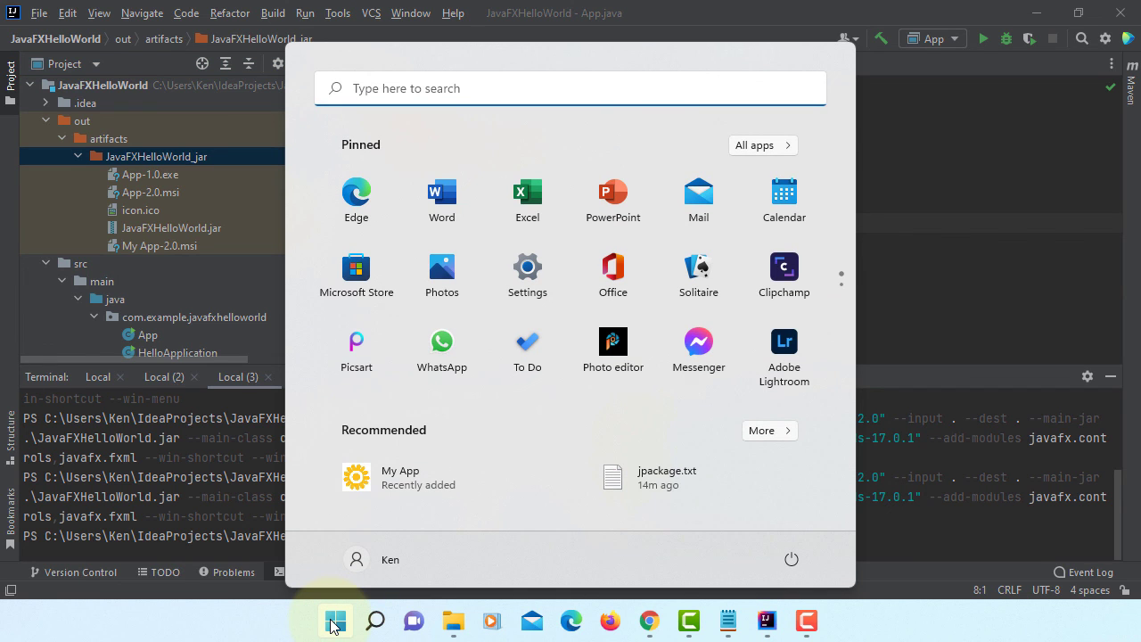
mouse_move(412, 477)
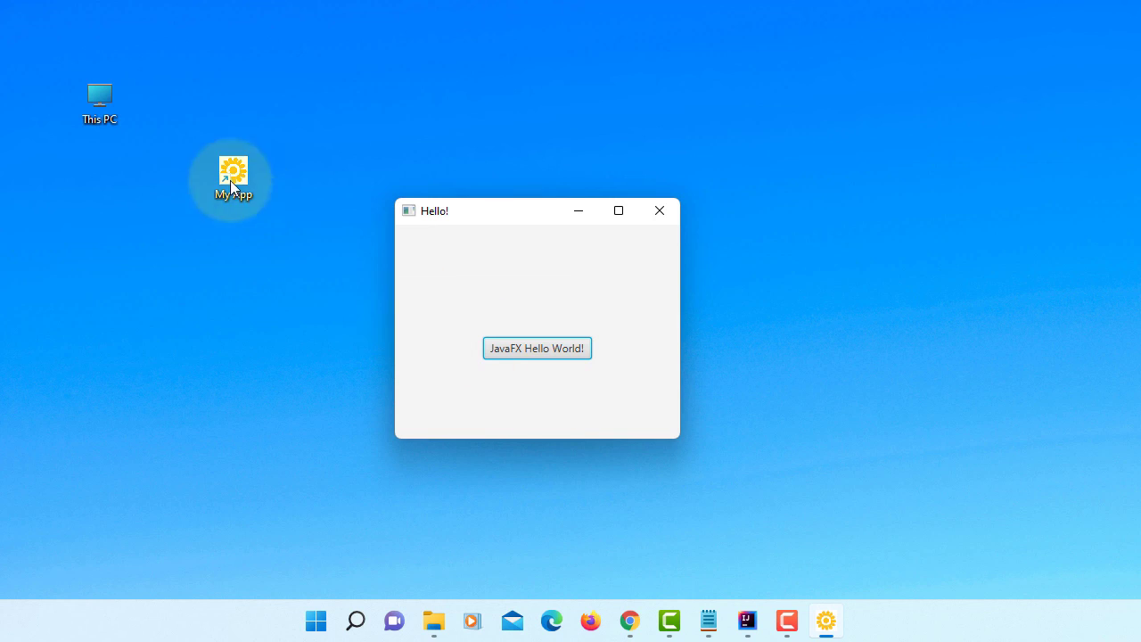
mouse_move(214, 247)
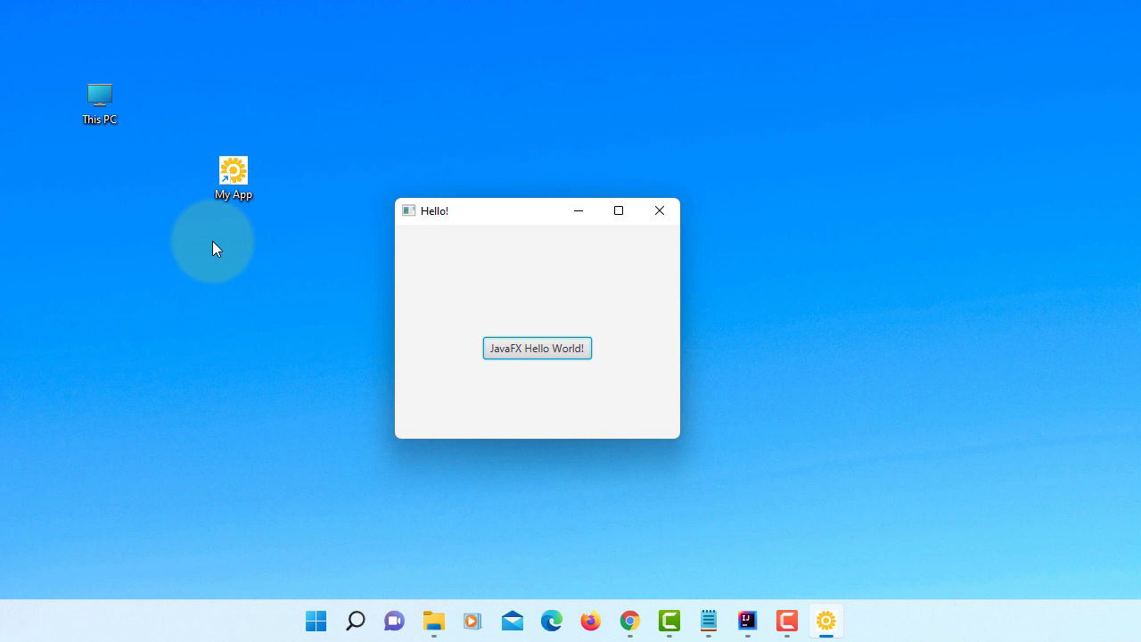
right_click(231, 169)
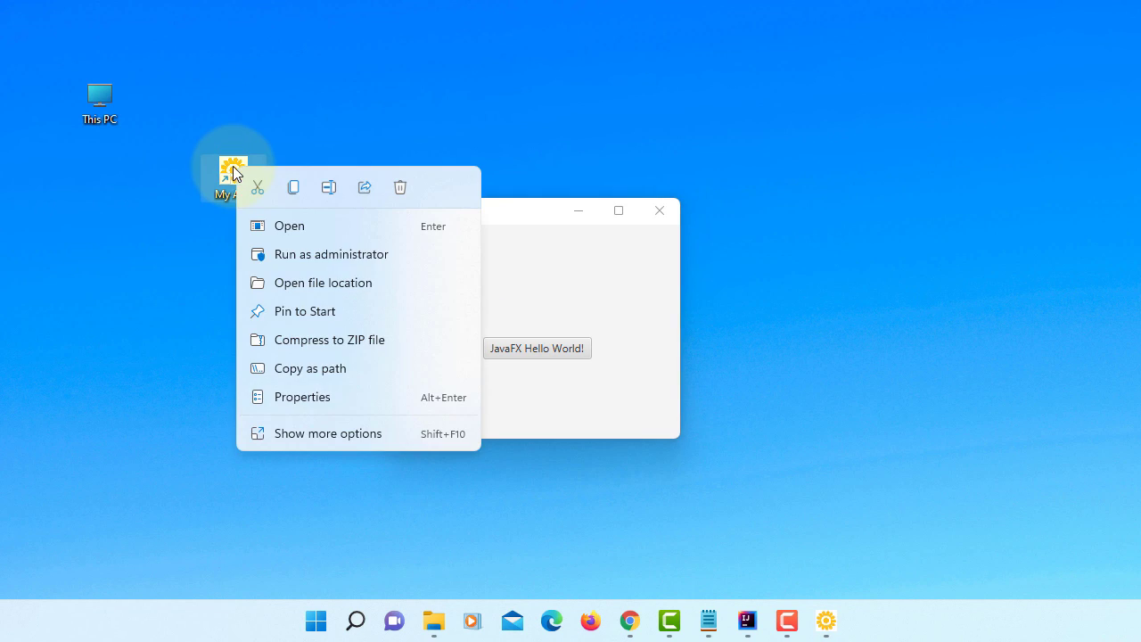
click(328, 433)
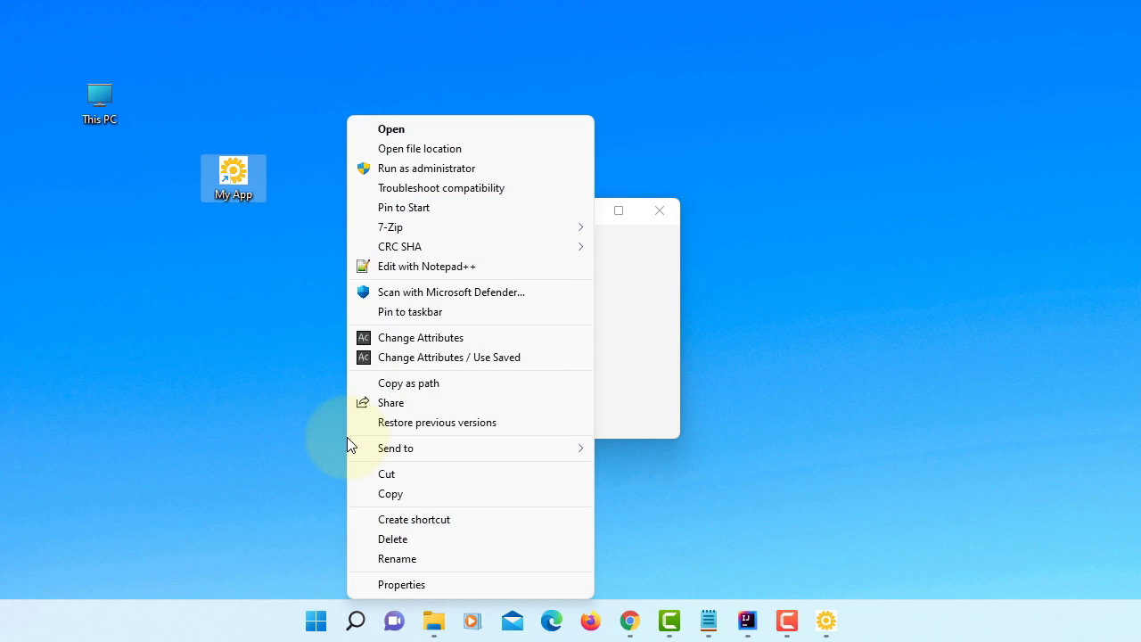
click(401, 585)
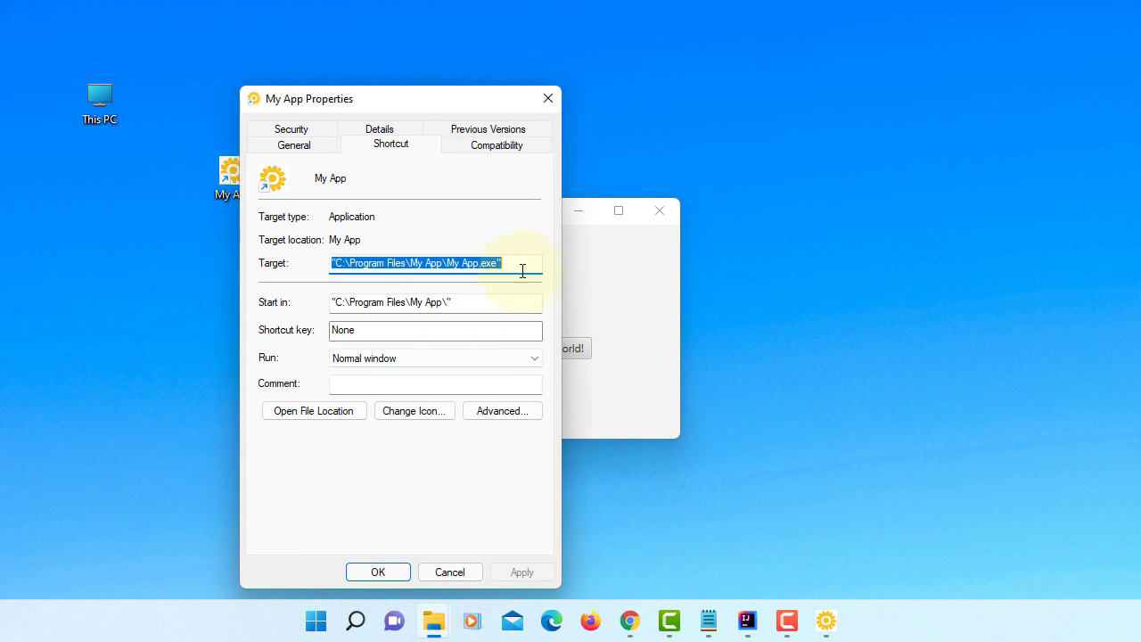
mouse_move(410, 255)
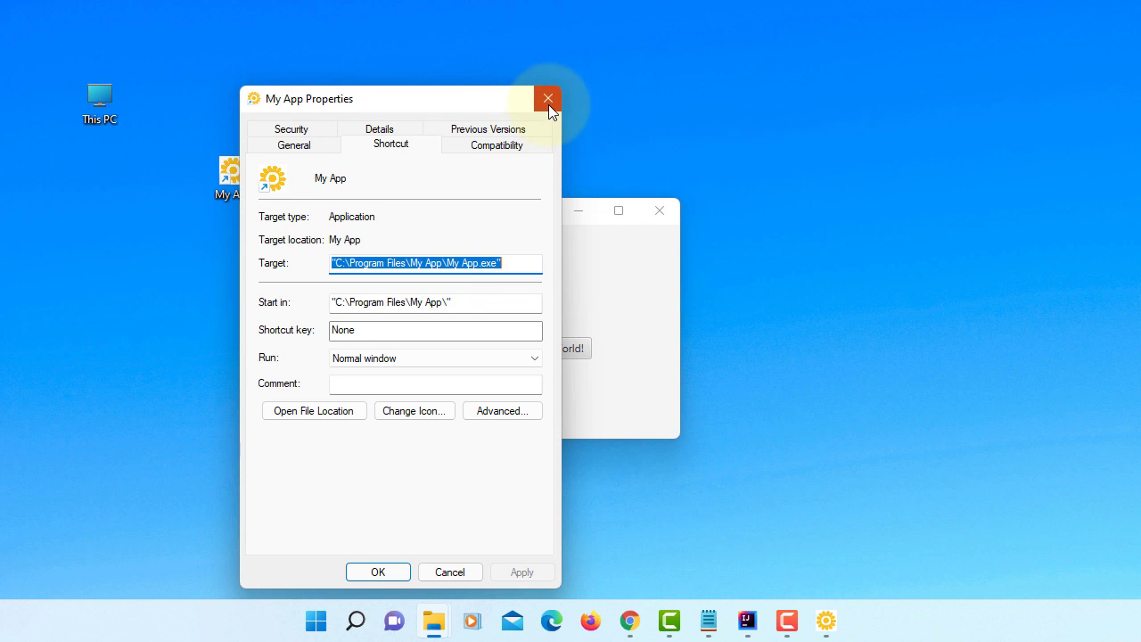
click(547, 98)
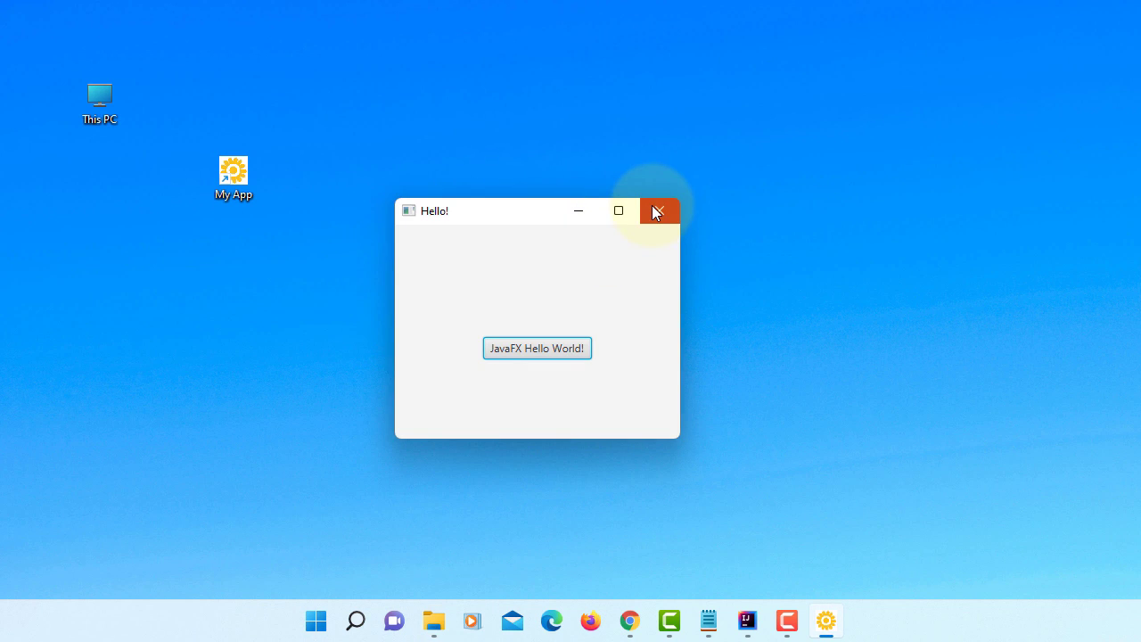